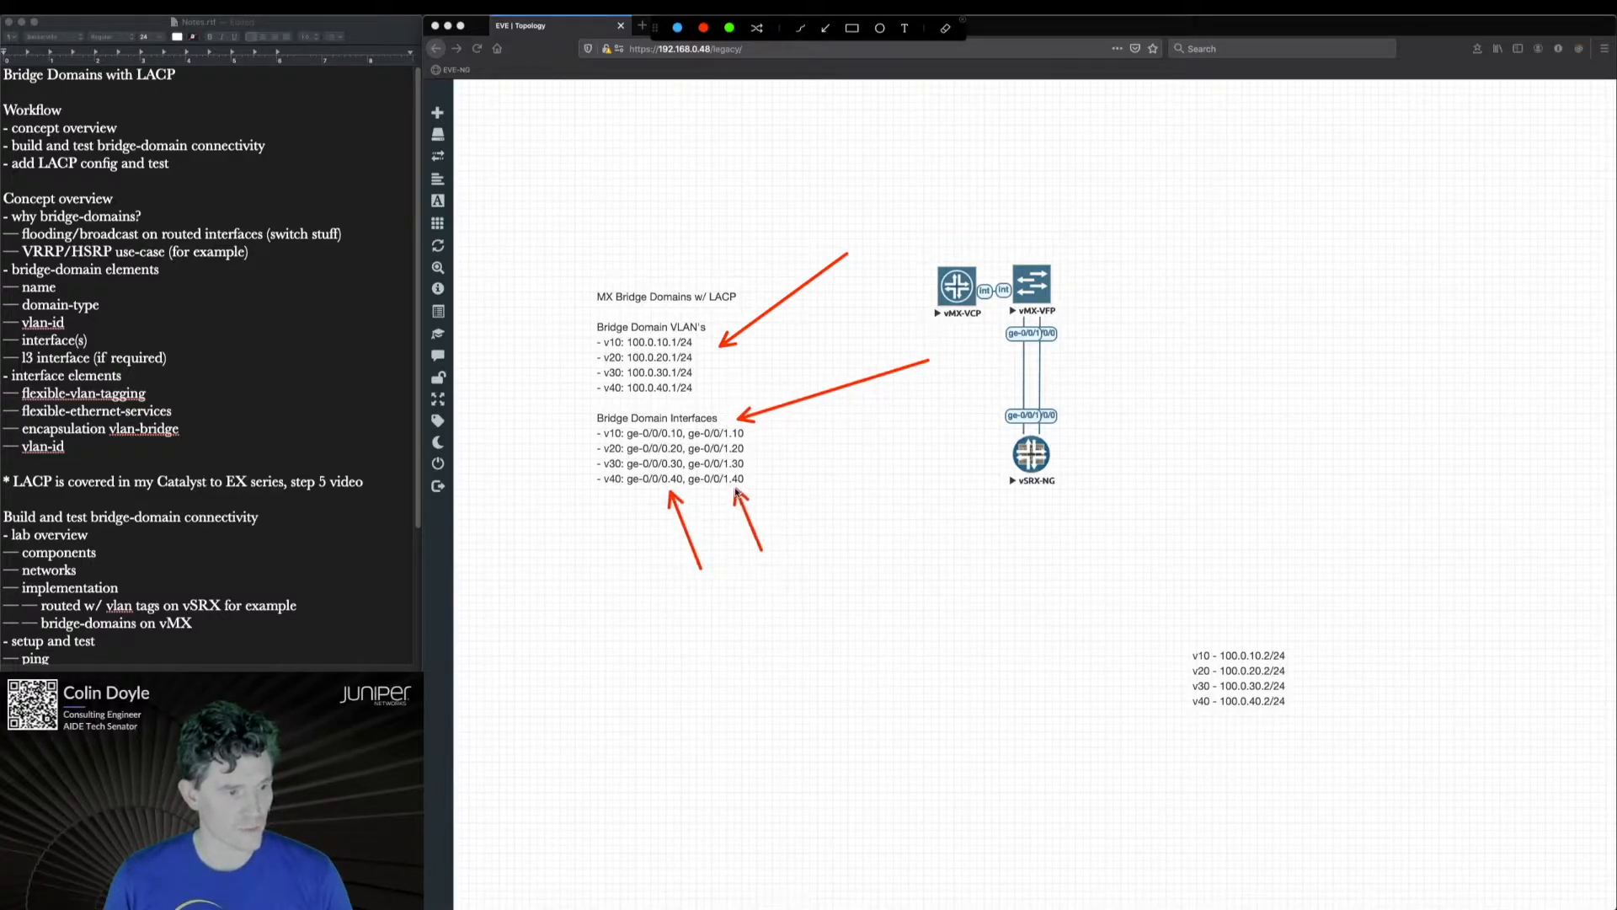
{"action": "mouse_move", "coordinate": [1041, 517]}
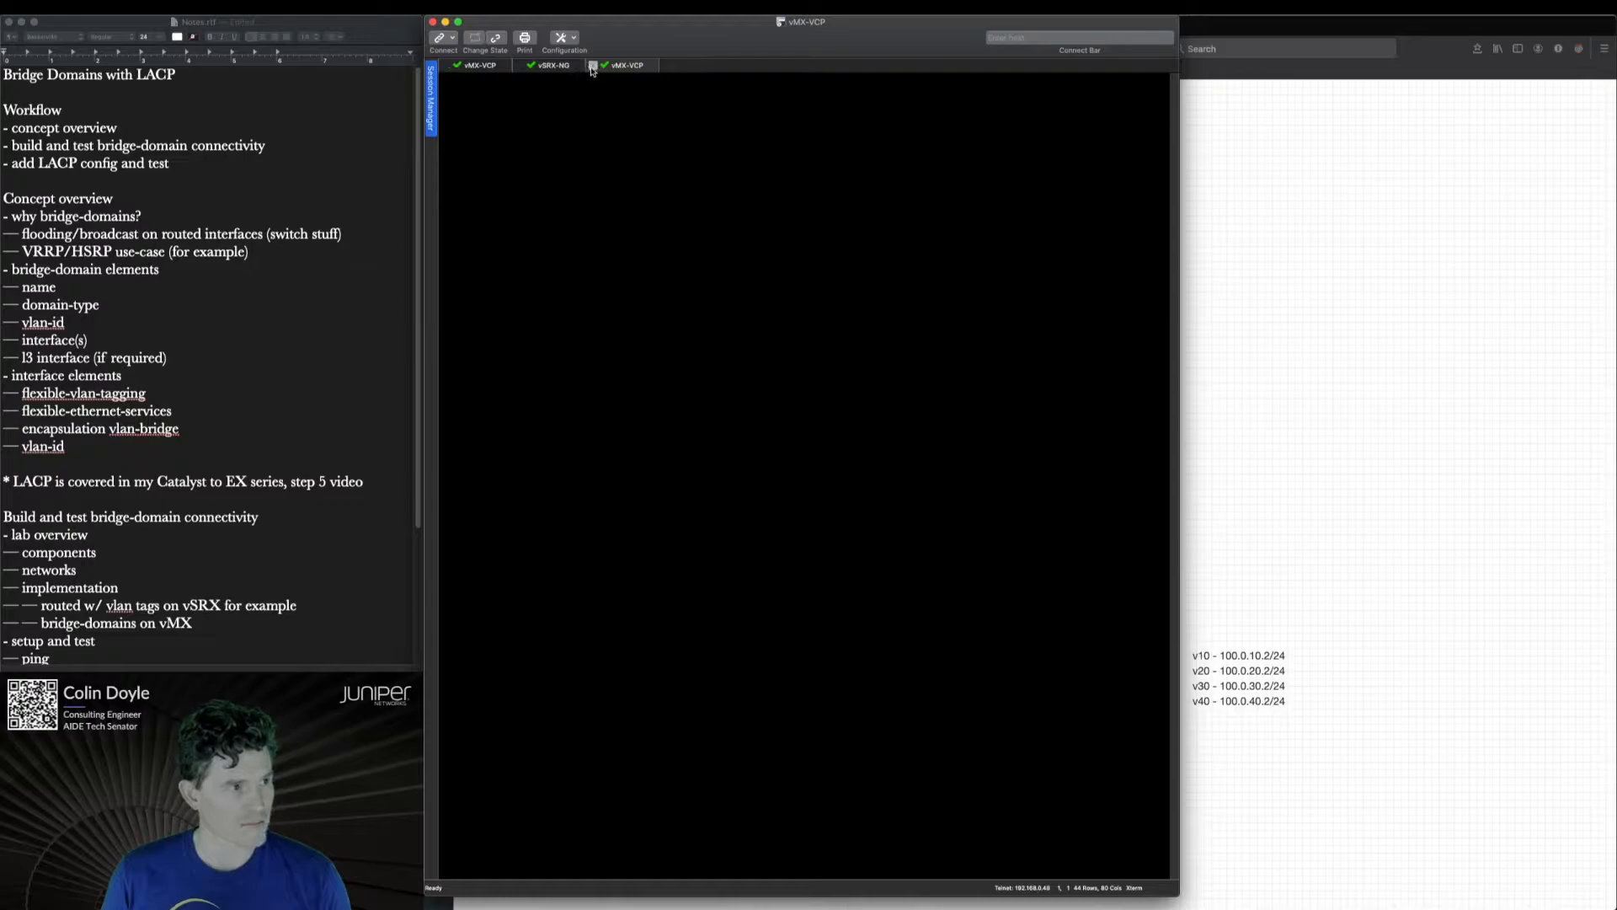
- On MX-Router, run show interfaces and show bridge-domains, both returning empty, then start an edit command
{"action": "left_click", "coordinate": [475, 66]}
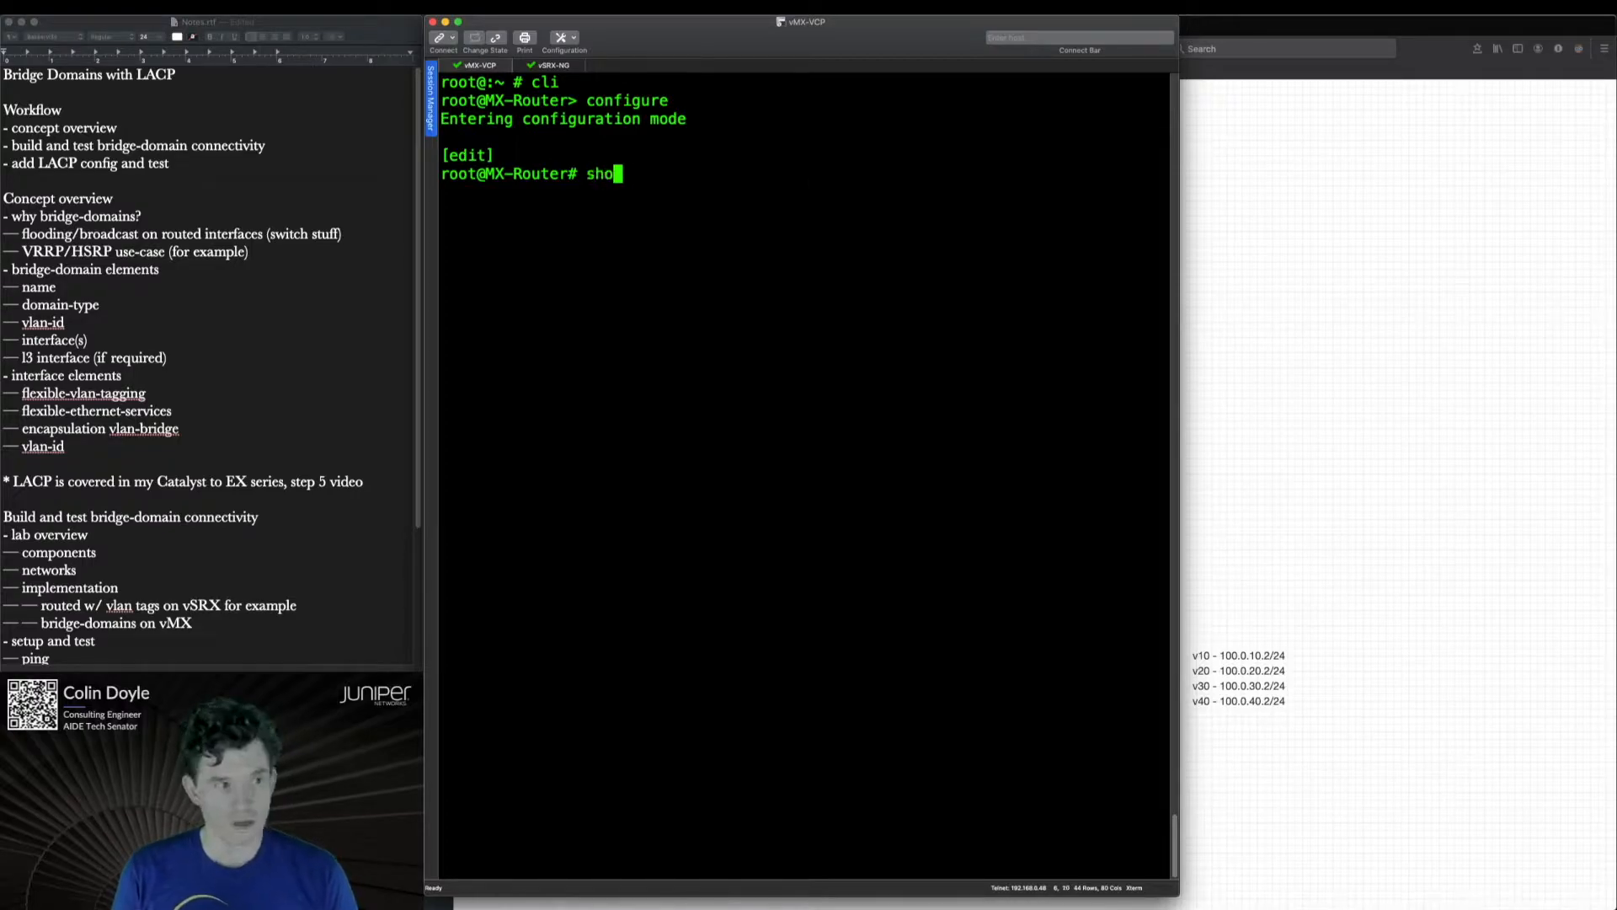
{"action": "key", "text": "Return"}
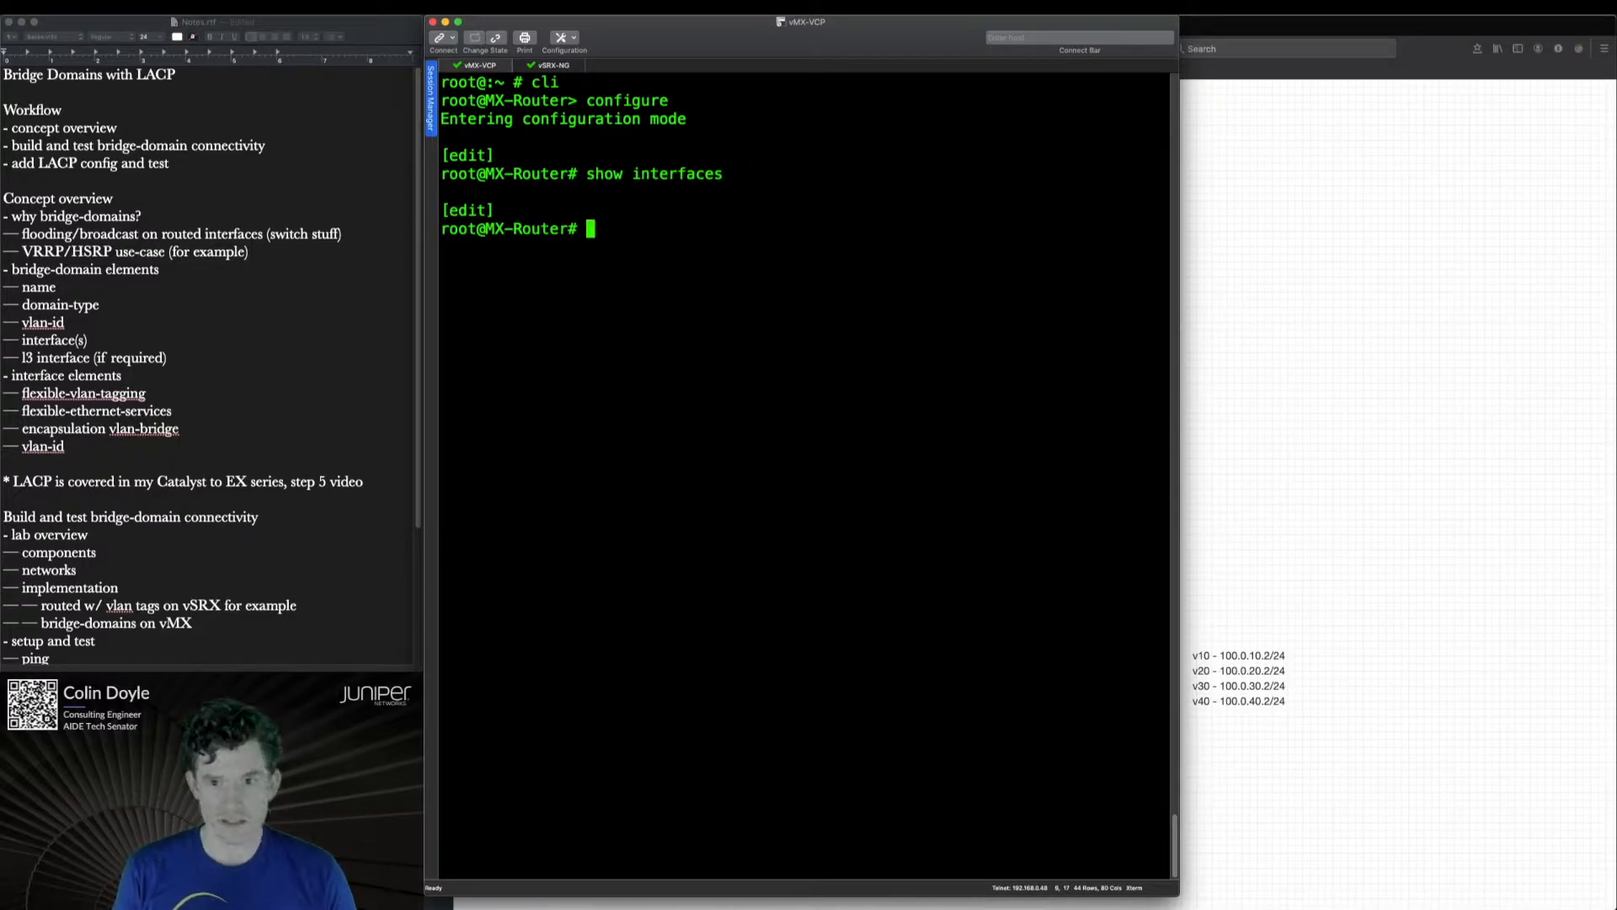
{"action": "type", "text": "show bfi"}
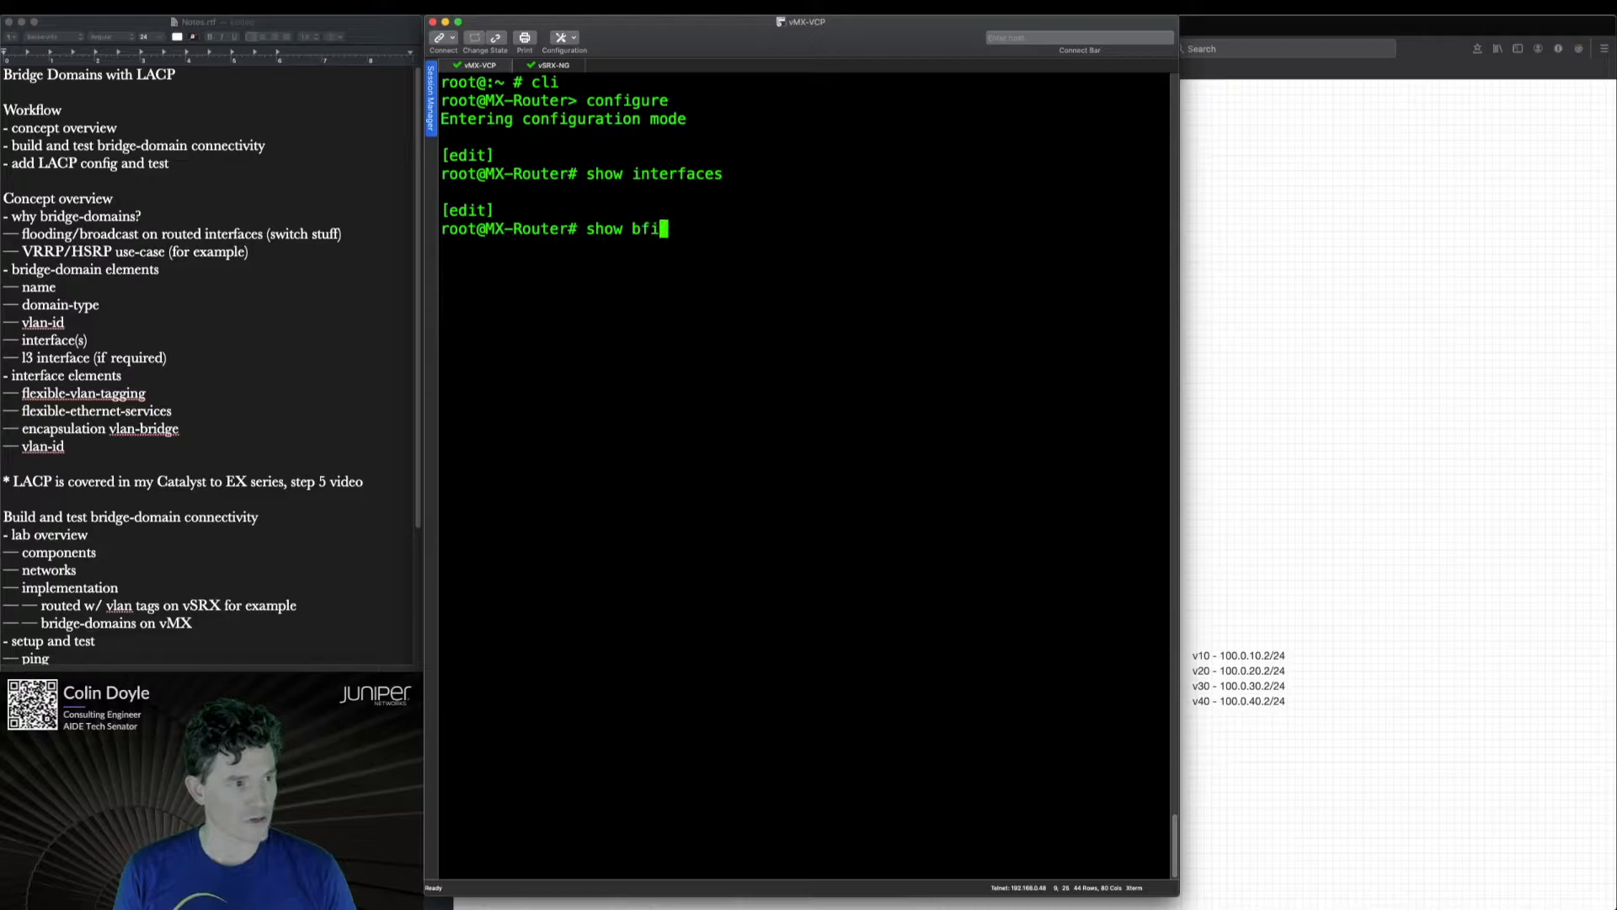
{"action": "key", "text": "Return"}
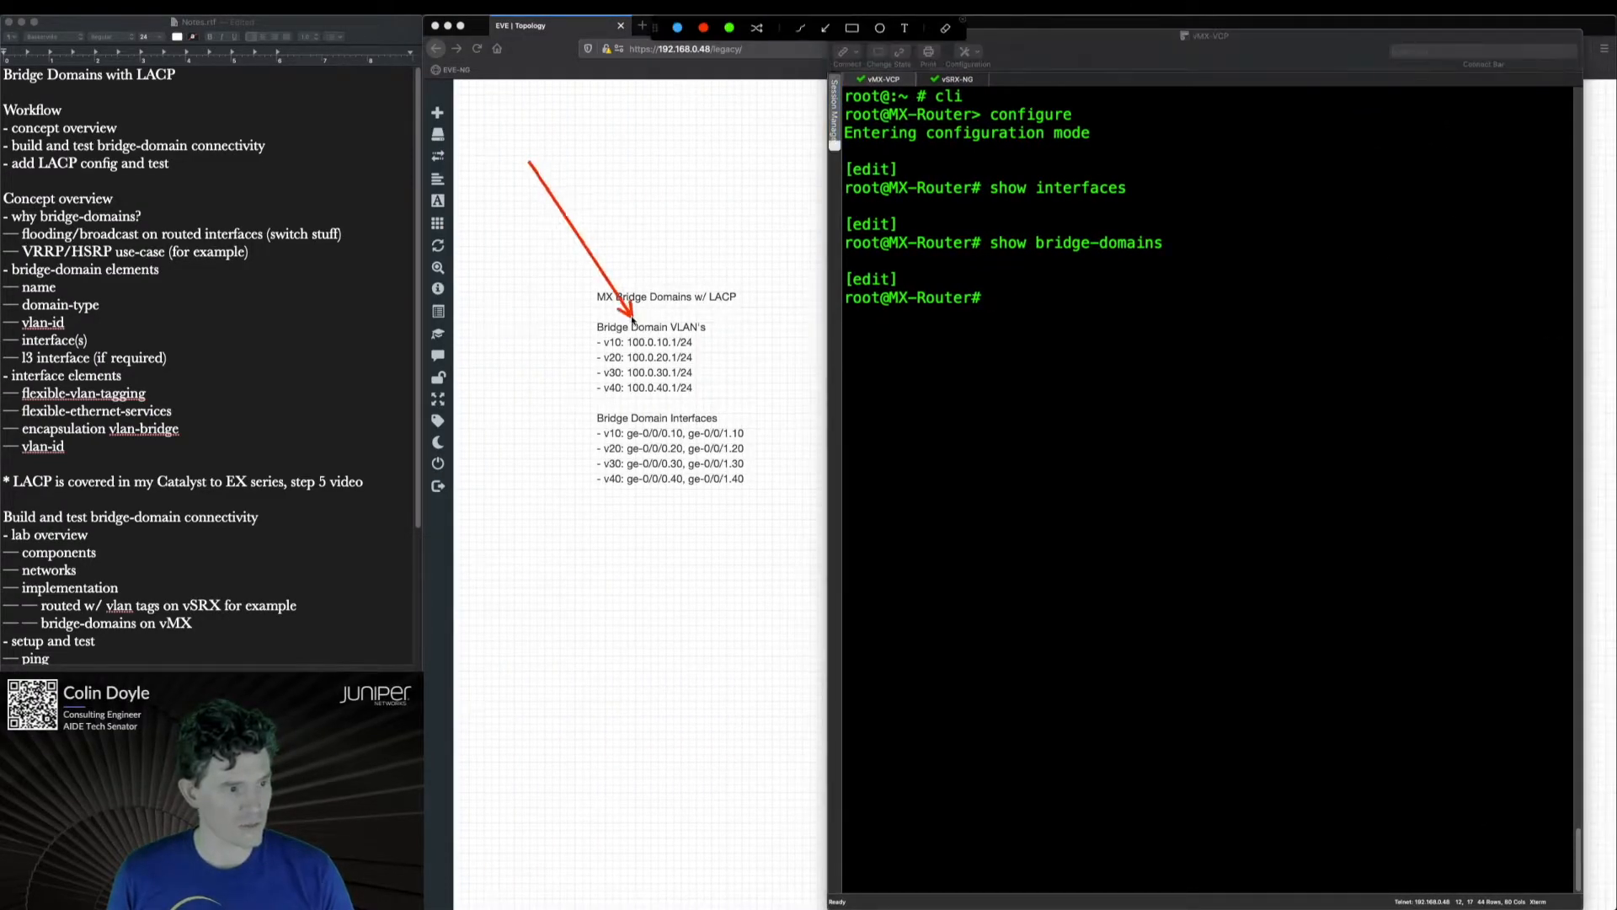
{"action": "type", "text": "edit"}
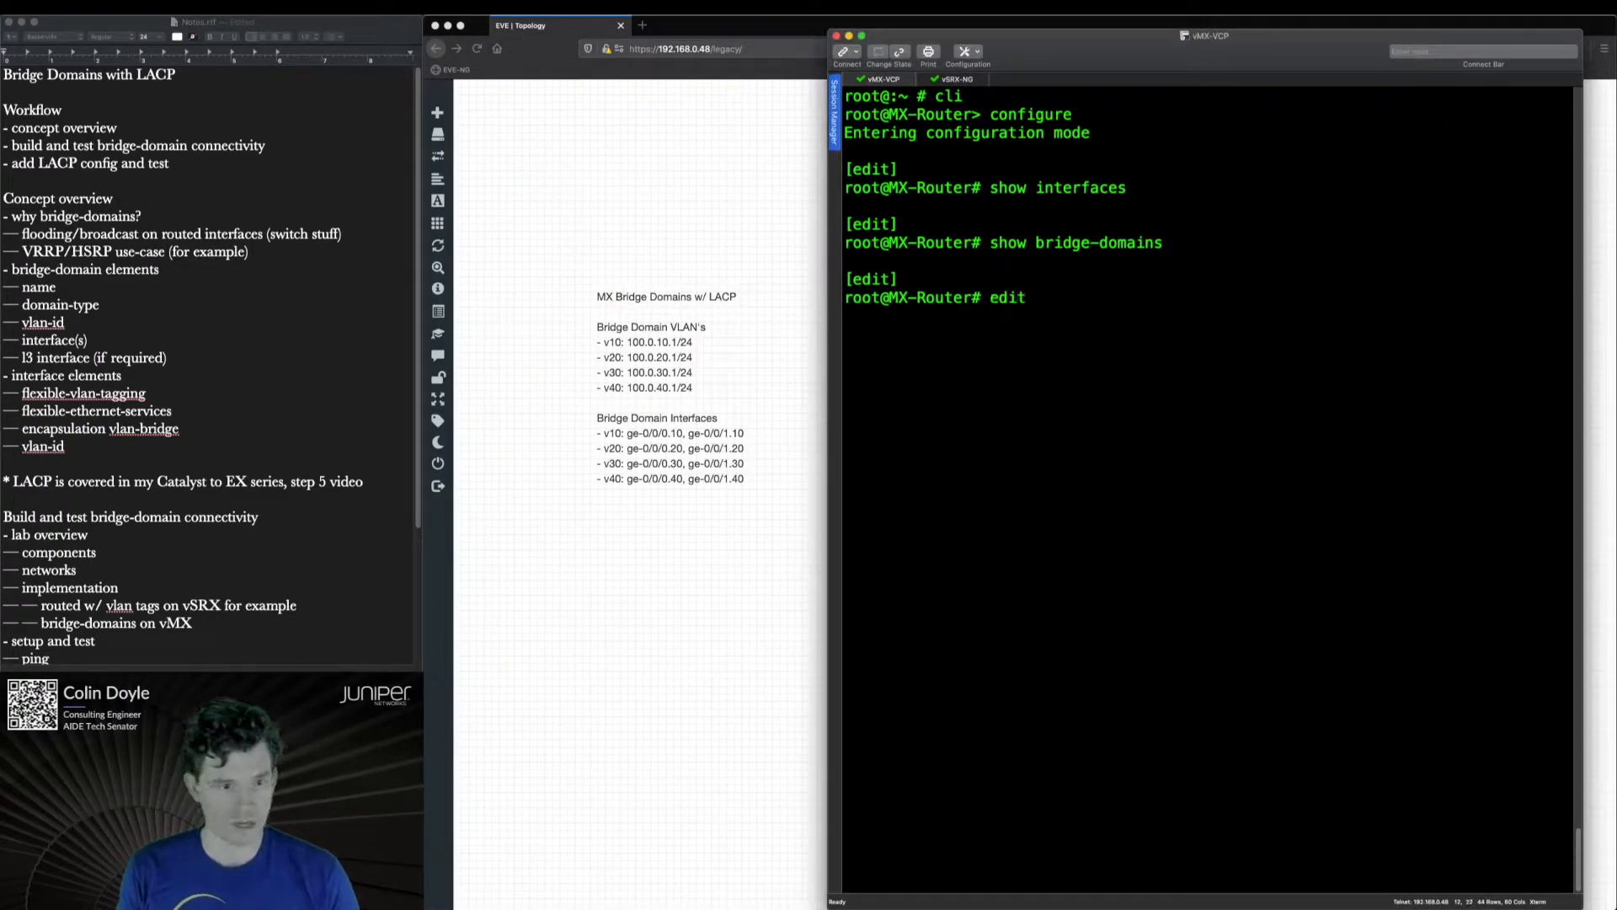
- Under bridge-domains, define v10 as domain-type bridge with vlan-id 10
{"action": "type", "text": "bridge-domains"}
{"action": "type", "text": "set"}
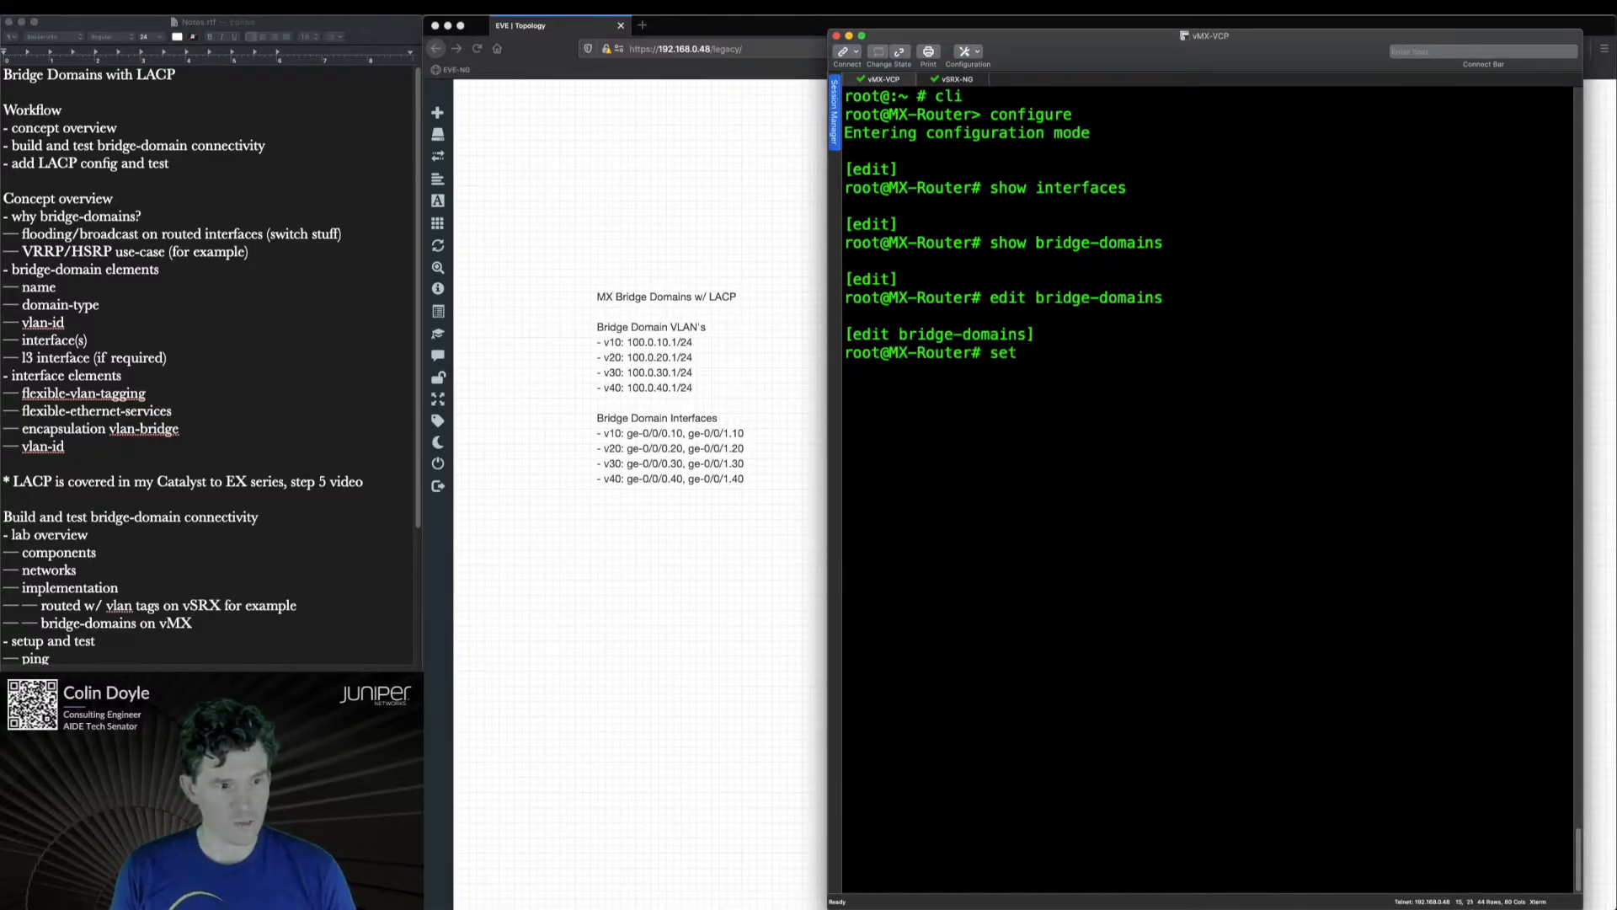
{"action": "type", "text": "v10"}
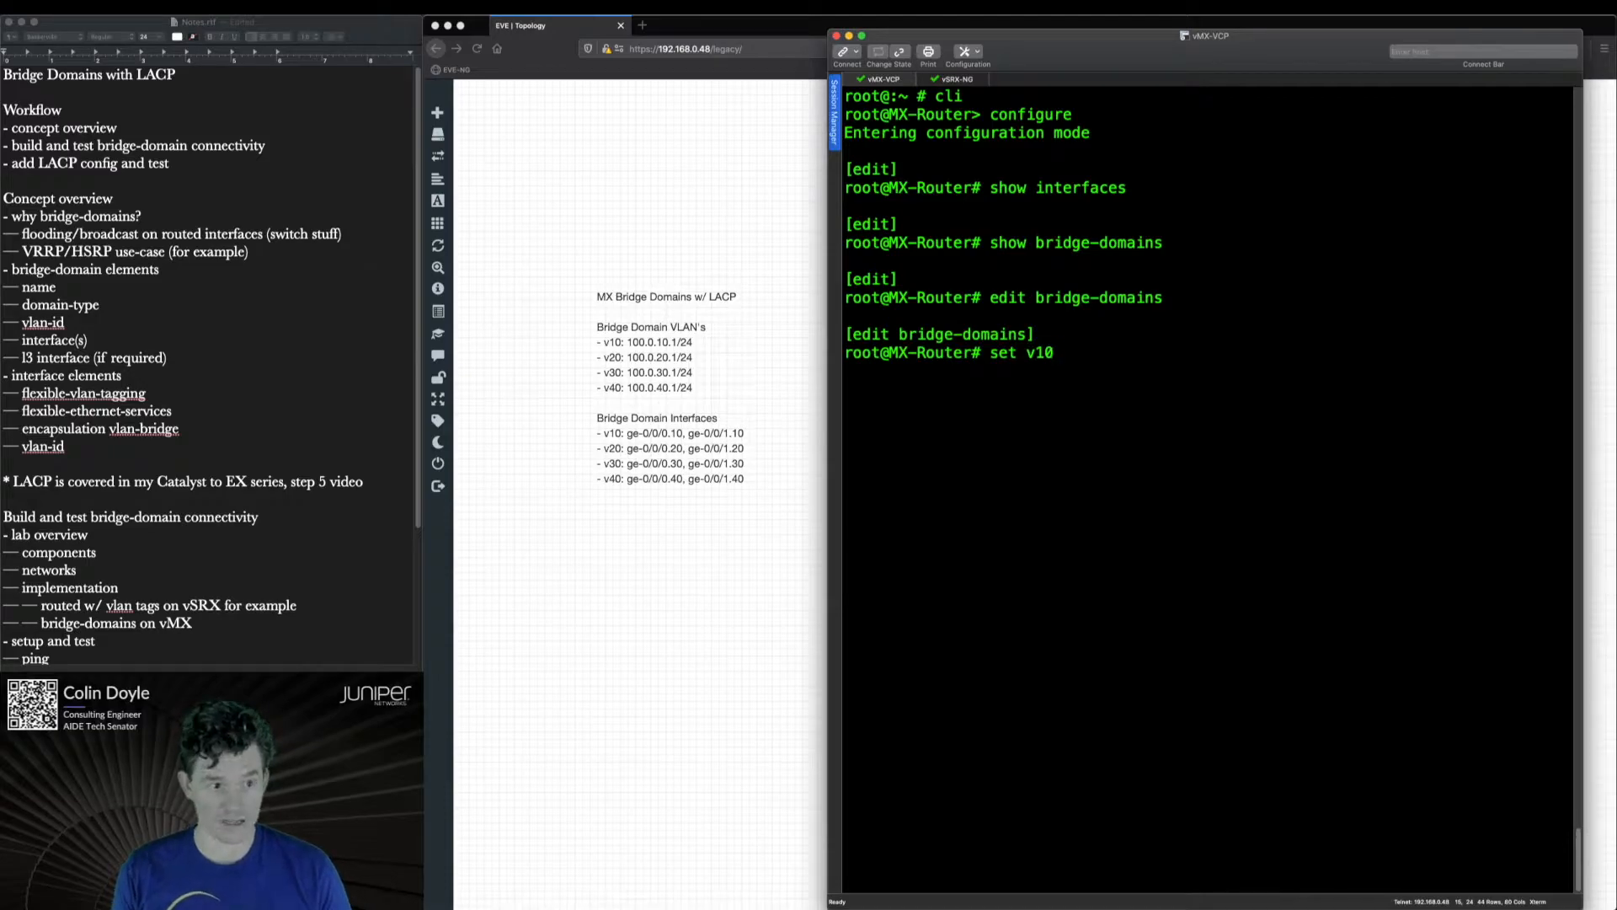
{"action": "type", "text": "d"}
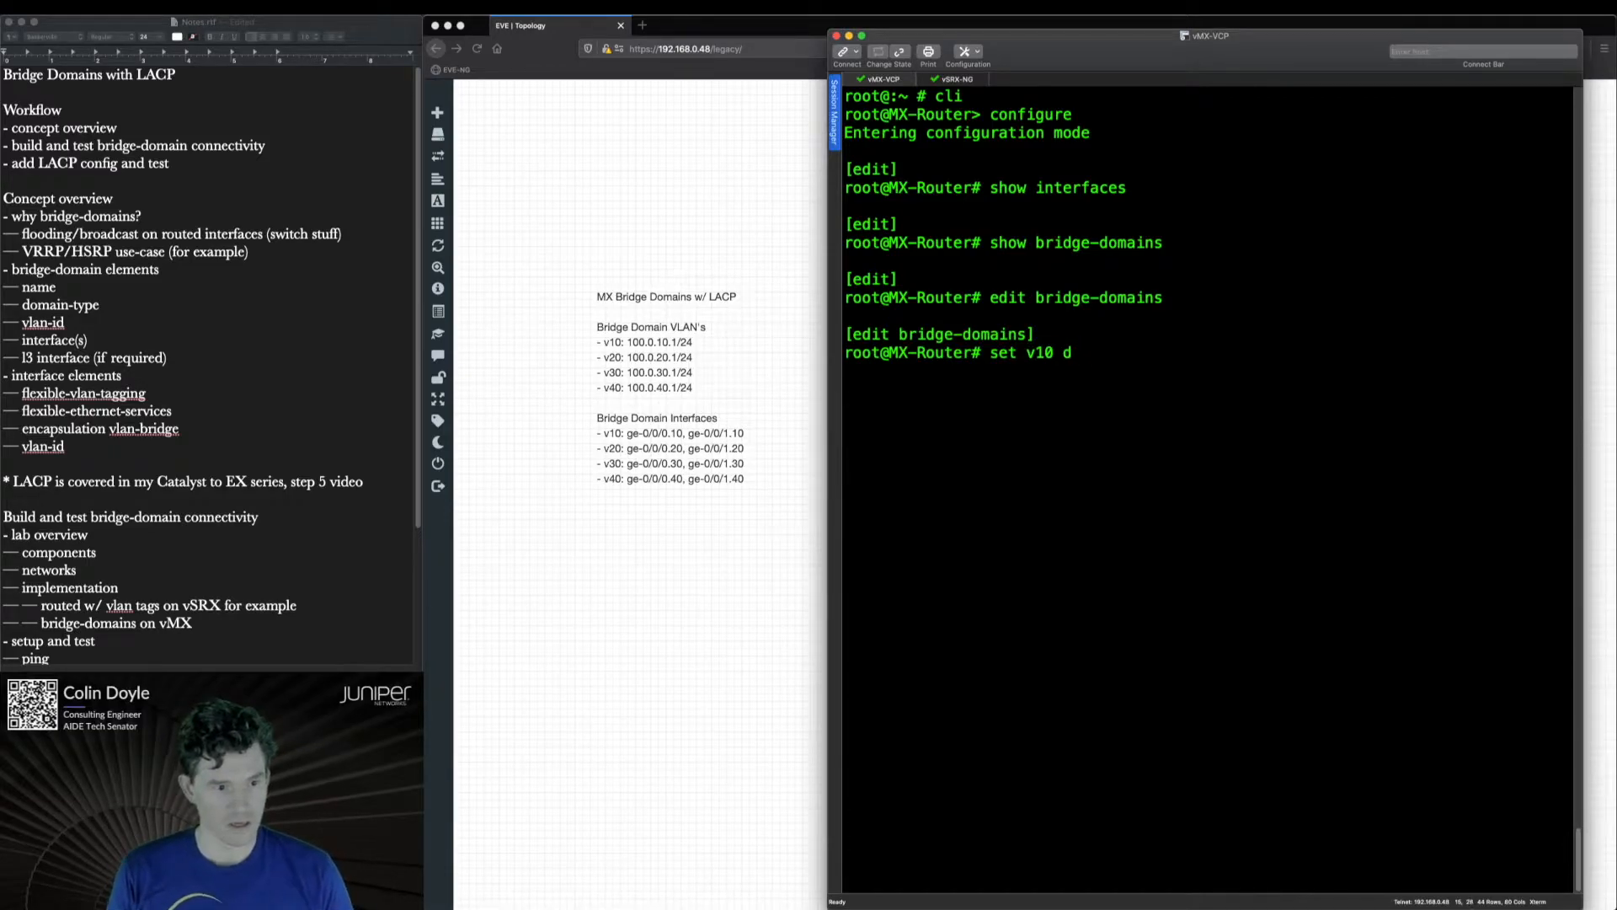
{"action": "type", "text": "omain-type ?"}
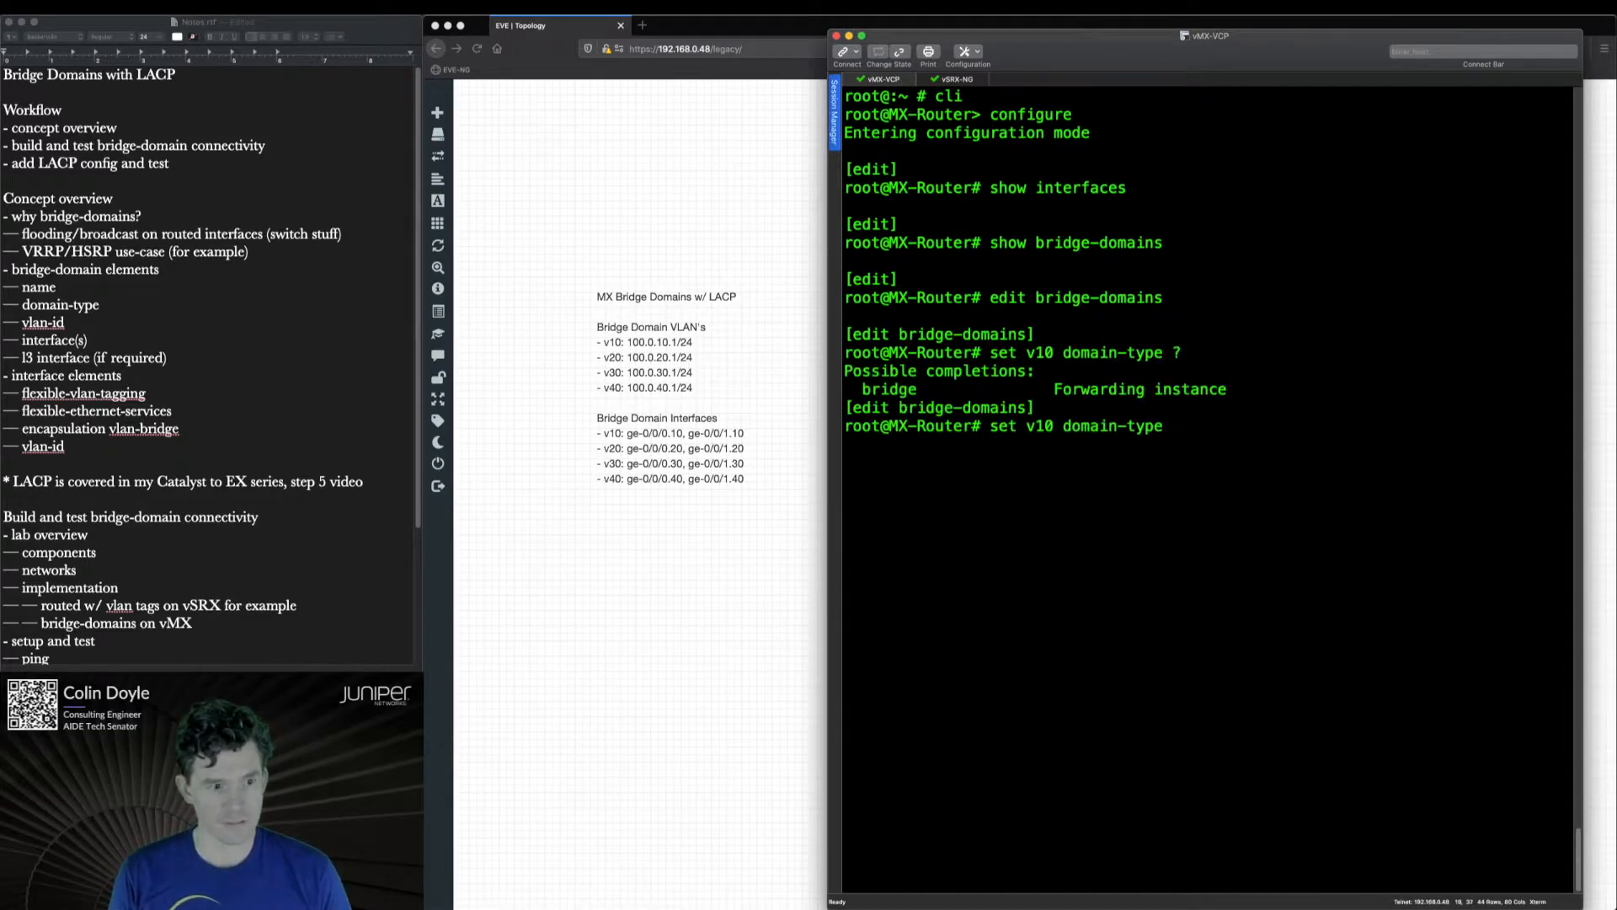
{"action": "type", "text": "bridge"}
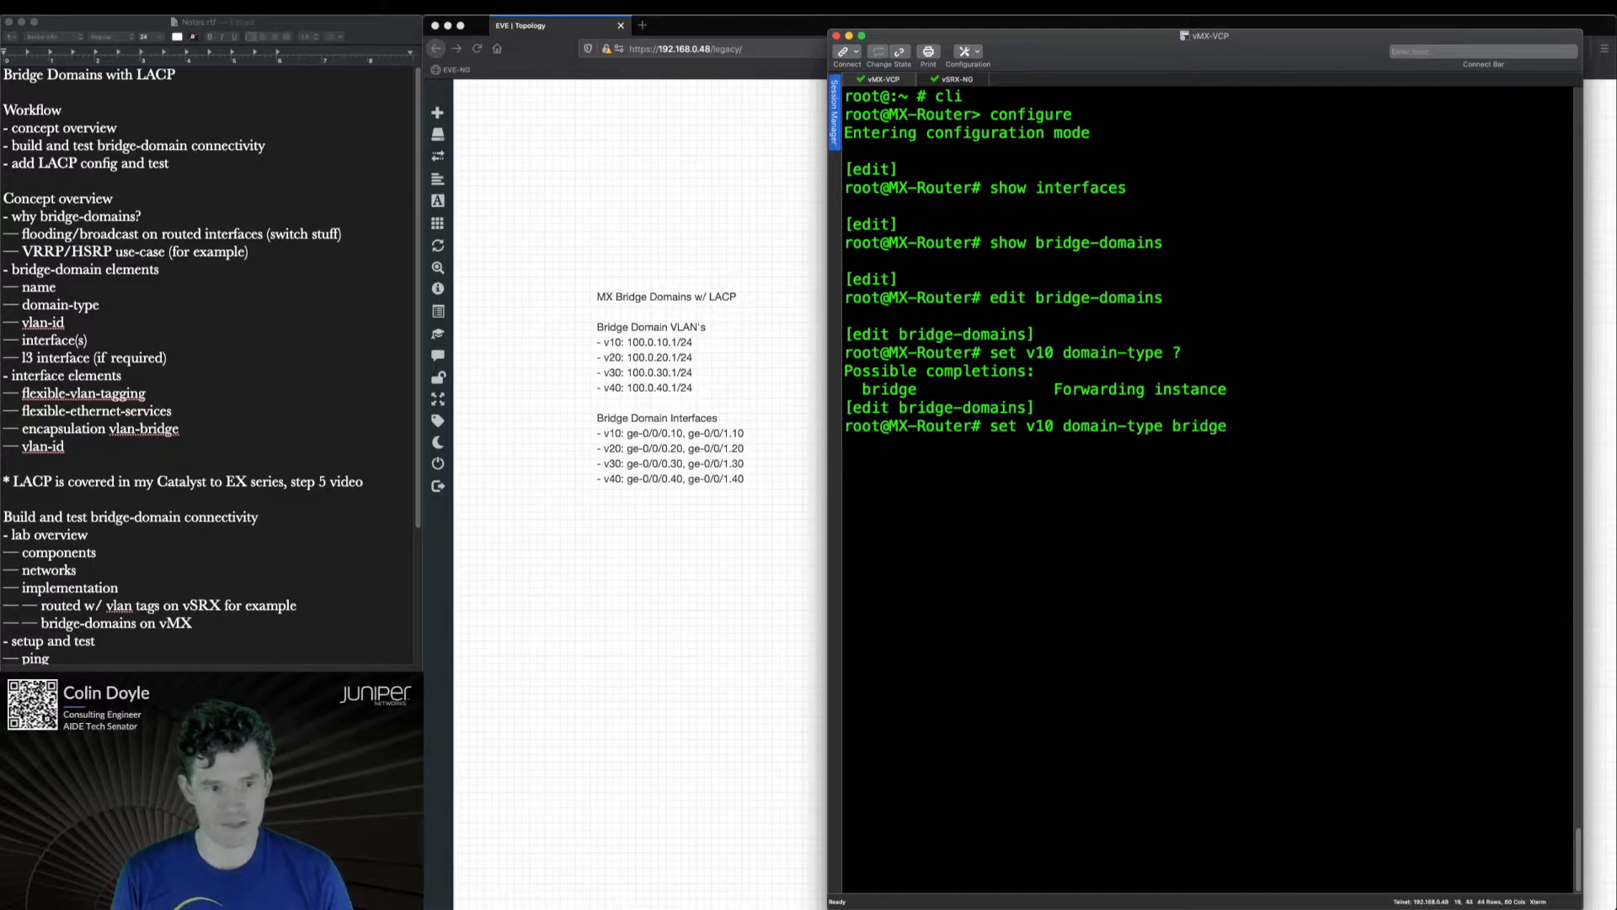
{"action": "type", "text": "vlan-"}
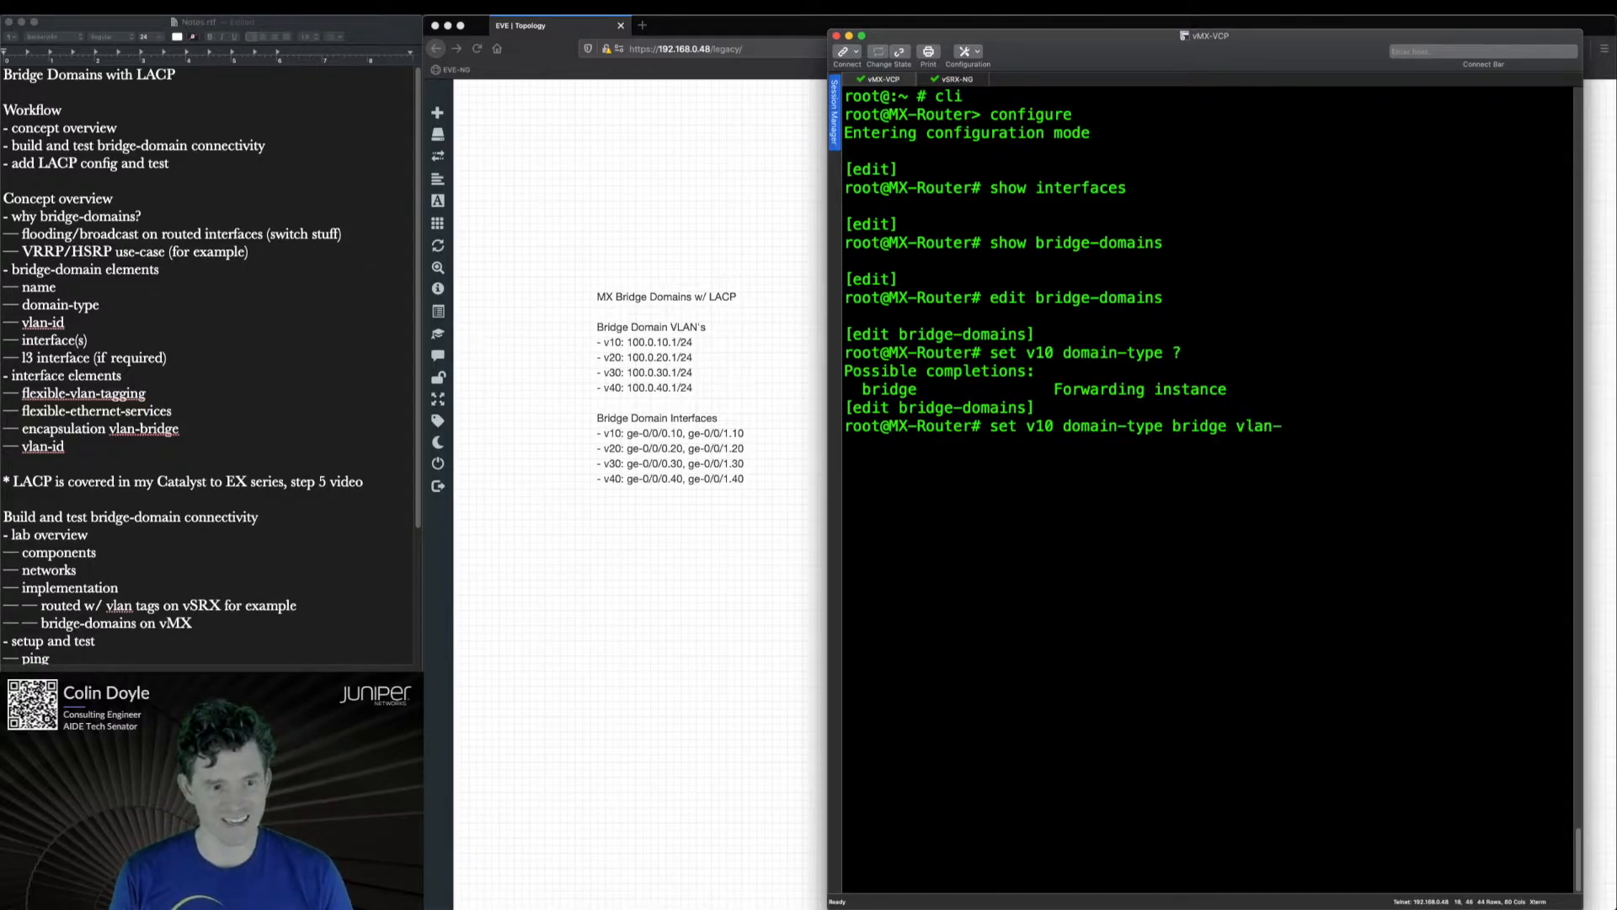
{"action": "type", "text": "id 10"}
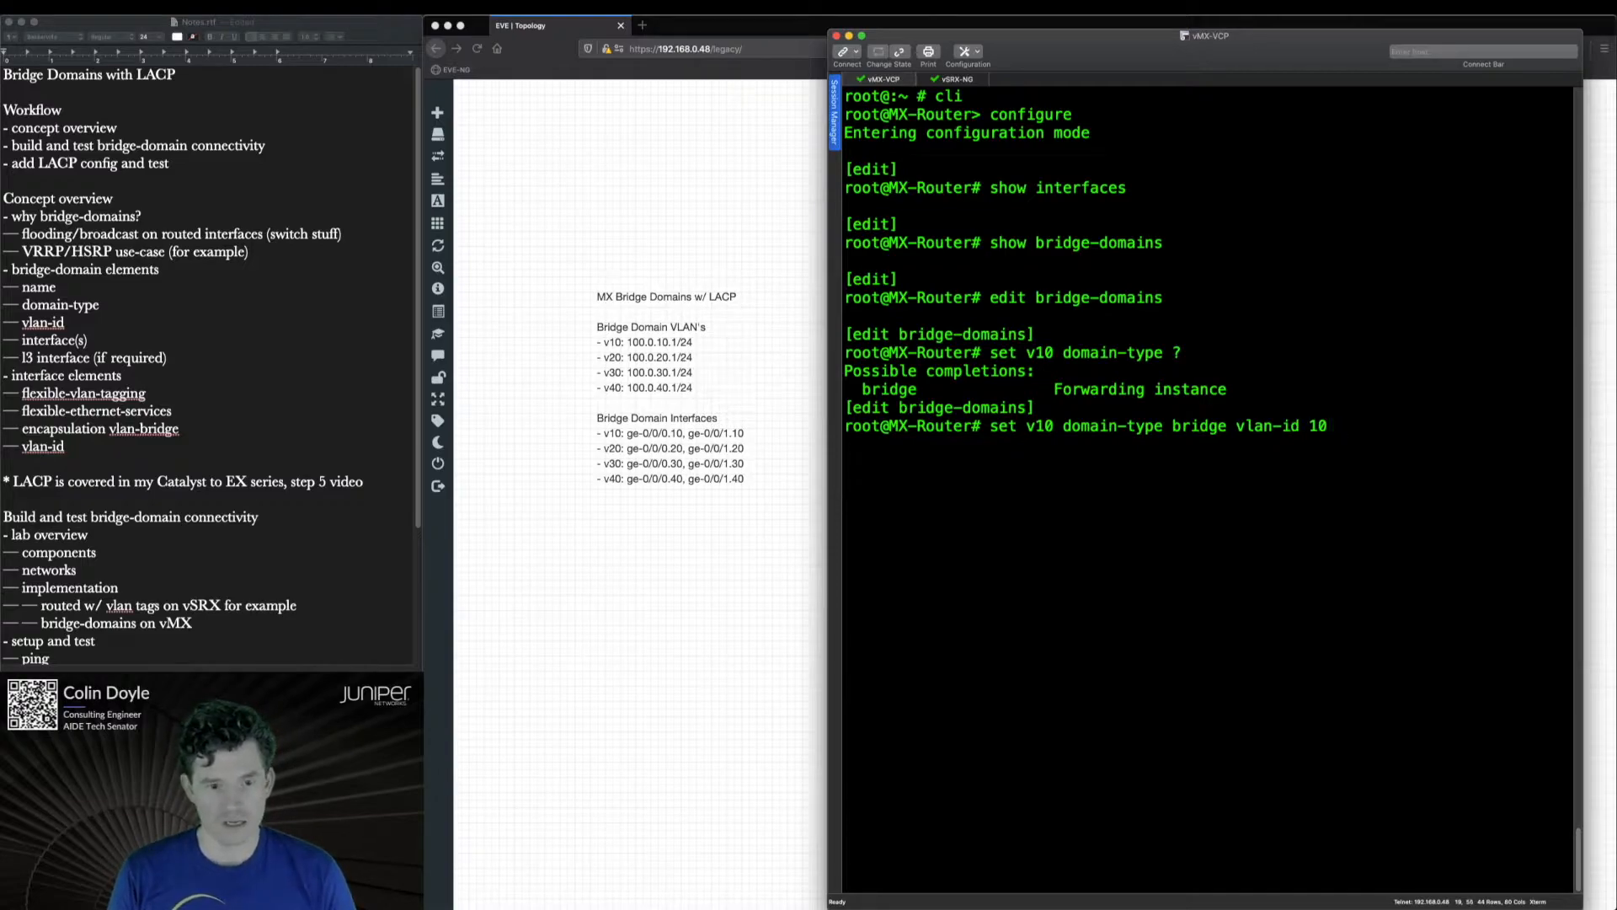
- Add interfaces ge-0/0/0.10 and ge-0/0/1.10 and routing-interface irb.10 to v10
{"action": "type", "text": "set int"}
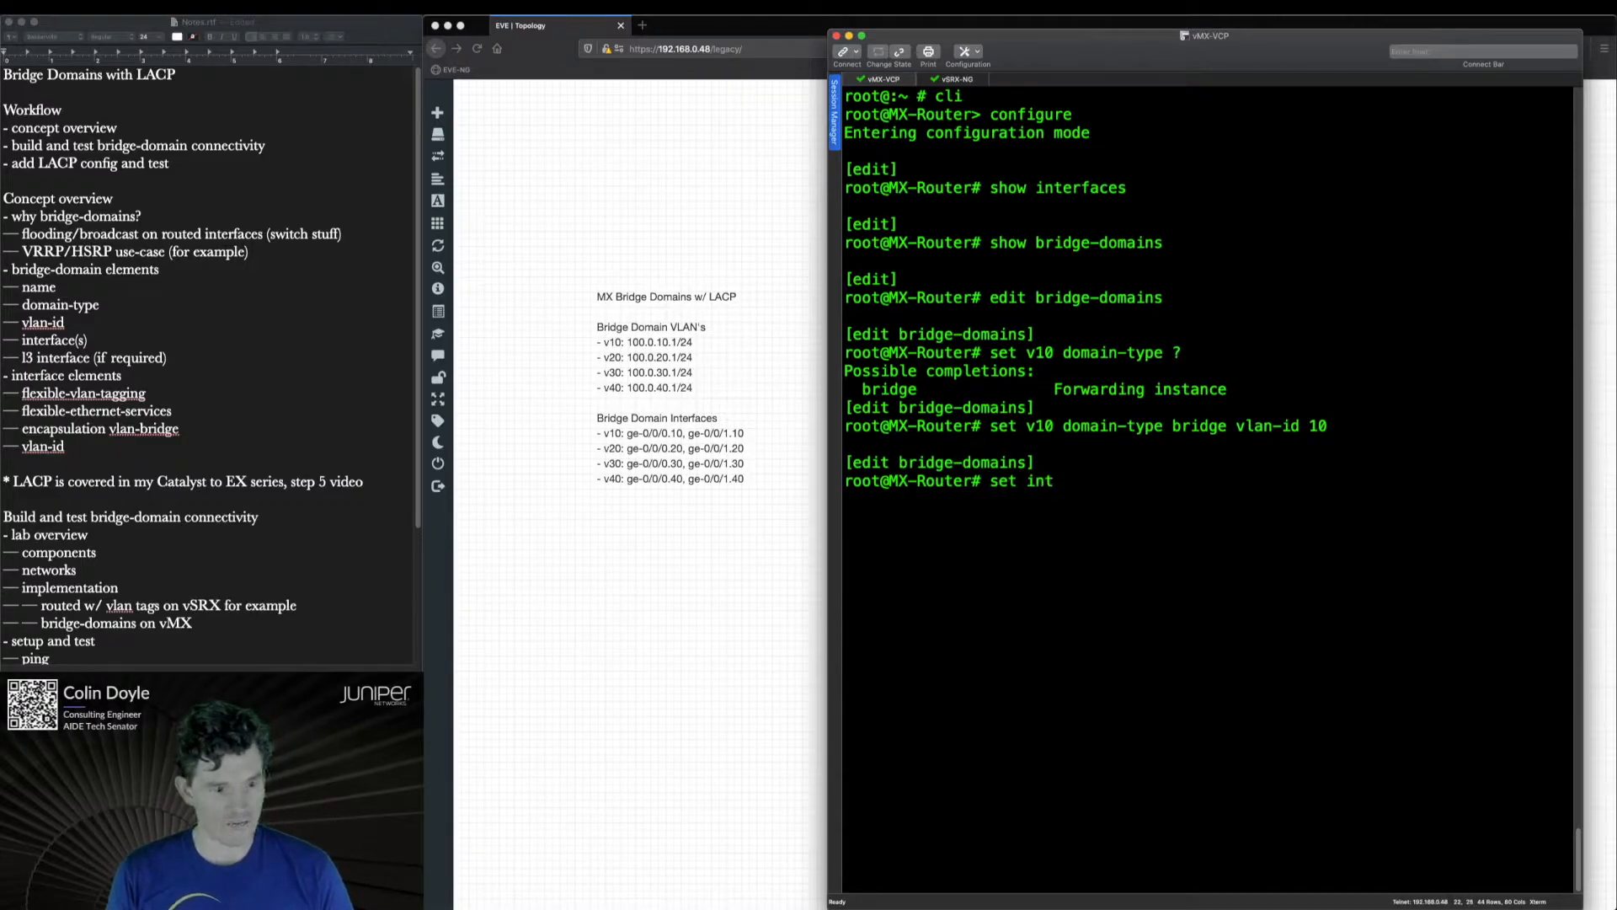
{"action": "key", "text": "Backspace"}
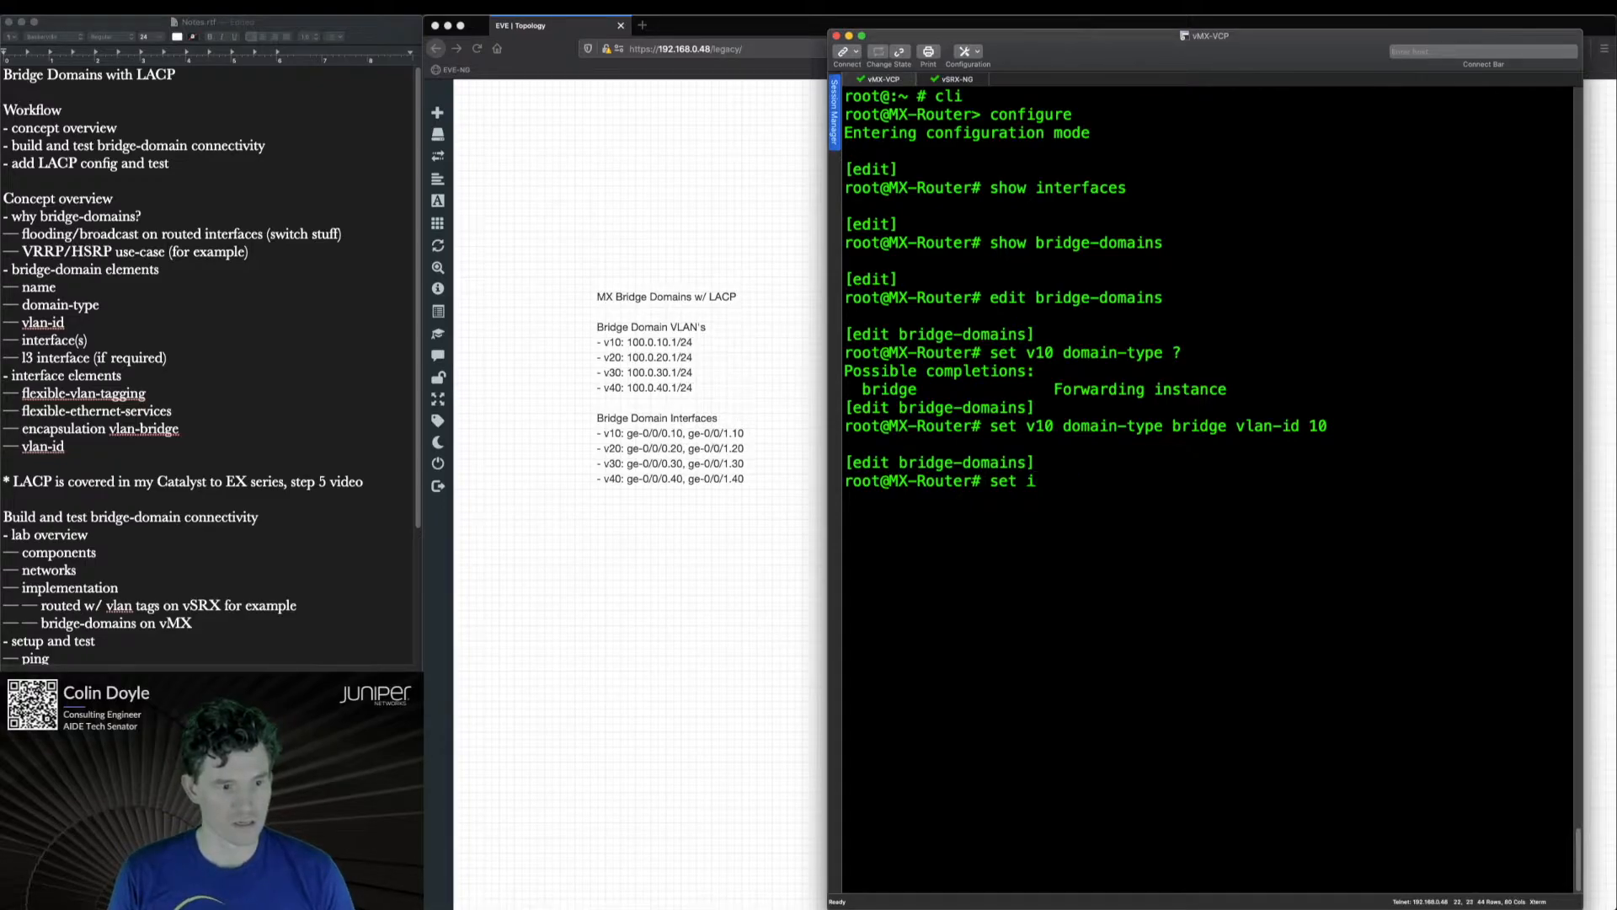
{"action": "type", "text": "v120"}
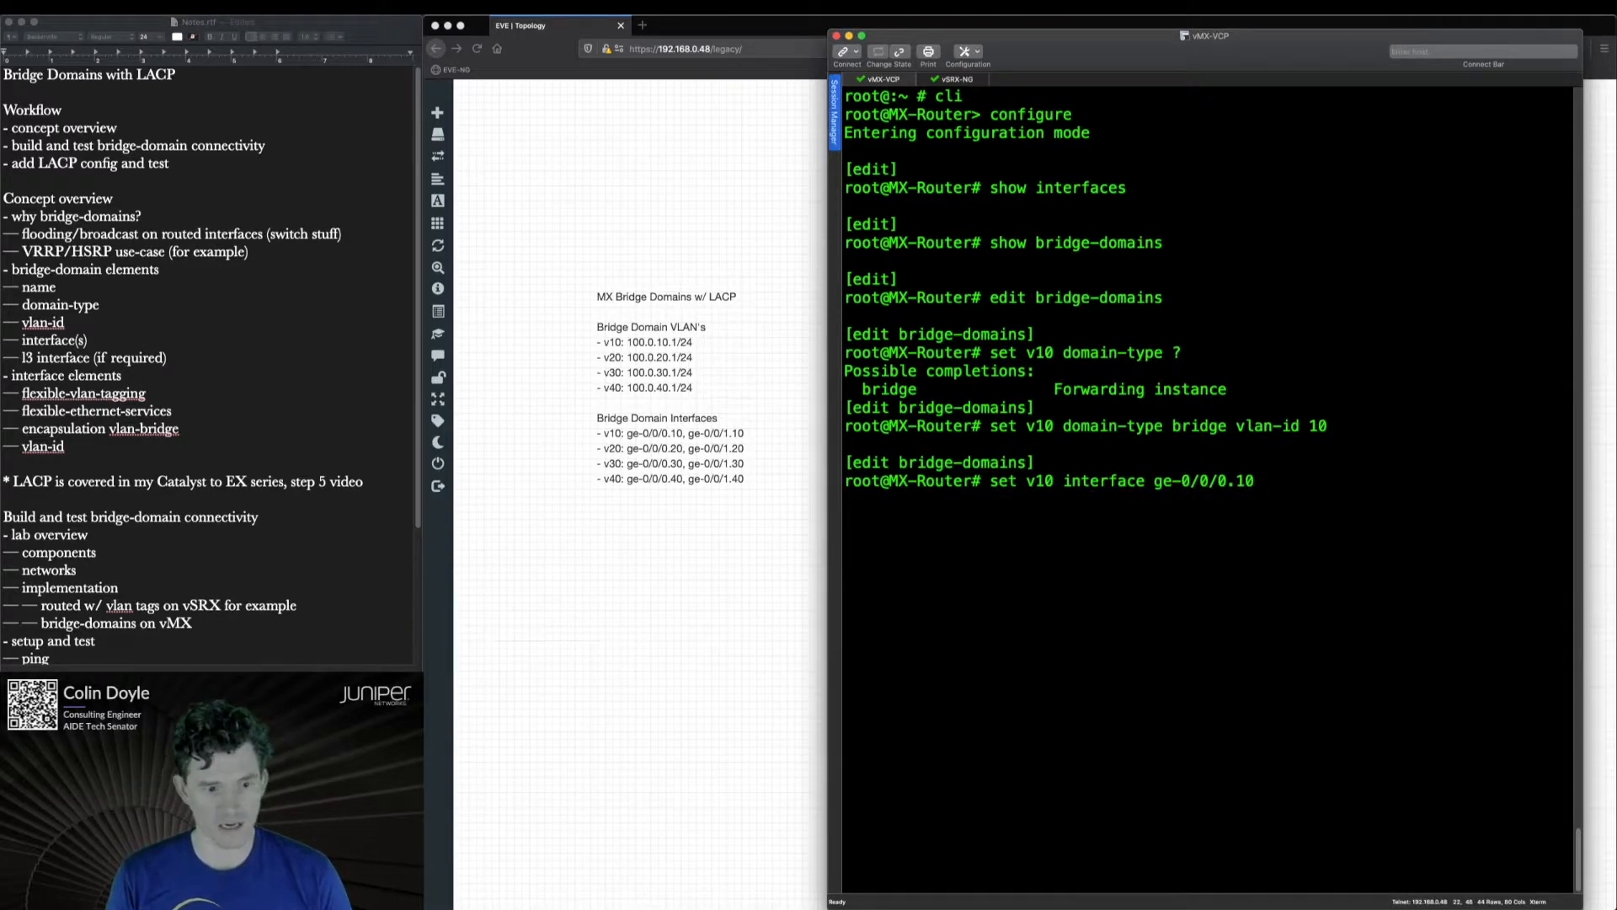
{"action": "key", "text": "Return"}
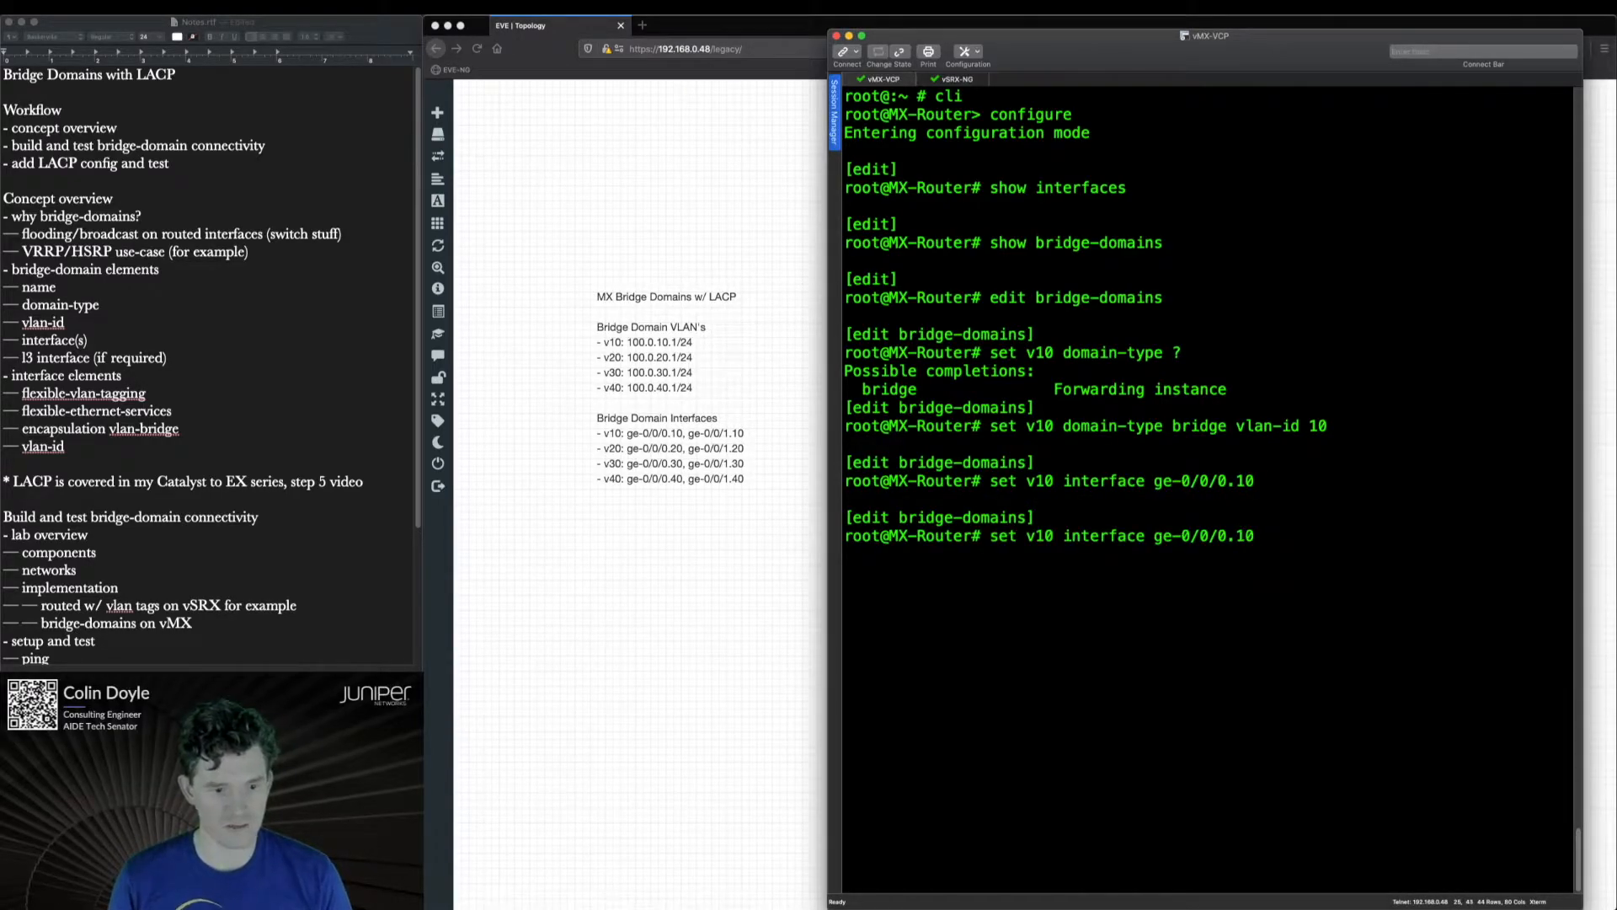
{"action": "type", "text": "1"}
{"action": "key", "text": "Return"}
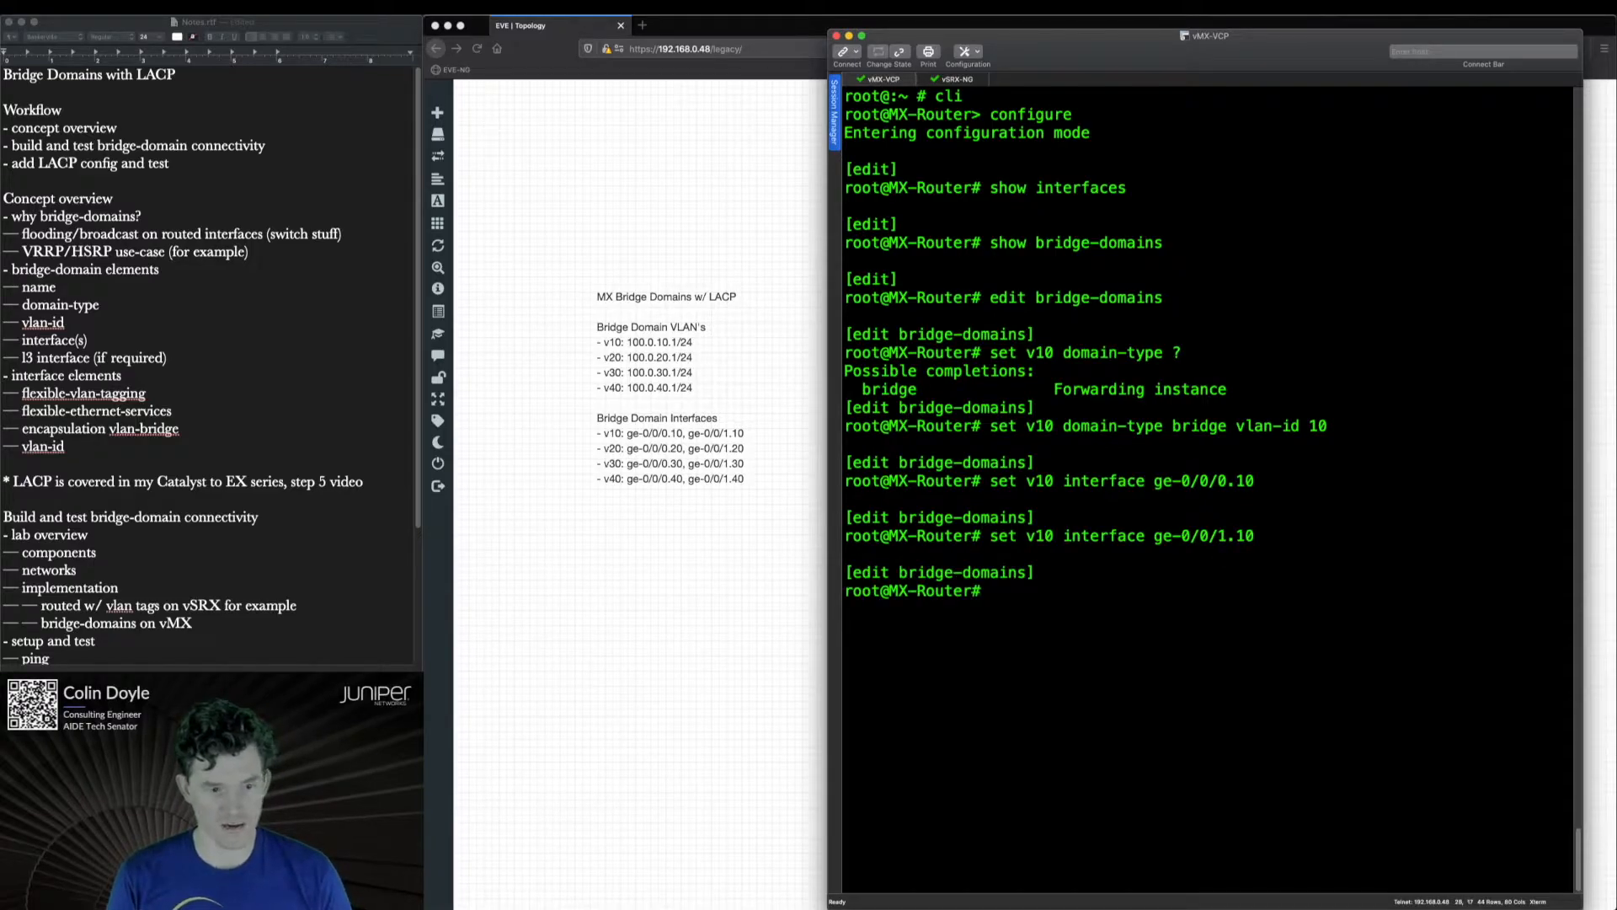
{"action": "type", "text": "set v10"}
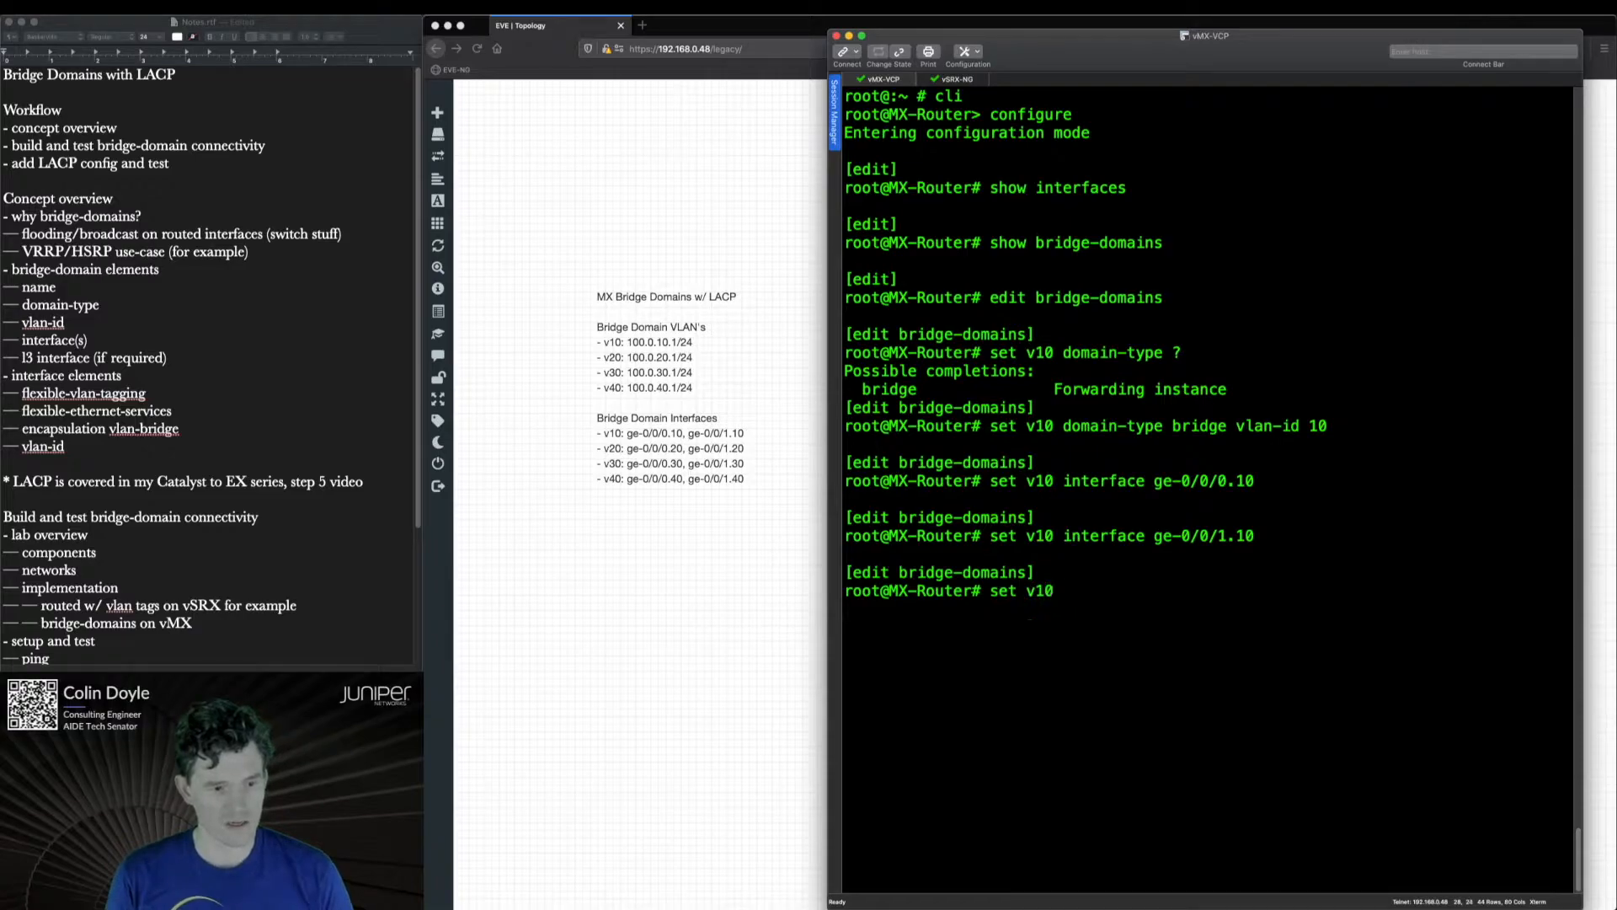
{"action": "type", "text": "routing-interface"}
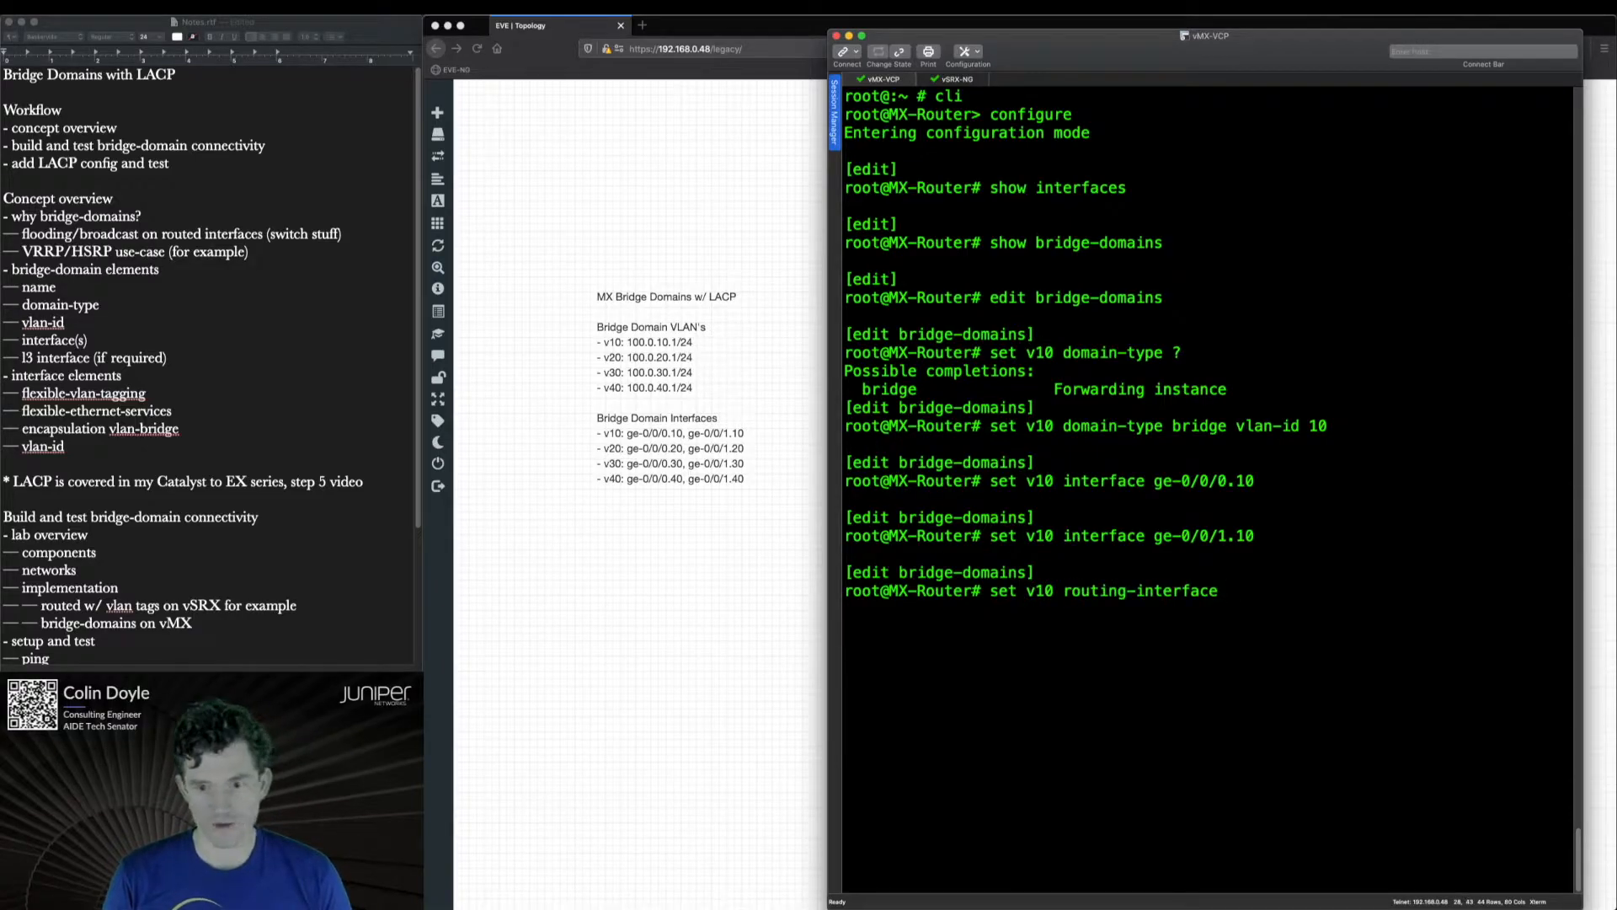
{"action": "type", "text": "irb.10"}
{"action": "type", "text": "show"}
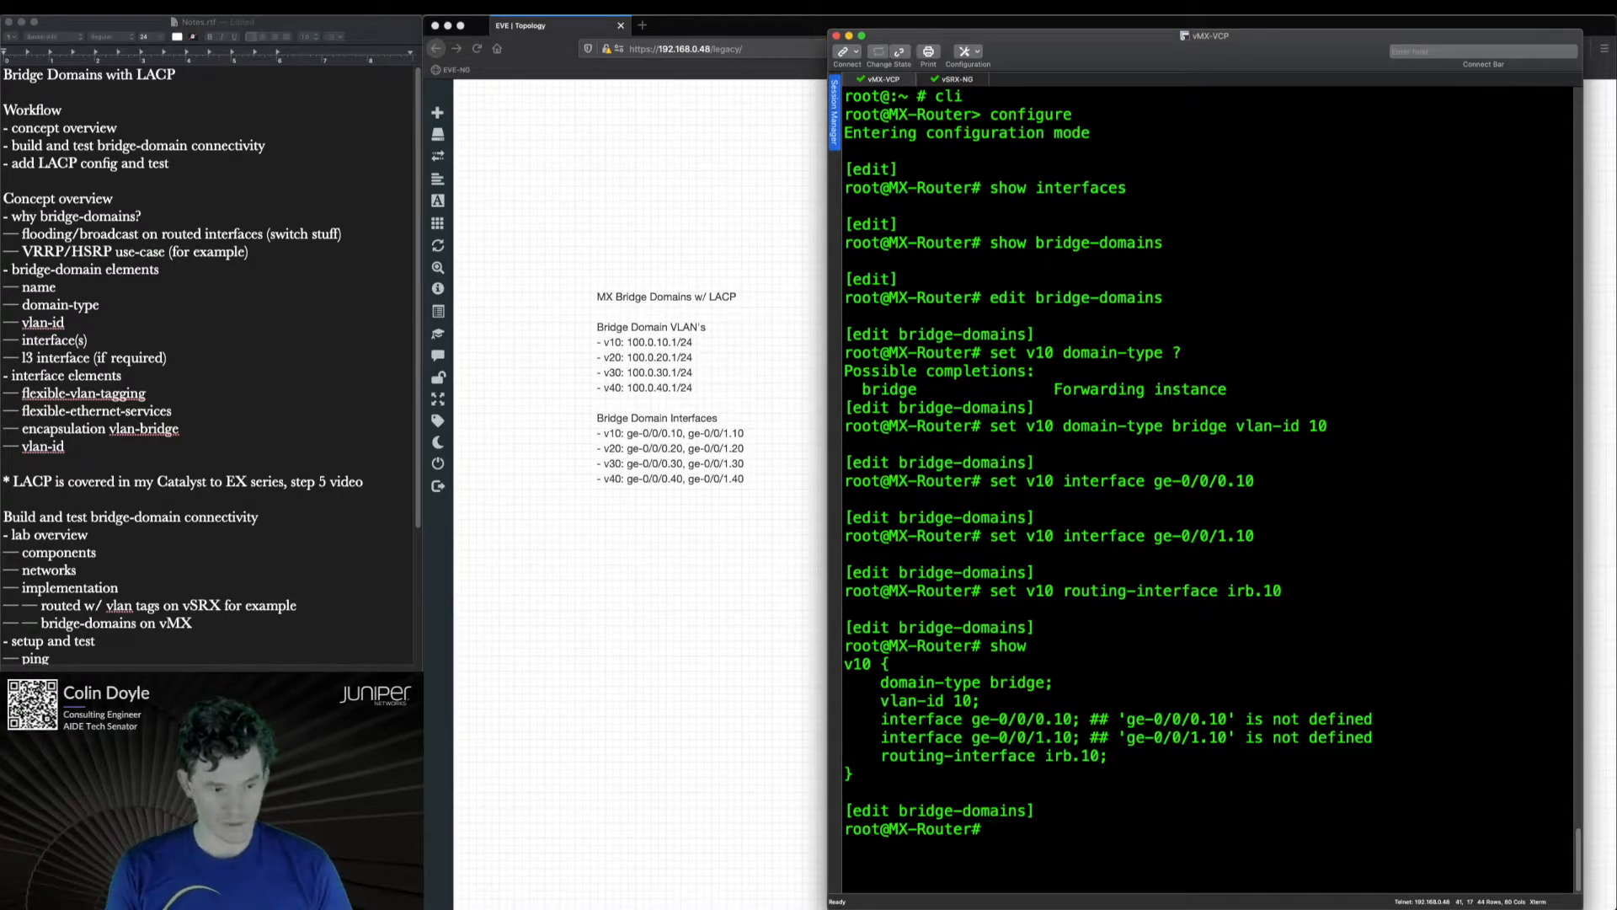
- Copy v10 to v20, v30 and v40, and renumber v20 and v30 with replace pattern 10
{"action": "type", "text": "copy v10 to b"}
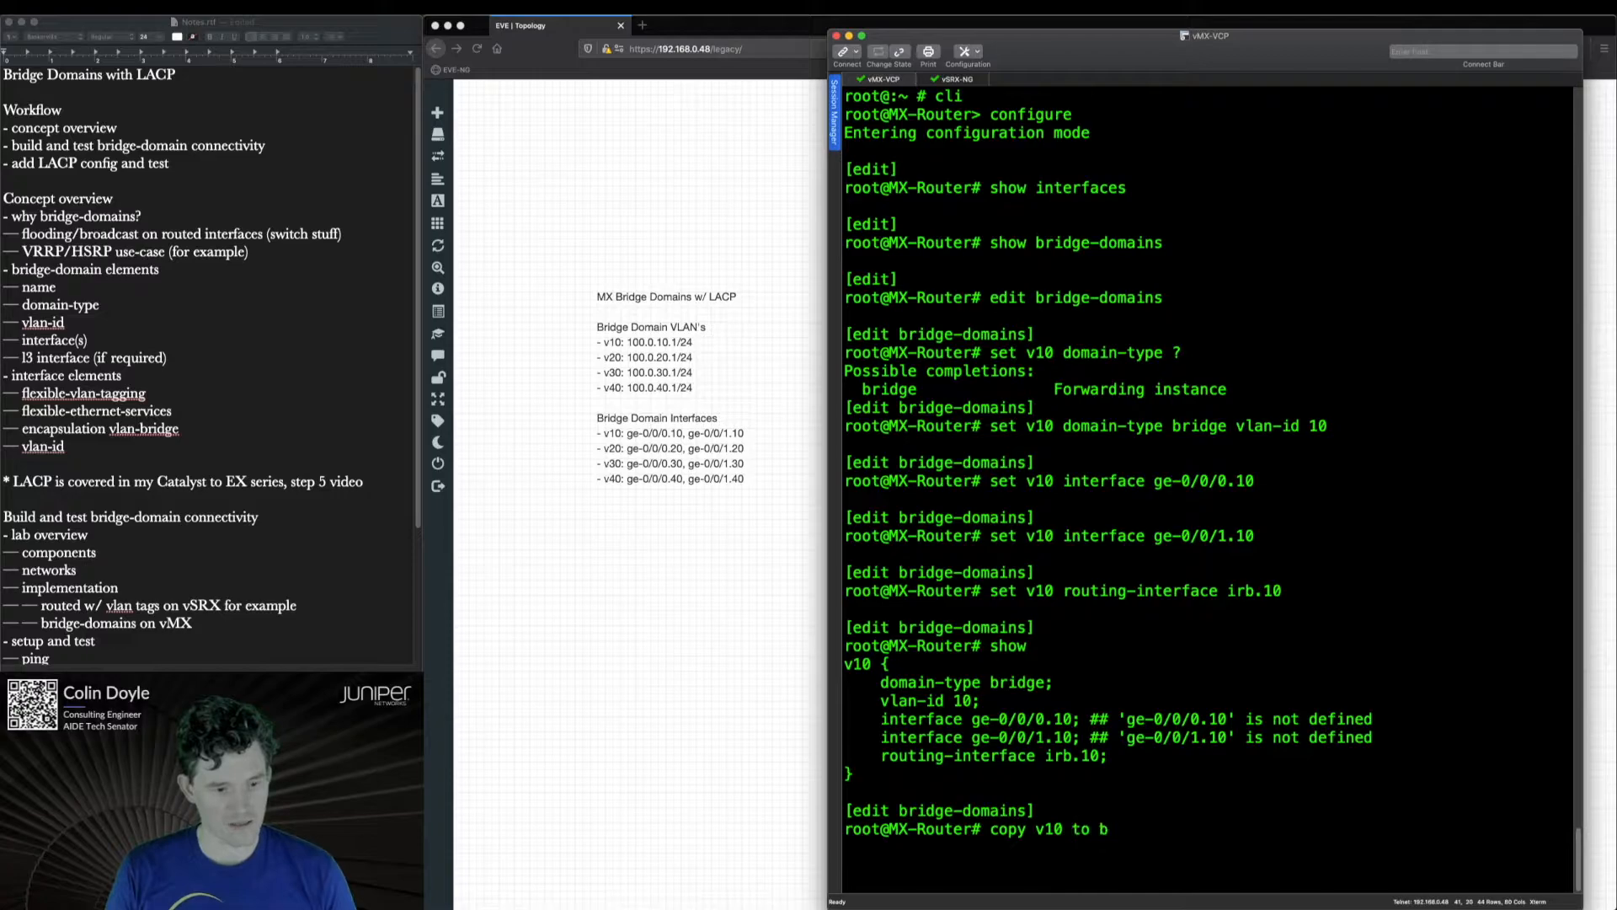
{"action": "type", "text": "v20"}
{"action": "key", "text": "Return"}
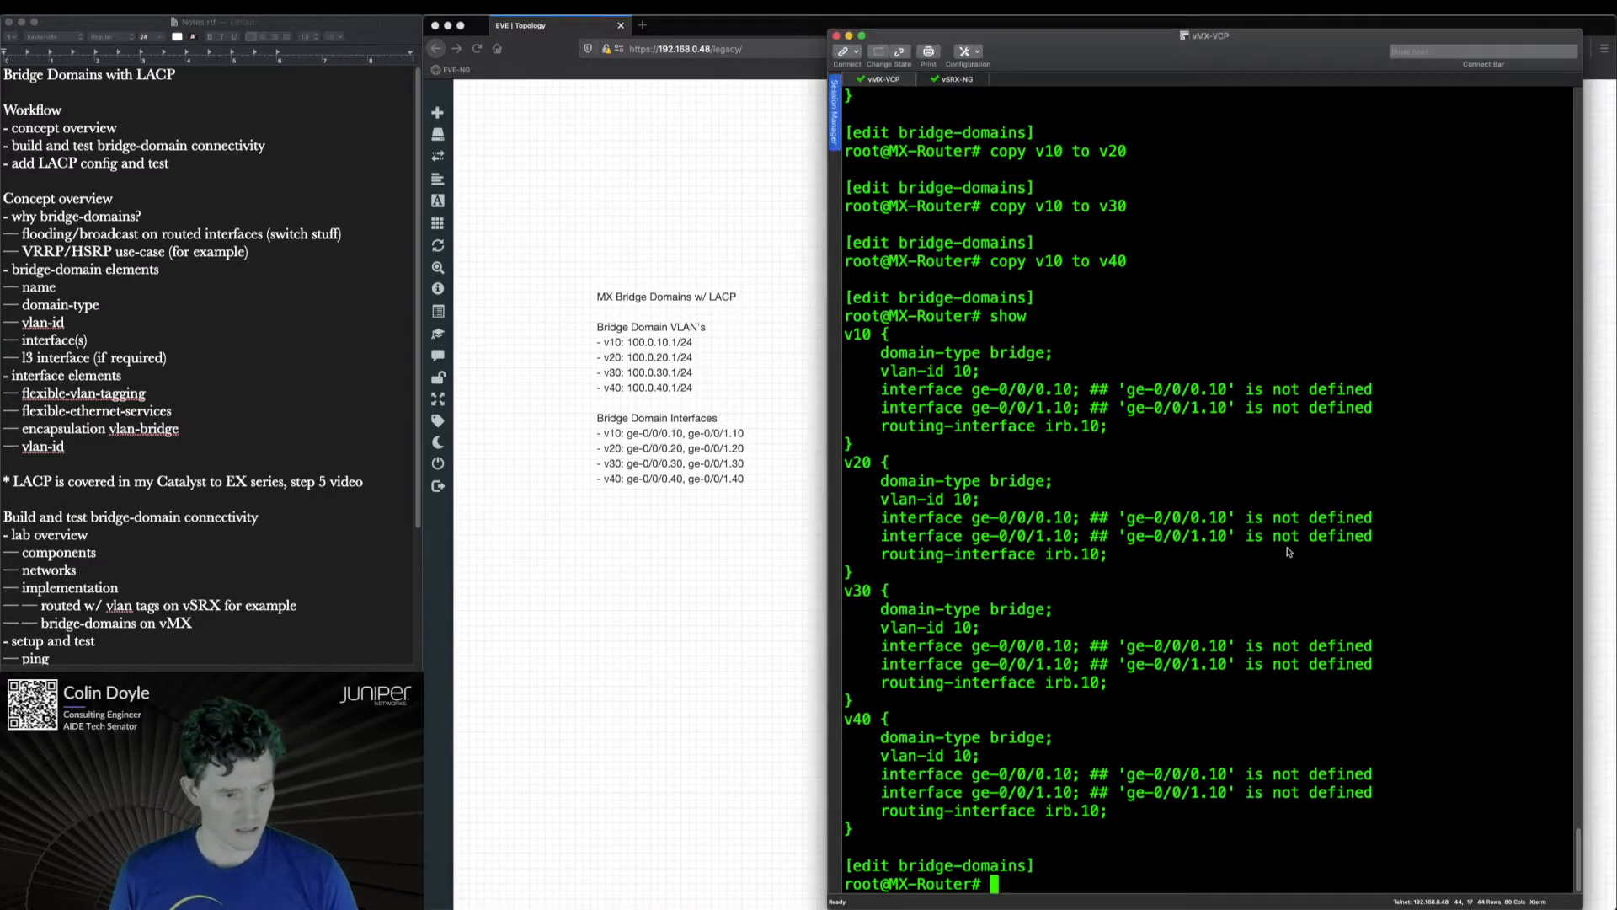
{"action": "type", "text": "edit v20"}
{"action": "type", "text": "replace p"}
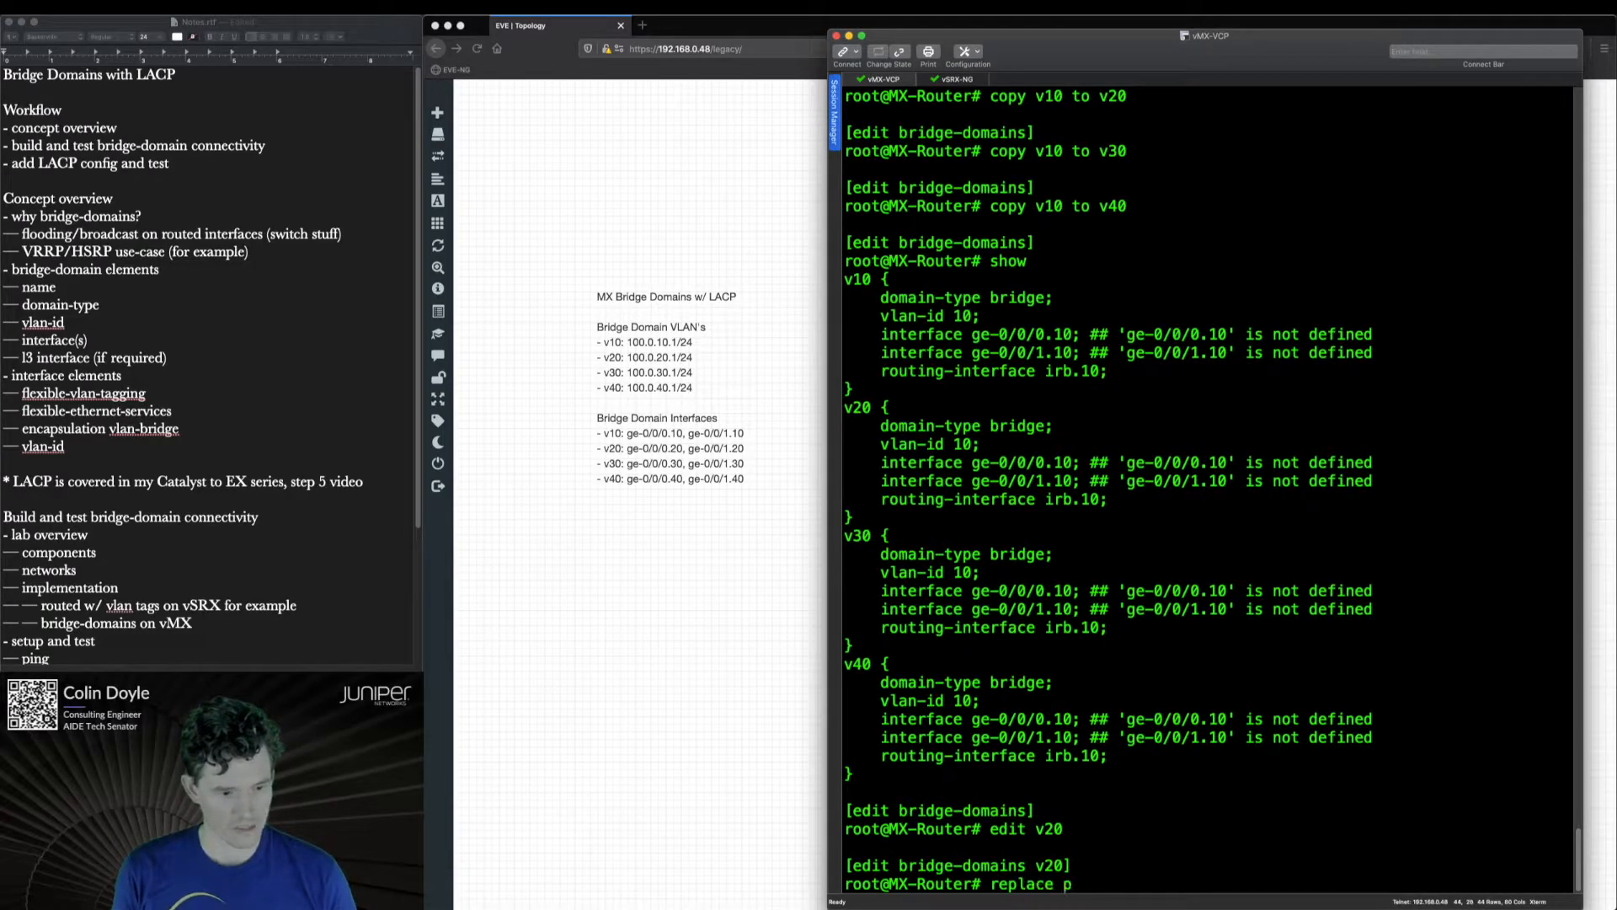
{"action": "type", "text": "attern 10 with 20"}
{"action": "type", "text": "edit v30"}
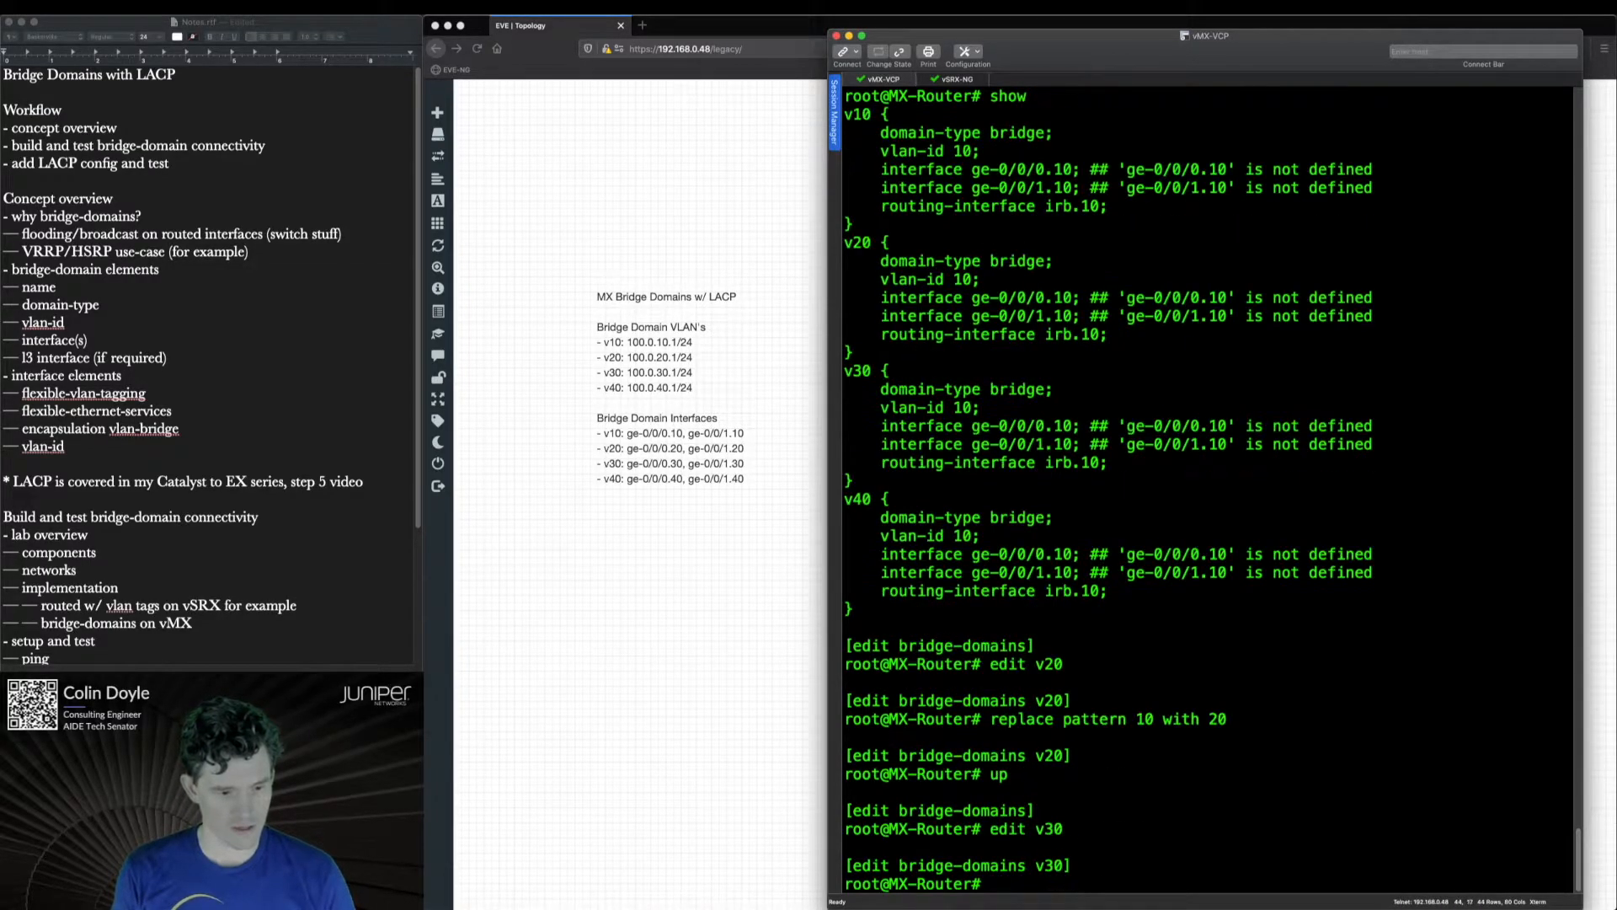
{"action": "type", "text": "replace pattern 10 with 30"}
{"action": "type", "text": "replace pattern v"}
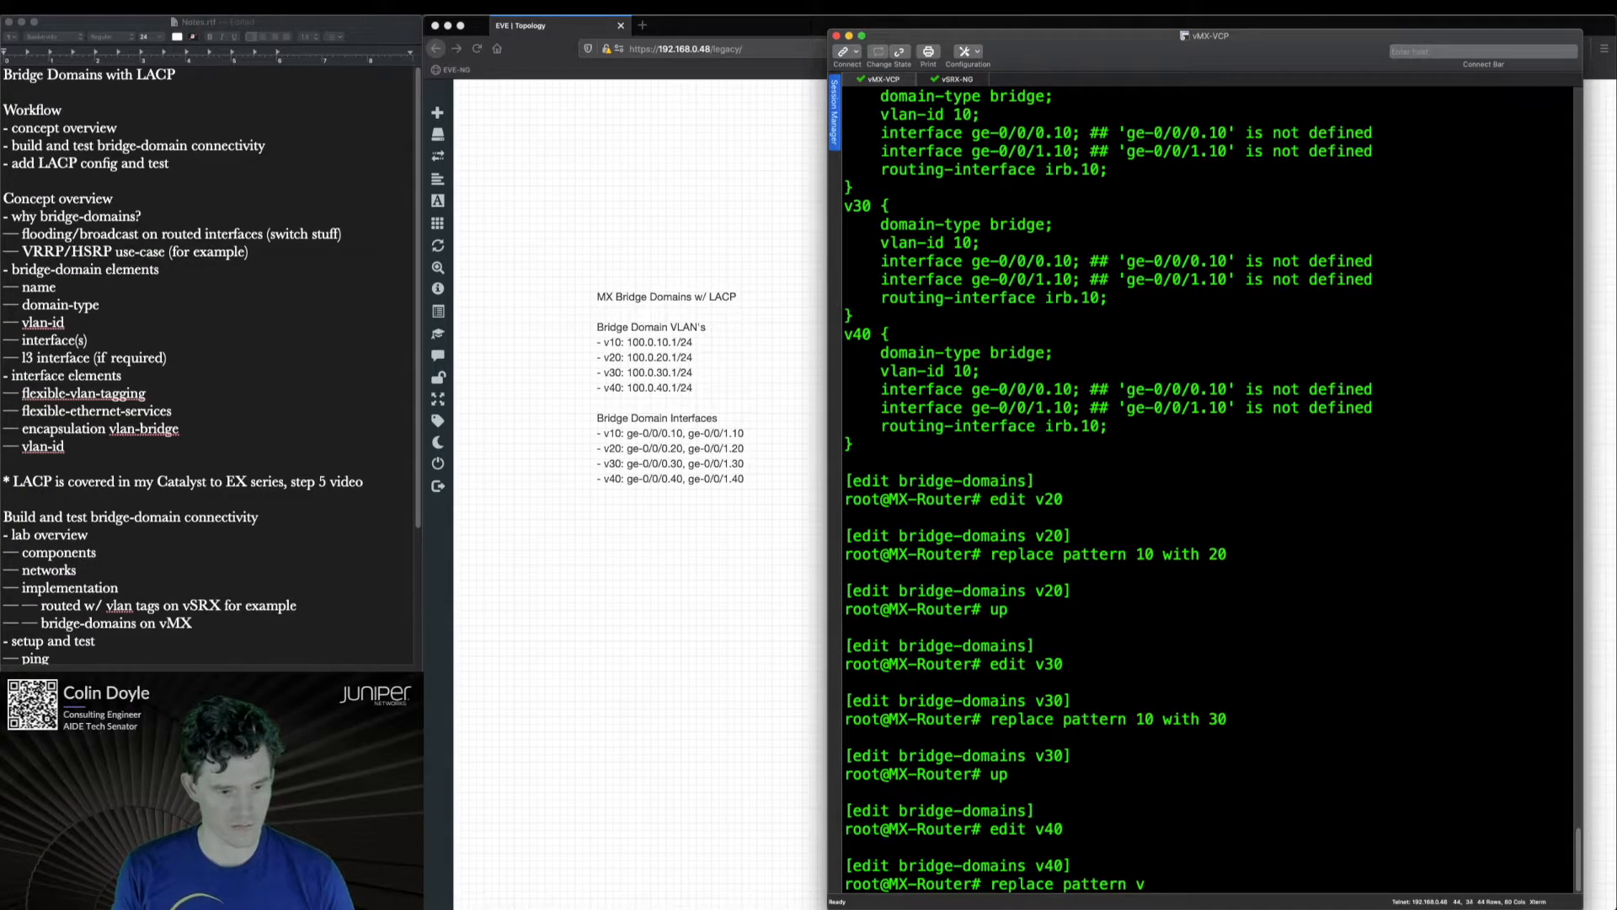
- Replace pattern 10 with 40 in v40, then set flexible-vlan-tagging and flexible-ethernet-services encapsulation on ge-0/0/0
{"action": "type", "text": "10"}
{"action": "type", "text": "set"}
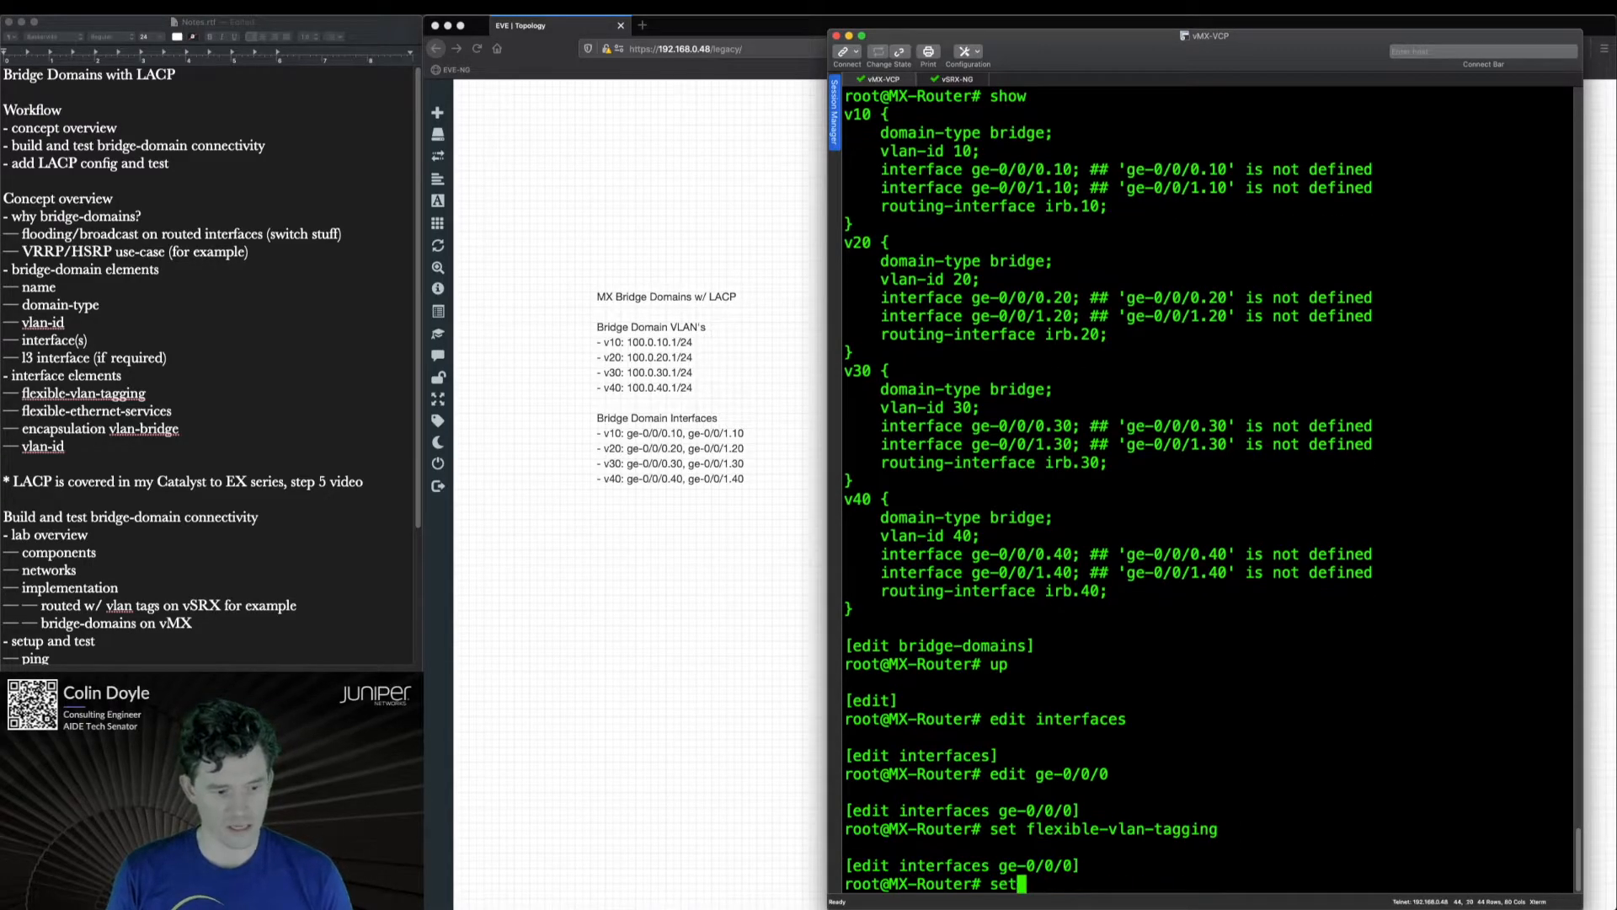
{"action": "type", "text": "encapsulation flexible-ethernet-services"}
{"action": "type", "text": "set u"}
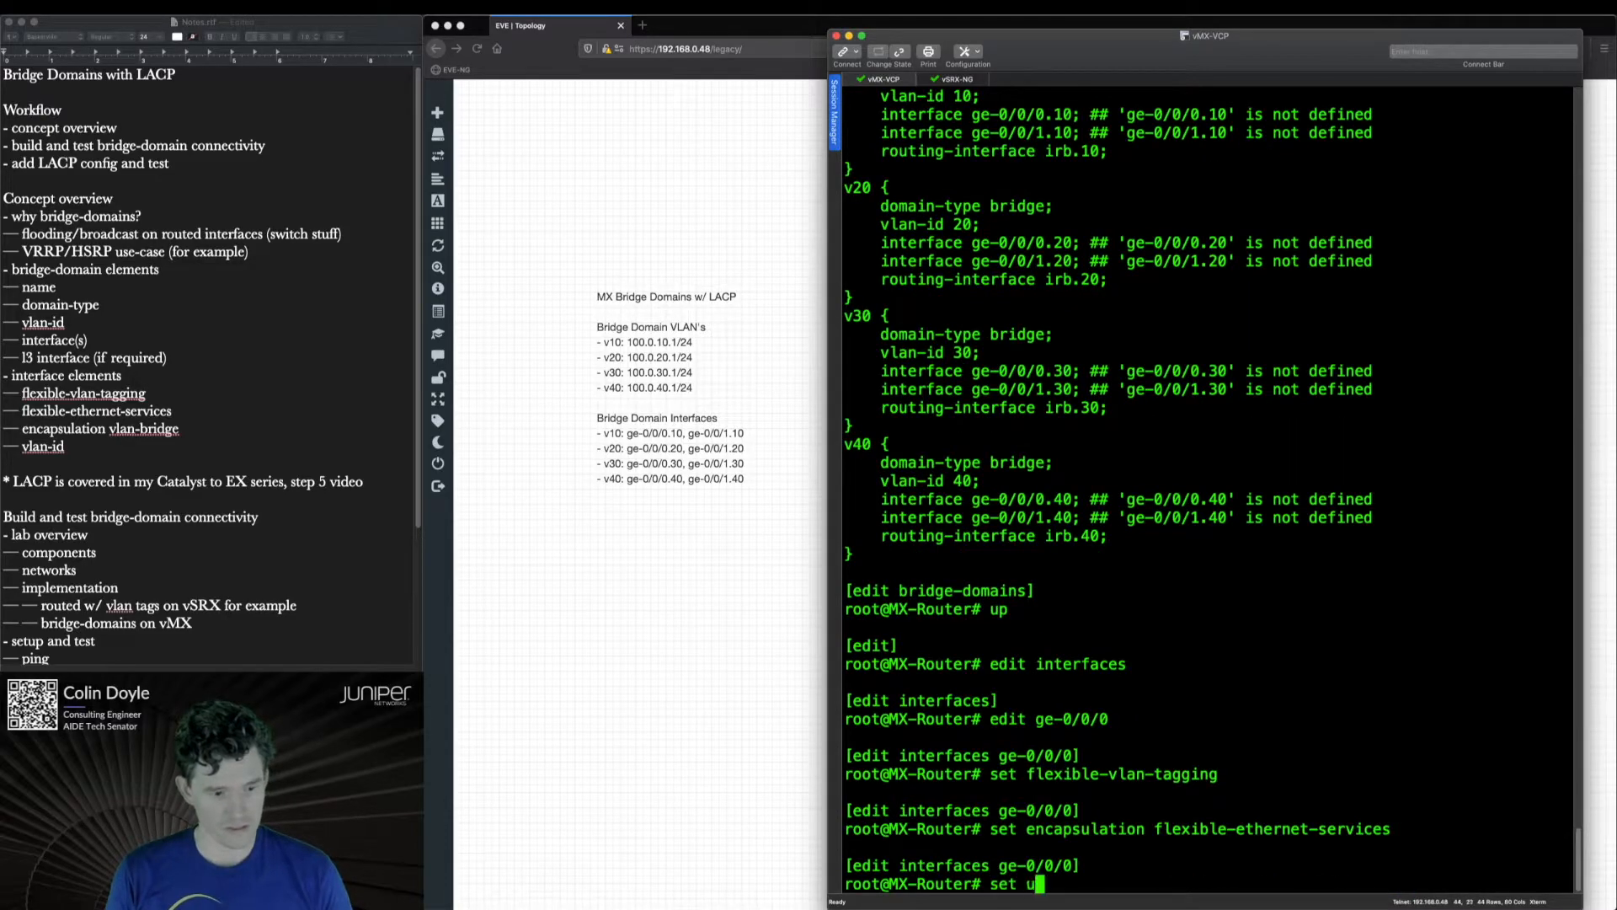
- Give ge-0/0/0 unit 10 vlan-bridge encapsulation and vlan-id 10
{"action": "type", "text": "nit 10 e"}
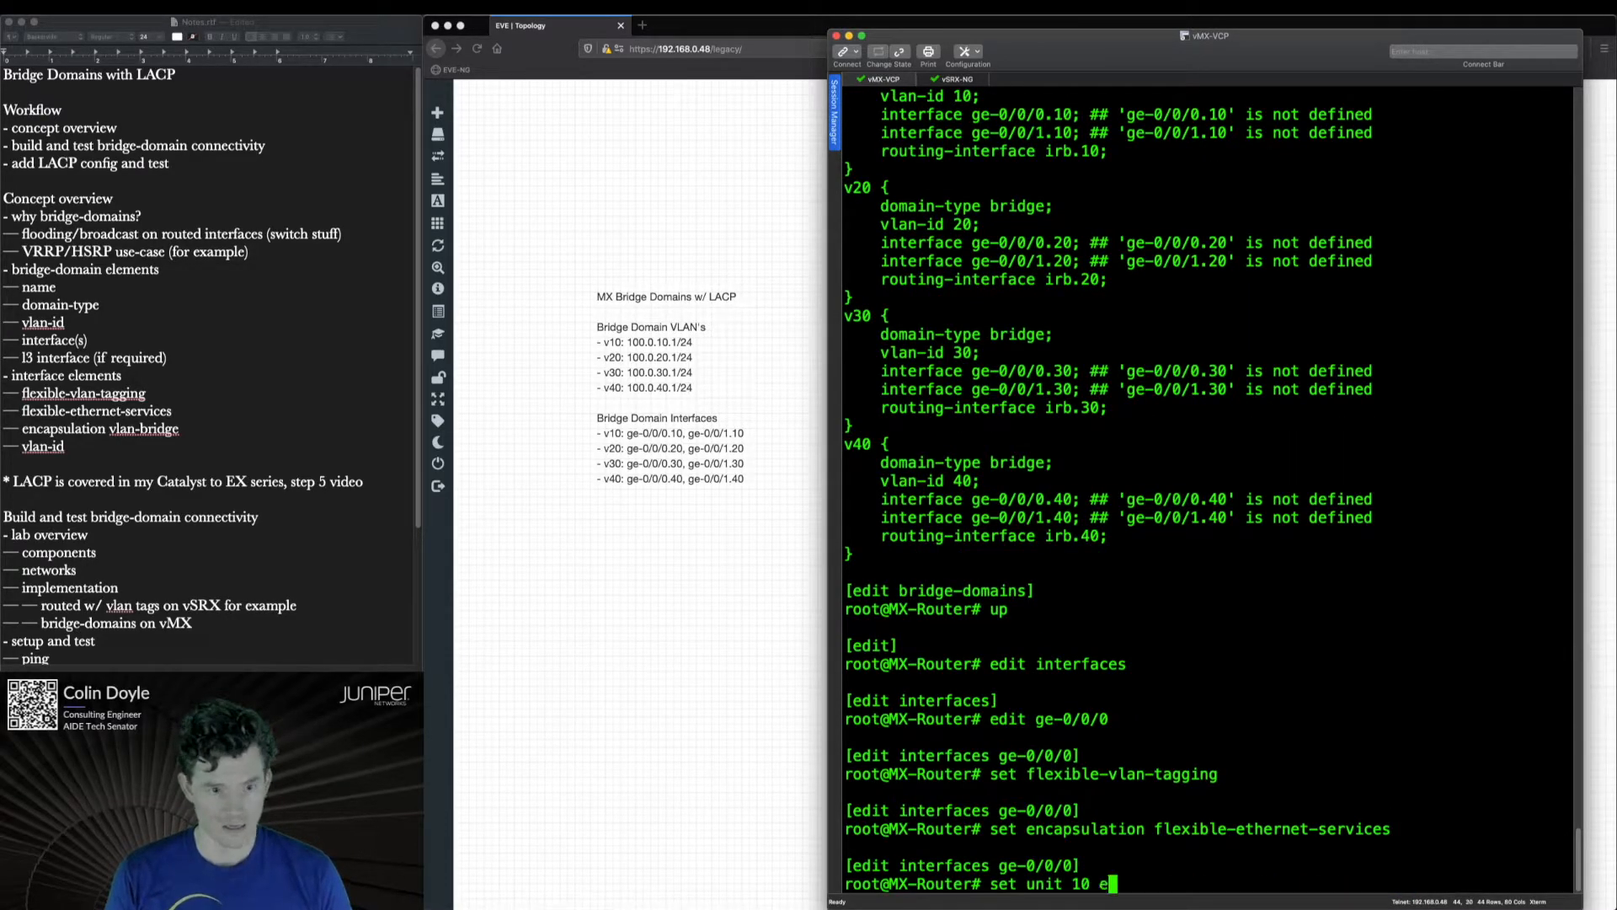
{"action": "type", "text": "ncapsulation vlan-"}
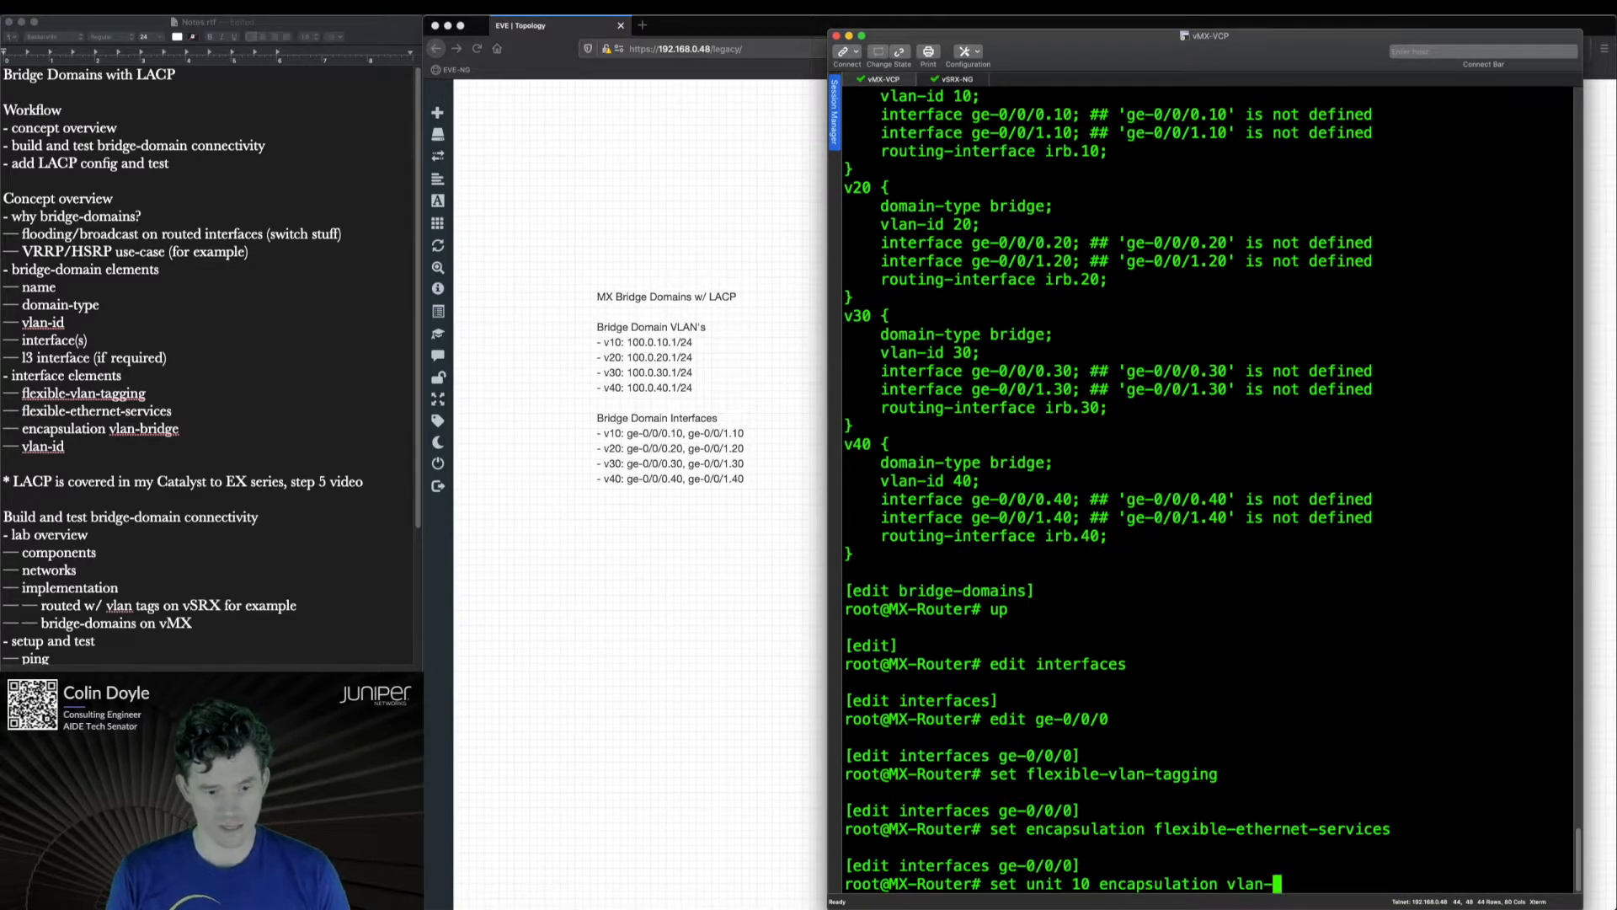
{"action": "key", "text": "Return"}
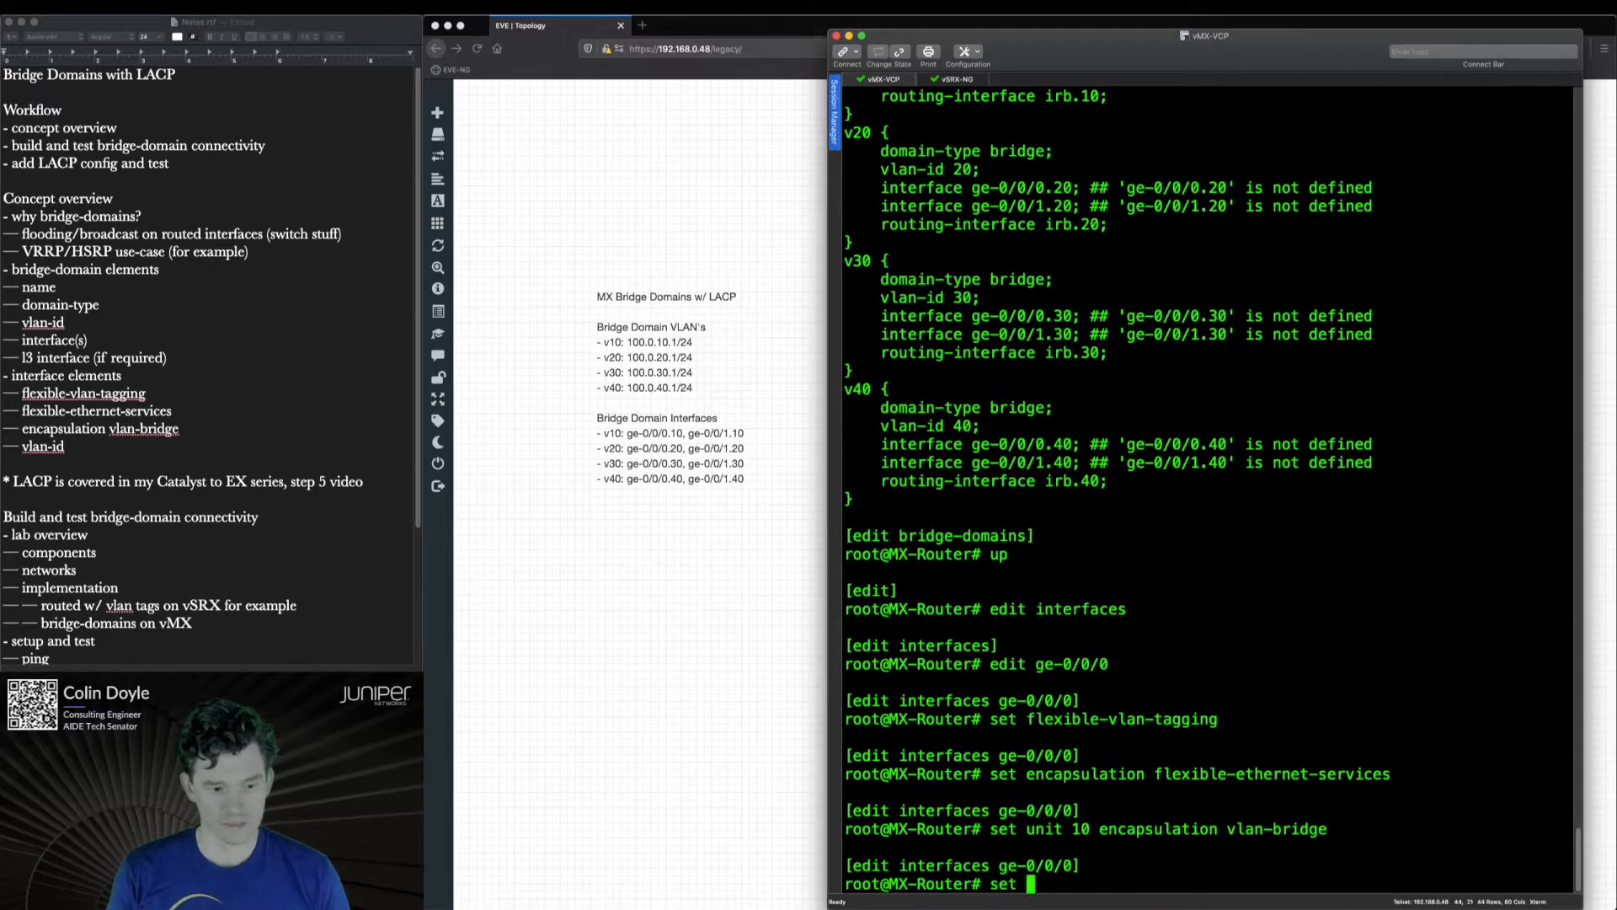
{"action": "type", "text": "unit 10"}
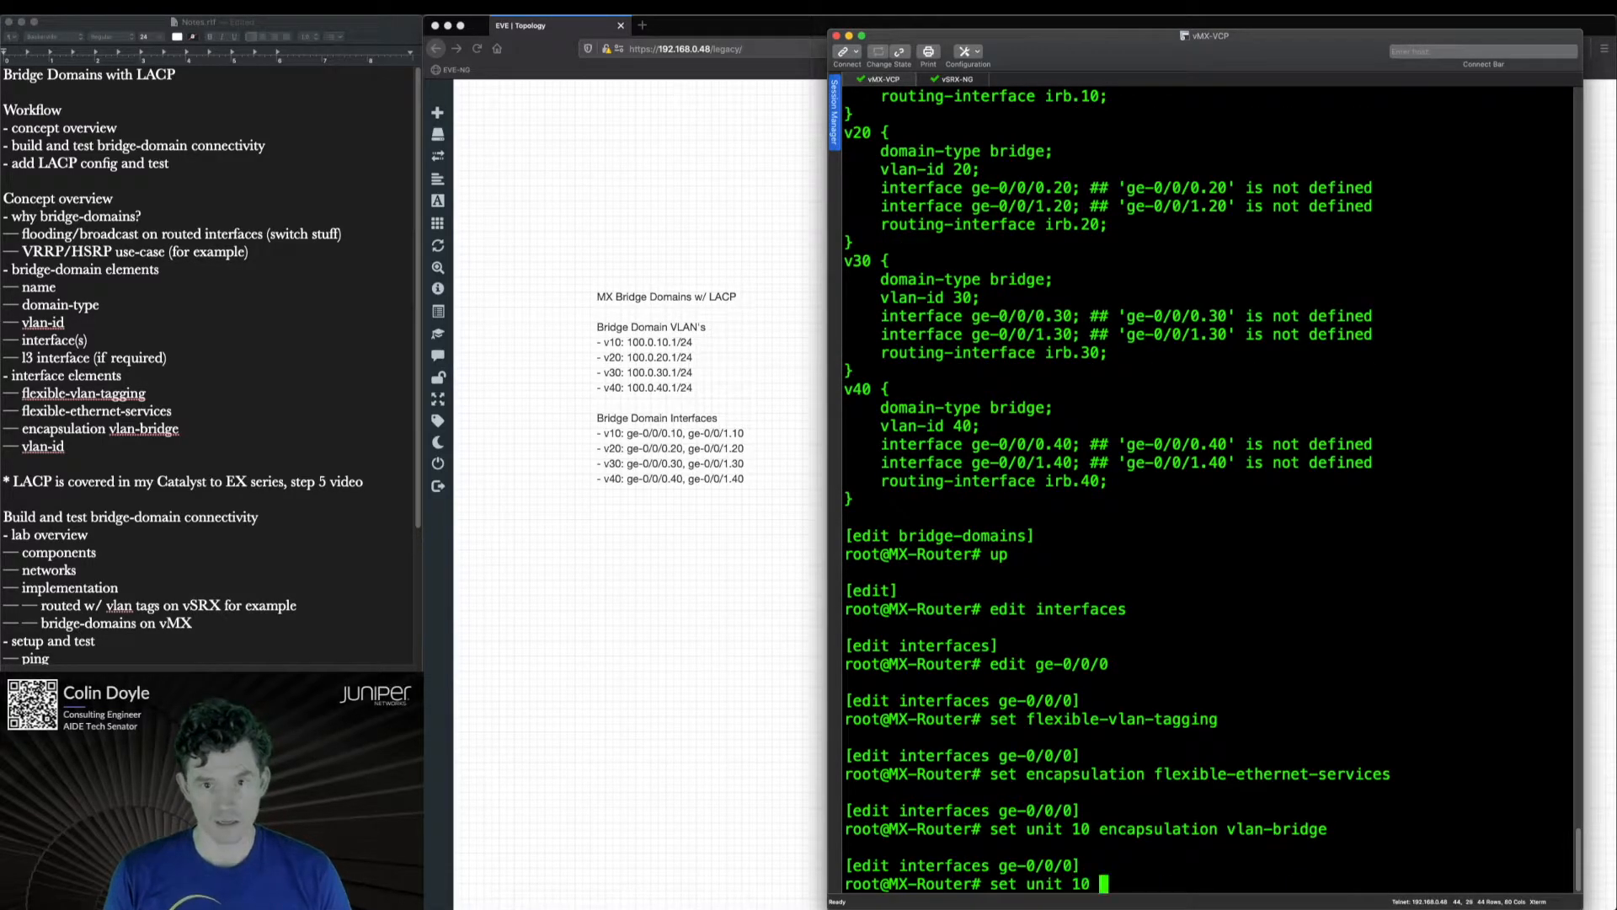
{"action": "type", "text": "vlan-id 10"}
{"action": "type", "text": "copy"}
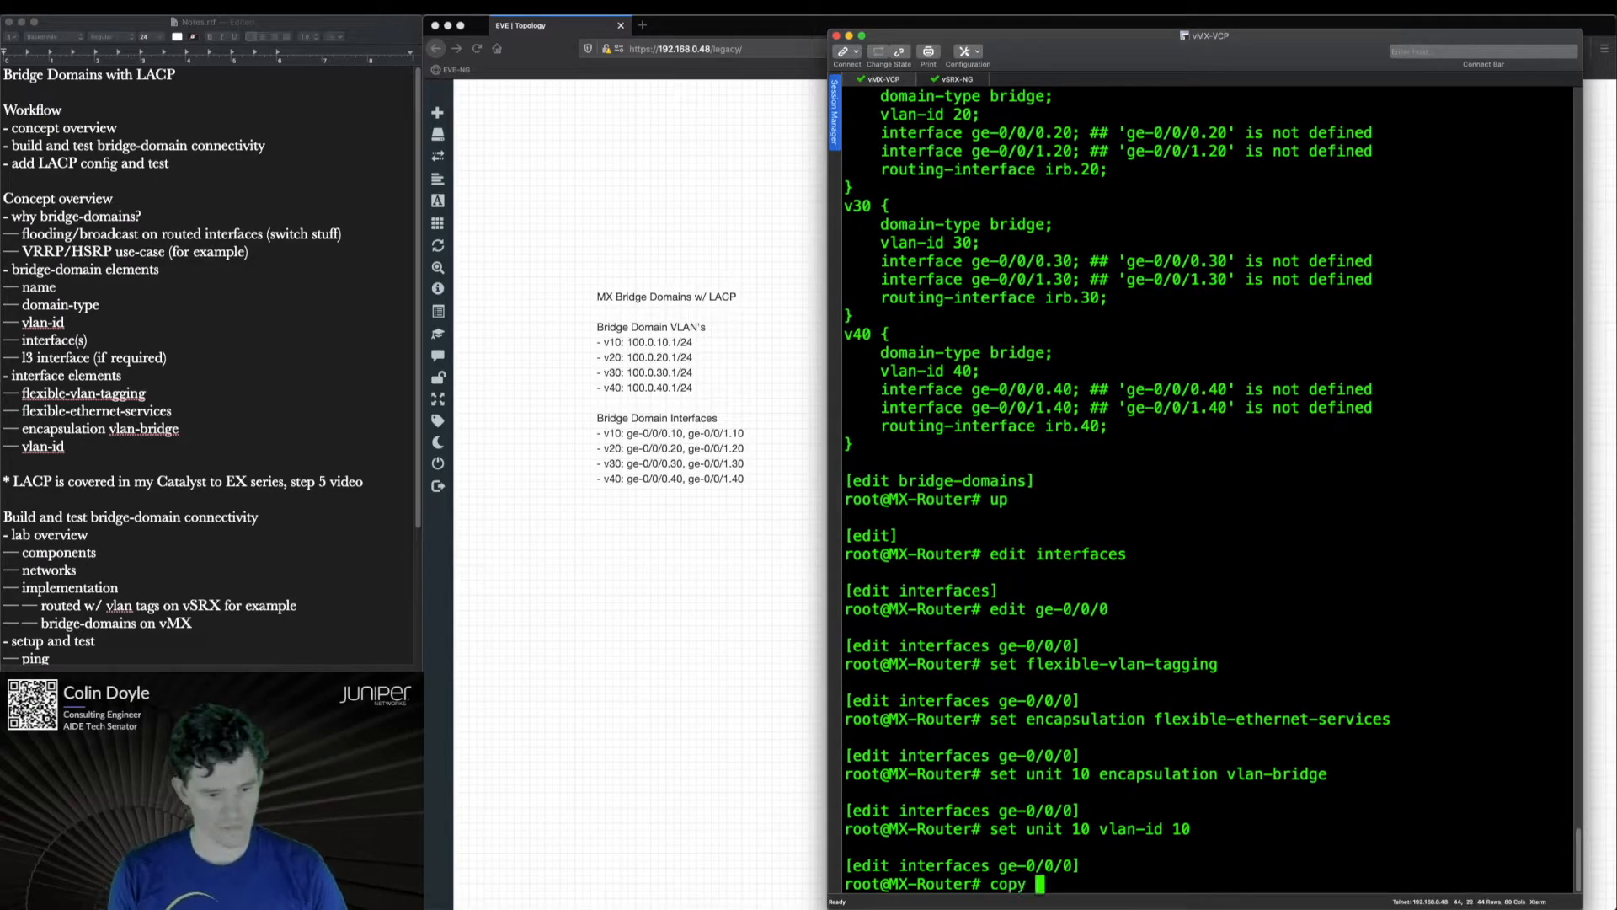
- Copy unit 10 to units 20, 30 and 40 with vlan-ids 20, 30 and 40, then run commit check
{"action": "type", "text": "unit 10 to unit 20"}
{"action": "type", "text": "c"}
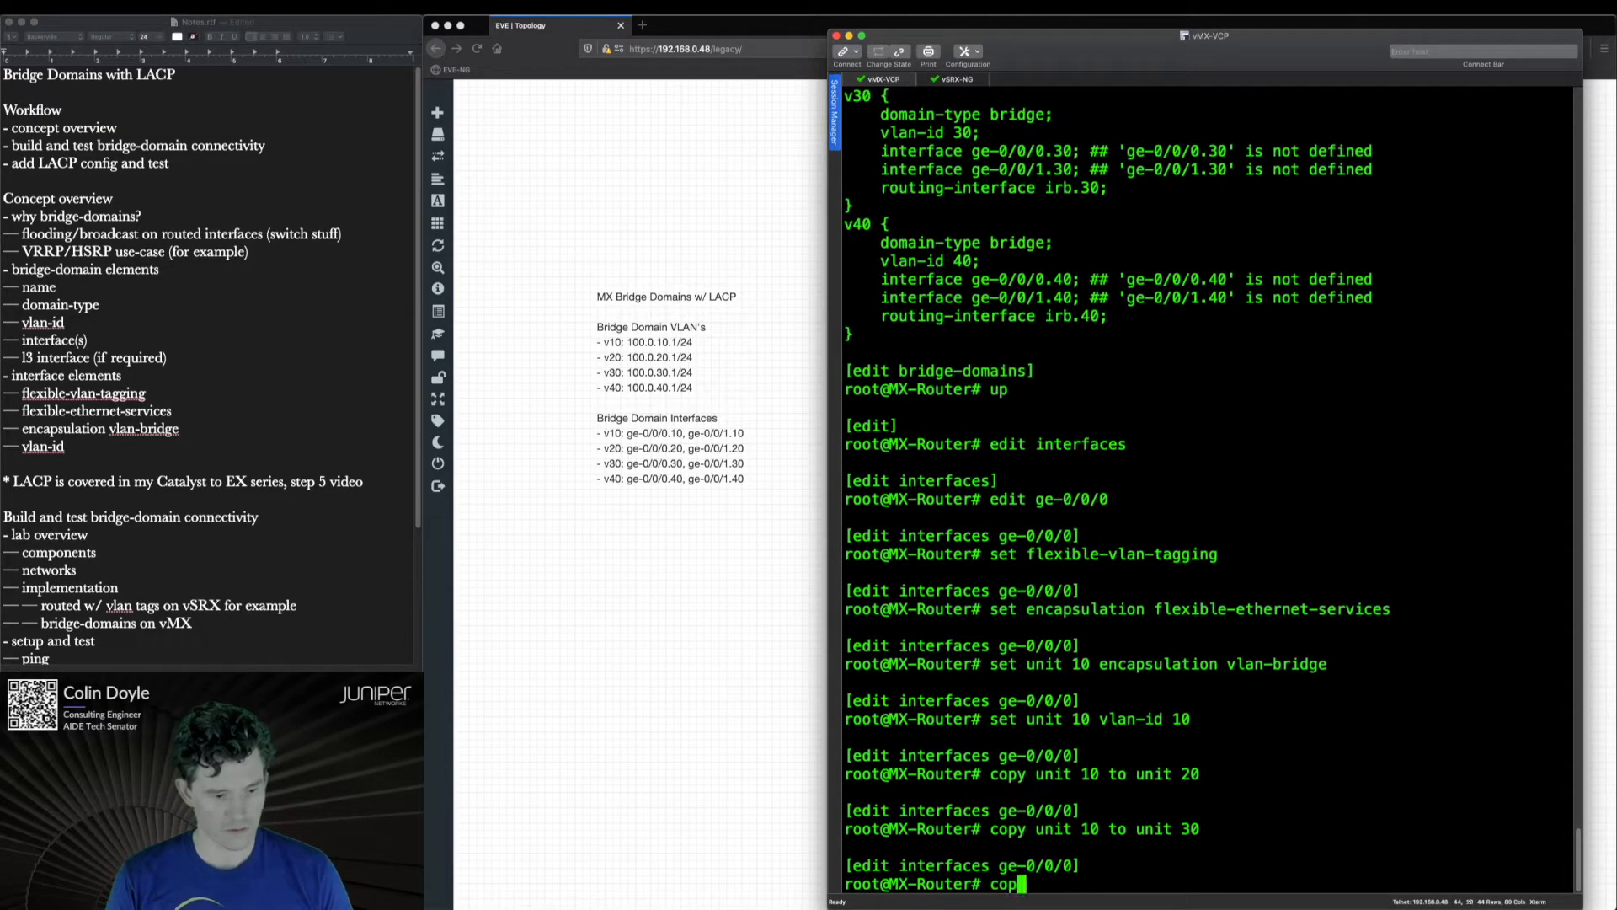
{"action": "type", "text": "opy unit 10 t"}
{"action": "type", "text": "set"}
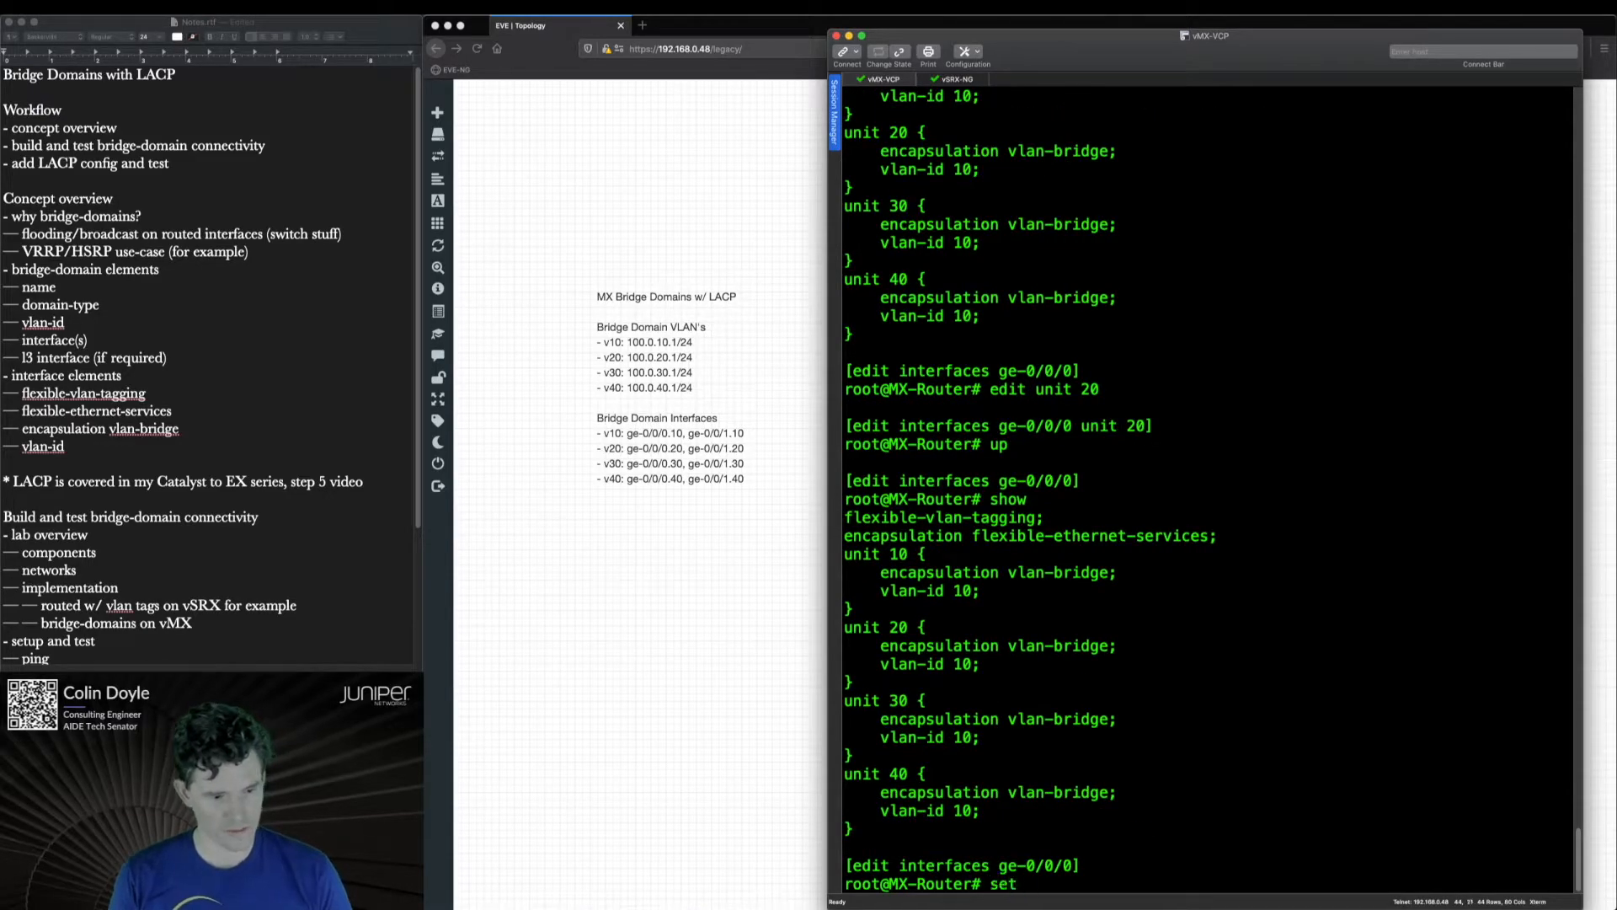
{"action": "type", "text": "unit 20 vlan-id 20"}
{"action": "type", "text": "show"}
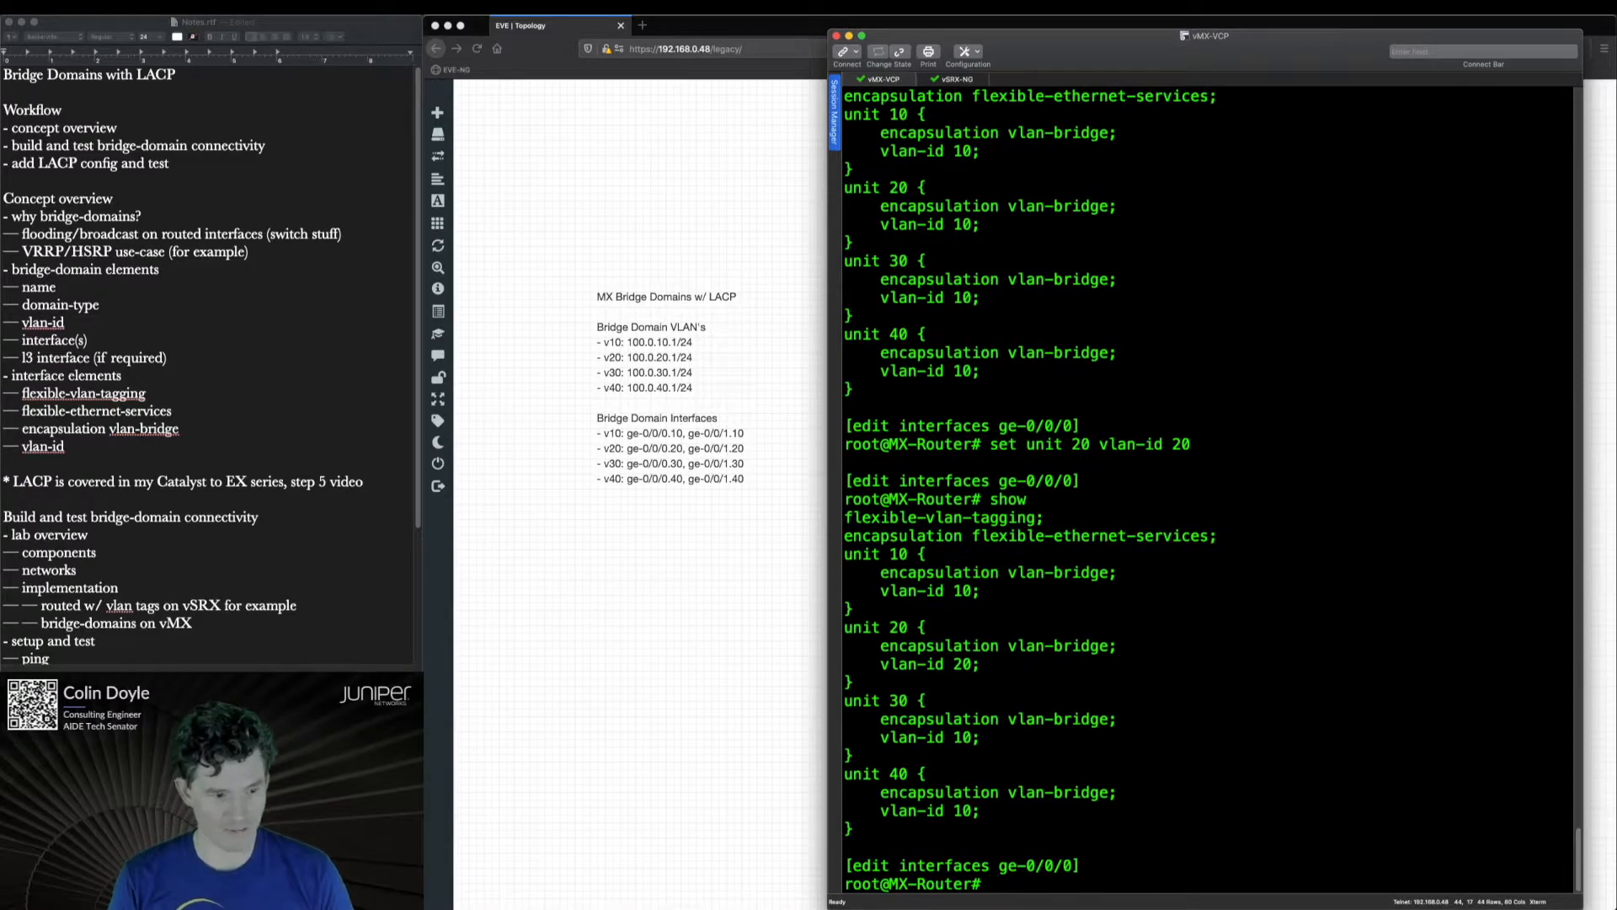
{"action": "type", "text": "set unit 30"}
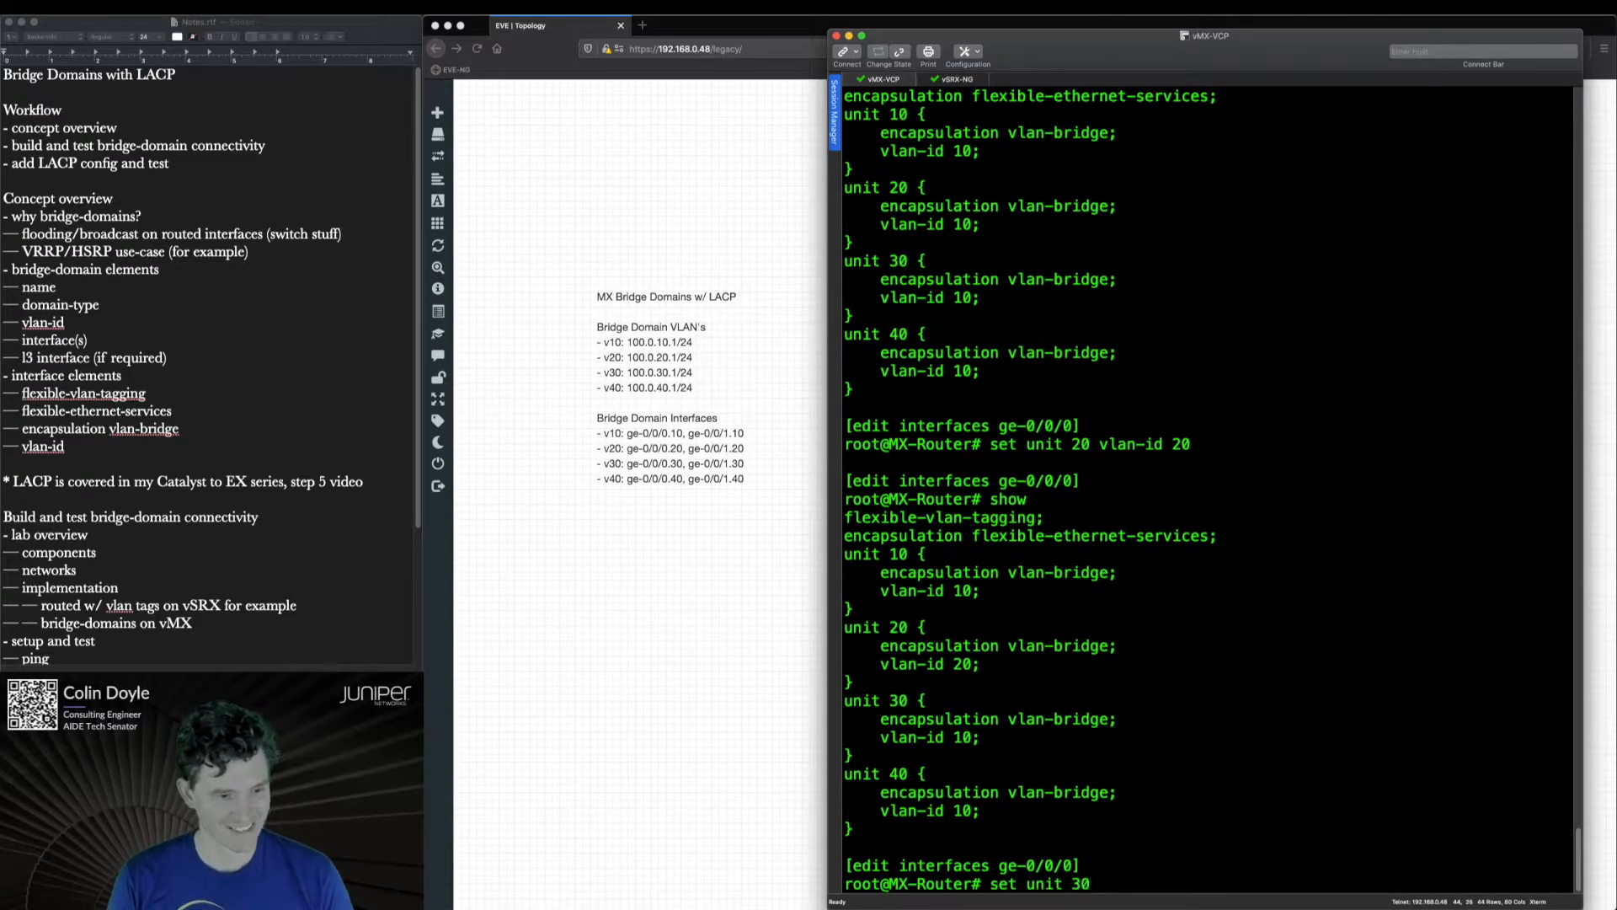
{"action": "type", "text": "vlan-id30"}
{"action": "type", "text": "set unit"}
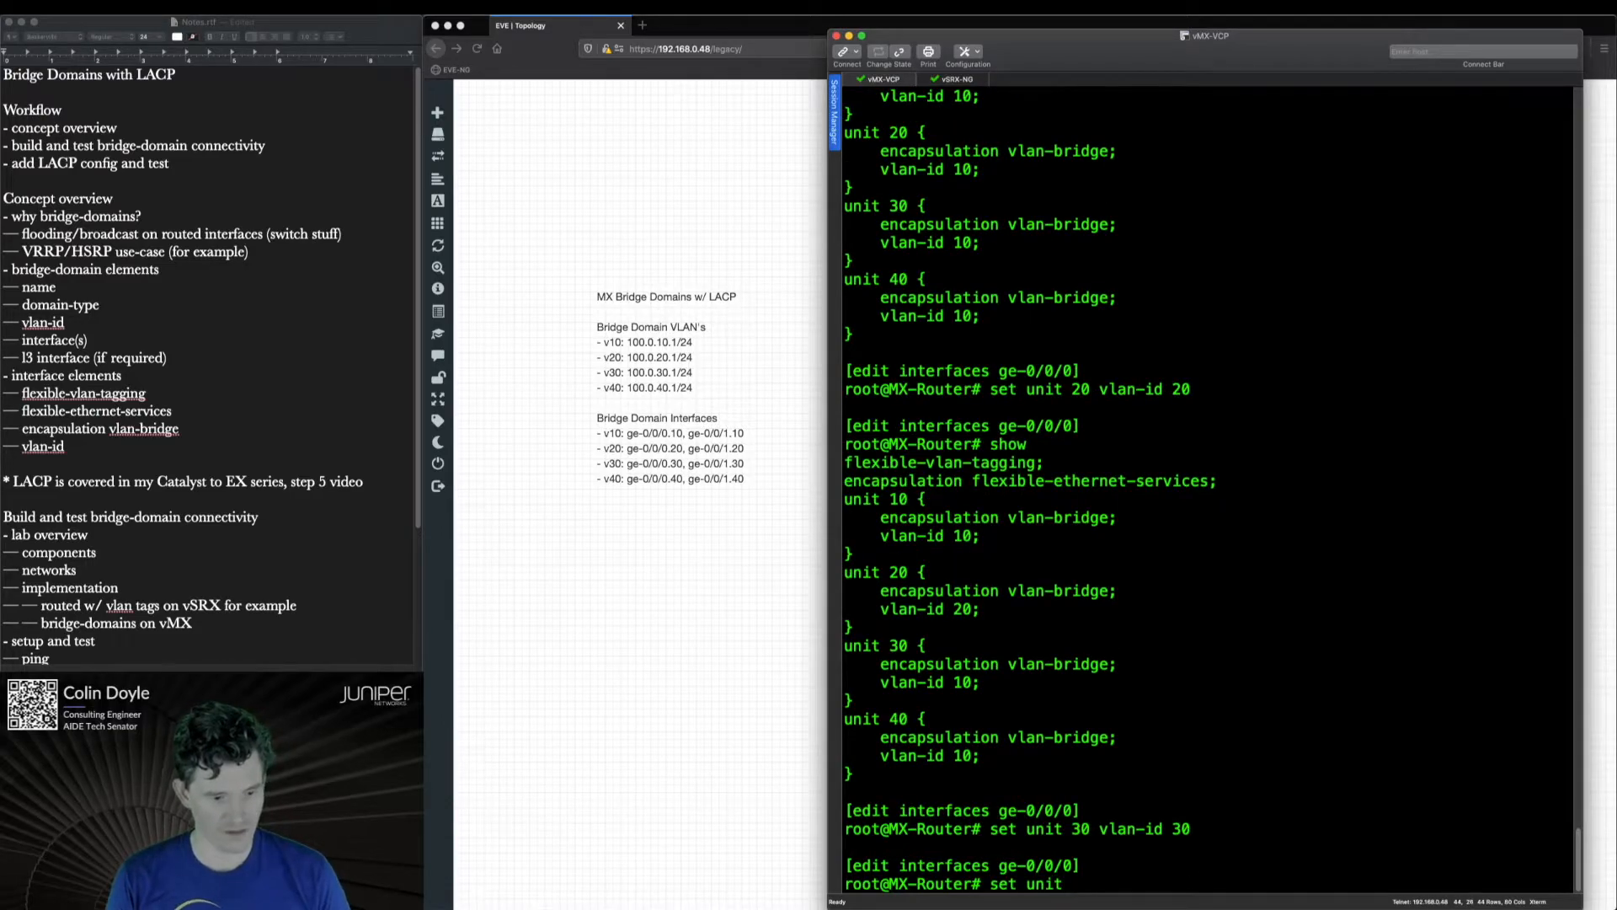
{"action": "type", "text": "40 vlan-"}
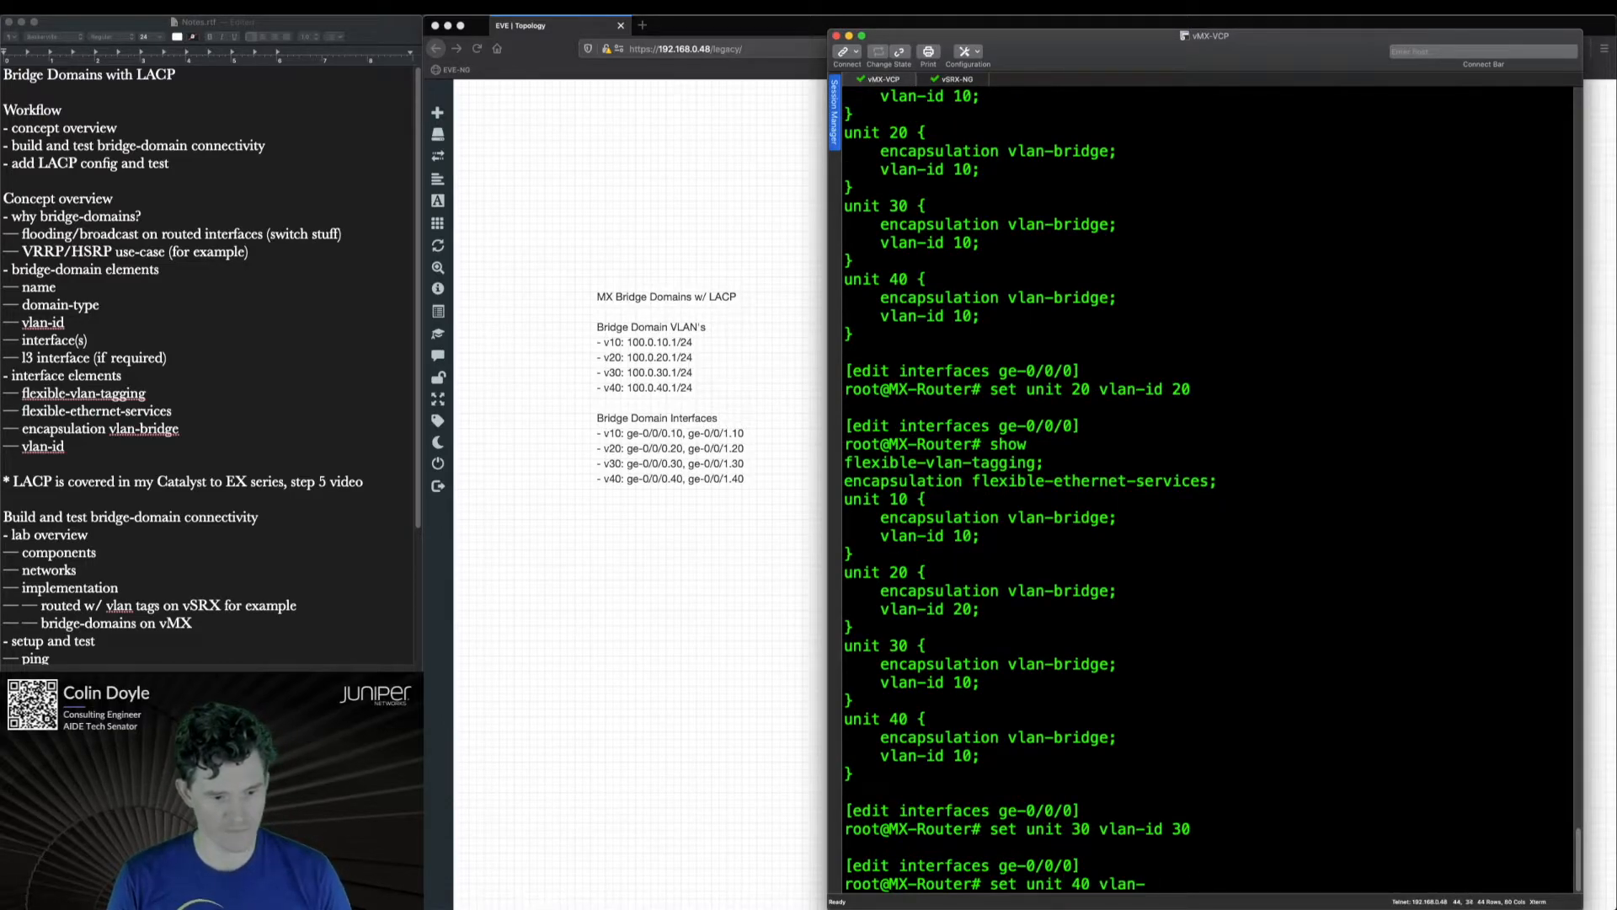
{"action": "type", "text": "id 40"}
{"action": "type", "text": "top"}
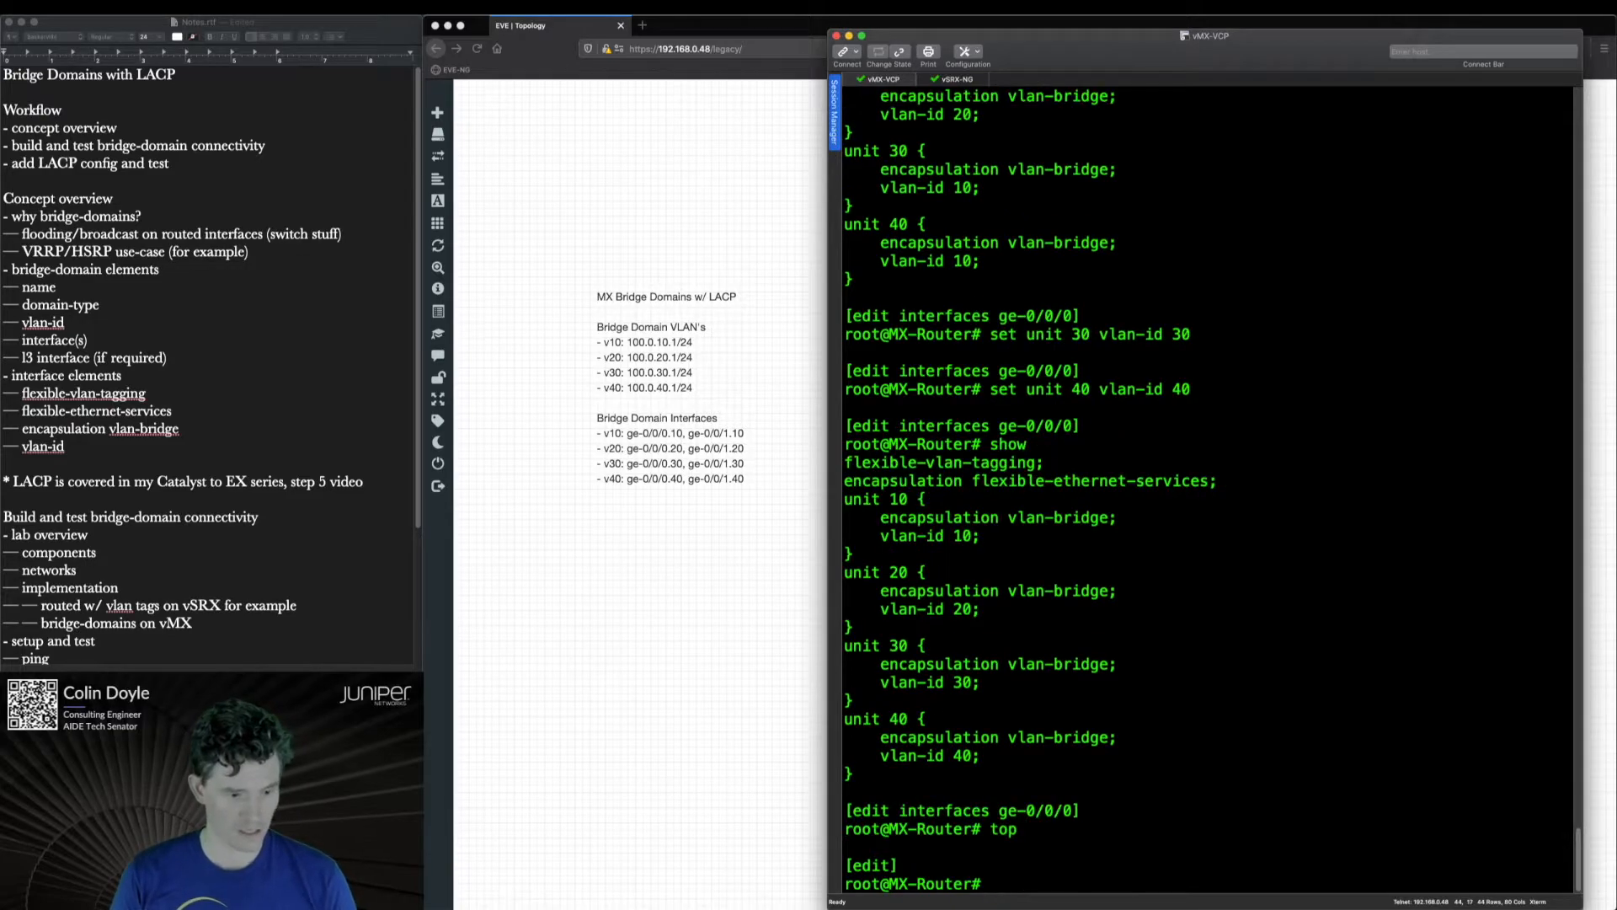
{"action": "type", "text": "commit check"}
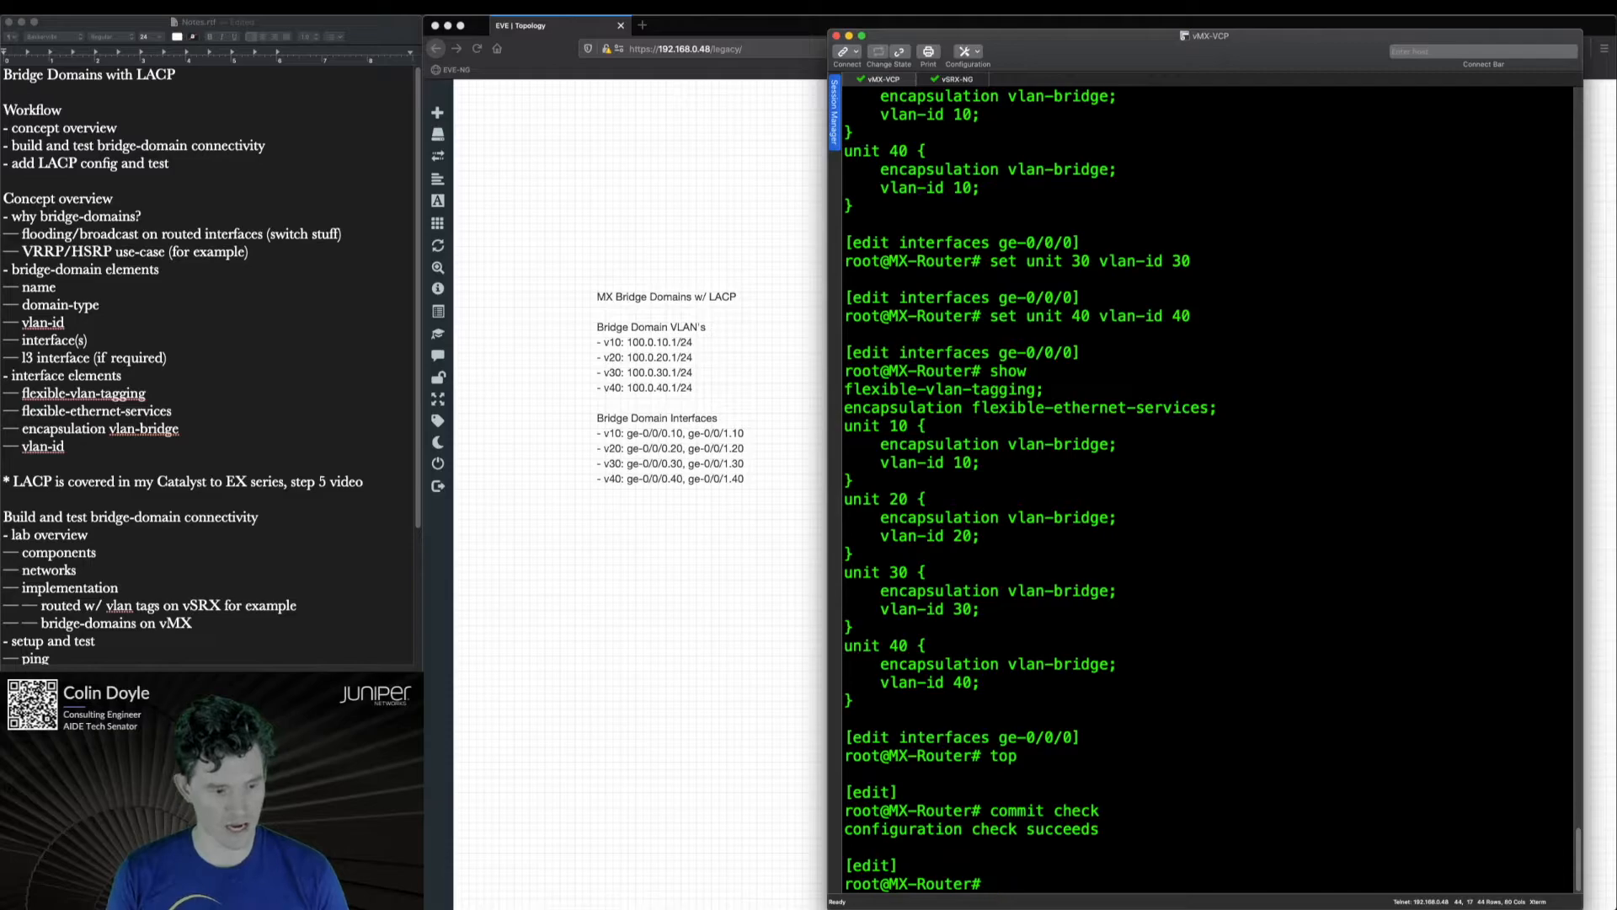
- Under interfaces irb, give unit 10 family inet address 100.0.10.1/24
{"action": "type", "text": "edit"}
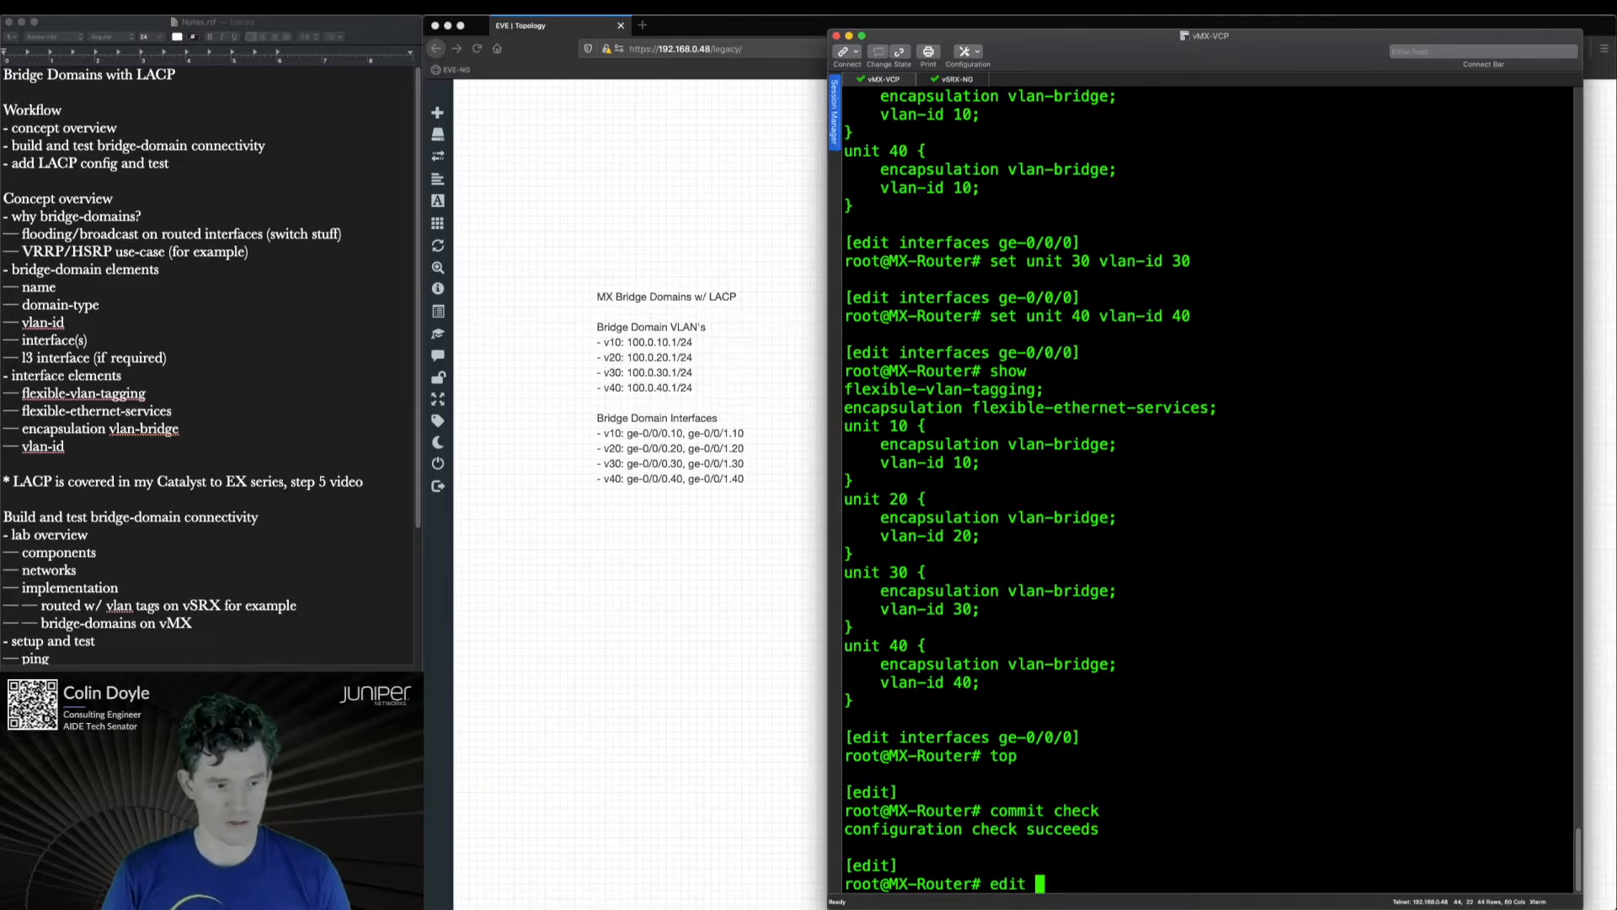
{"action": "type", "text": "interfaces irb"}
{"action": "type", "text": "set u"}
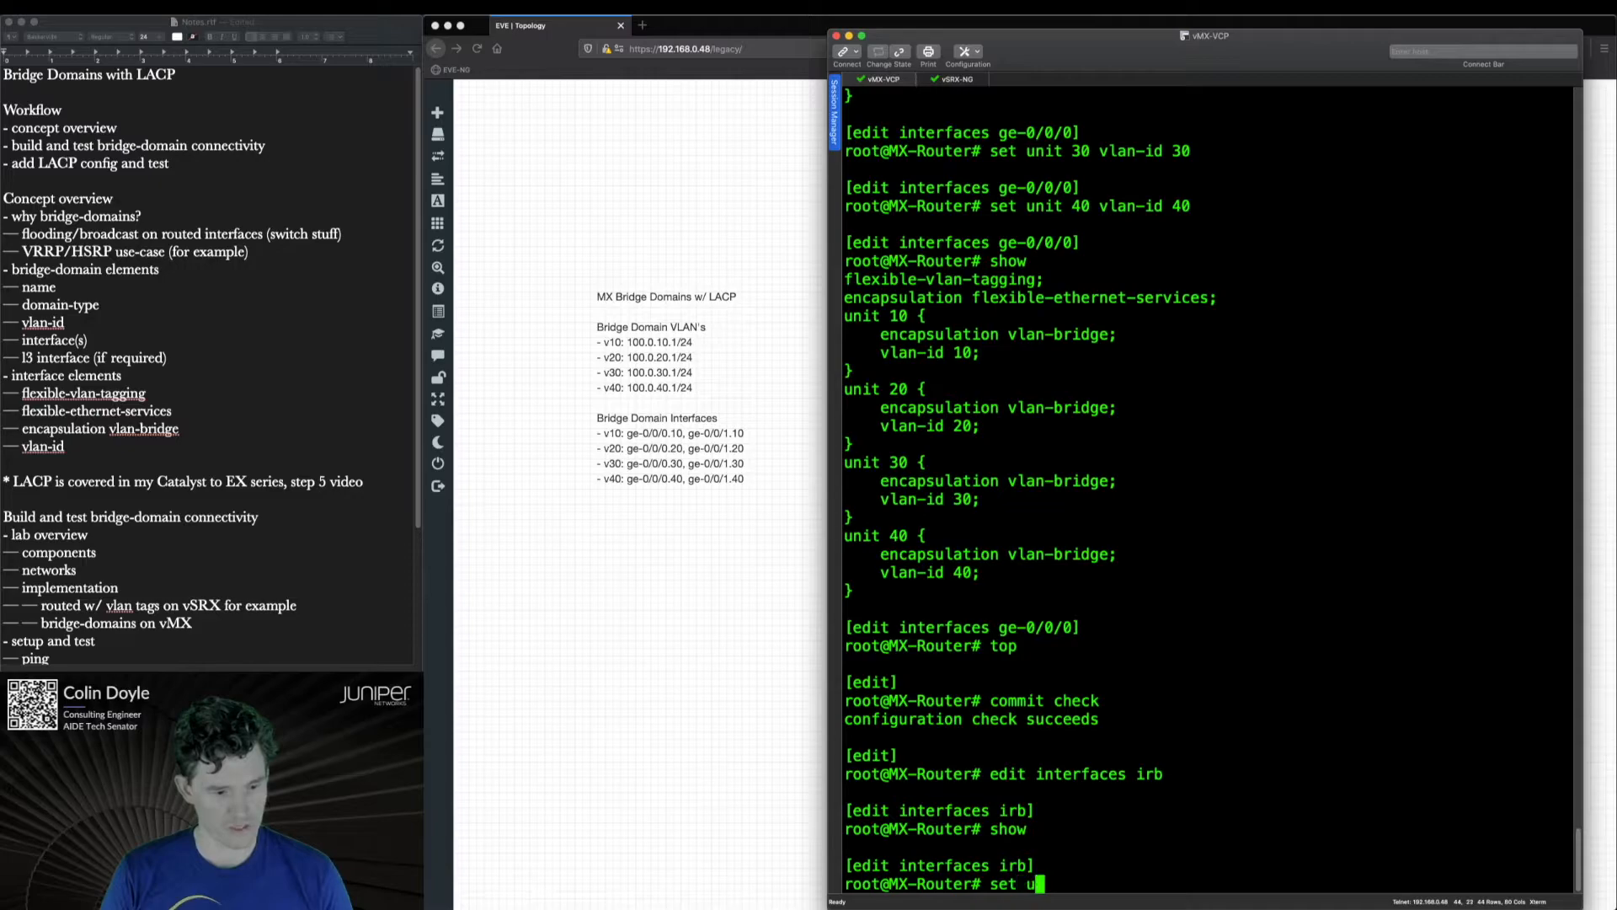
{"action": "type", "text": "nit 1"}
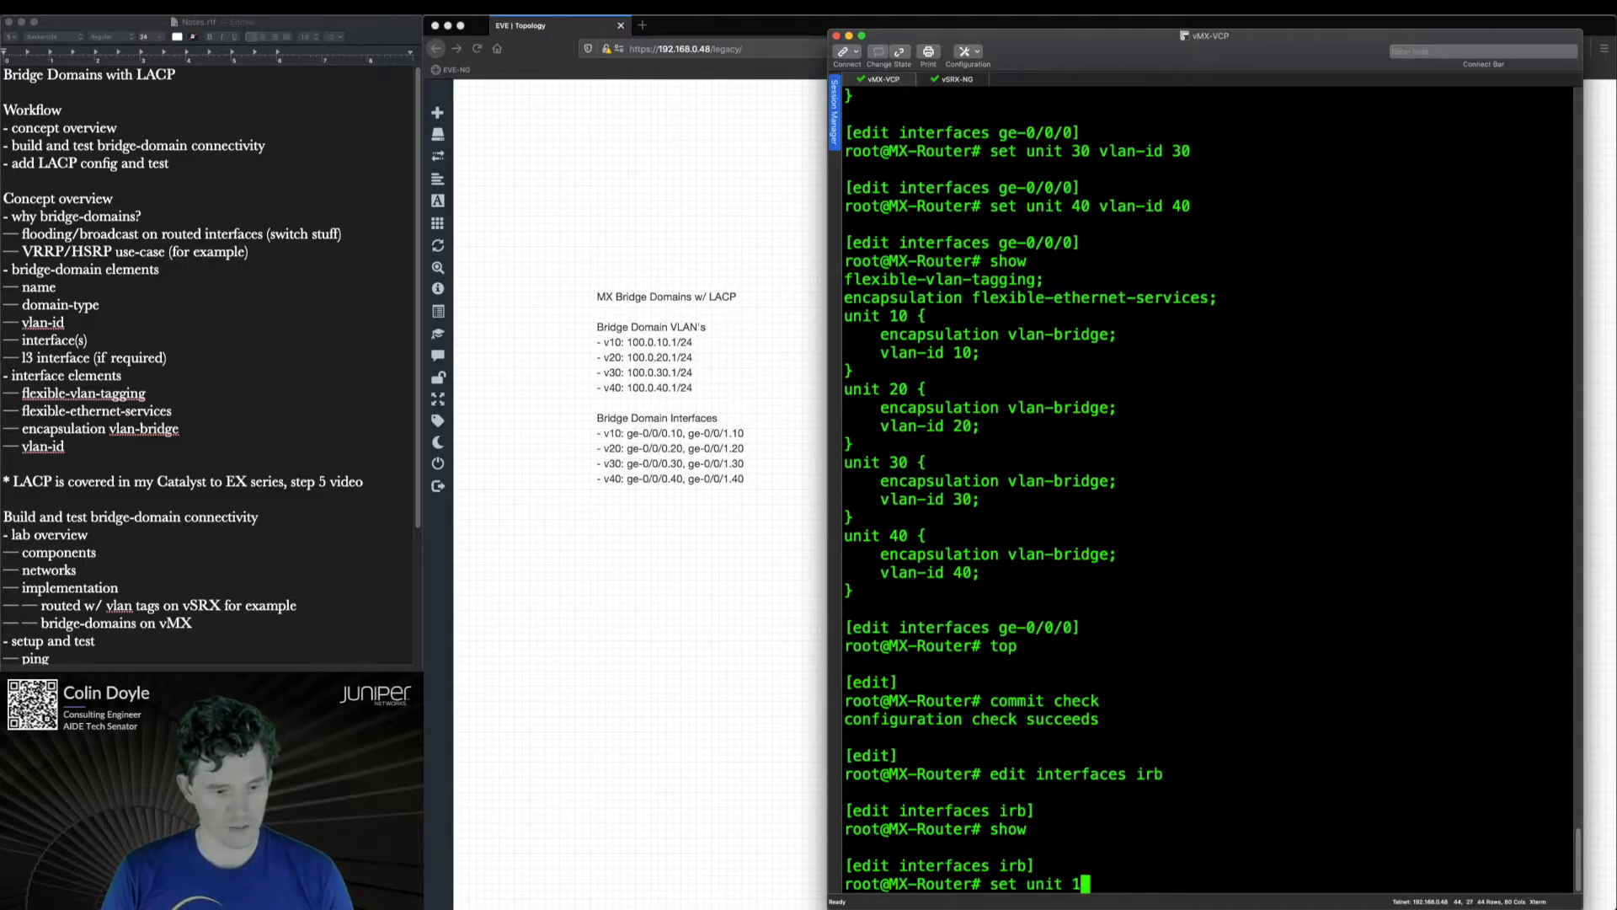
{"action": "type", "text": "0 family inet address"}
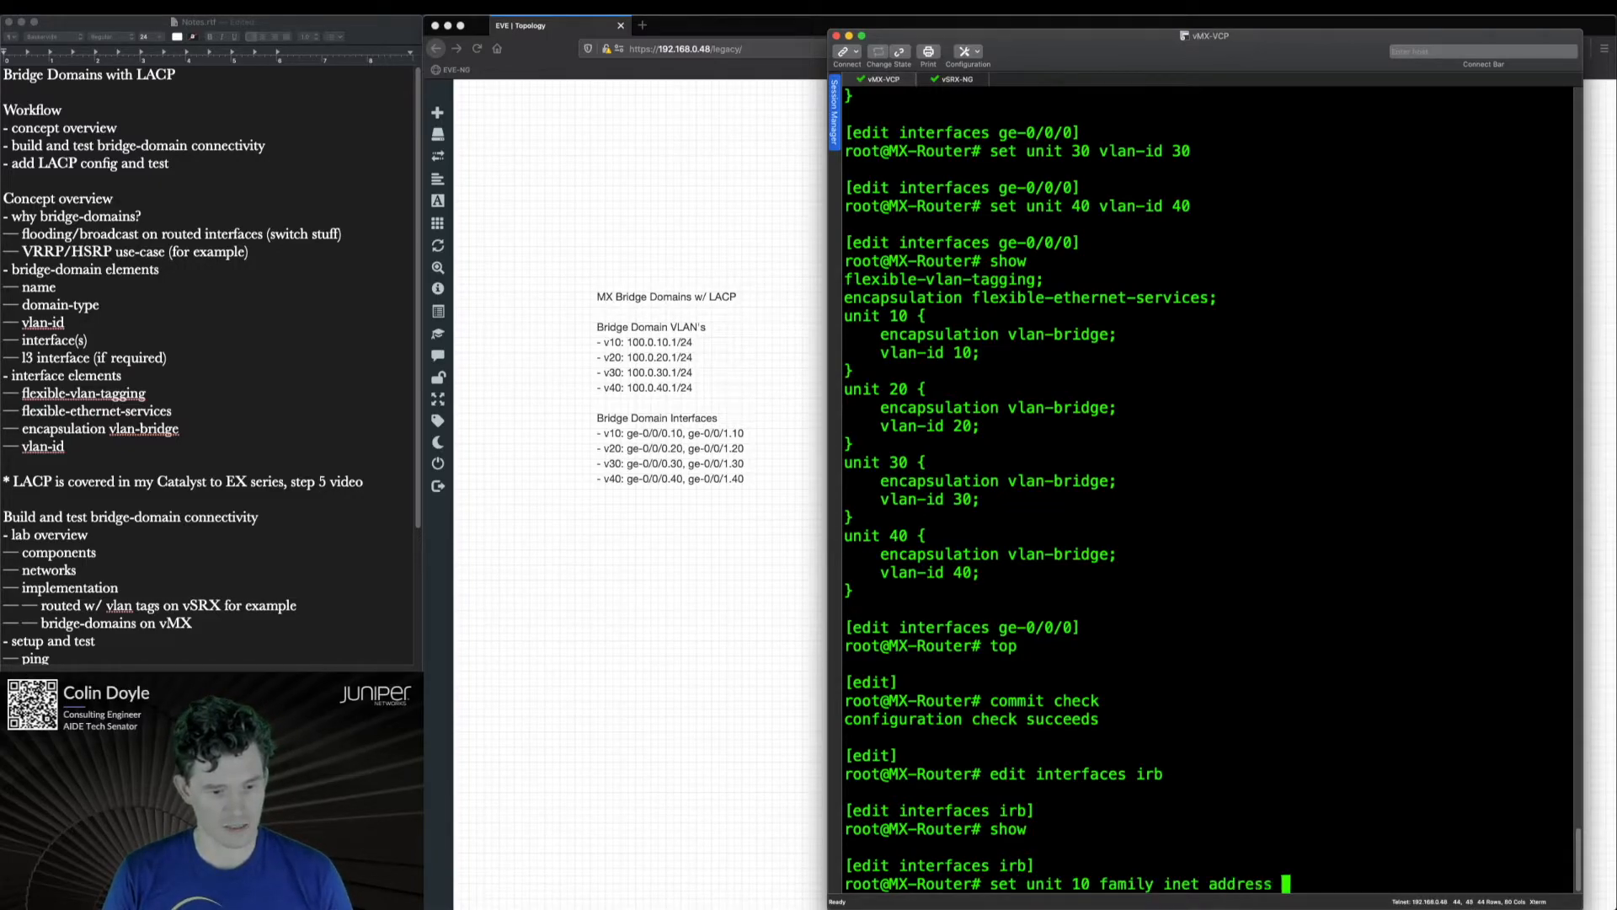
{"action": "type", "text": "100."}
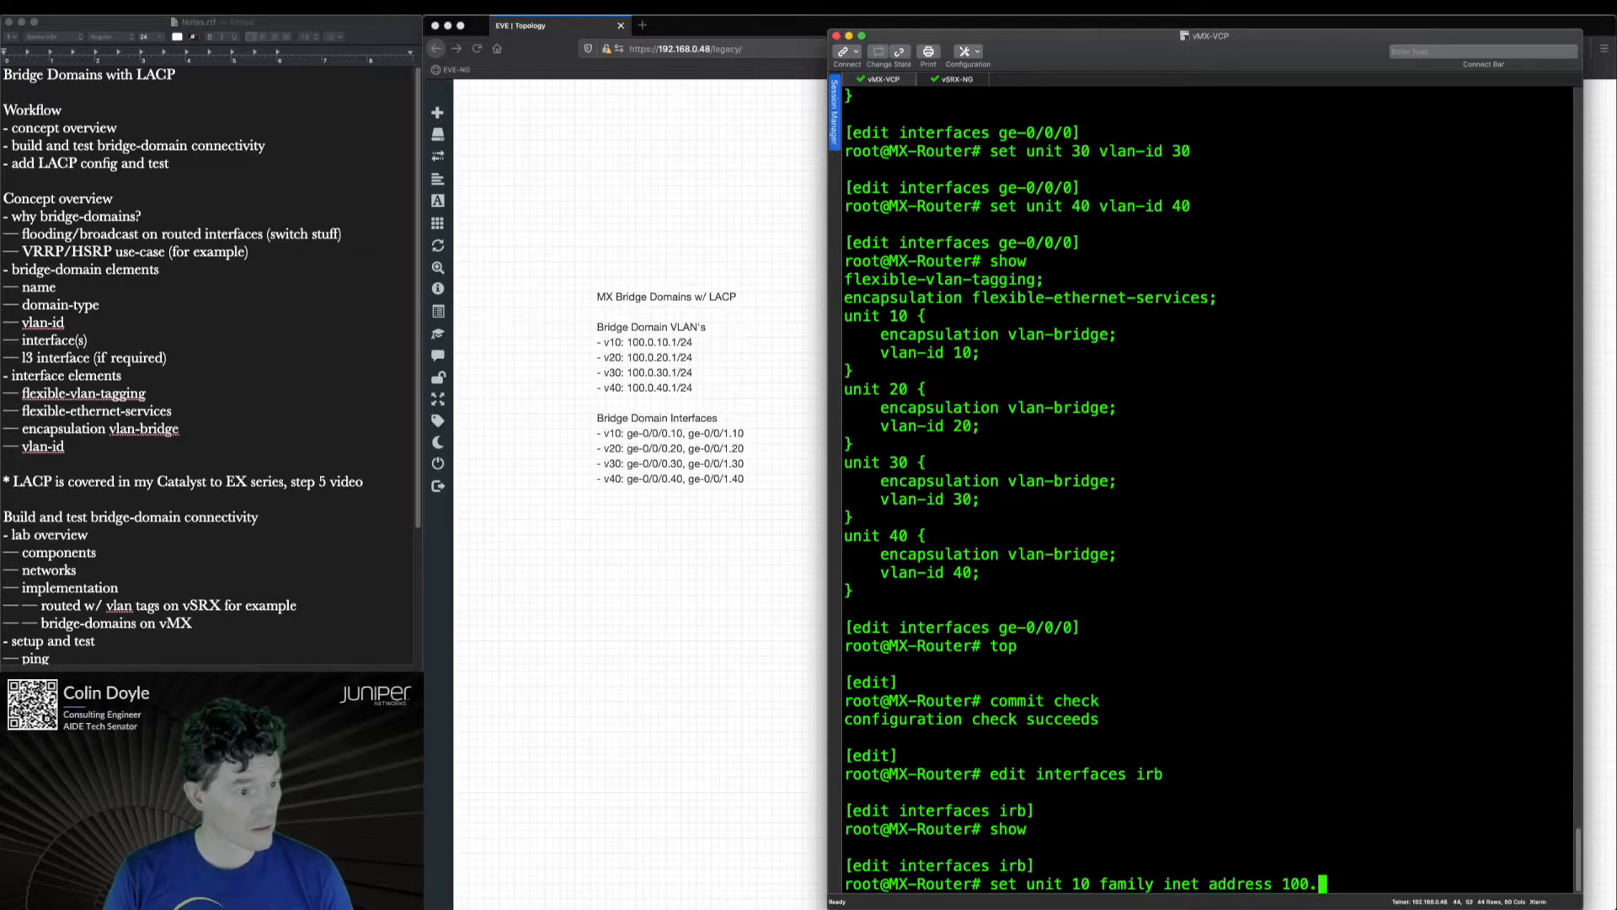
{"action": "type", "text": "0.10.1/24"}
{"action": "type", "text": "s"}
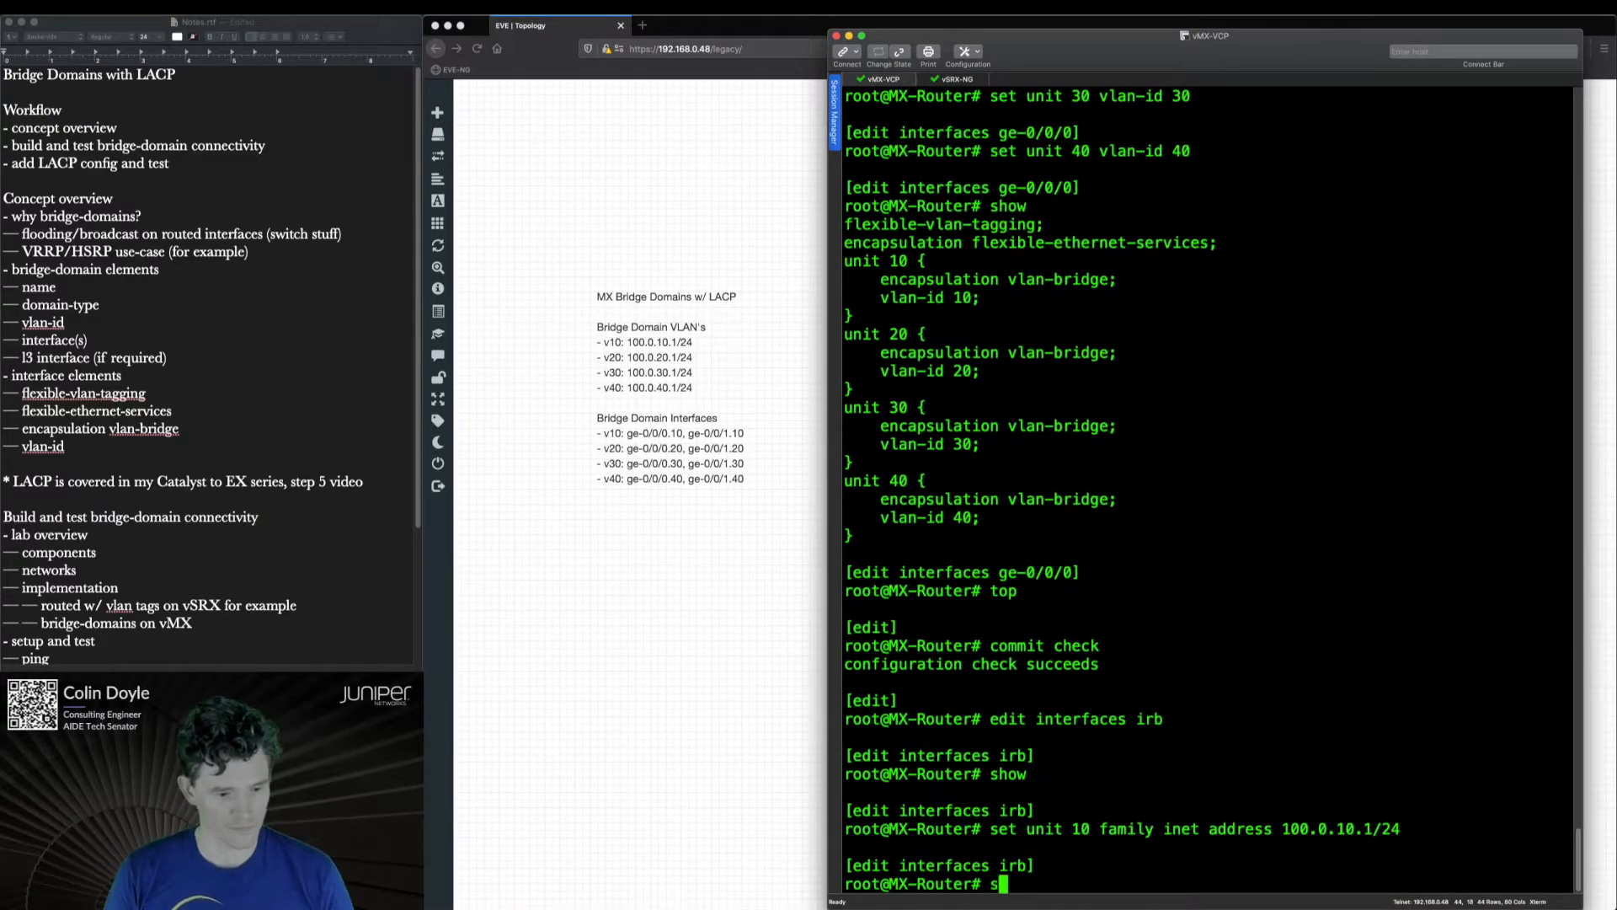
- Give irb units 20, 30 and 40 addresses 100.0.20.1/24, 100.0.30.1/24 and 100.0.40.1/24
{"action": "type", "text": "et unit 20 f"}
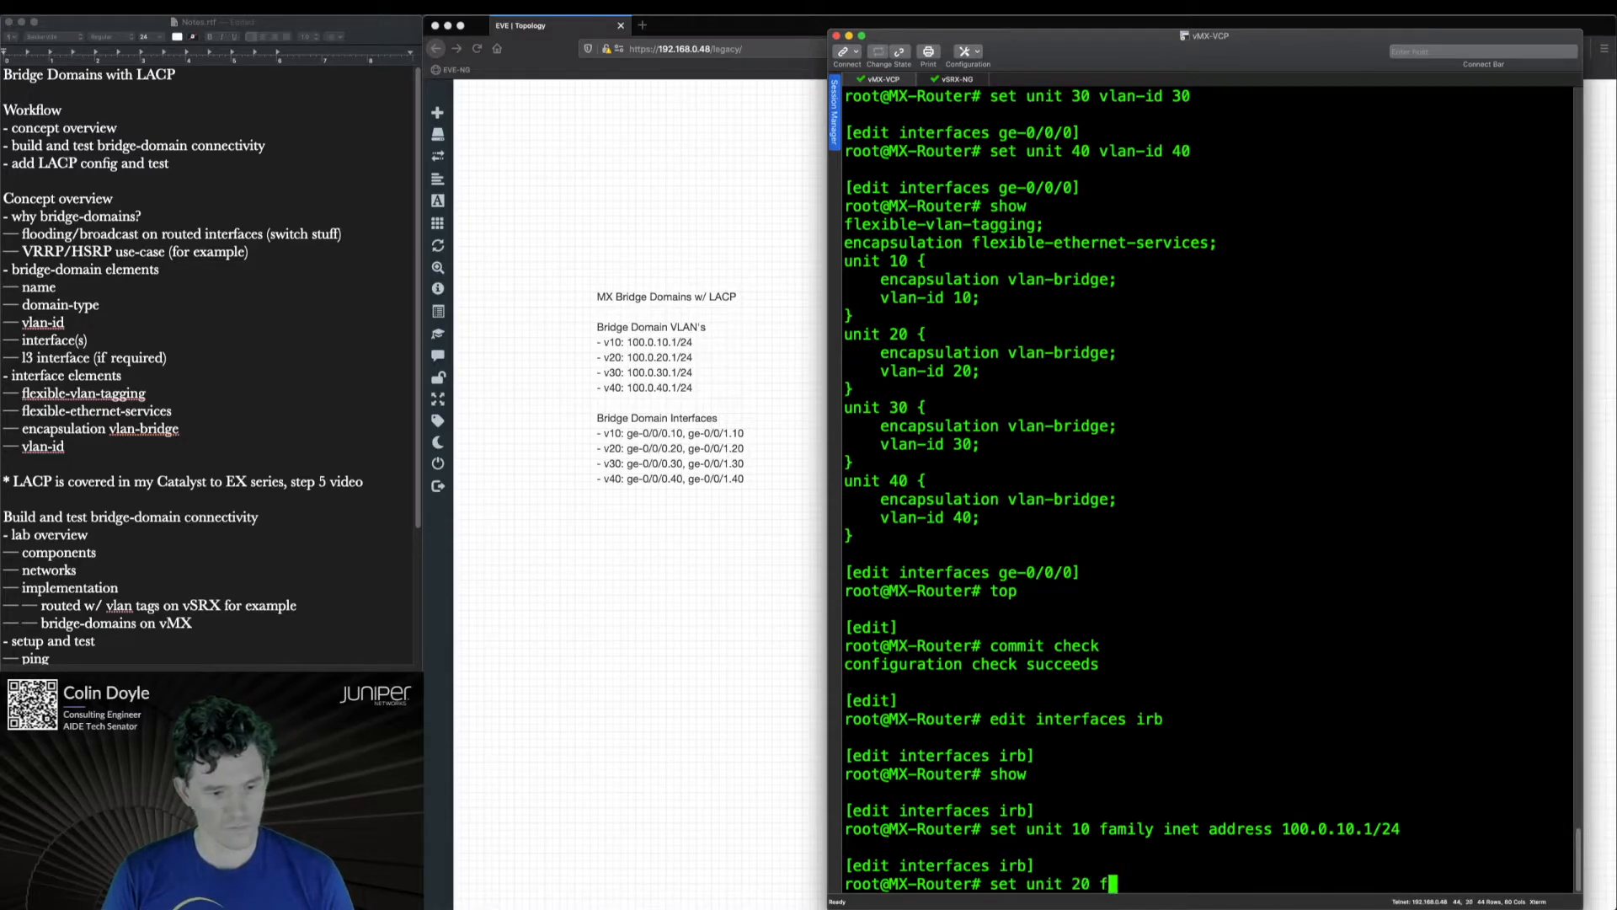
{"action": "type", "text": "amily inet address 120"}
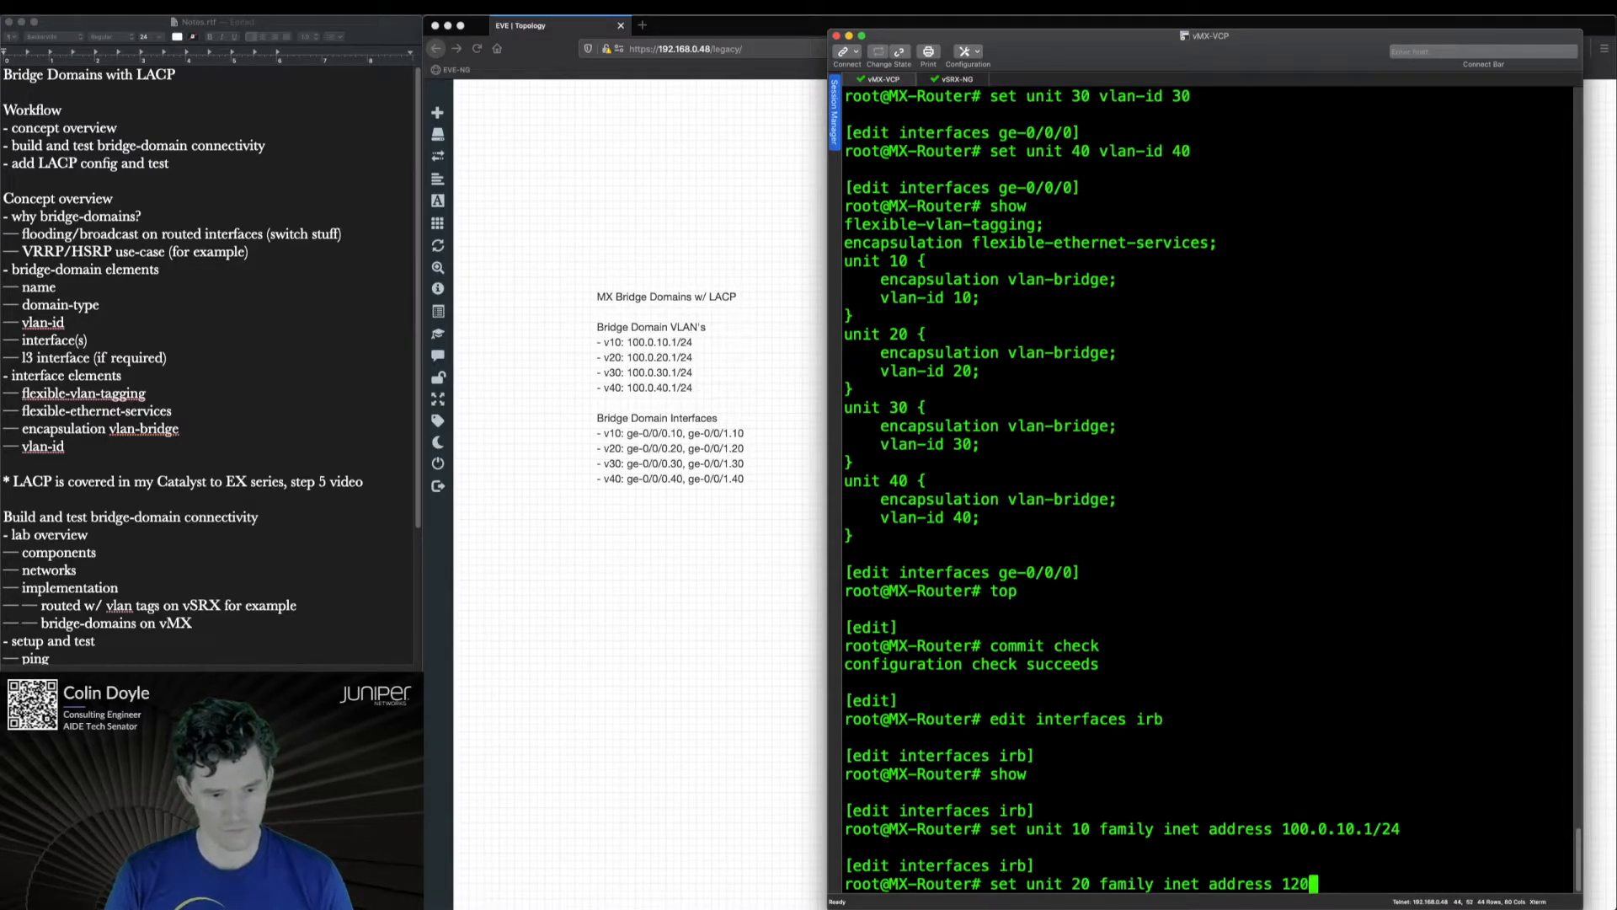
{"action": "type", "text": "00.0.20.1/24"}
{"action": "type", "text": "set unit 30"}
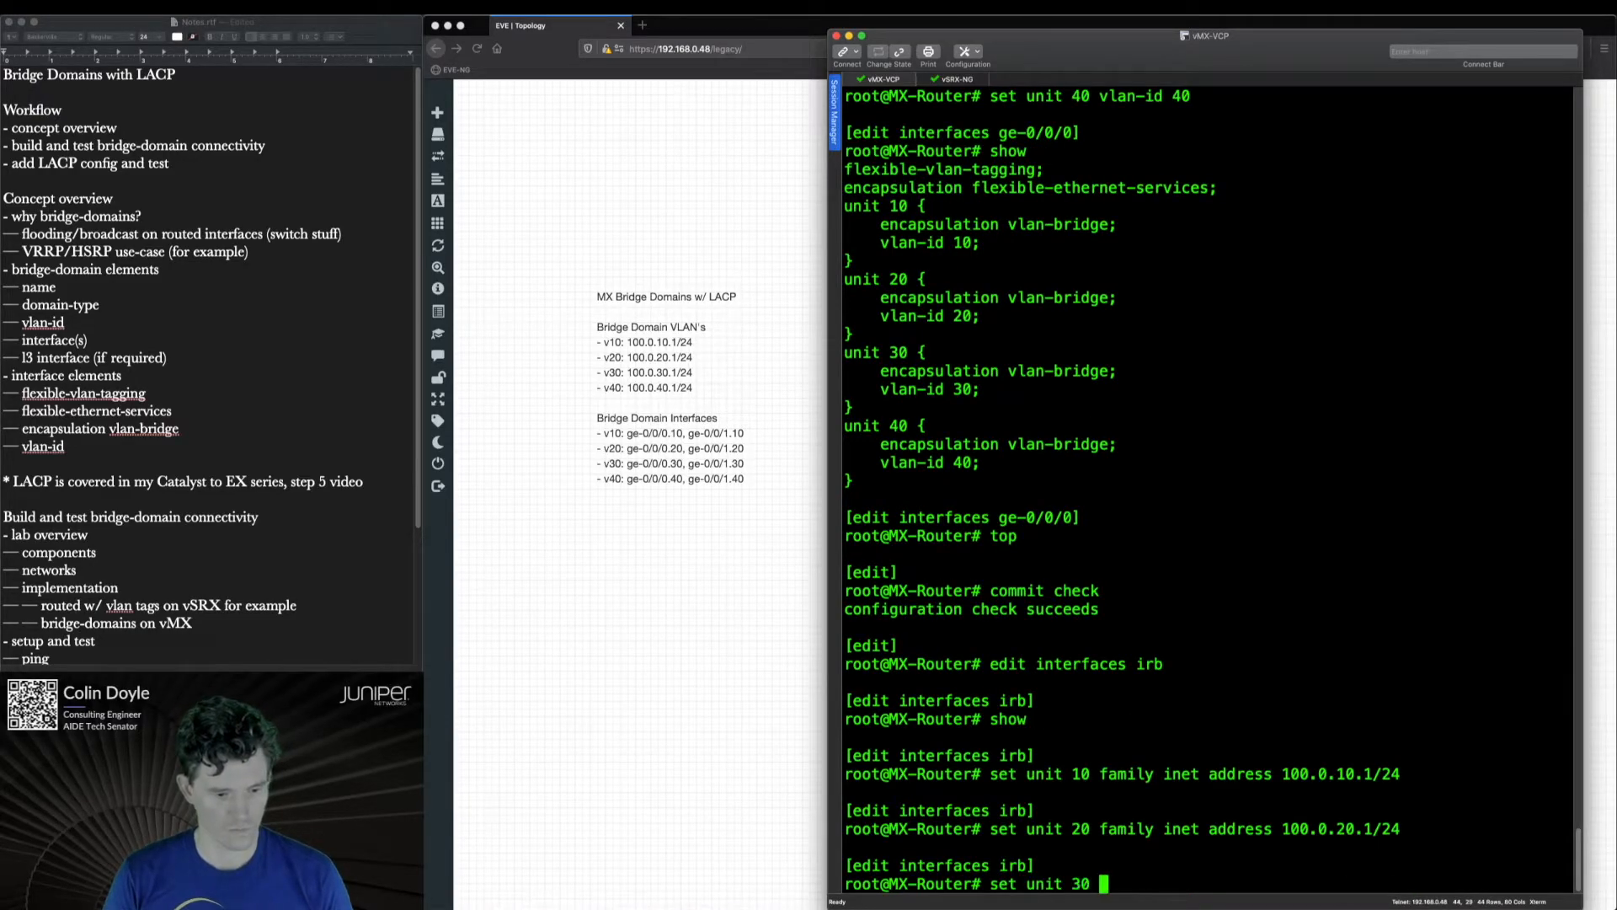
{"action": "type", "text": "family inet address 100.0.30.1/24"}
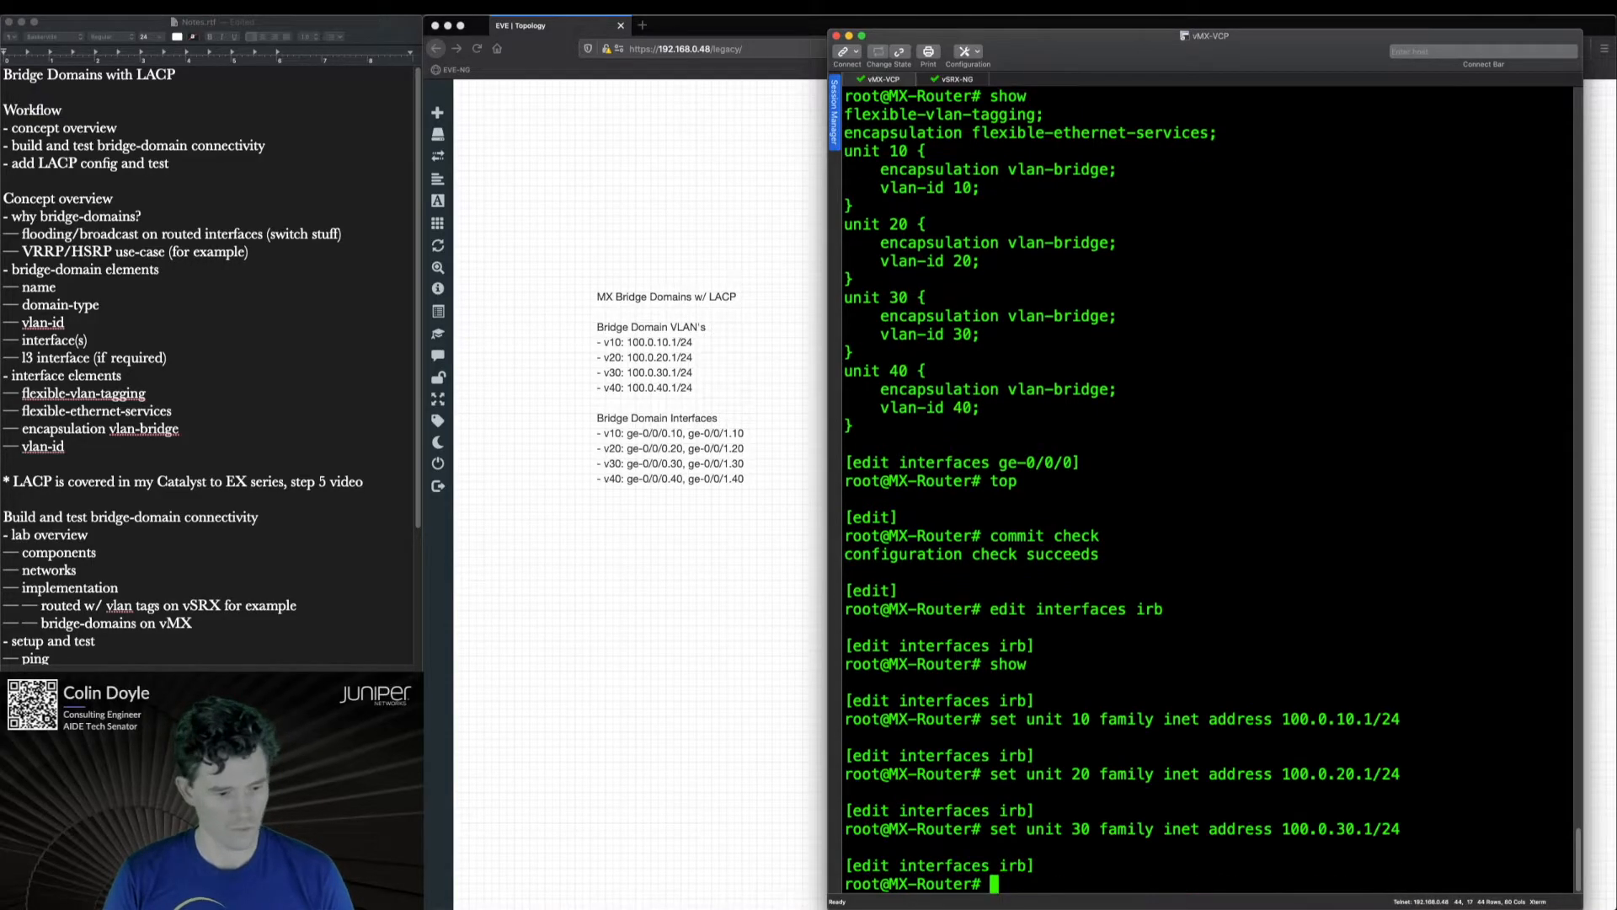
{"action": "type", "text": "set unit 40 family"}
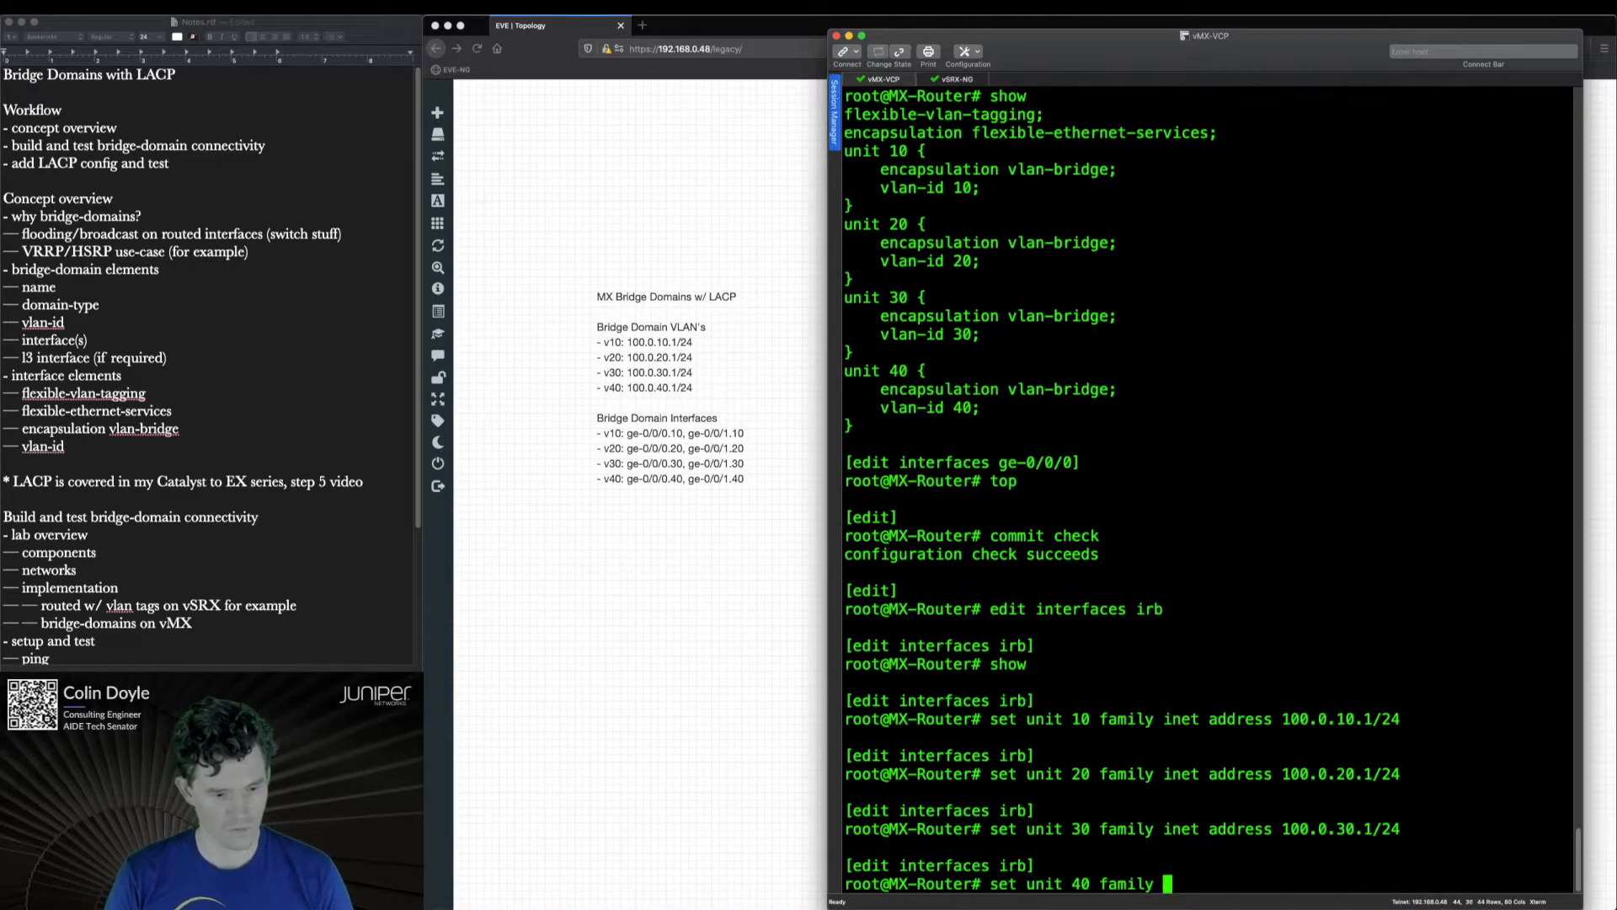
{"action": "type", "text": "inet address 100.0.40.1/24"}
{"action": "type", "text": "commit and-quit"}
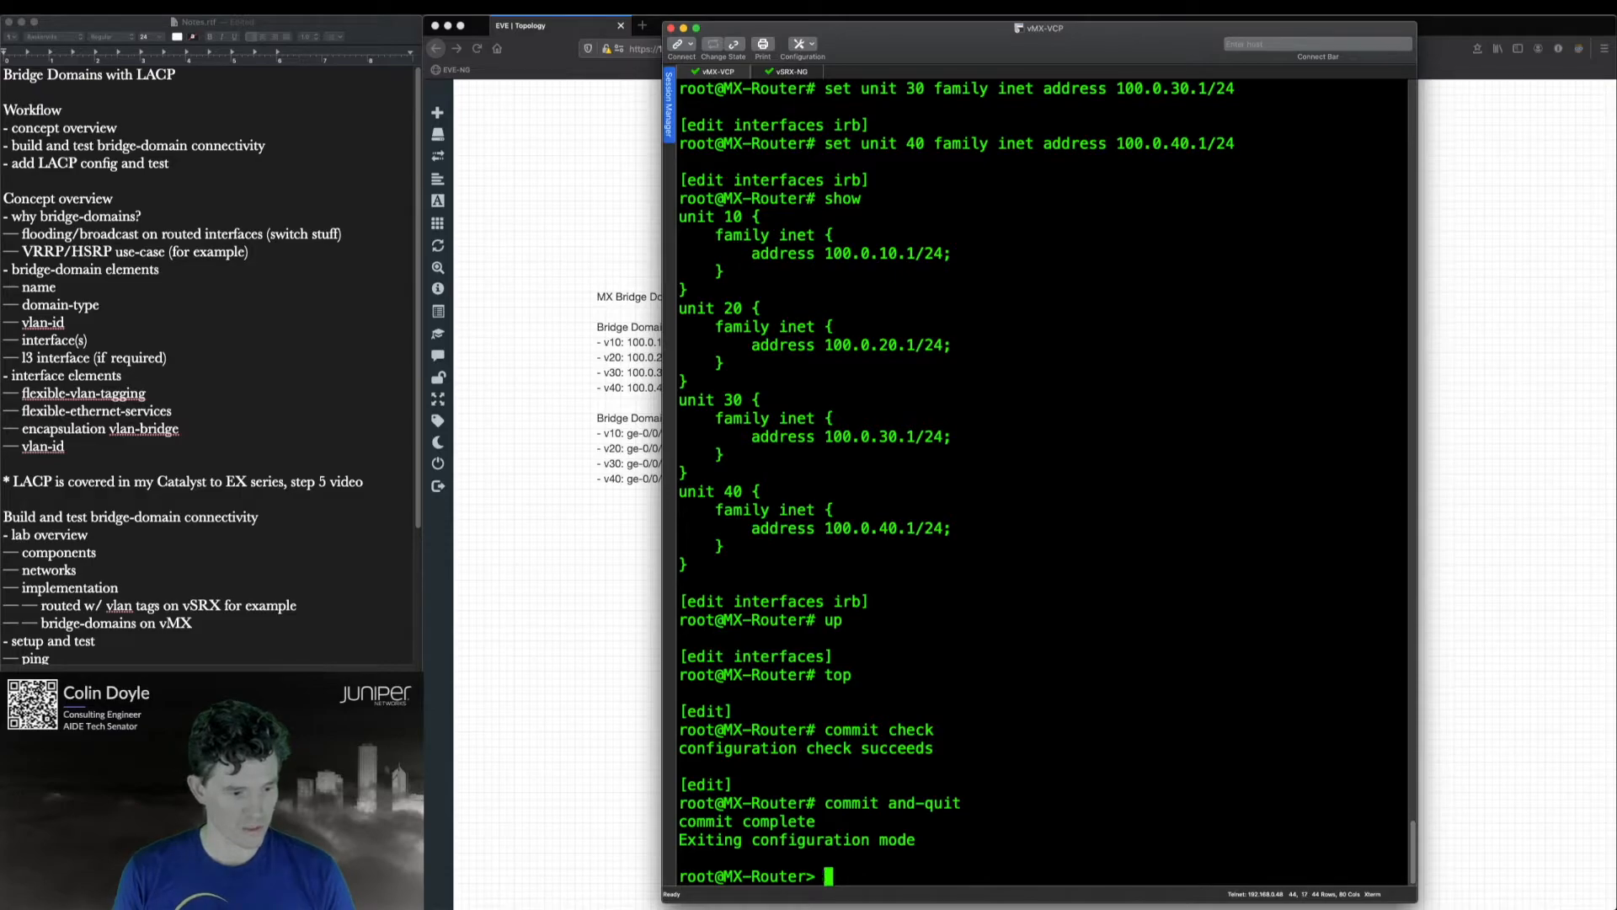
- Ping 100.0.10.2 from the router toward the VLAN 10 host
{"action": "type", "text": "ping 100."}
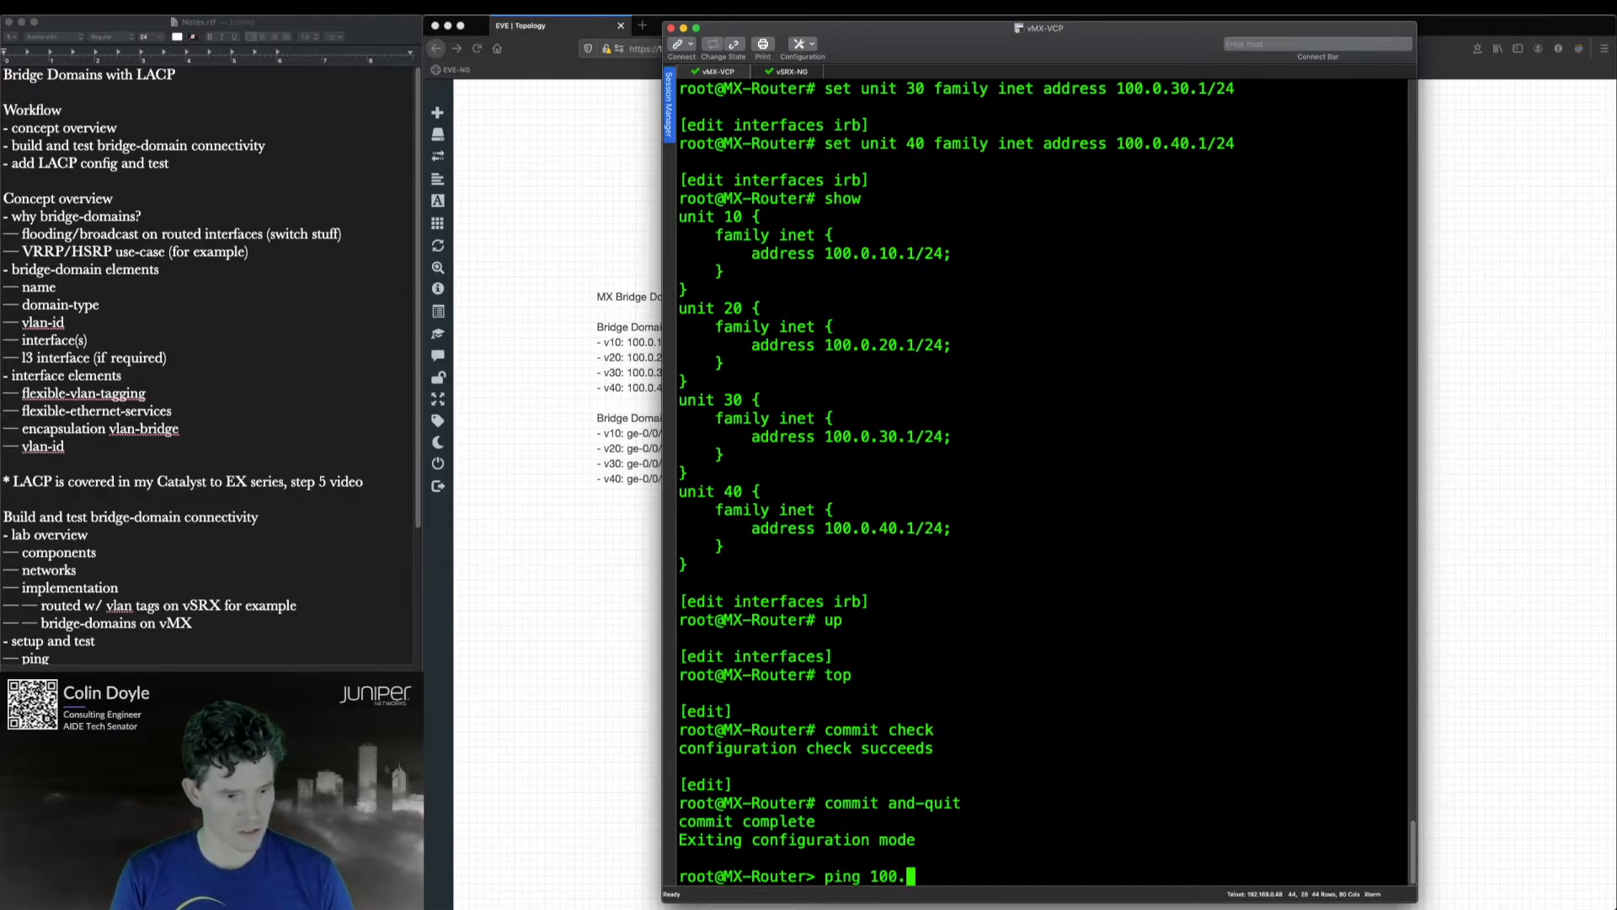
{"action": "key", "text": "Return"}
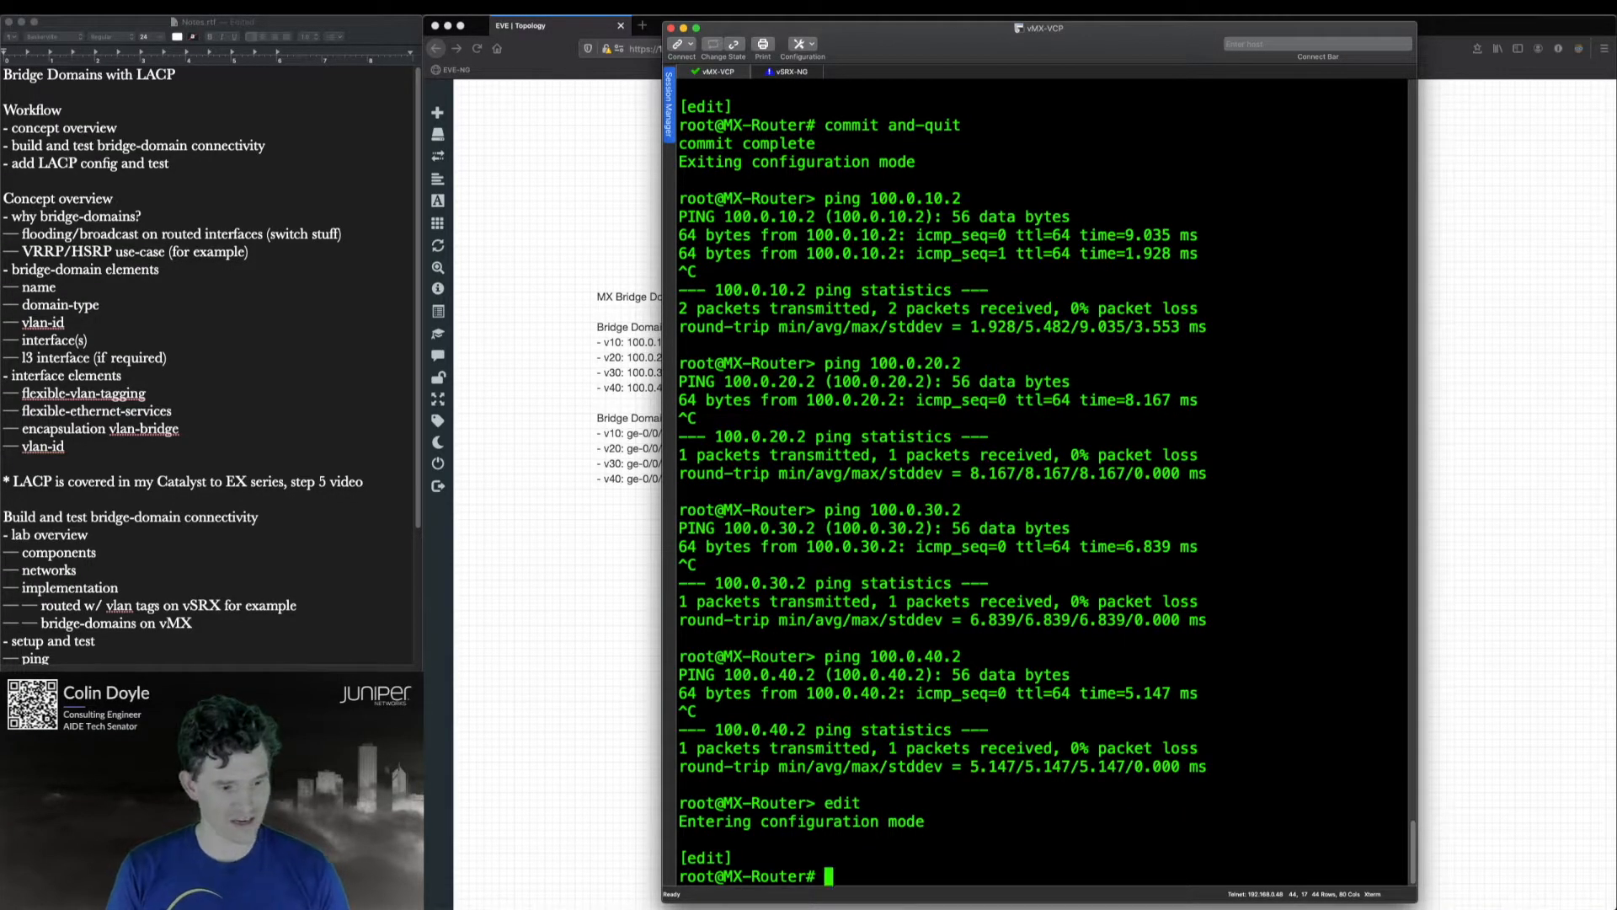
- Show interfaces, then copy ge-0/0/0's configuration to ge-0/0/1
{"action": "type", "text": "show interfaces"}
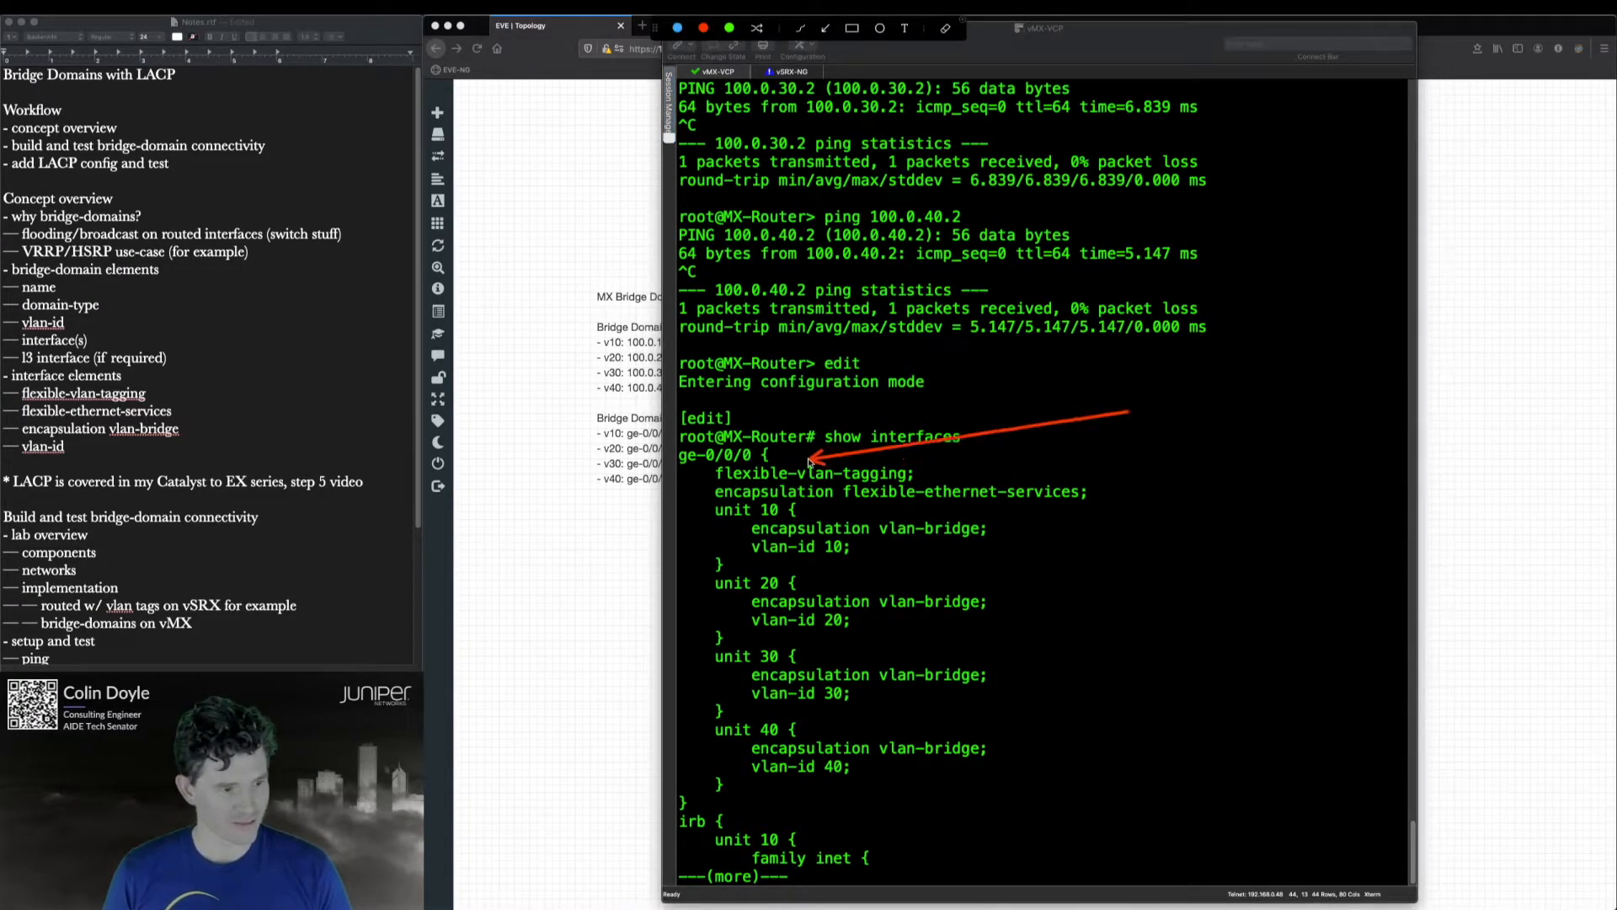
{"action": "mouse_move", "coordinate": [1202, 677]}
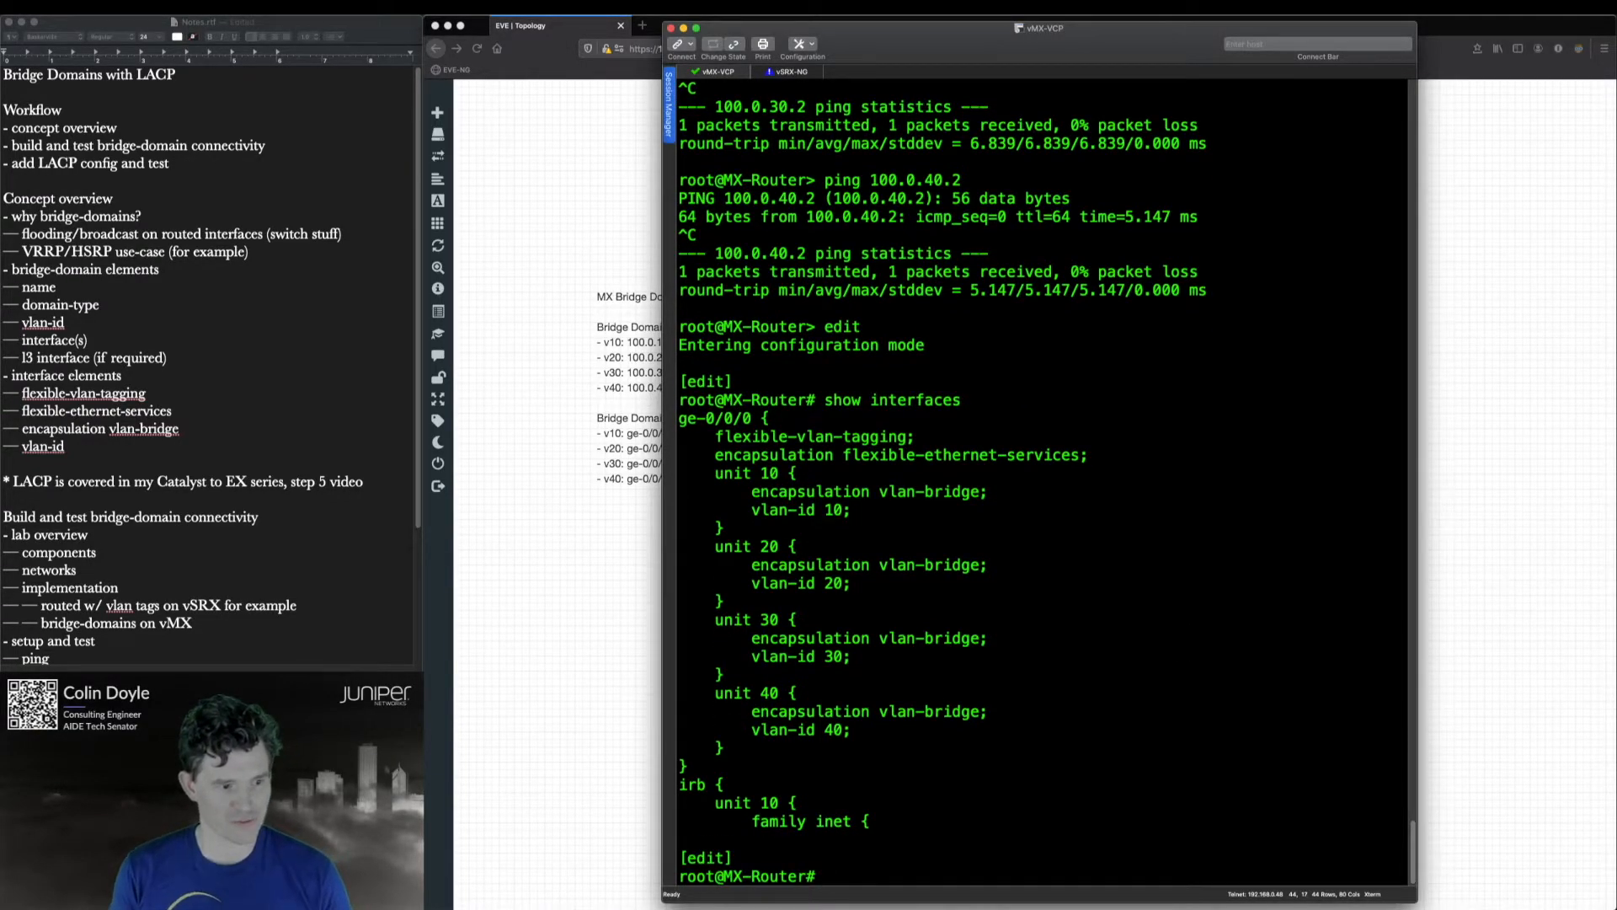
{"action": "type", "text": "copy"}
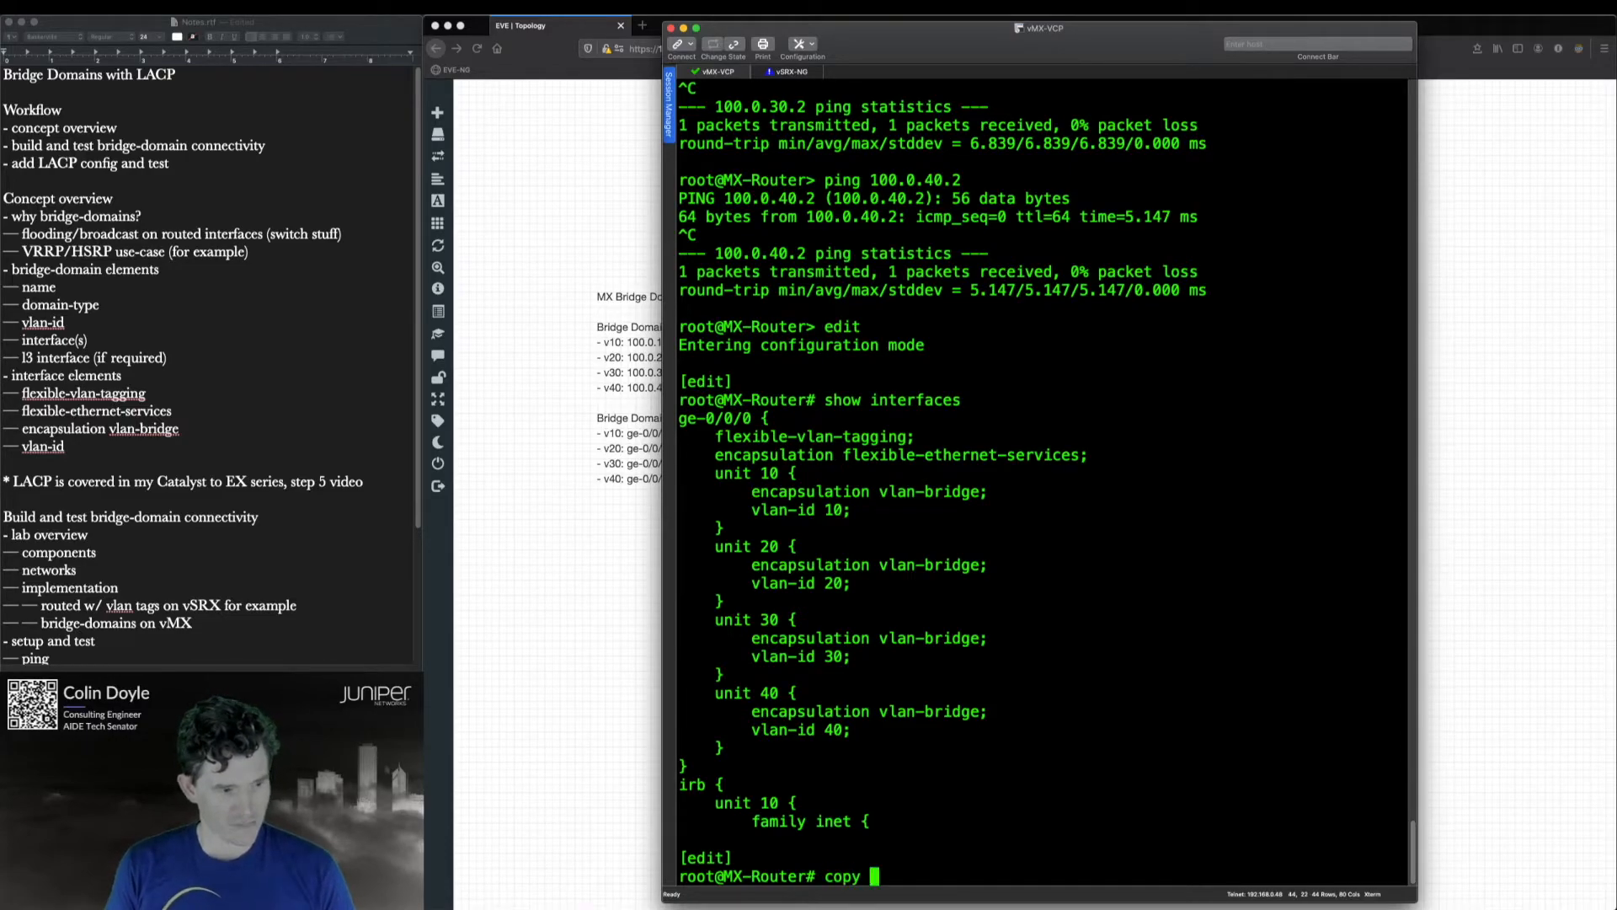
{"action": "type", "text": "ge-0/0/0"}
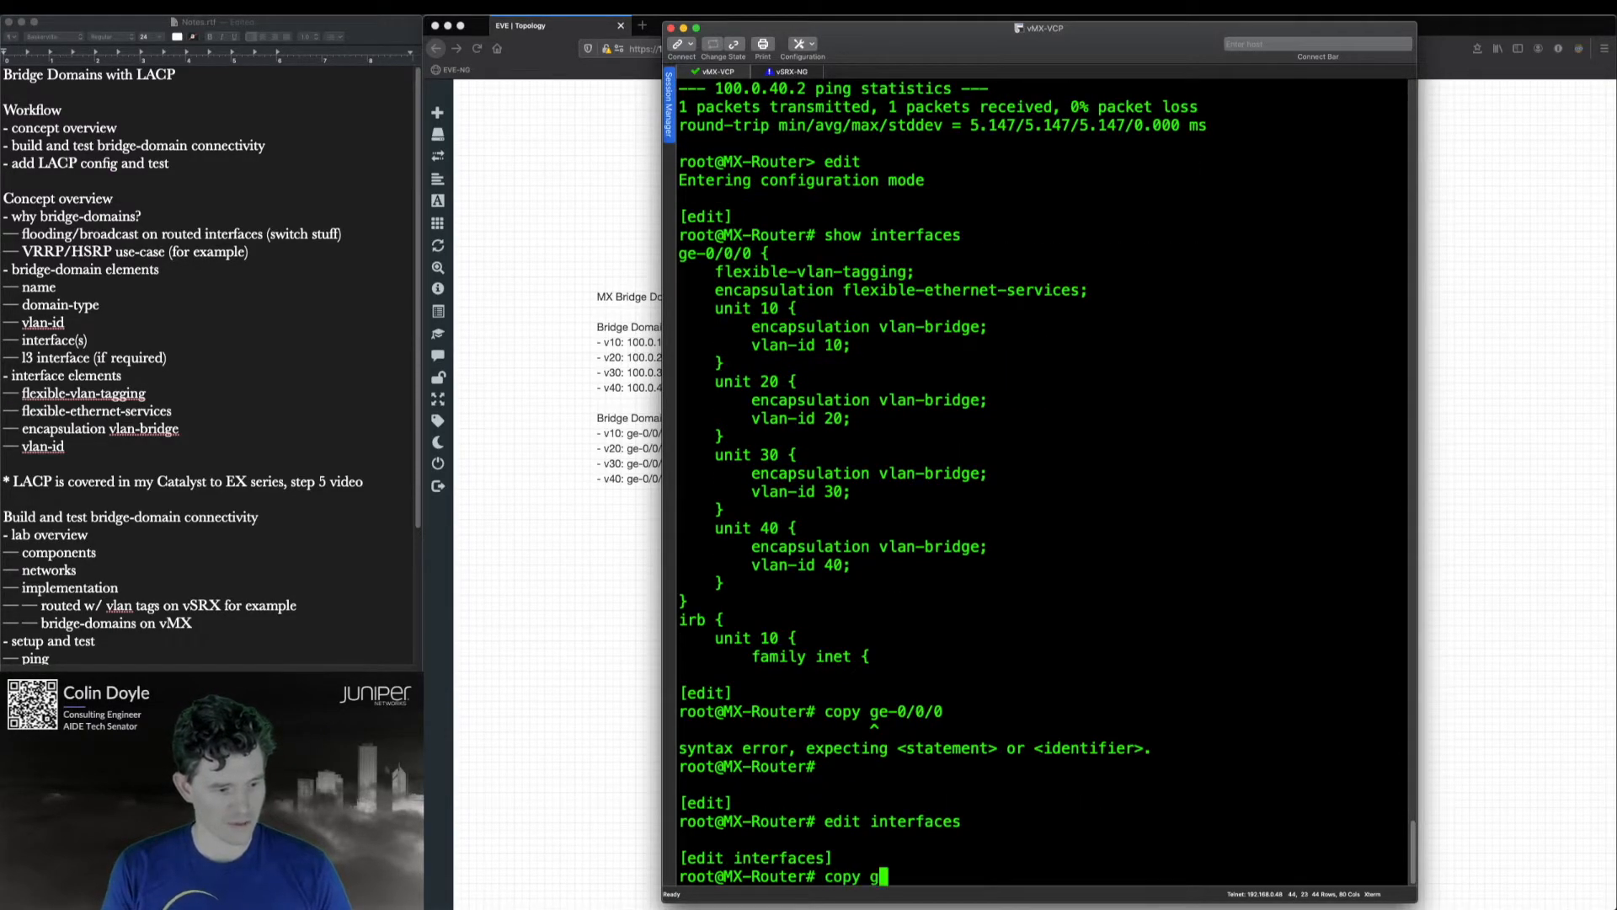
{"action": "type", "text": "e-0/0/0 to ge-0/0/1"}
{"action": "type", "text": "commit and-quit"}
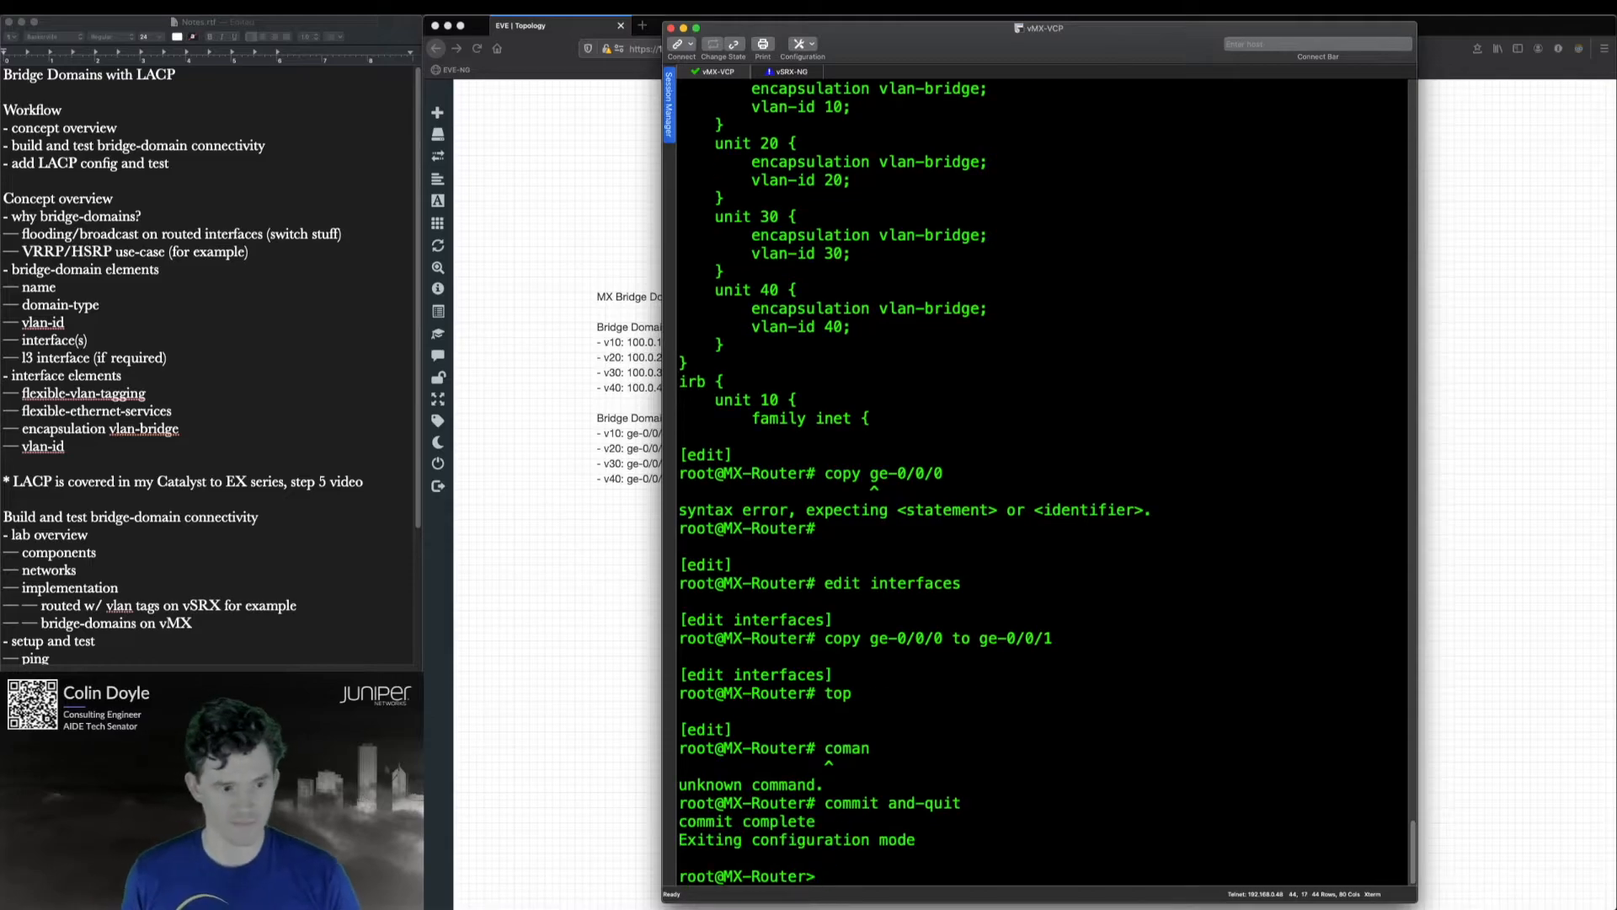
- On the vSRX, load override BRIDGE.conf in configuration mode
{"action": "left_click", "coordinate": [791, 70]}
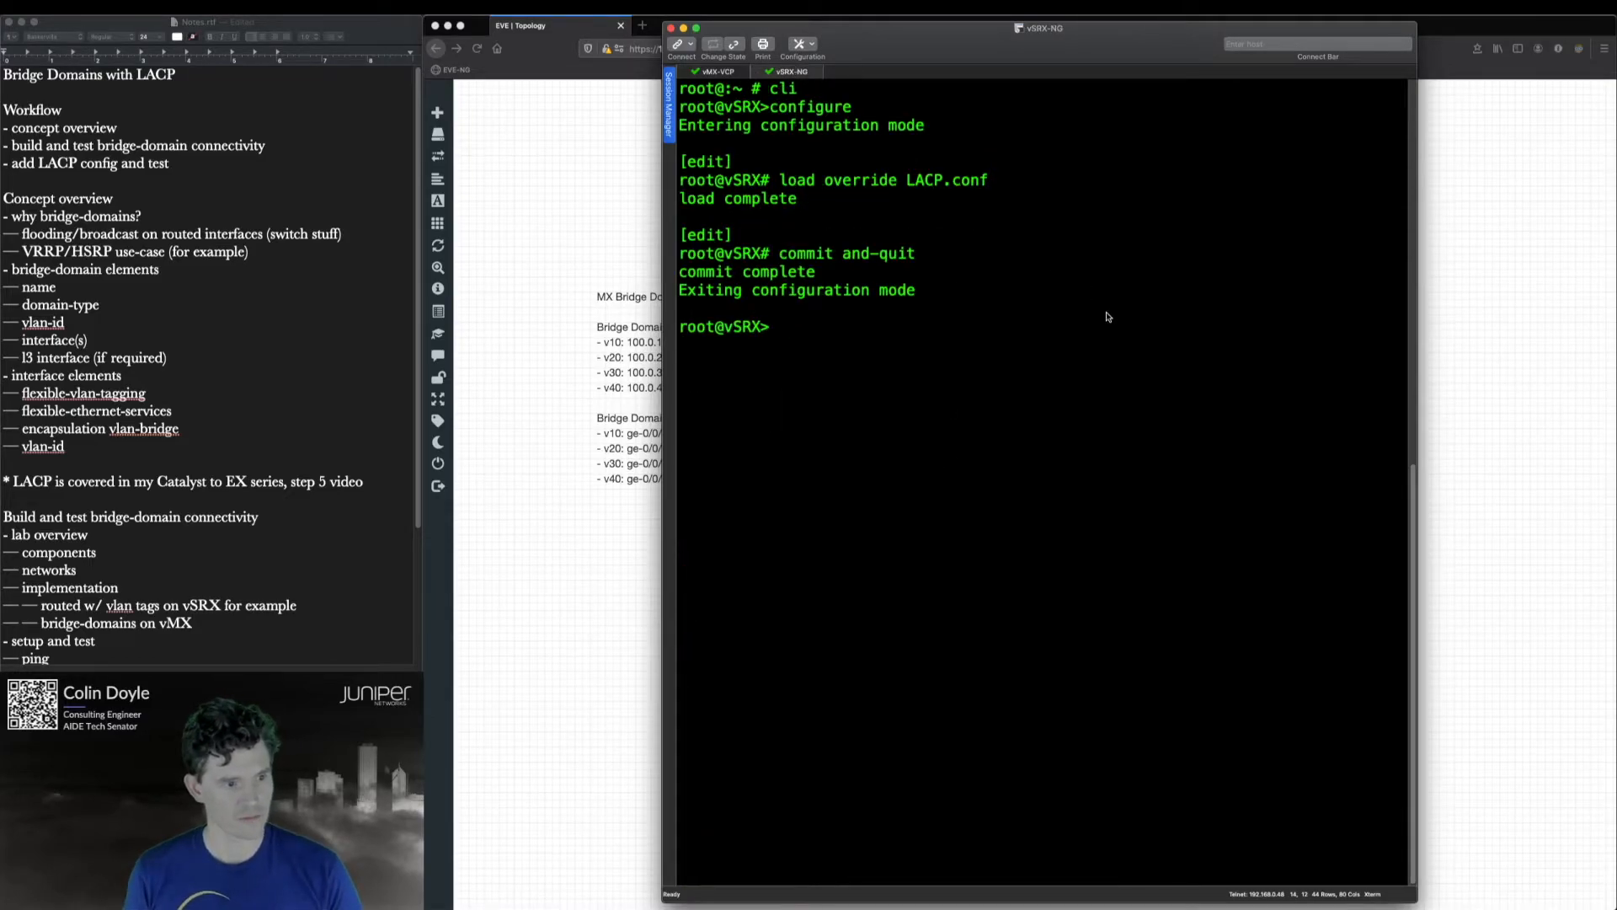
{"action": "type", "text": "configure"}
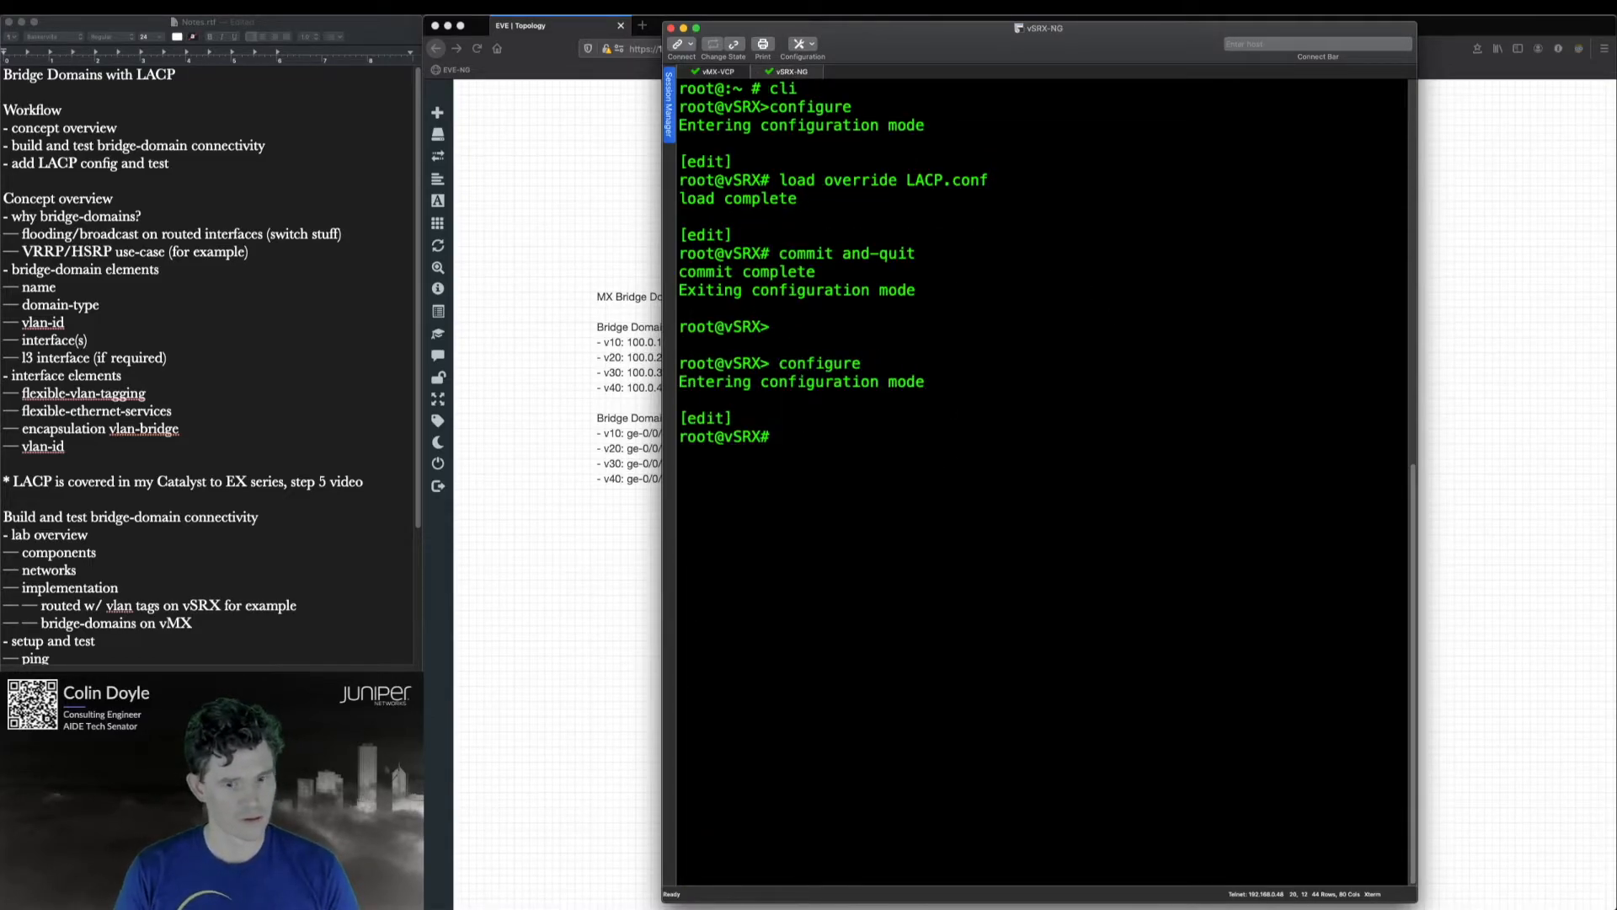
{"action": "type", "text": "load override"}
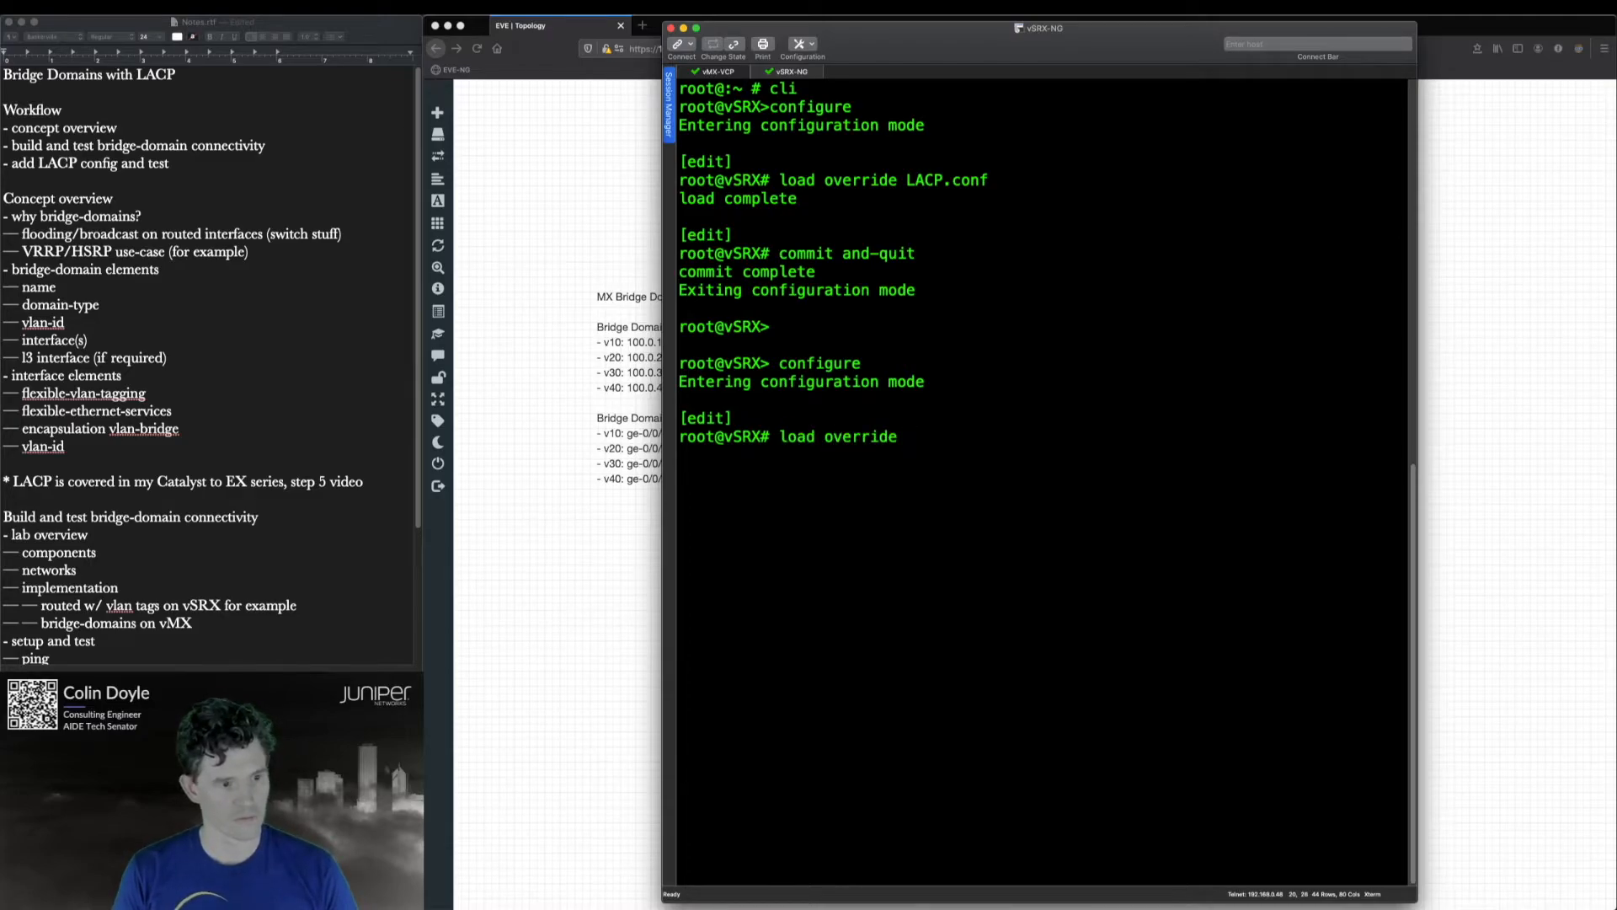
{"action": "type", "text": "BRIDGE.conf"}
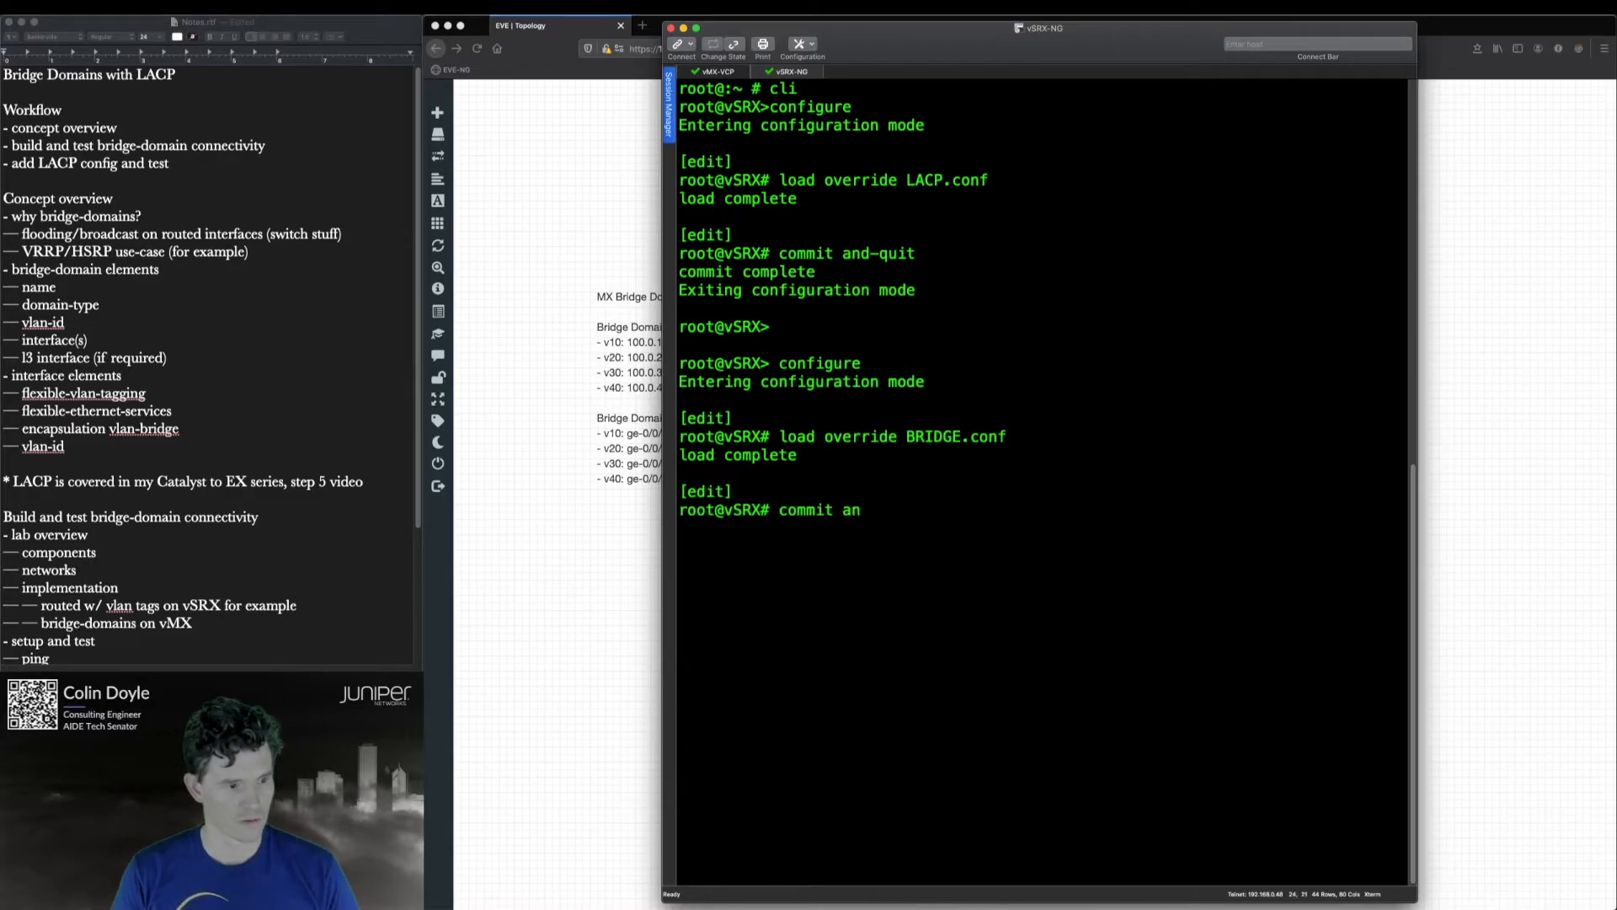
- Back on the vMX session, start a ping to a 100.0.x address
{"action": "left_click", "coordinate": [711, 72]}
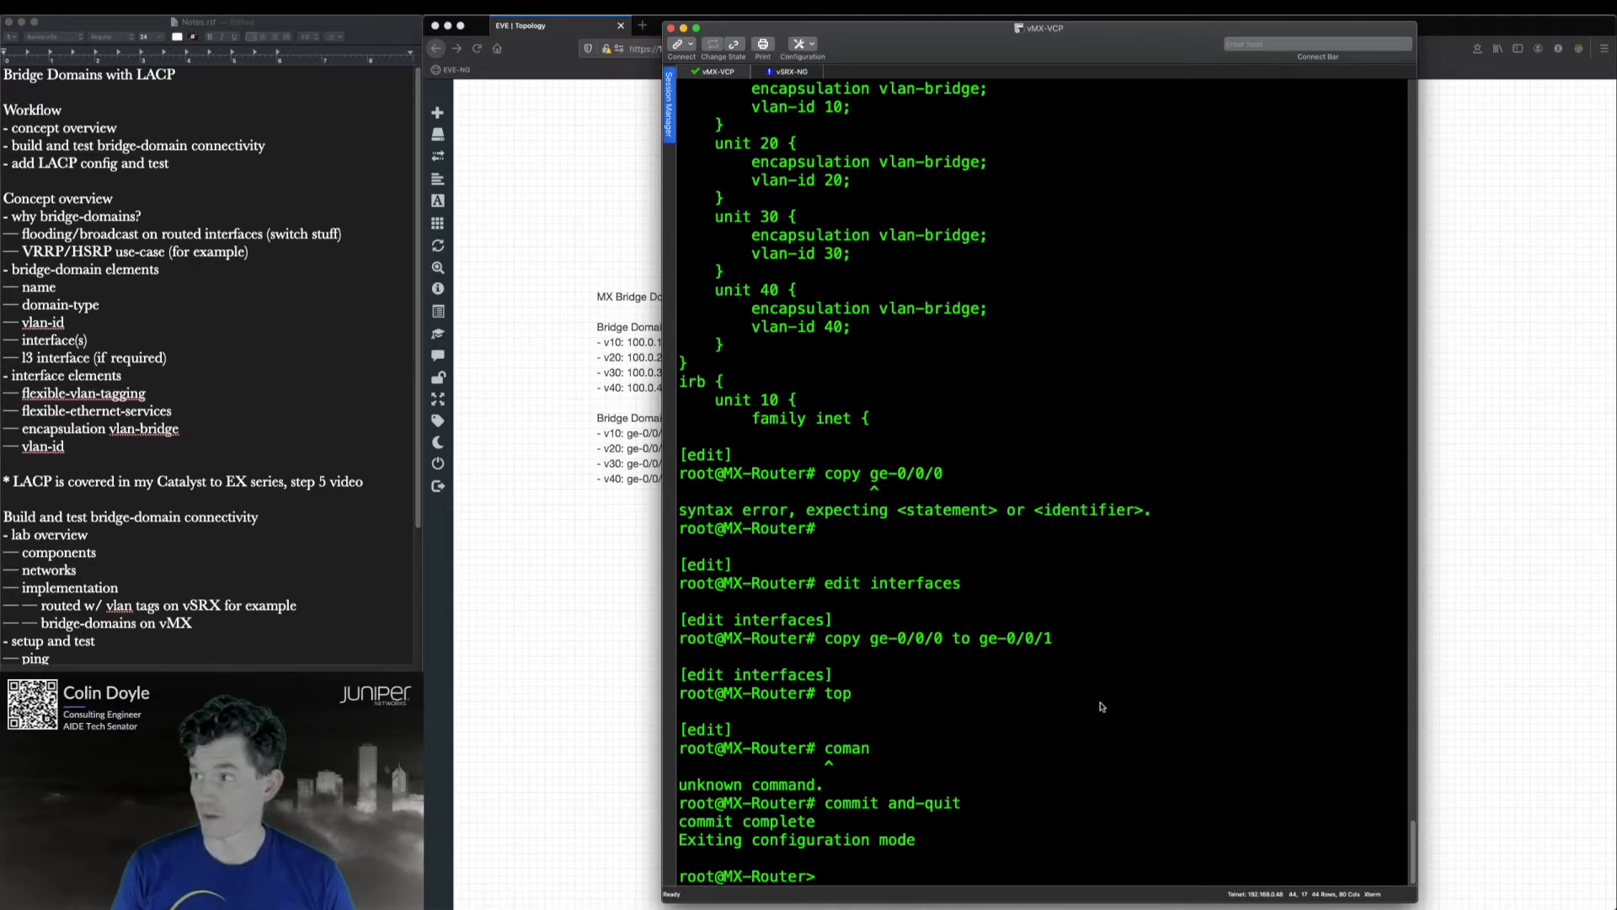
{"action": "type", "text": "ping 1"}
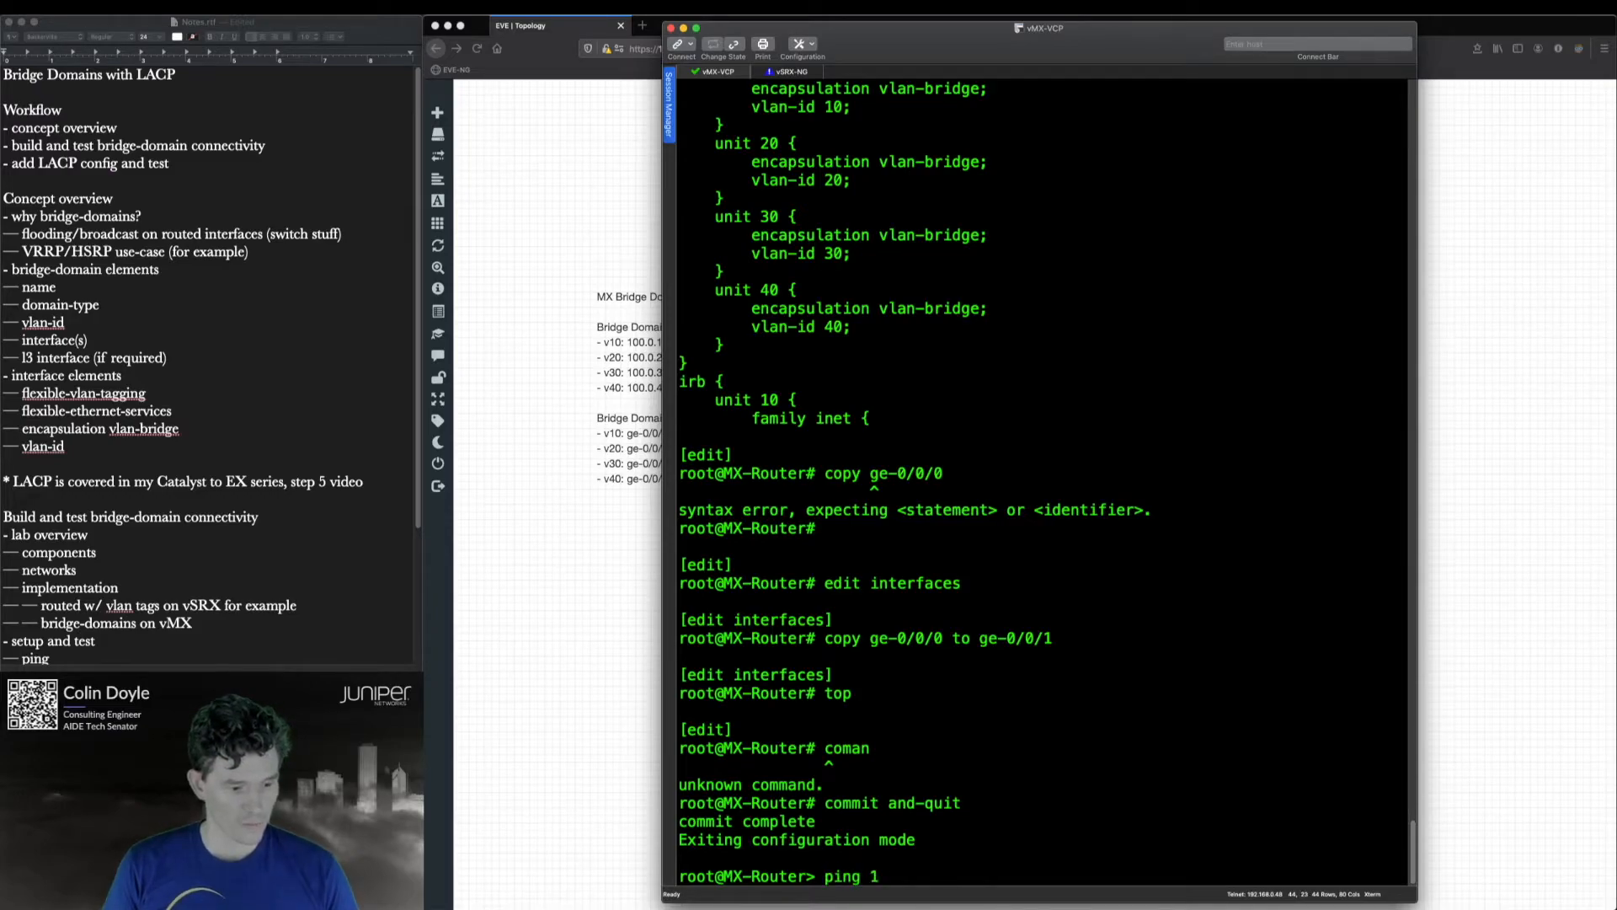
{"action": "type", "text": "00.0."}
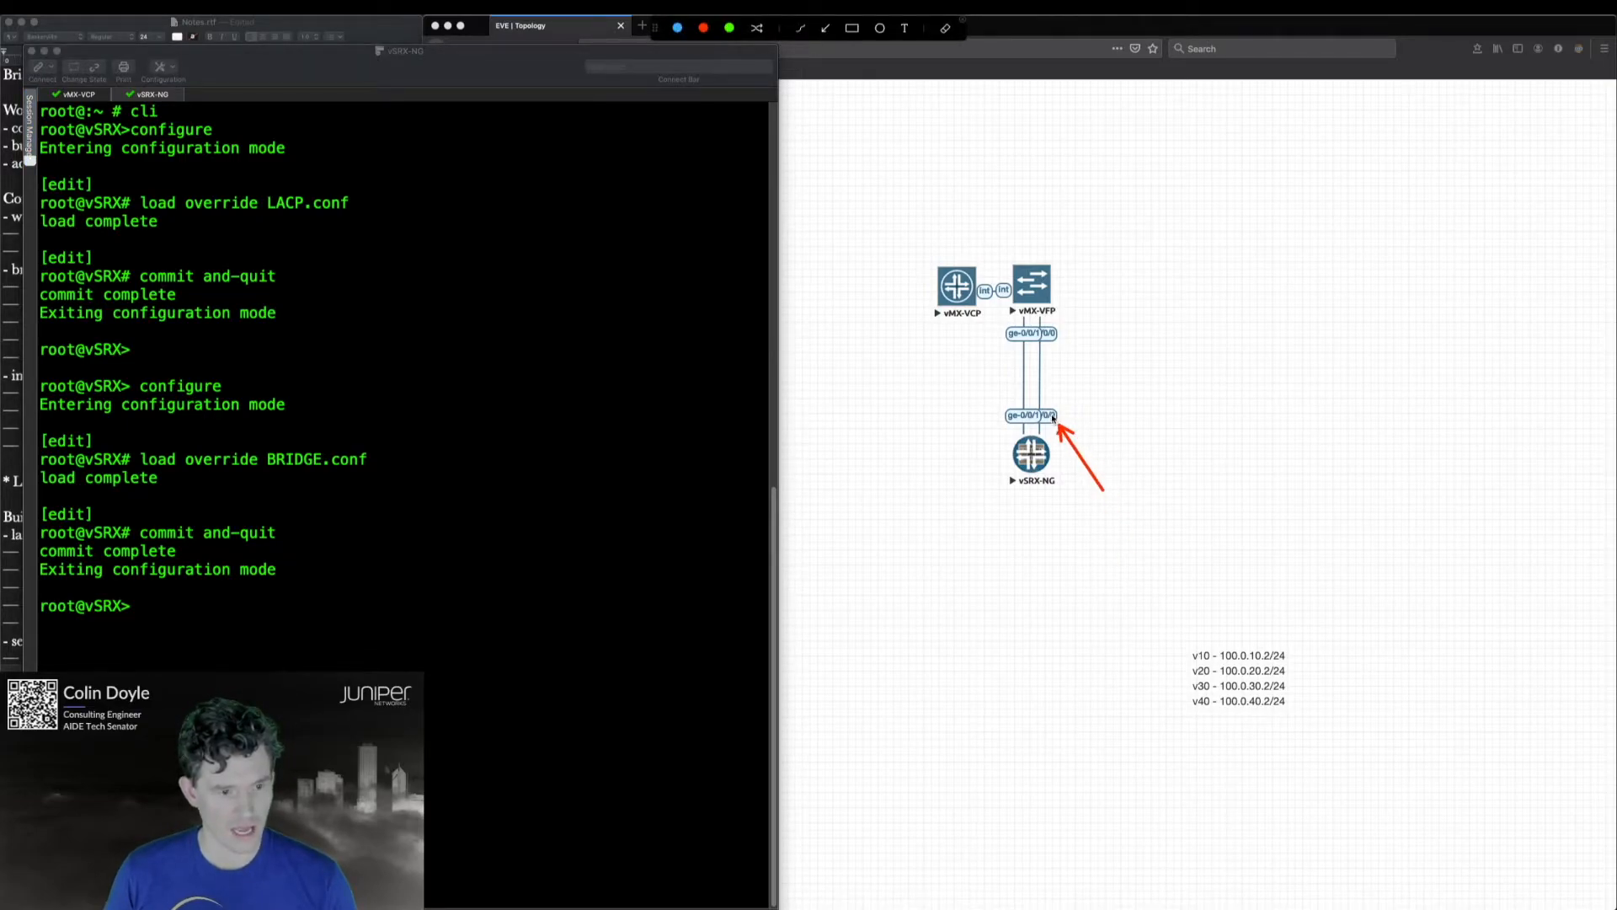
{"action": "mouse_move", "coordinate": [1083, 448]}
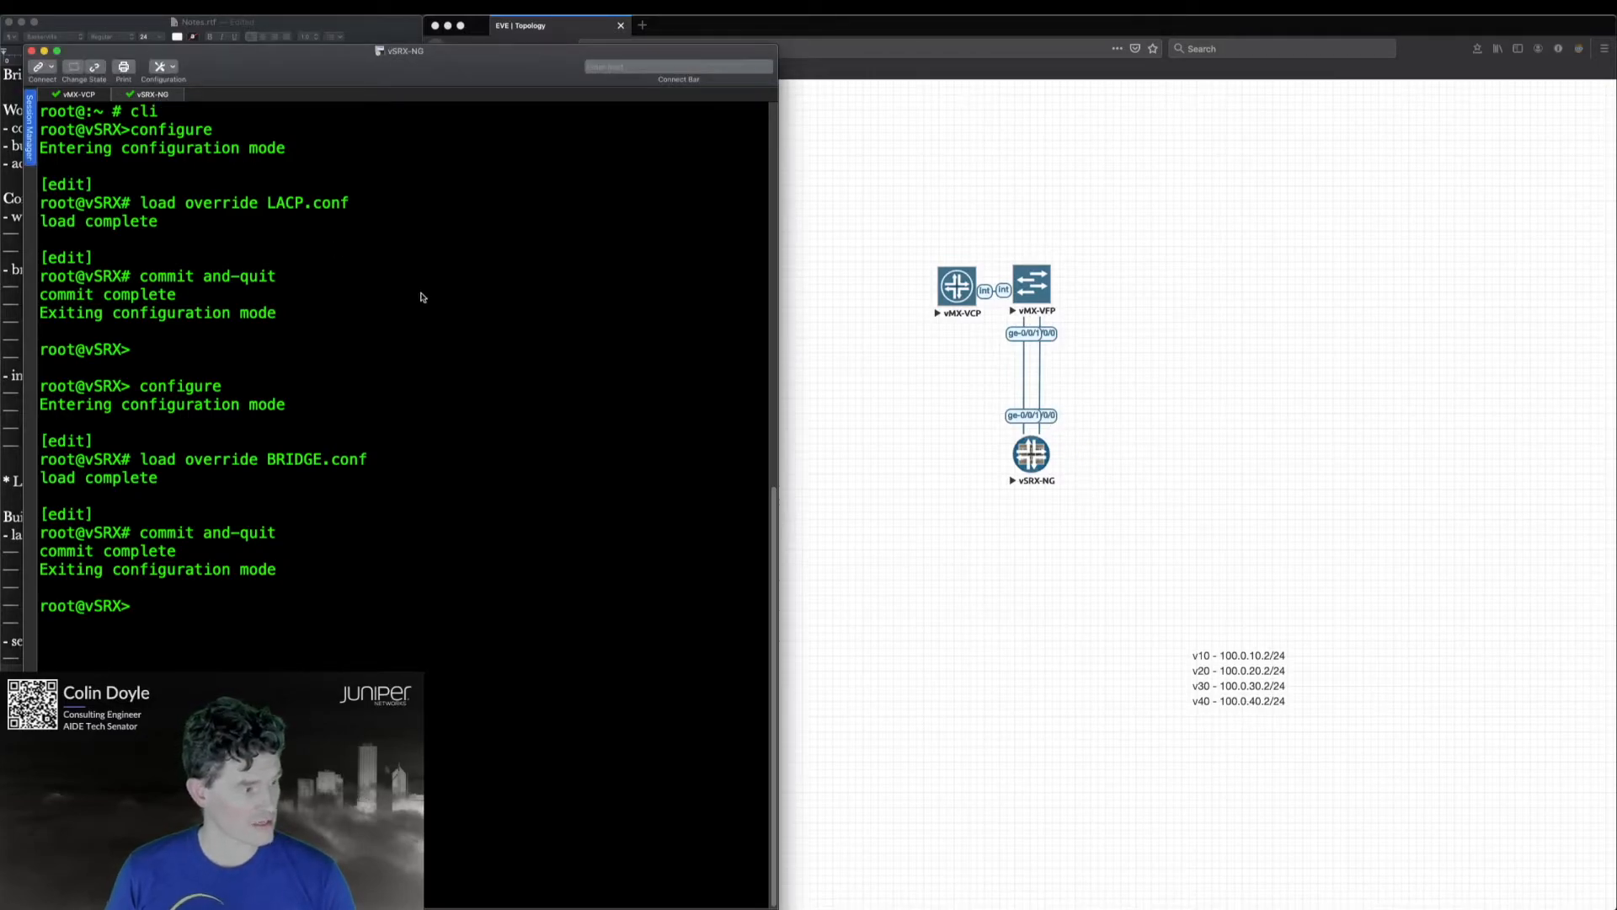
- Run show interfaces on the vSRX to display its VLAN unit addresses
{"action": "type", "text": "show interfaces"}
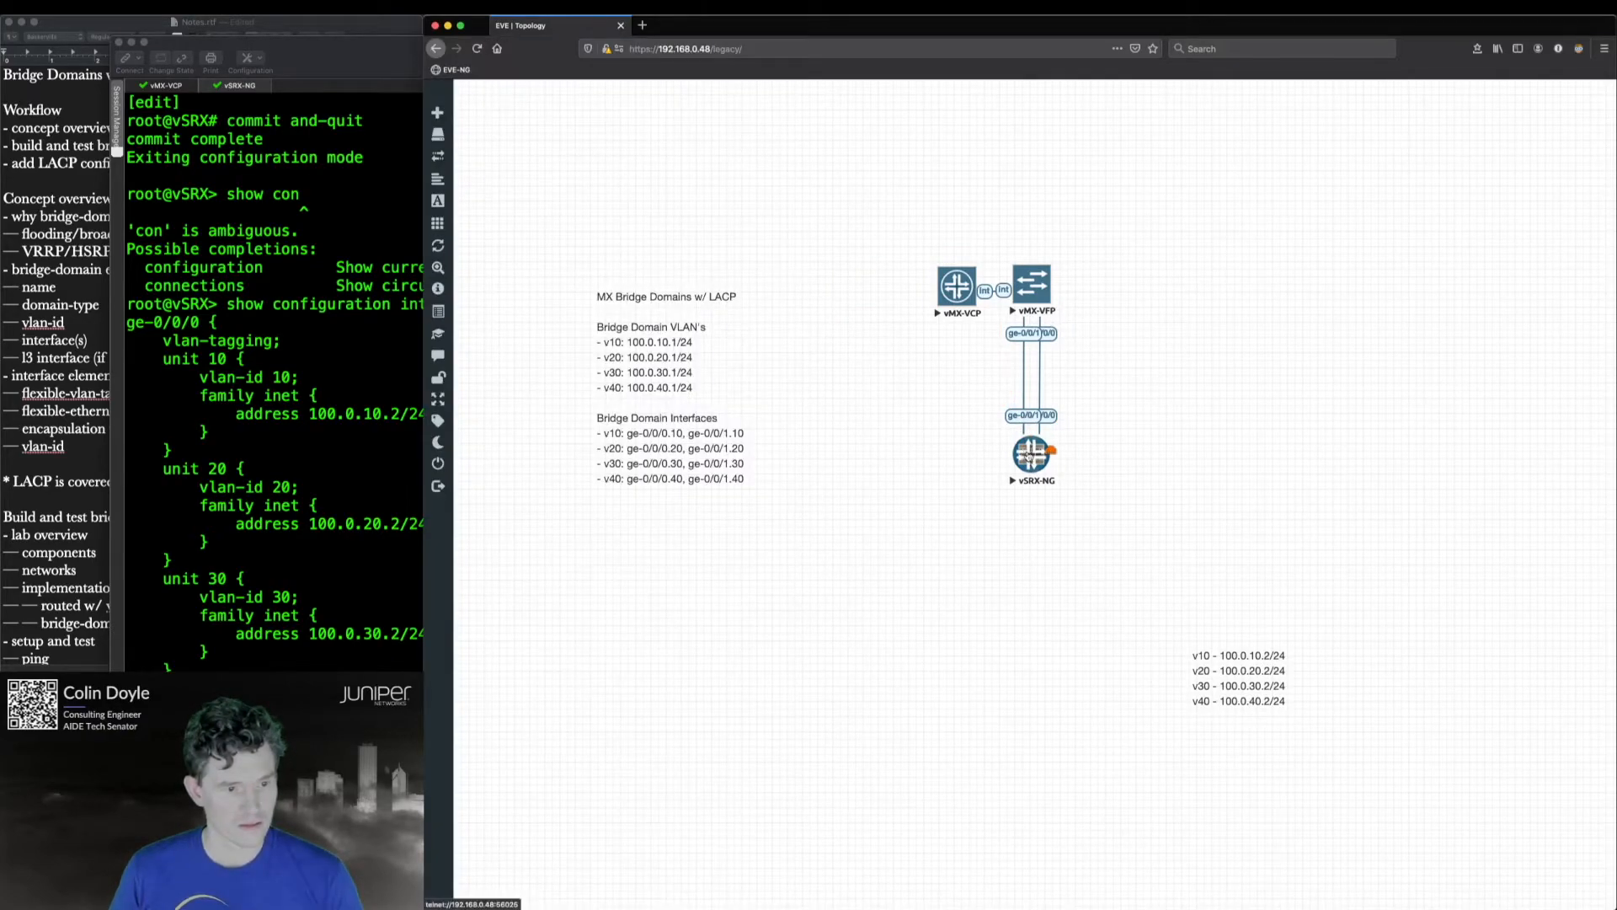
- Start an Ethernet packet capture on the vSRX-NG node's ge-0/0/1 link
{"action": "right_click", "coordinate": [1031, 453]}
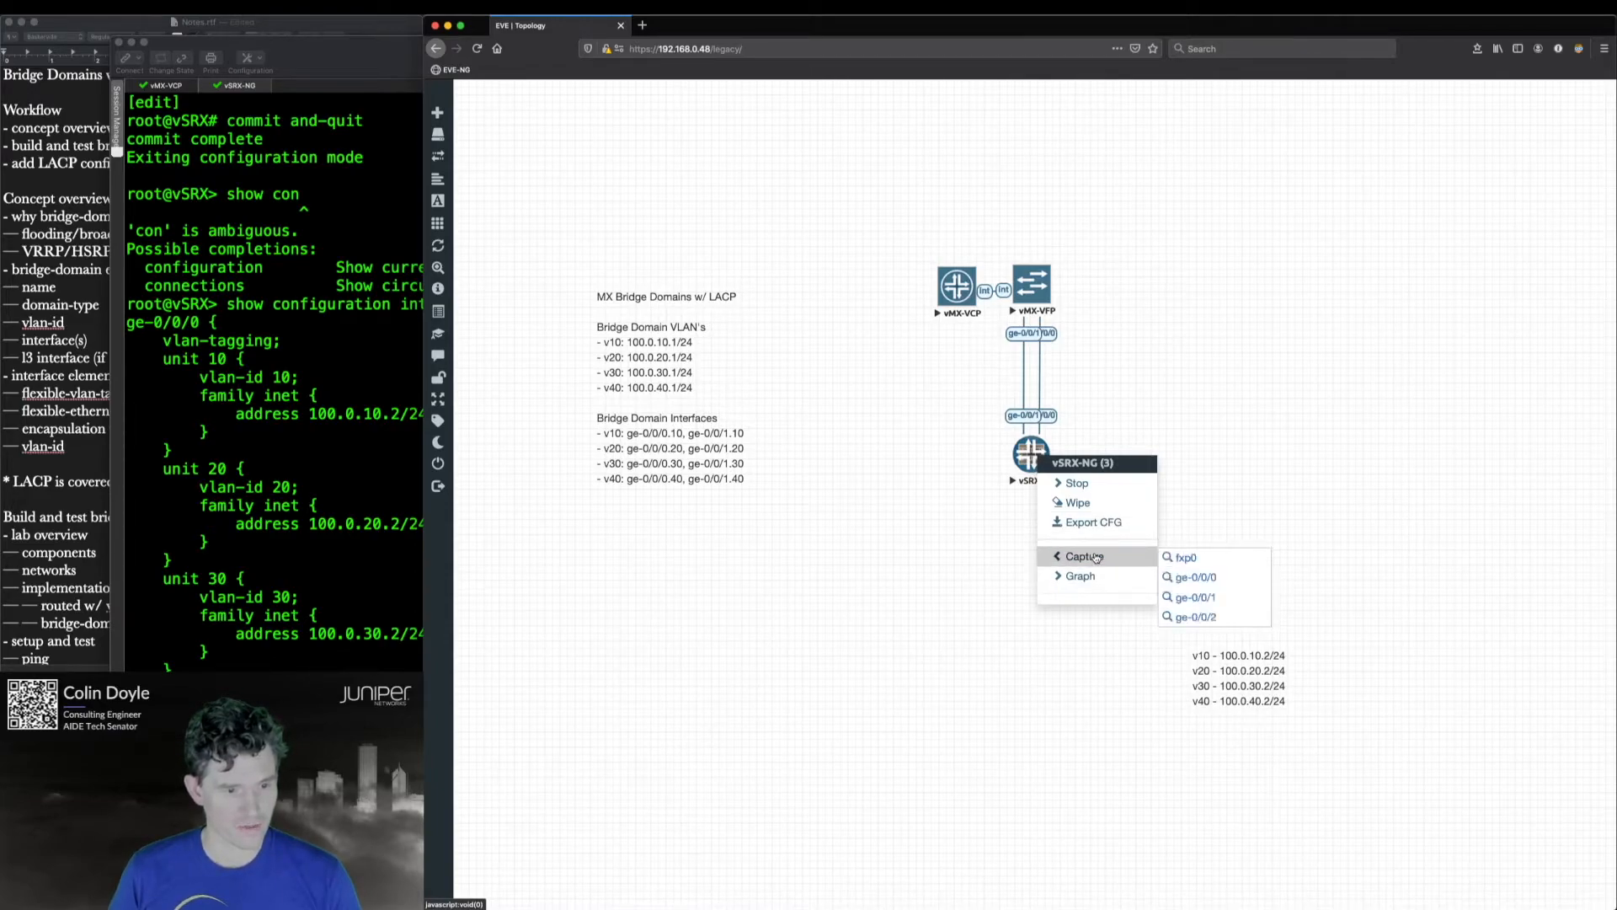
{"action": "left_click", "coordinate": [1240, 437]}
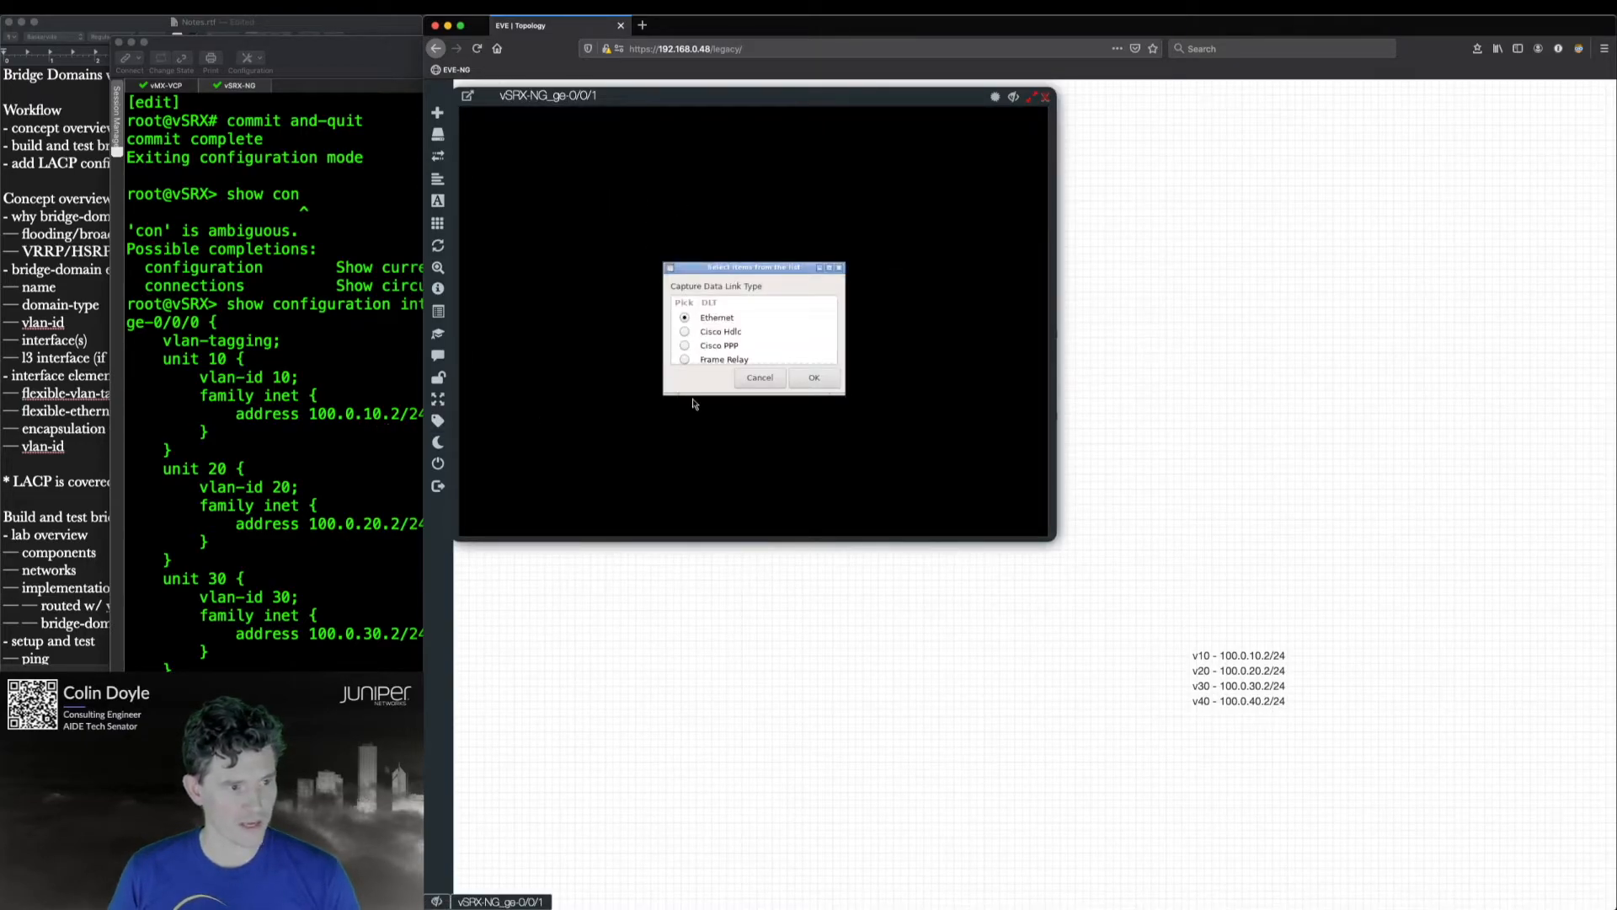
{"action": "left_click", "coordinate": [814, 378]}
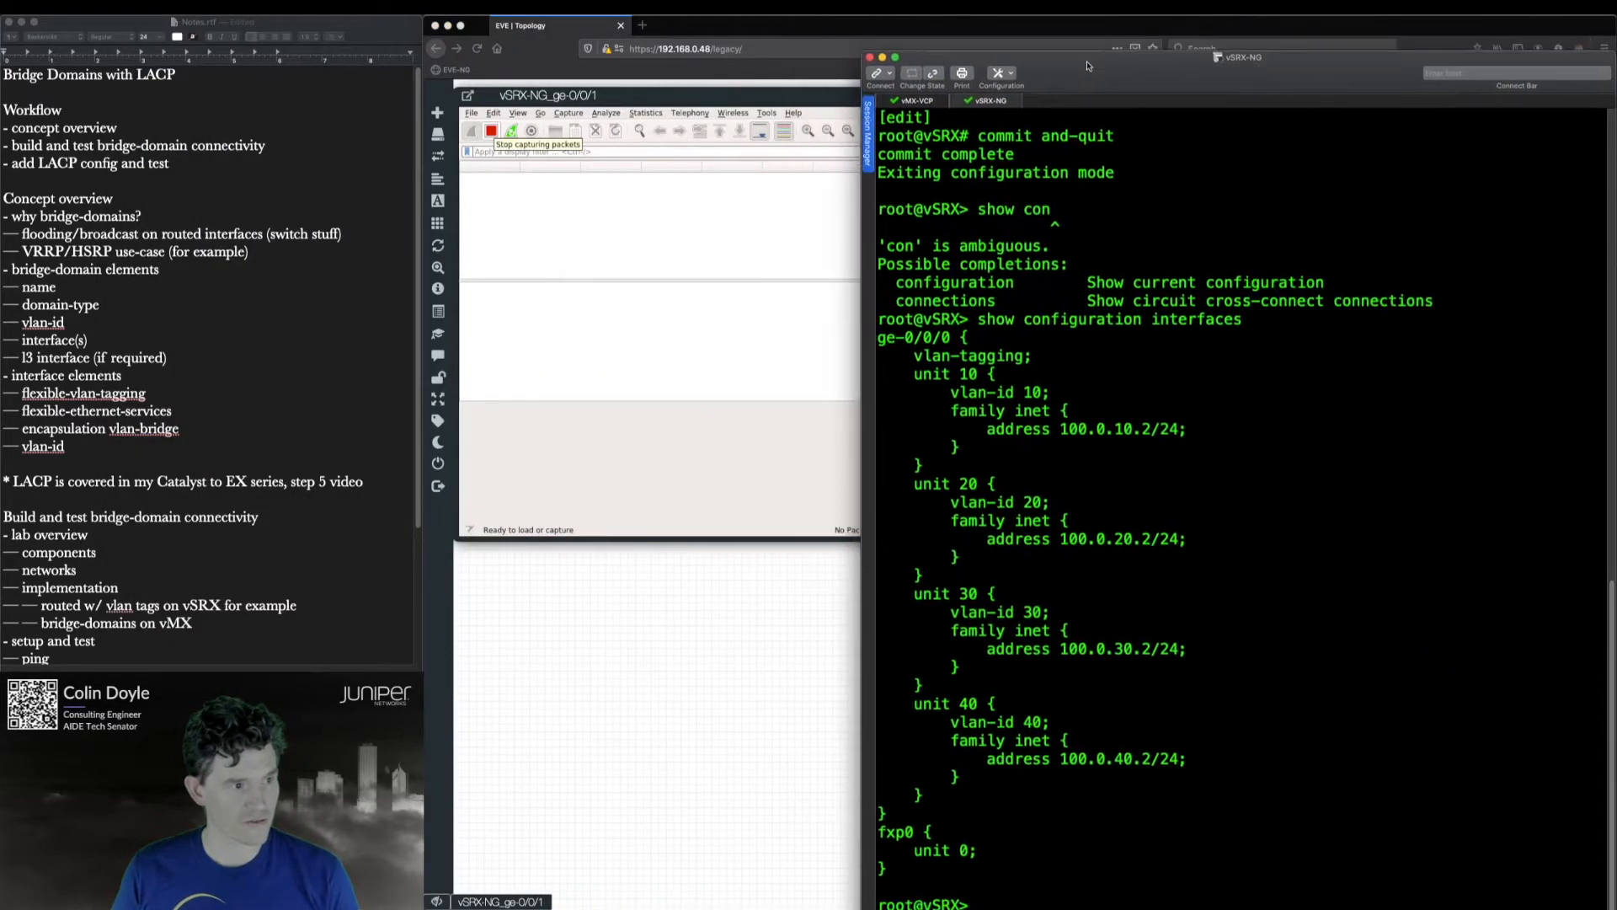
- Ping 100.0.10.10 from the vSRX-NG session
{"action": "type", "text": "ping 10"}
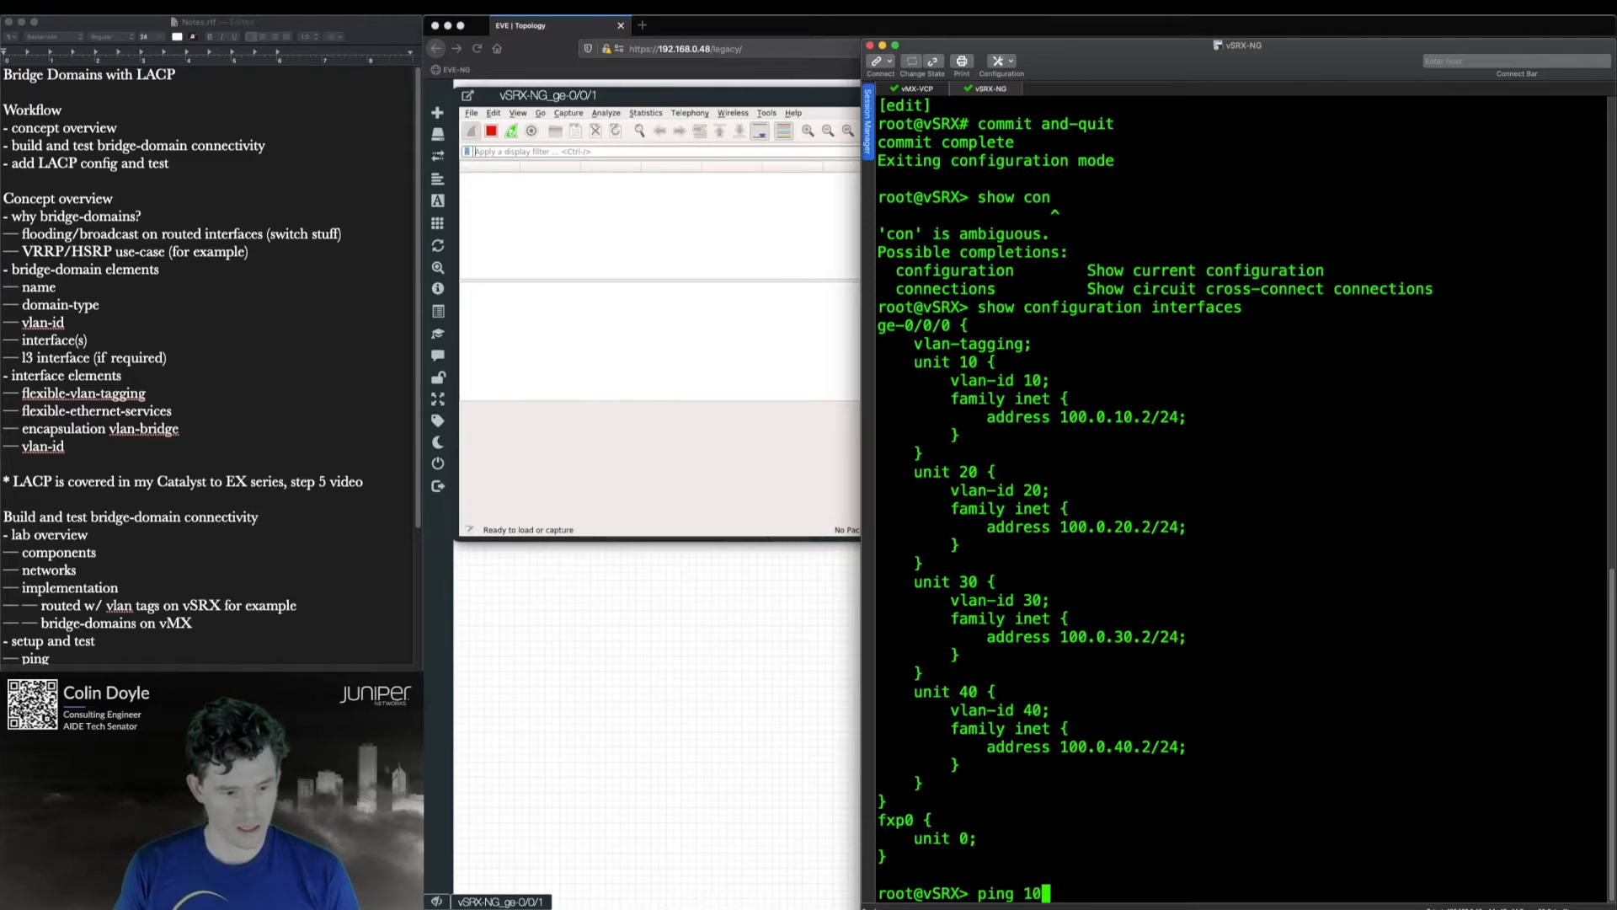
{"action": "type", "text": "0."}
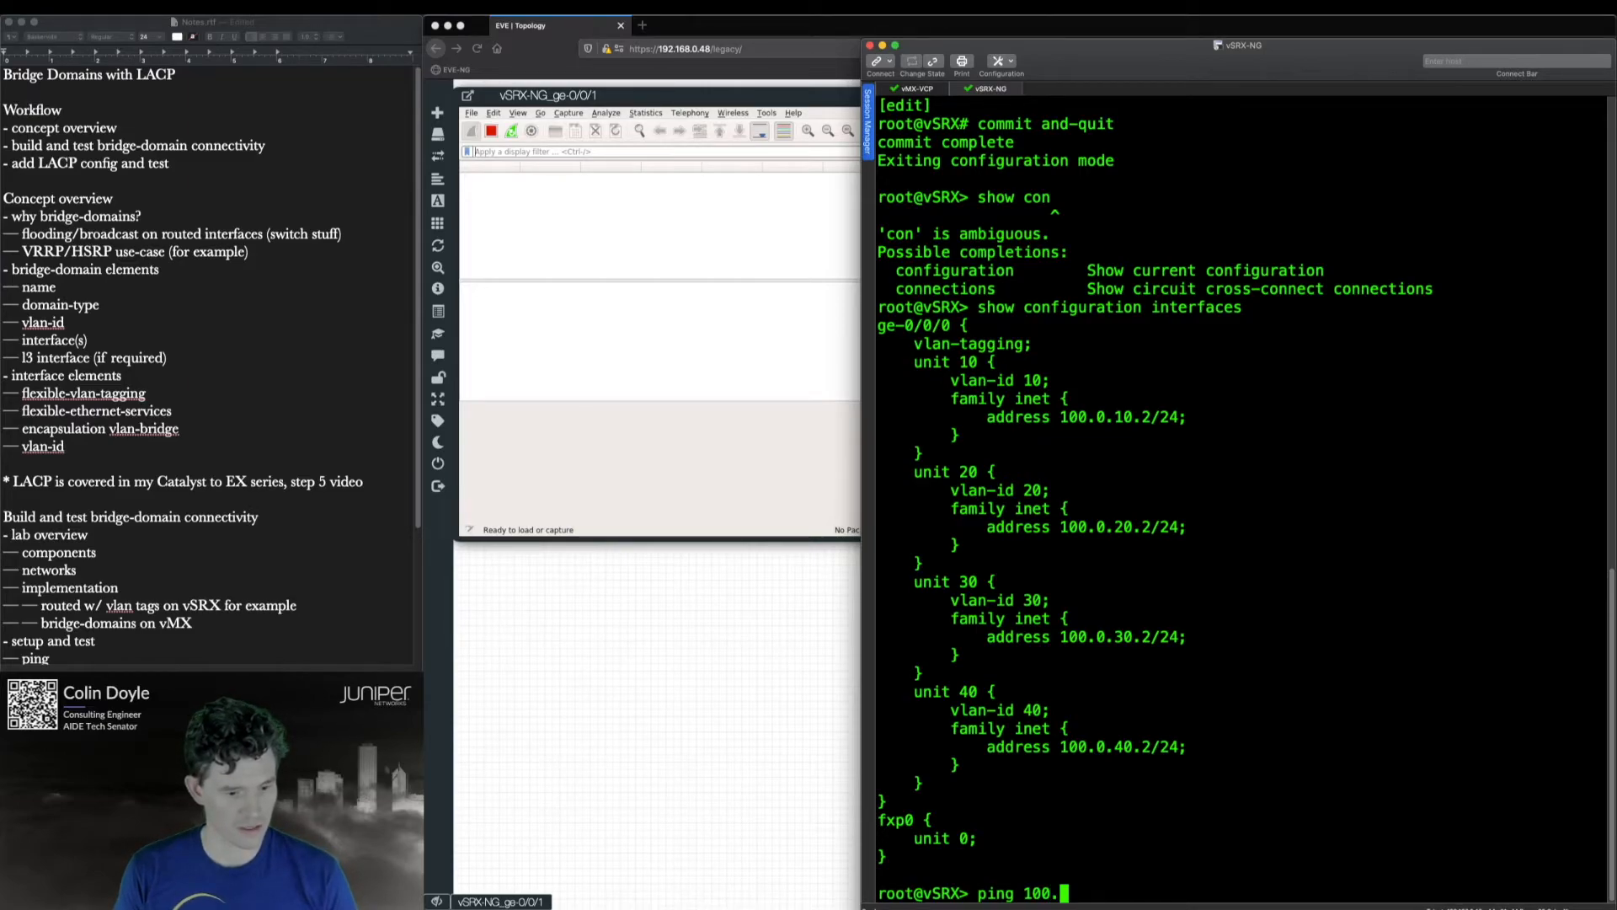
{"action": "type", "text": "0.10.10"}
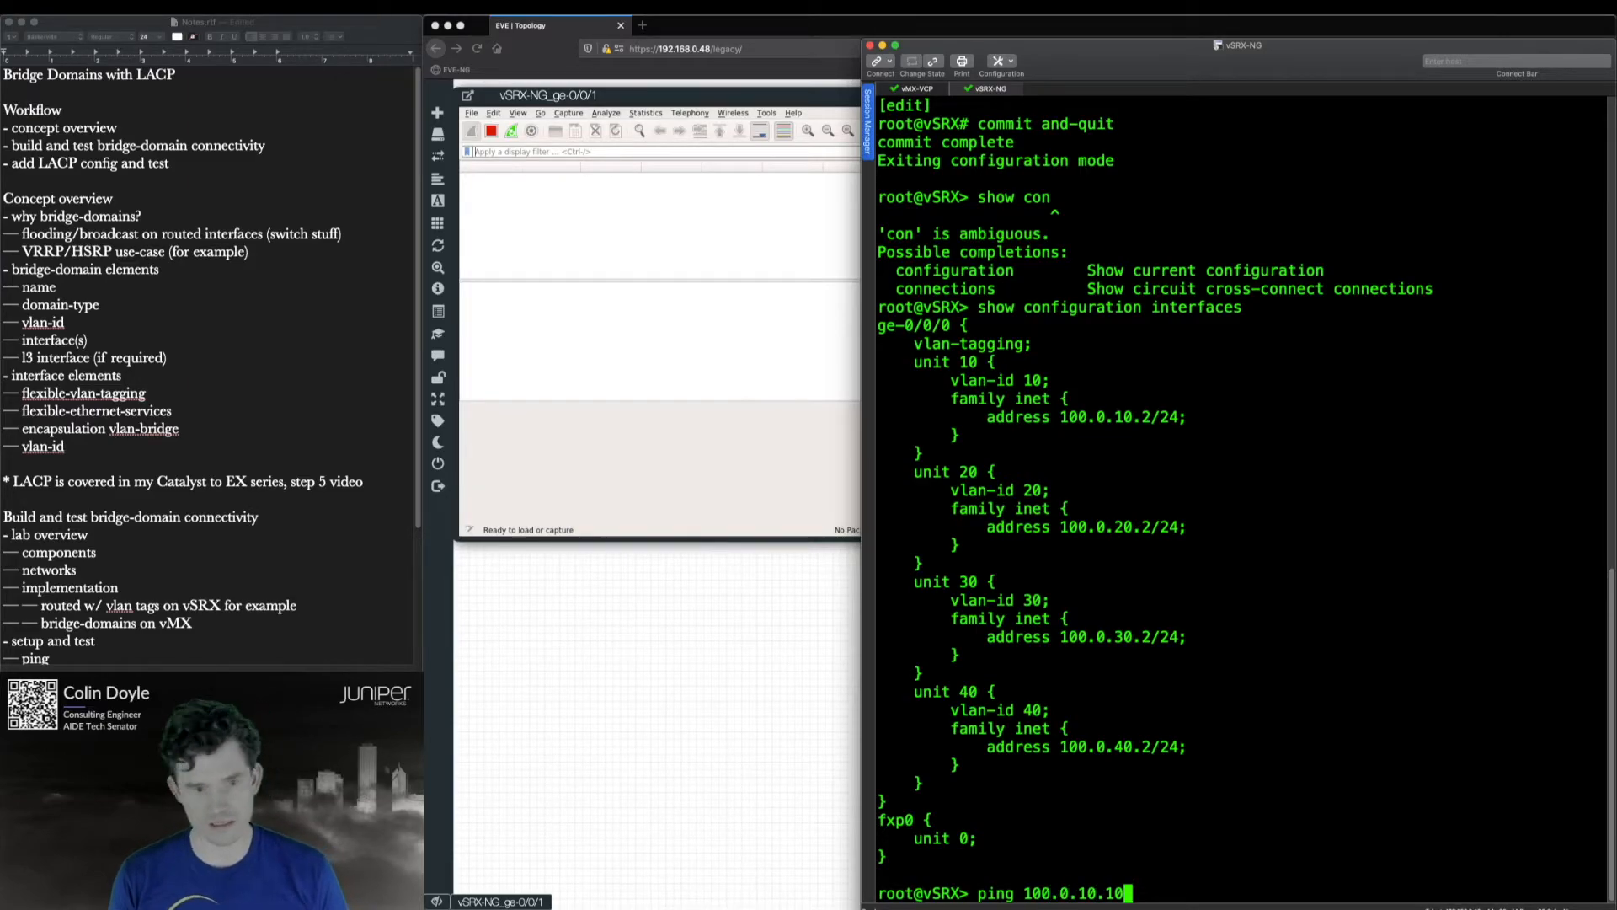
{"action": "key", "text": "Return"}
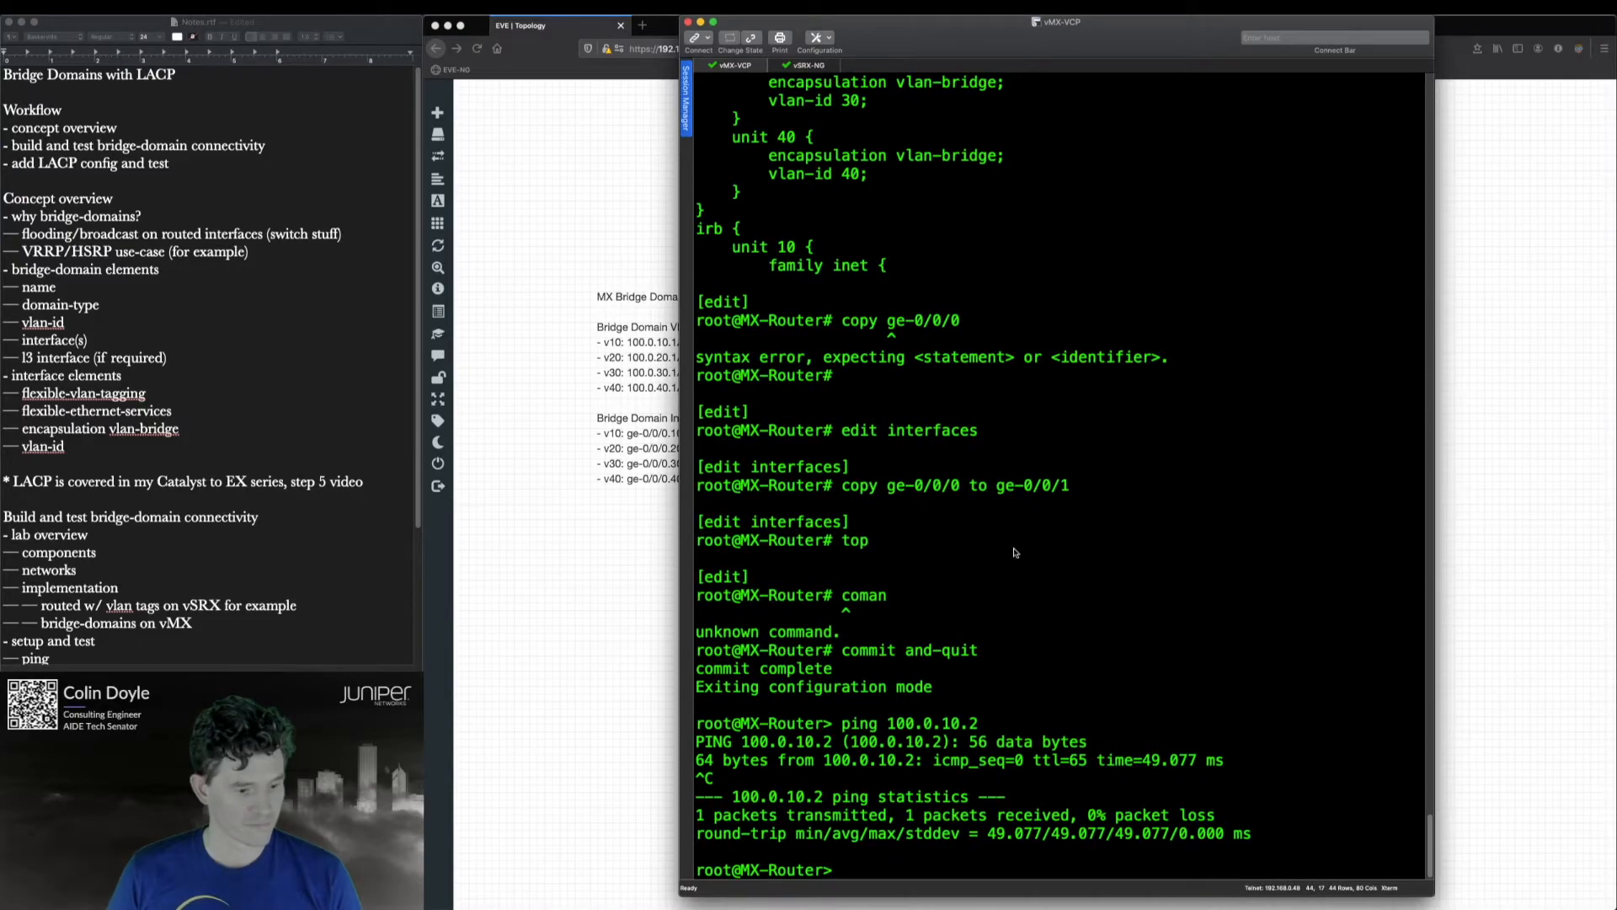
{"action": "mouse_move", "coordinate": [1037, 632]}
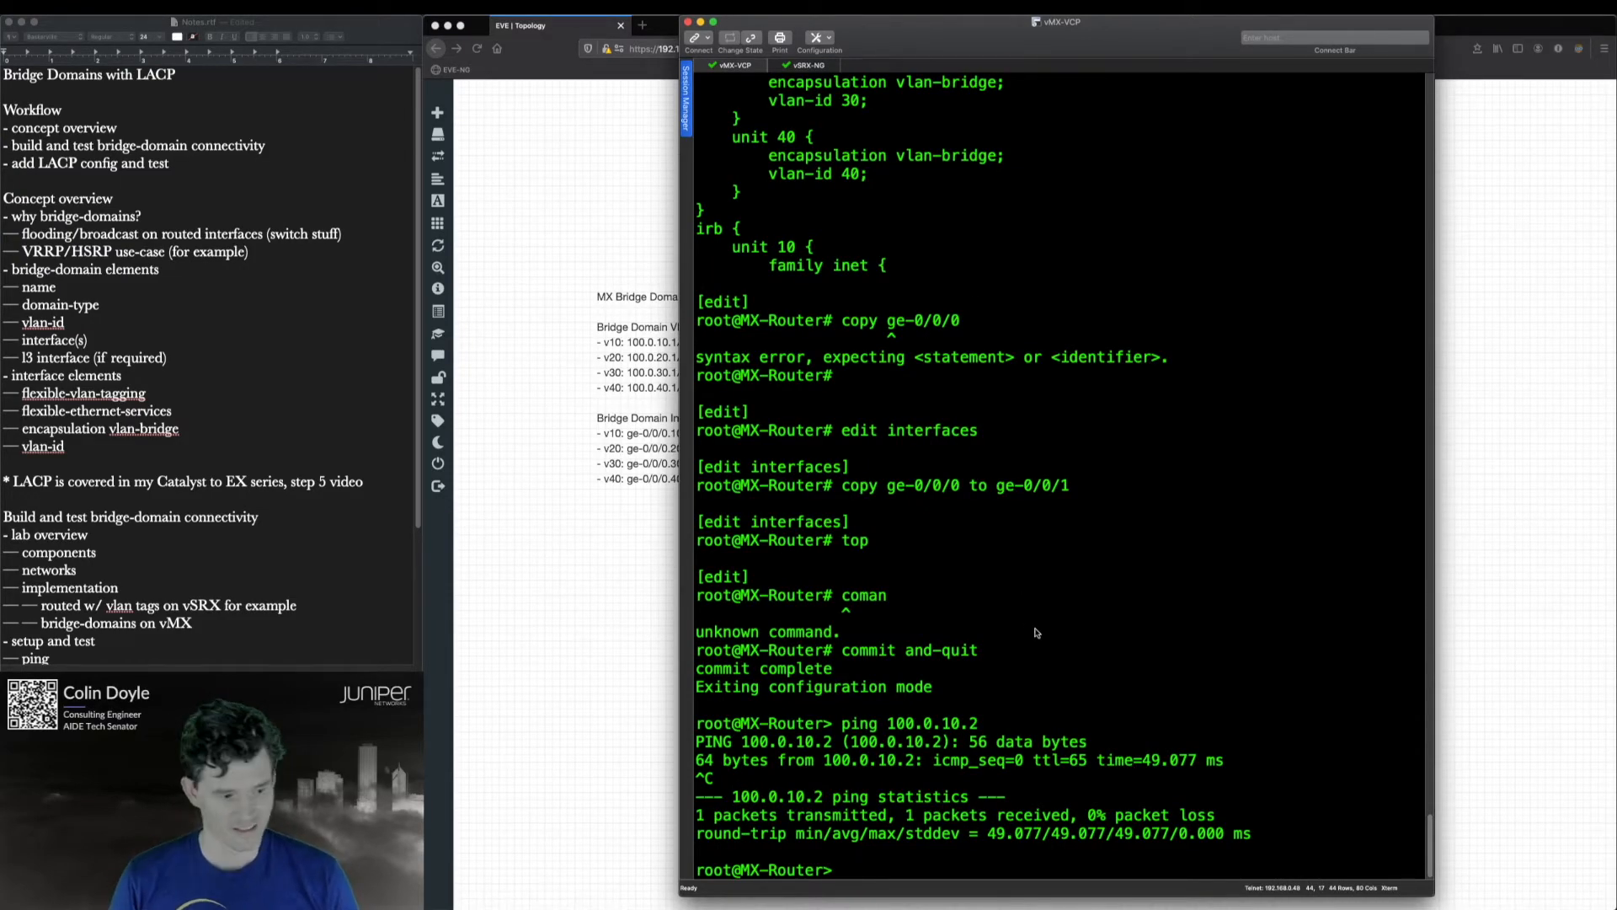
- Enter configuration mode and review the interfaces hierarchy showing ge-0/0/0 and ge-0/0/1 units per bridge domain
{"action": "type", "text": "edit"}
{"action": "type", "text": "show bridge-domains"}
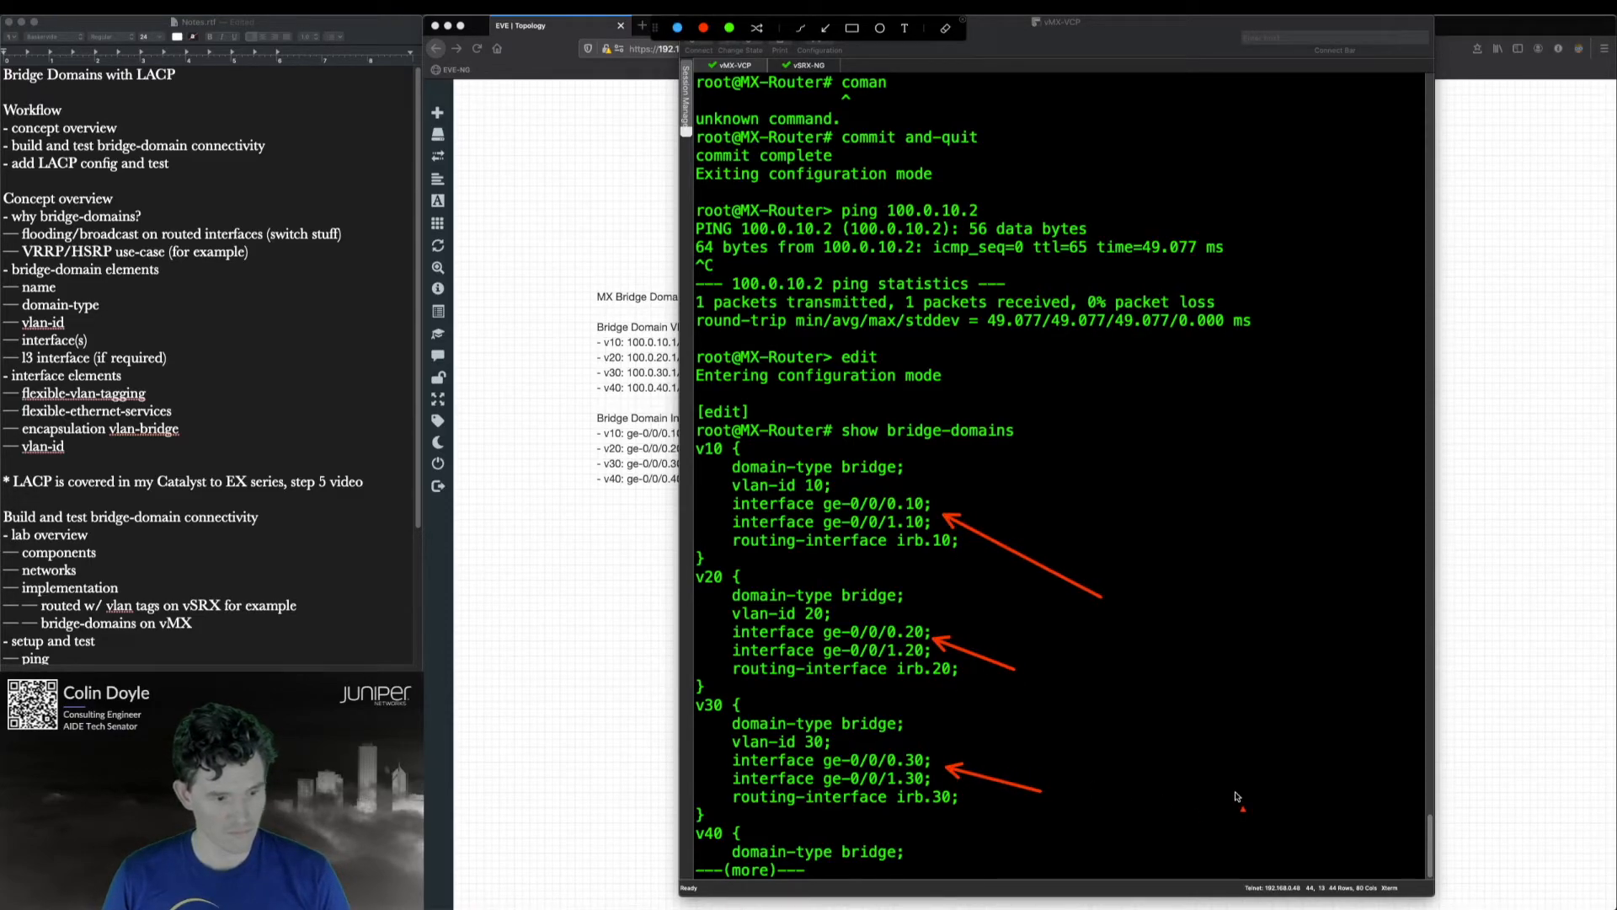
{"action": "scroll", "scroll_direction": "down", "scroll_amount": 3}
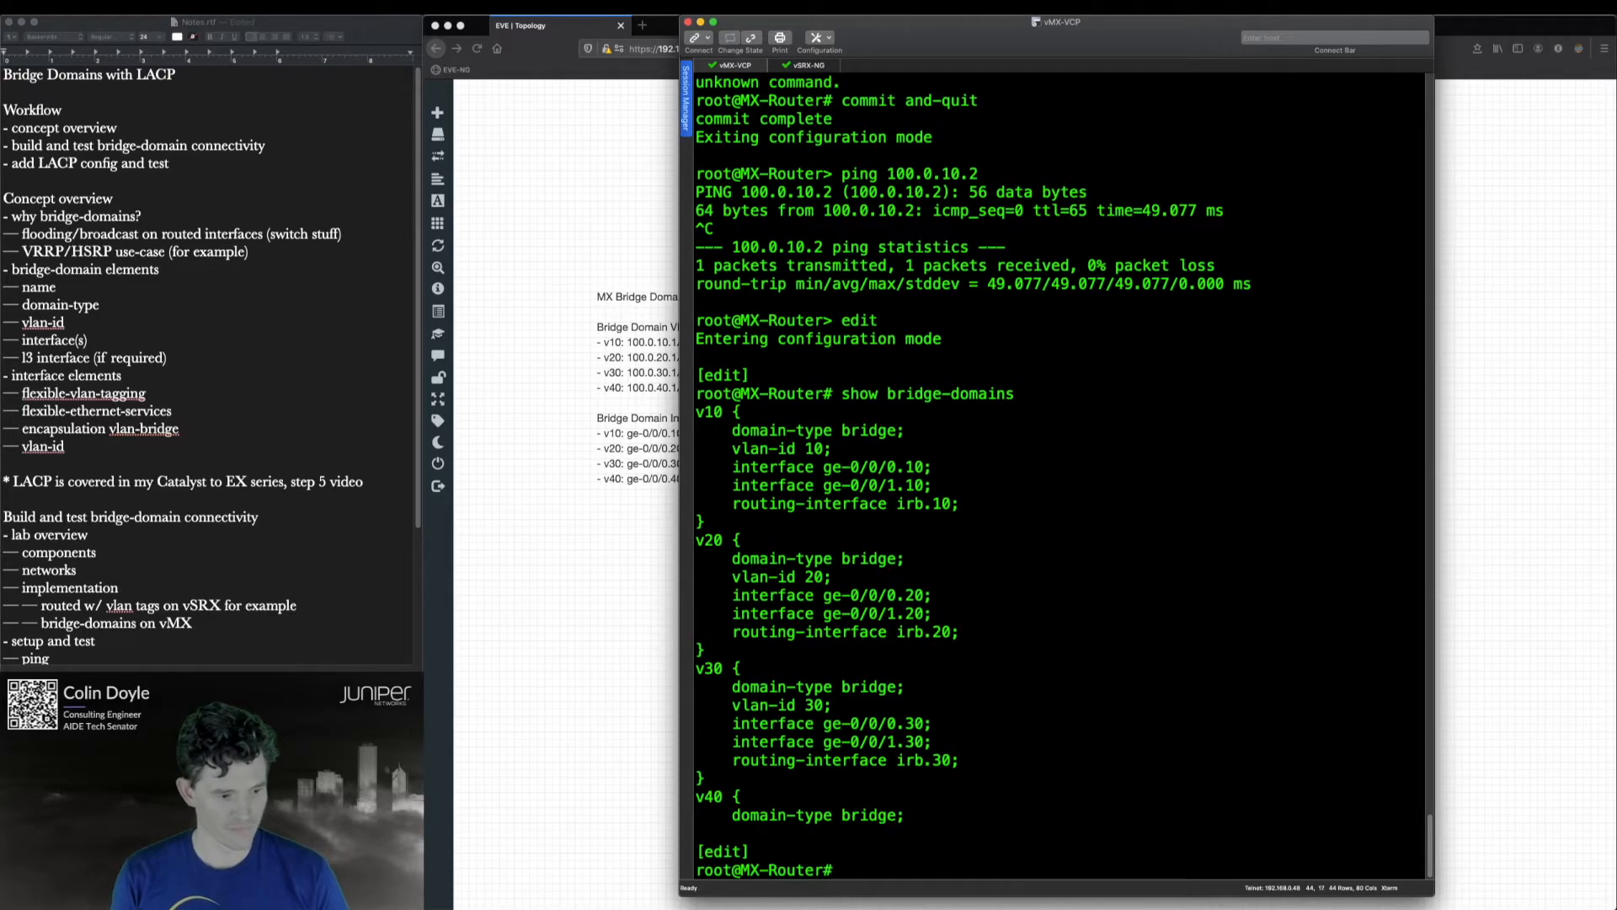
{"action": "type", "text": "edit interfaces"}
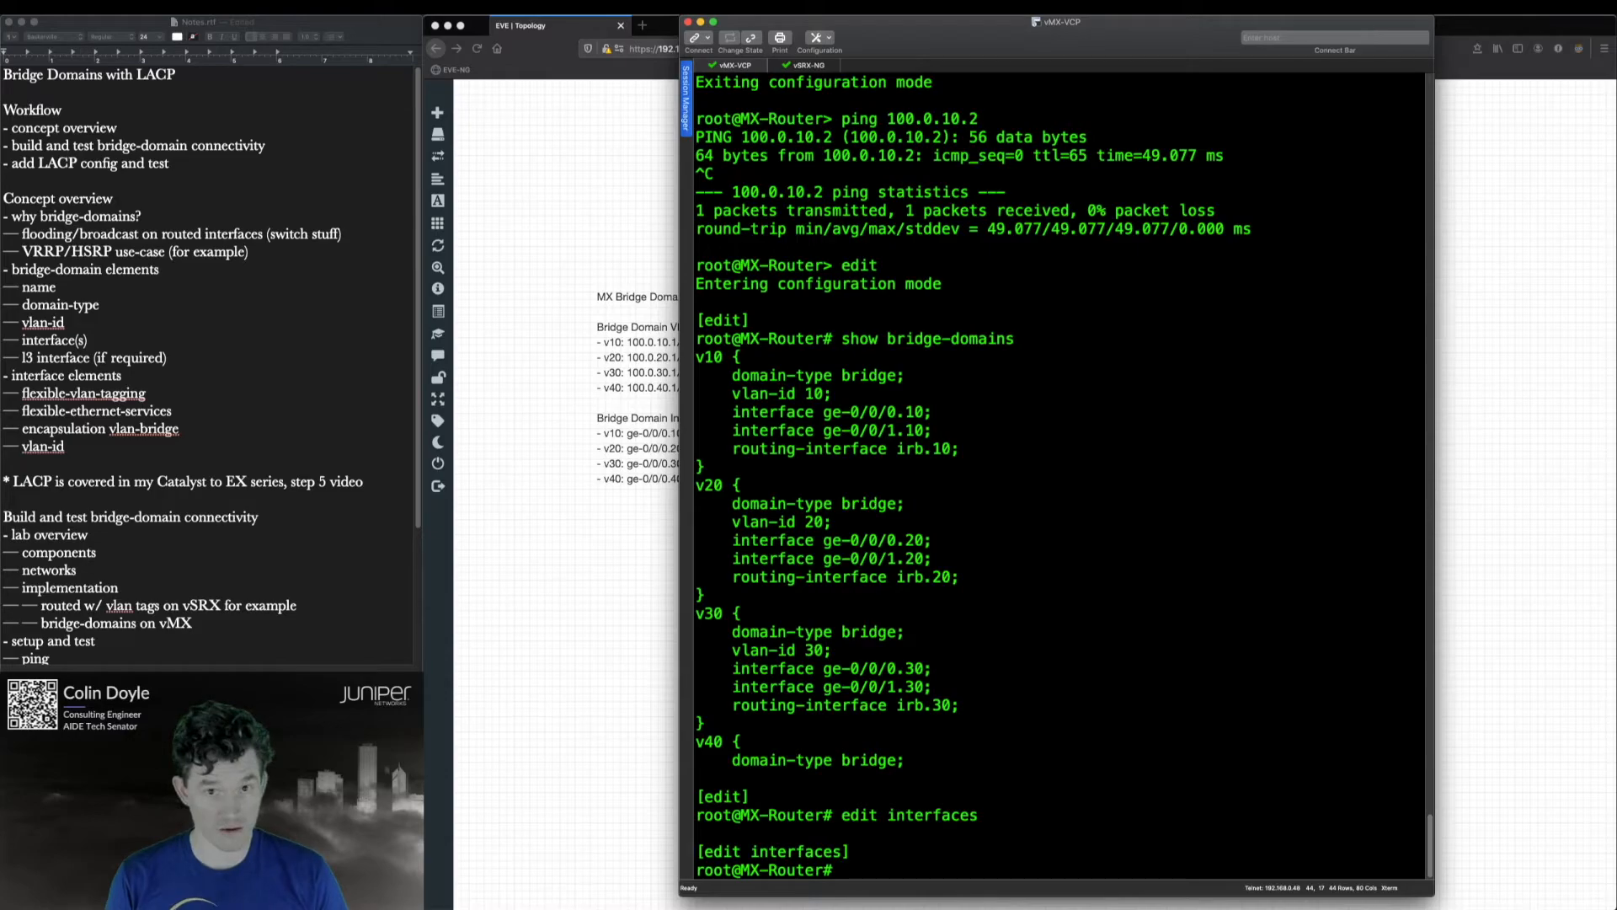
{"action": "type", "text": "show"}
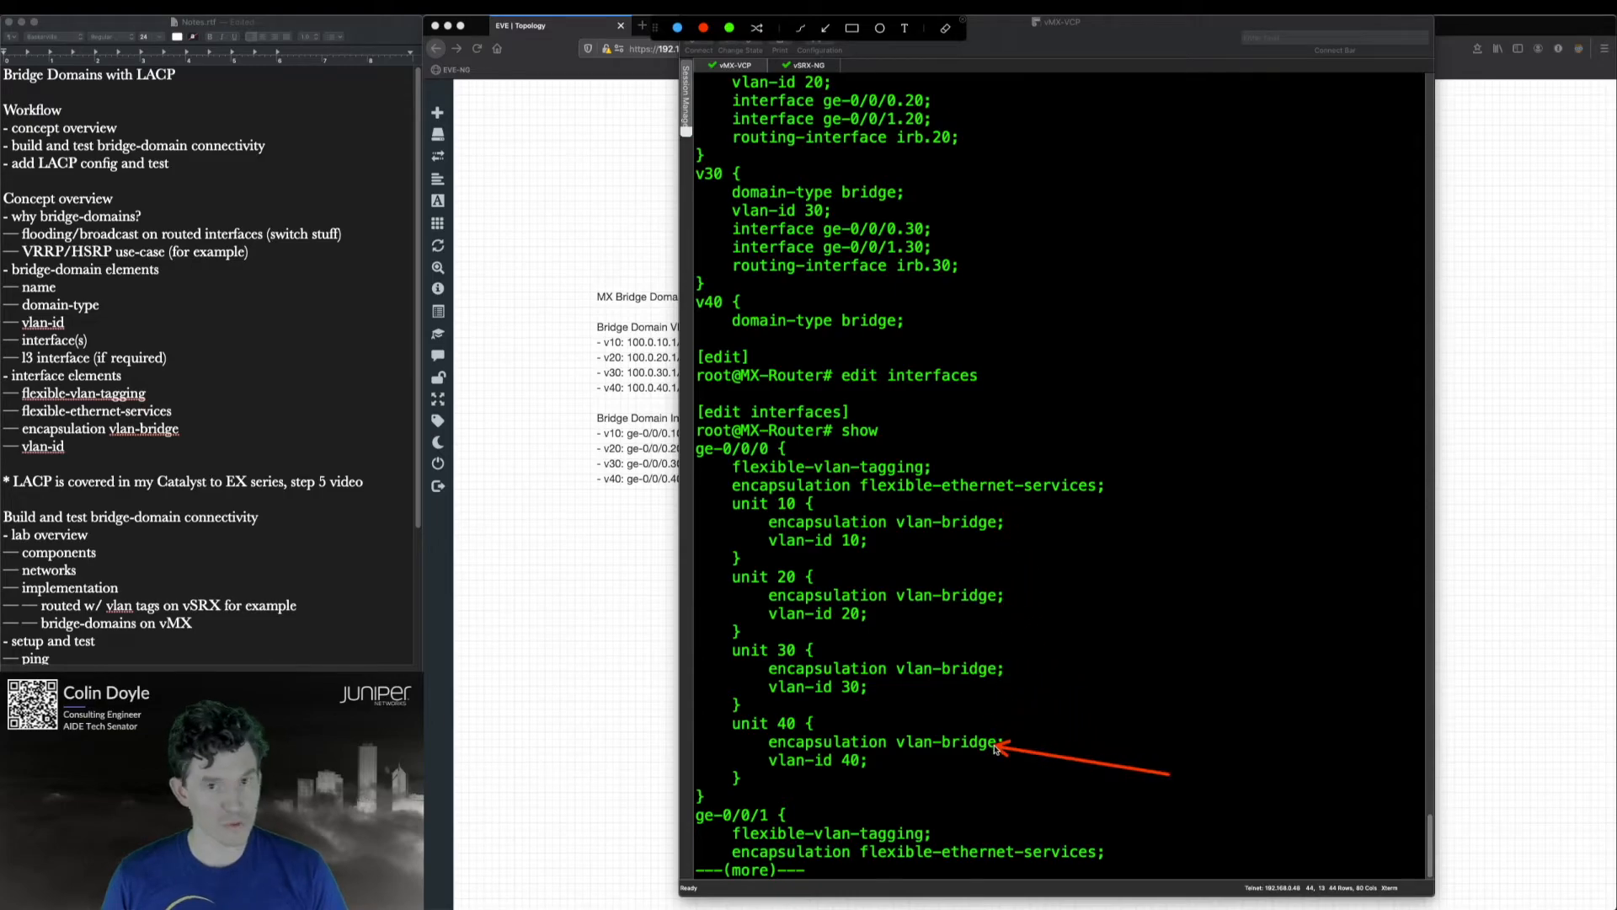
{"action": "mouse_move", "coordinate": [753, 458]}
{"action": "type", "text": "top"}
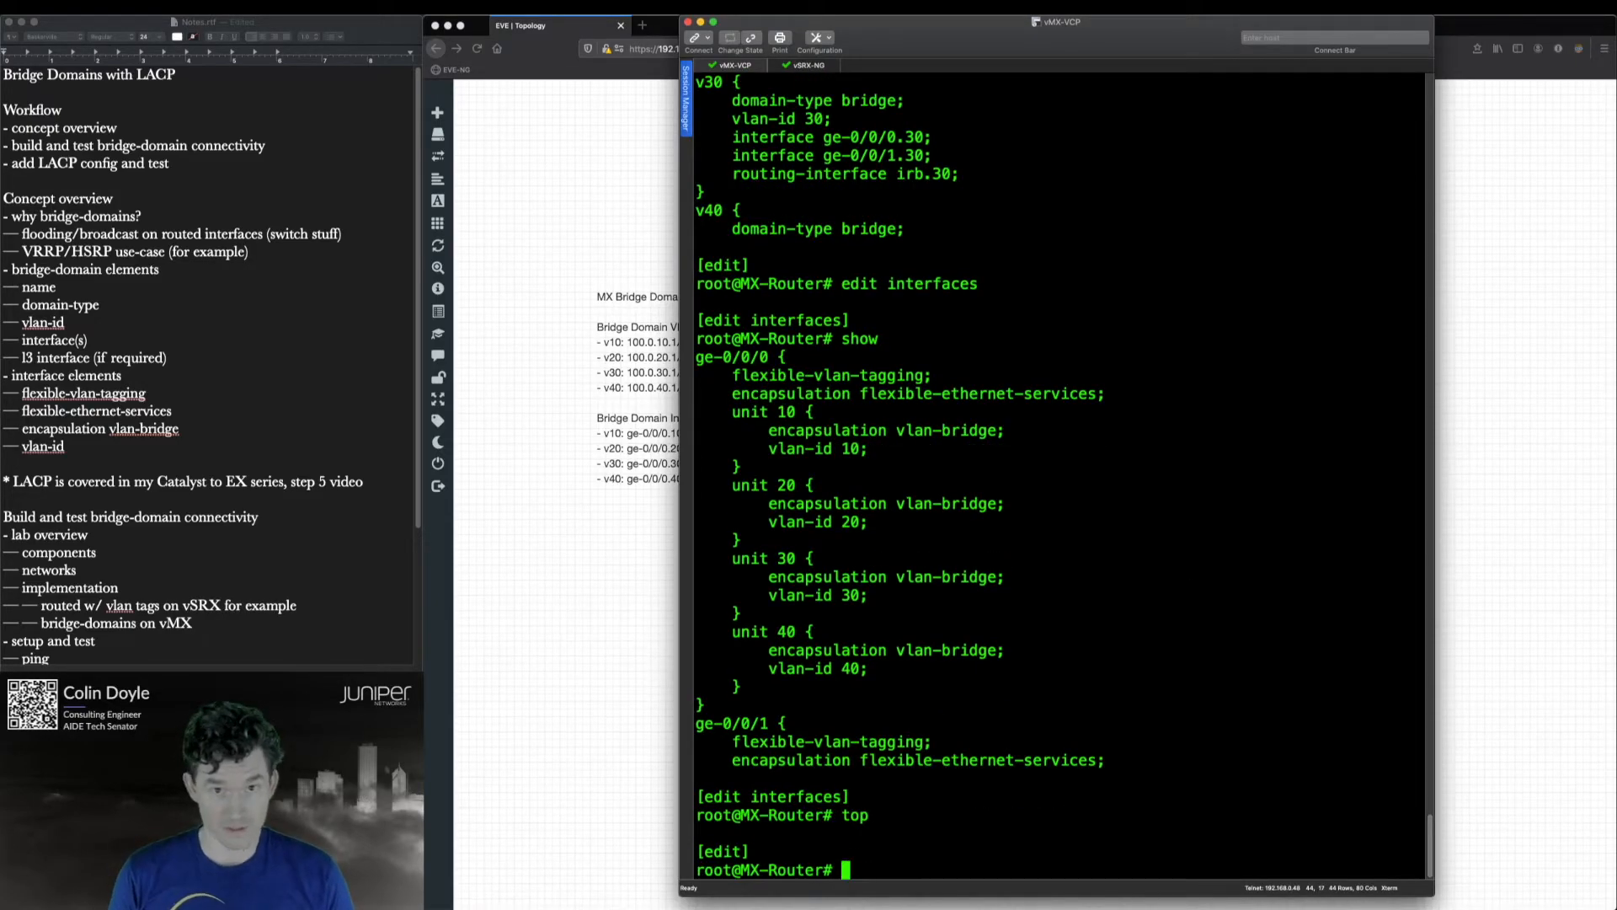
- Set the chassis aggregated-devices ethernet device-count to 3 and enter the interfaces hierarchy
{"action": "type", "text": "ed"}
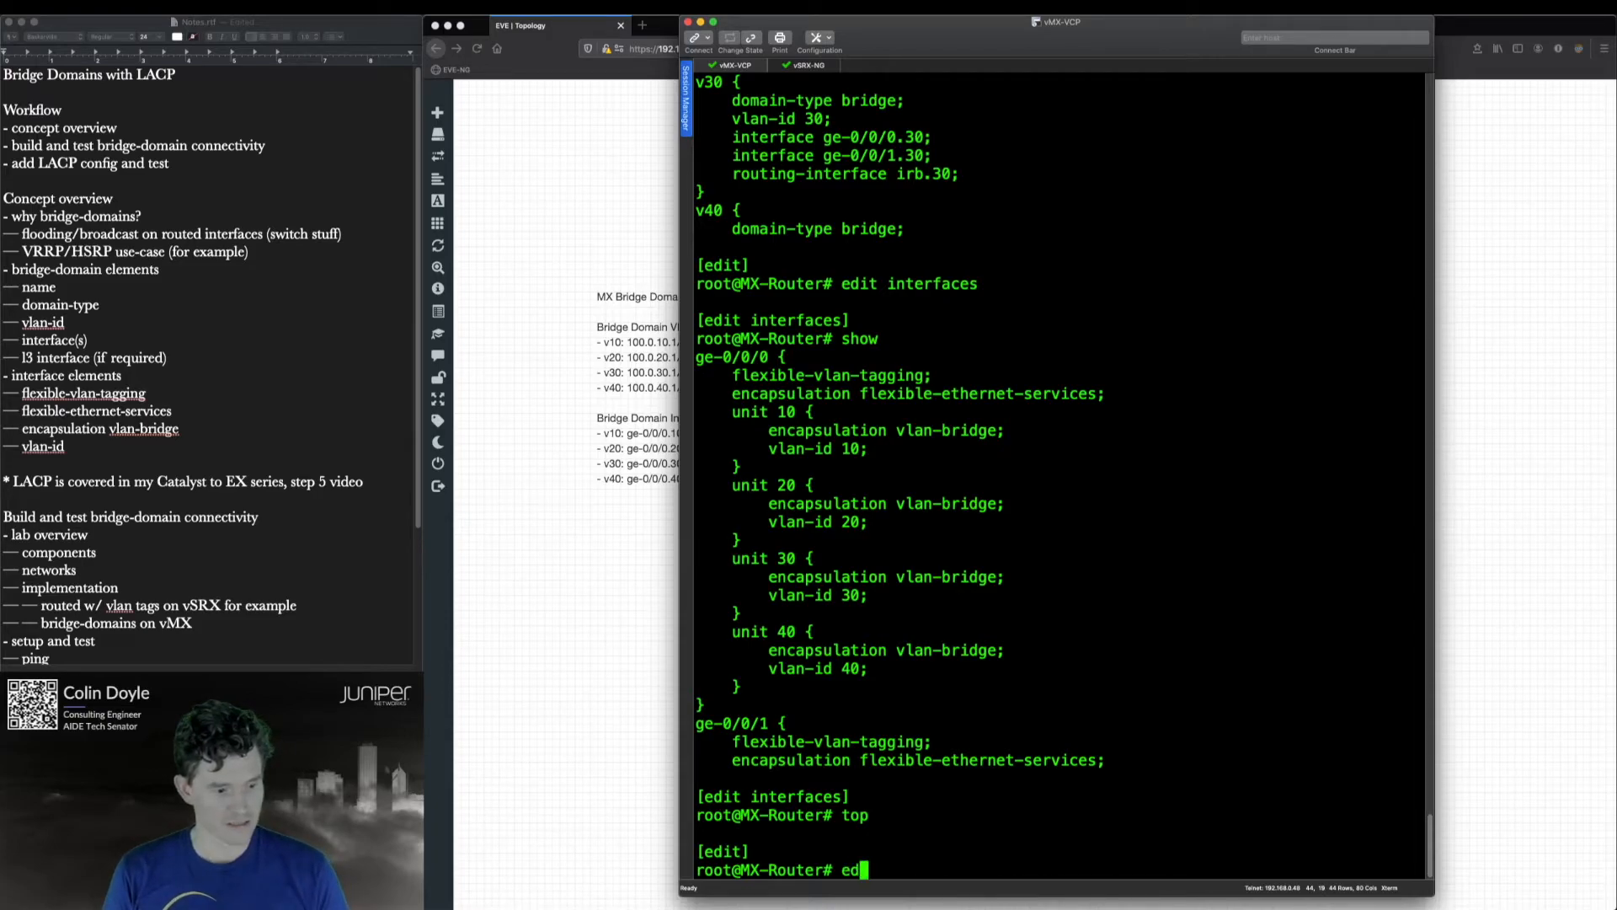
{"action": "type", "text": "set chassis aggregated-devices"}
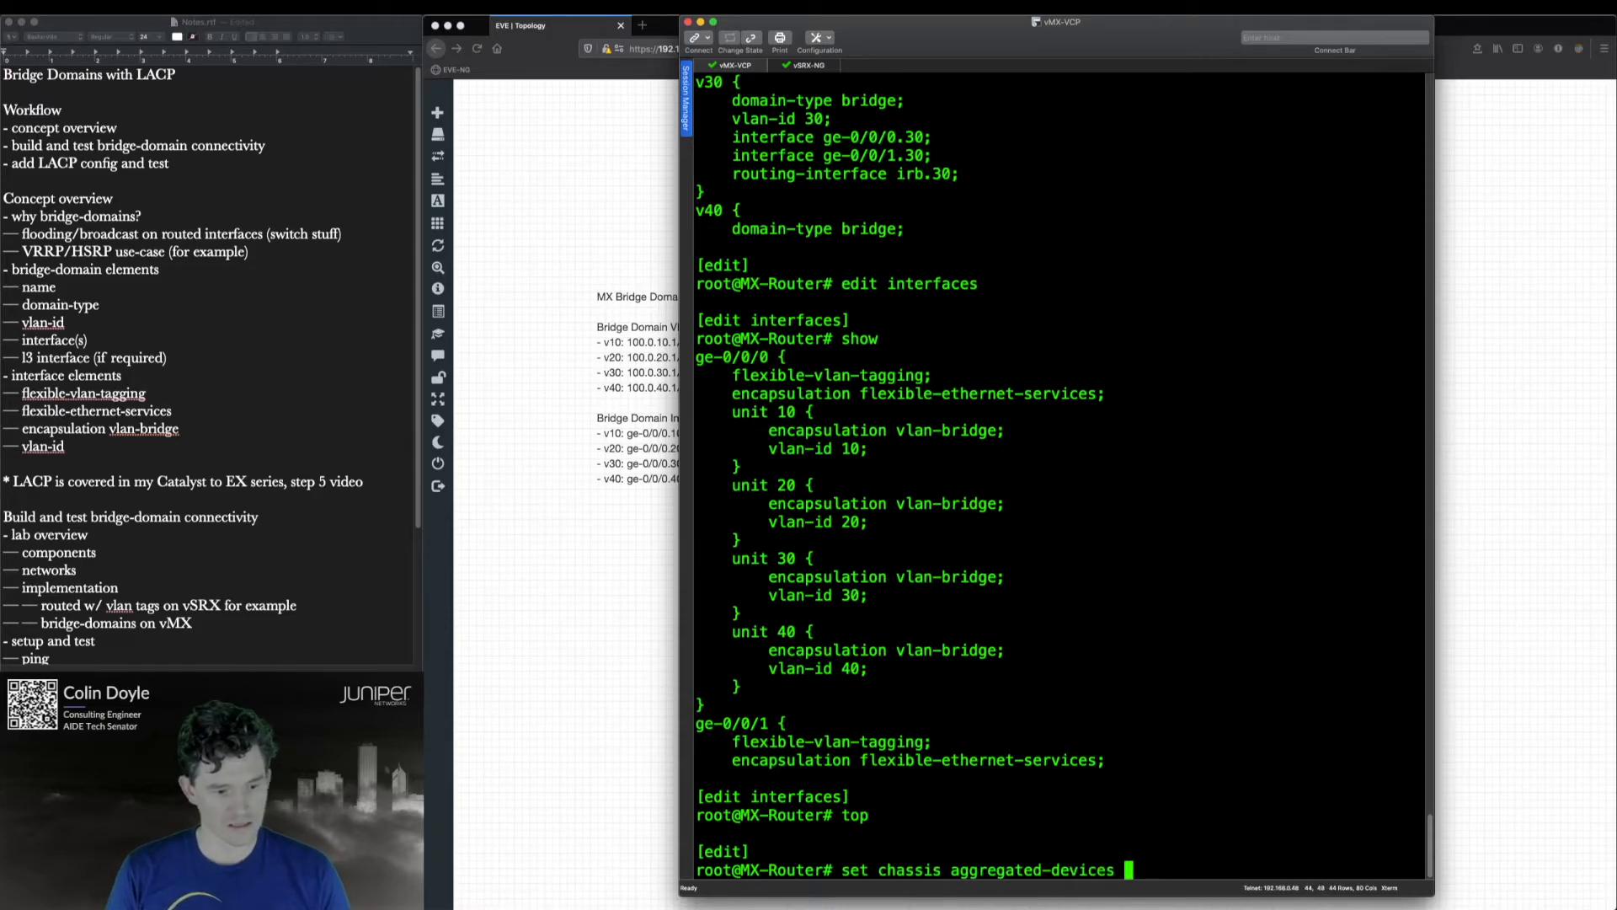
{"action": "type", "text": "ethernet device-count"}
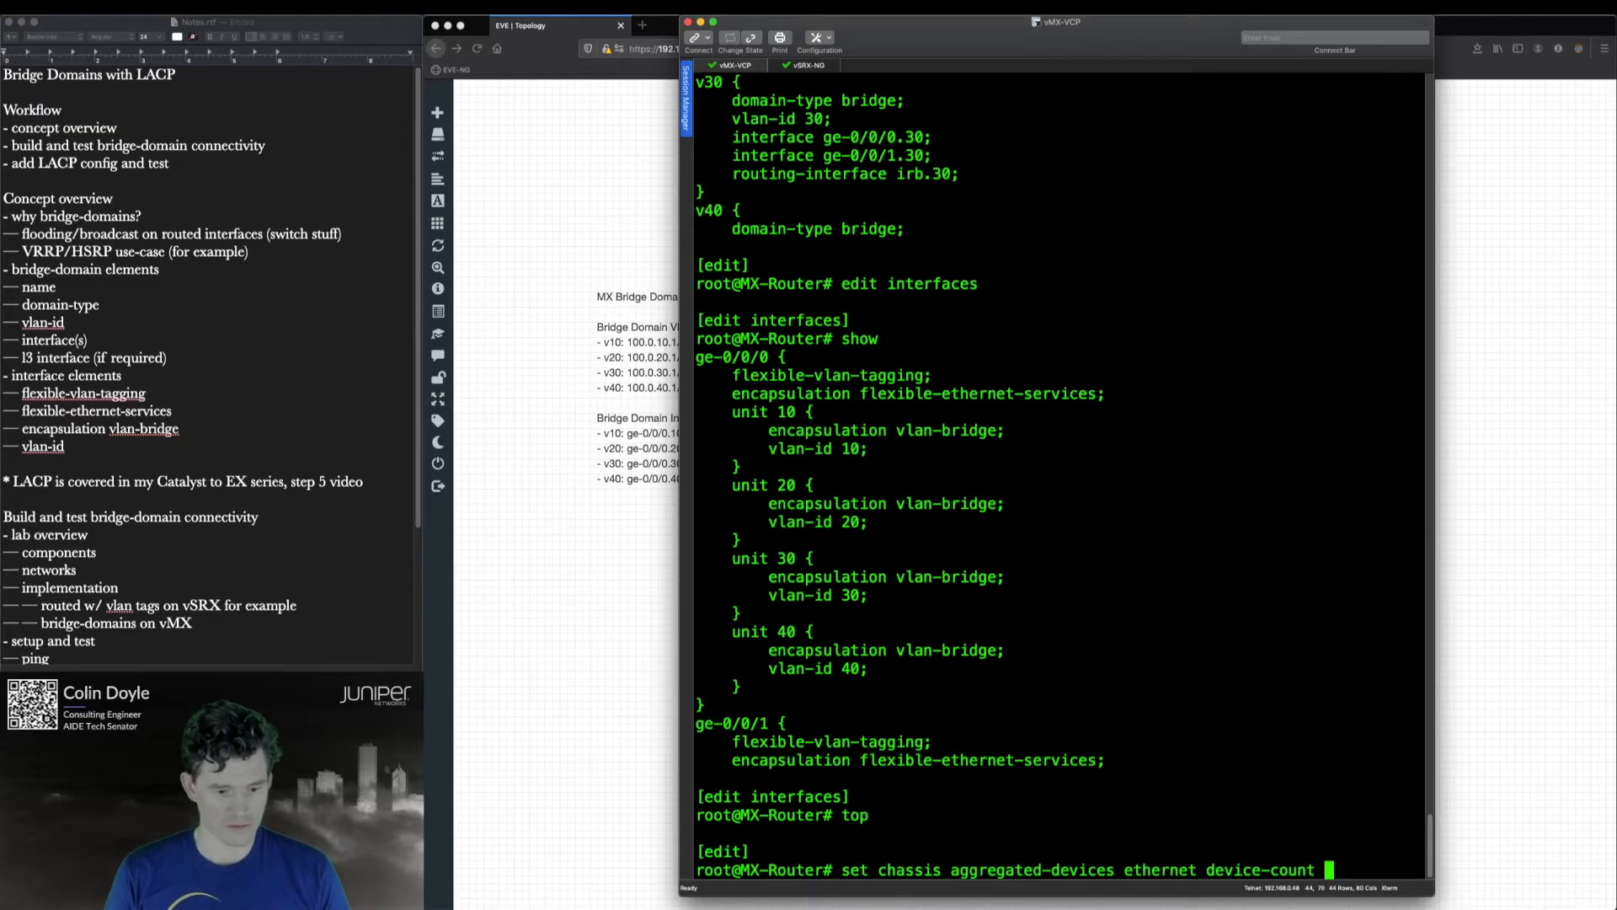
{"action": "key", "text": "Return"}
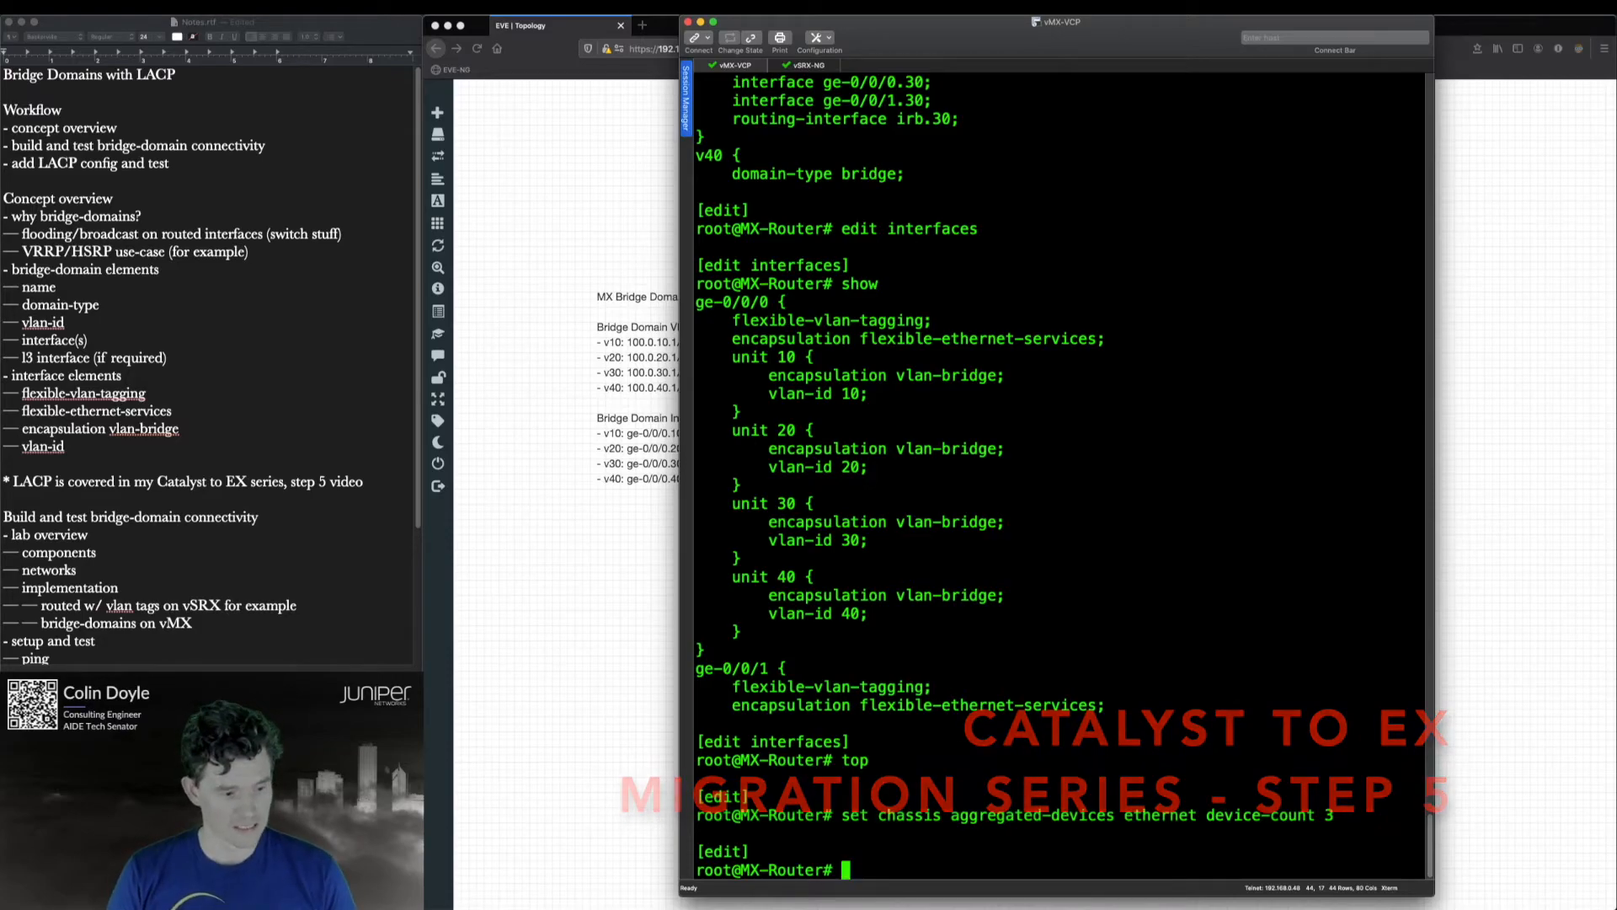
{"action": "type", "text": "edit interfaces"}
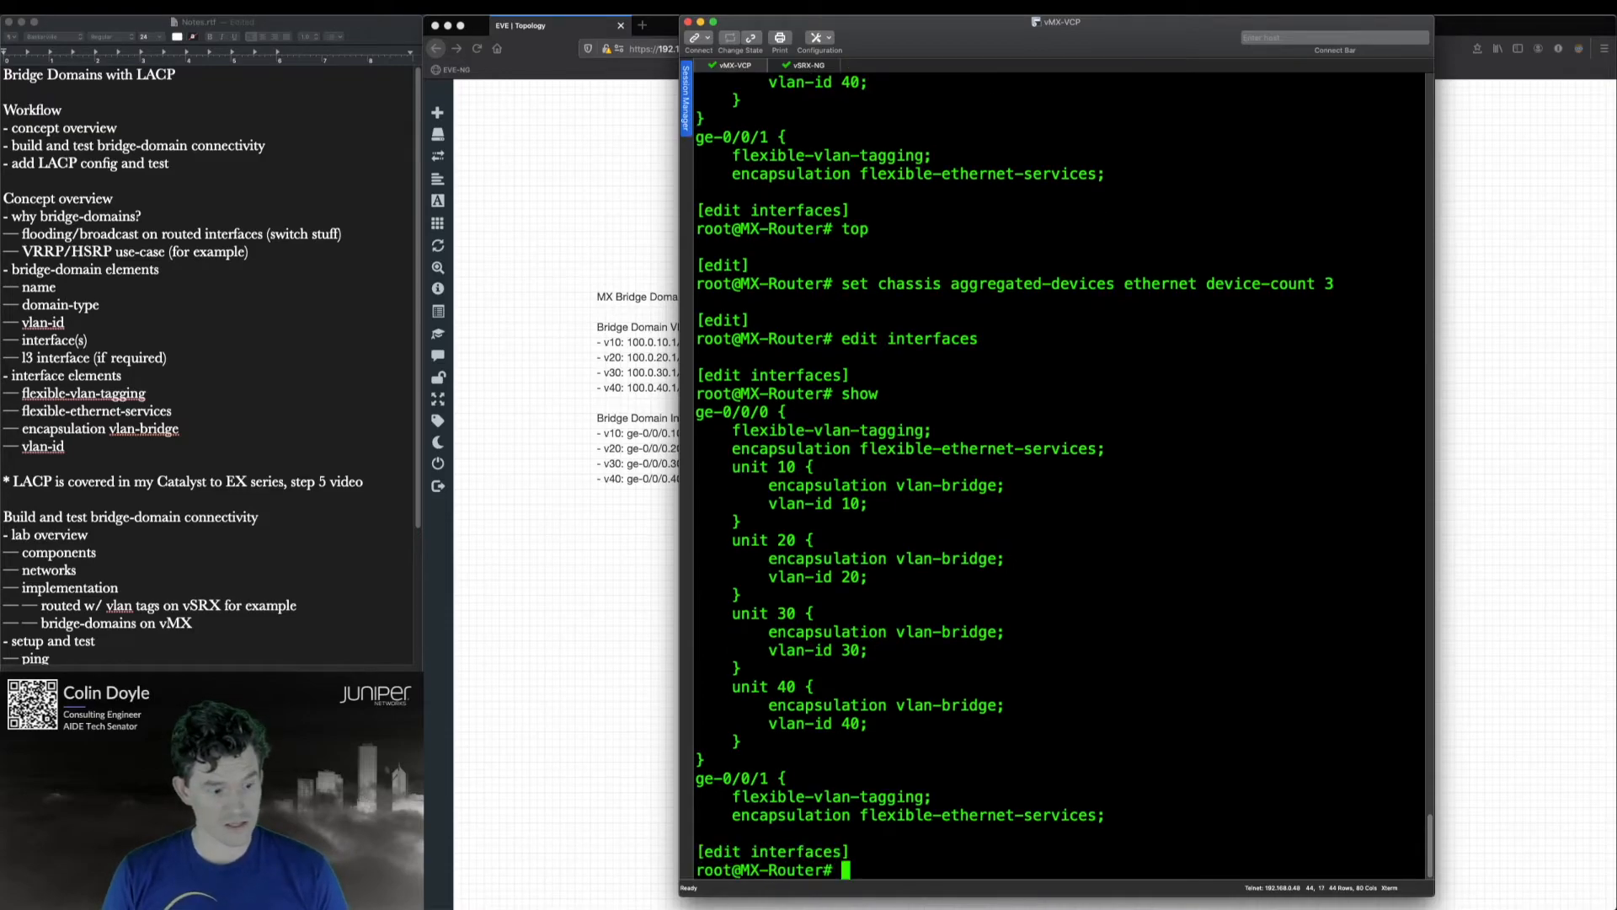
- Copy ge-0/0/0's configuration onto ae0 and delete the ge-0/0/0 and ge-0/0/1 interfaces
{"action": "type", "text": "copy"}
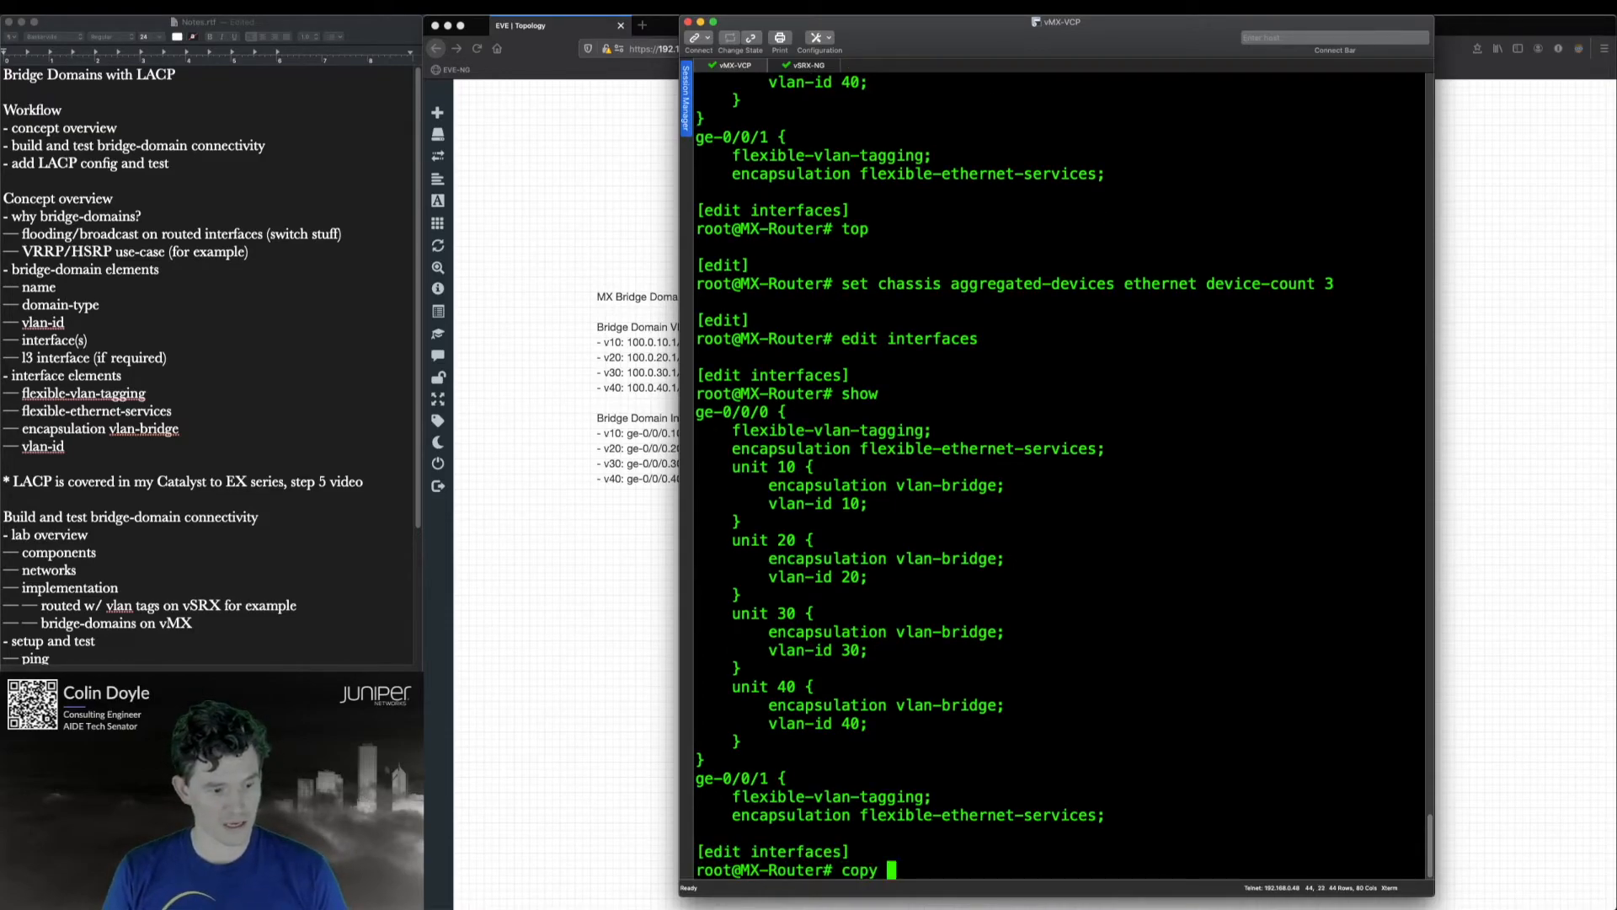
{"action": "type", "text": "ge-0/0/0 to"}
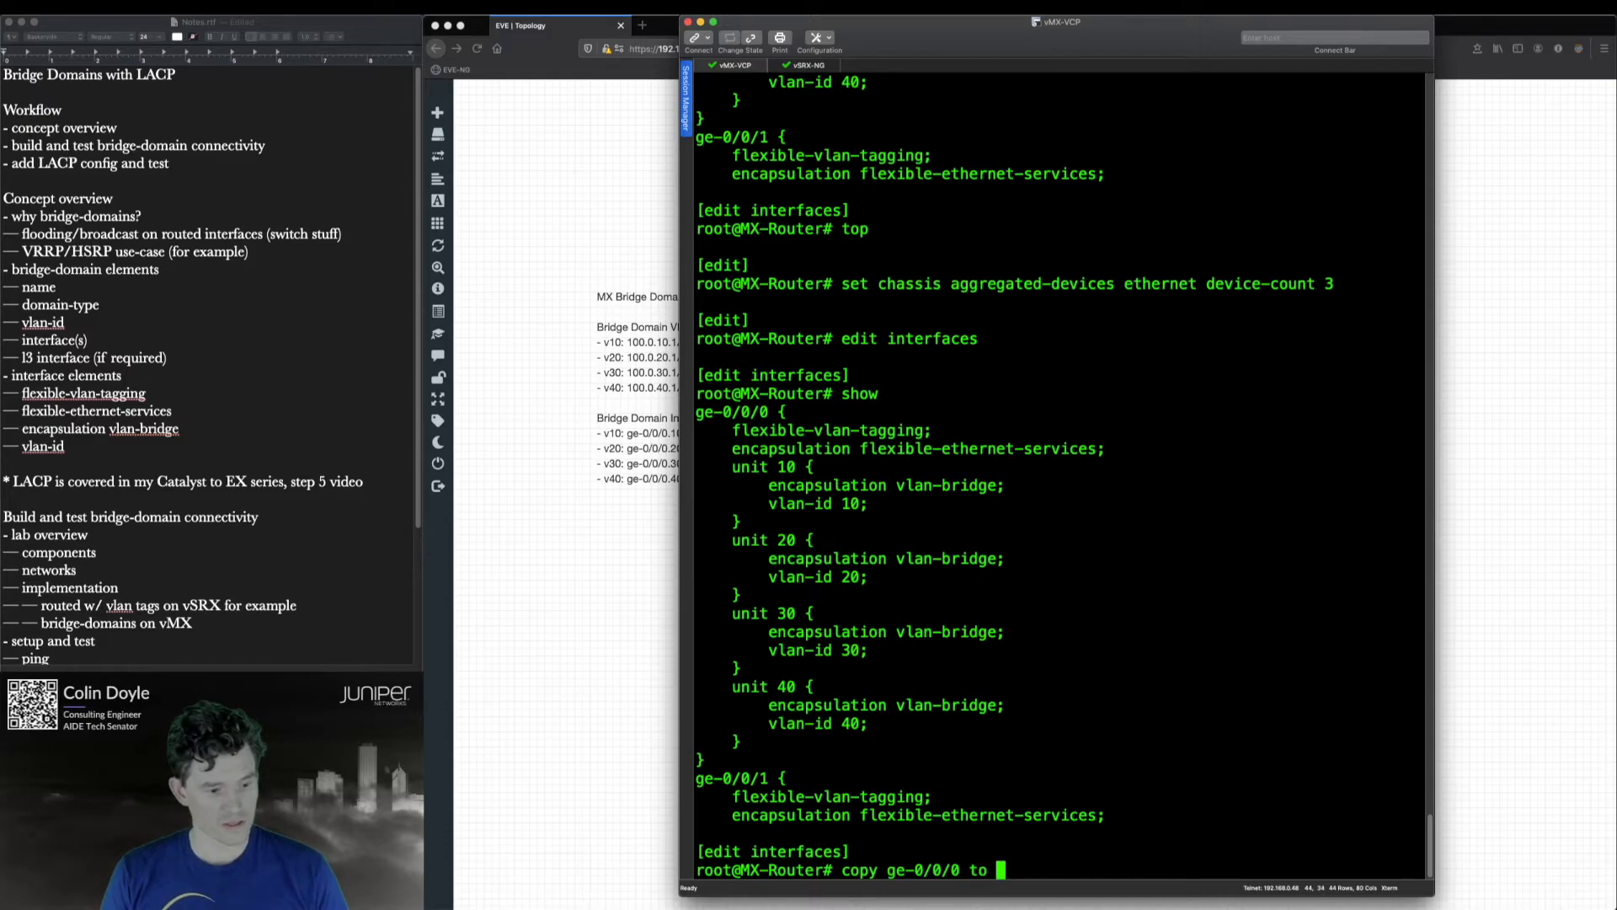
{"action": "key", "text": "Return"}
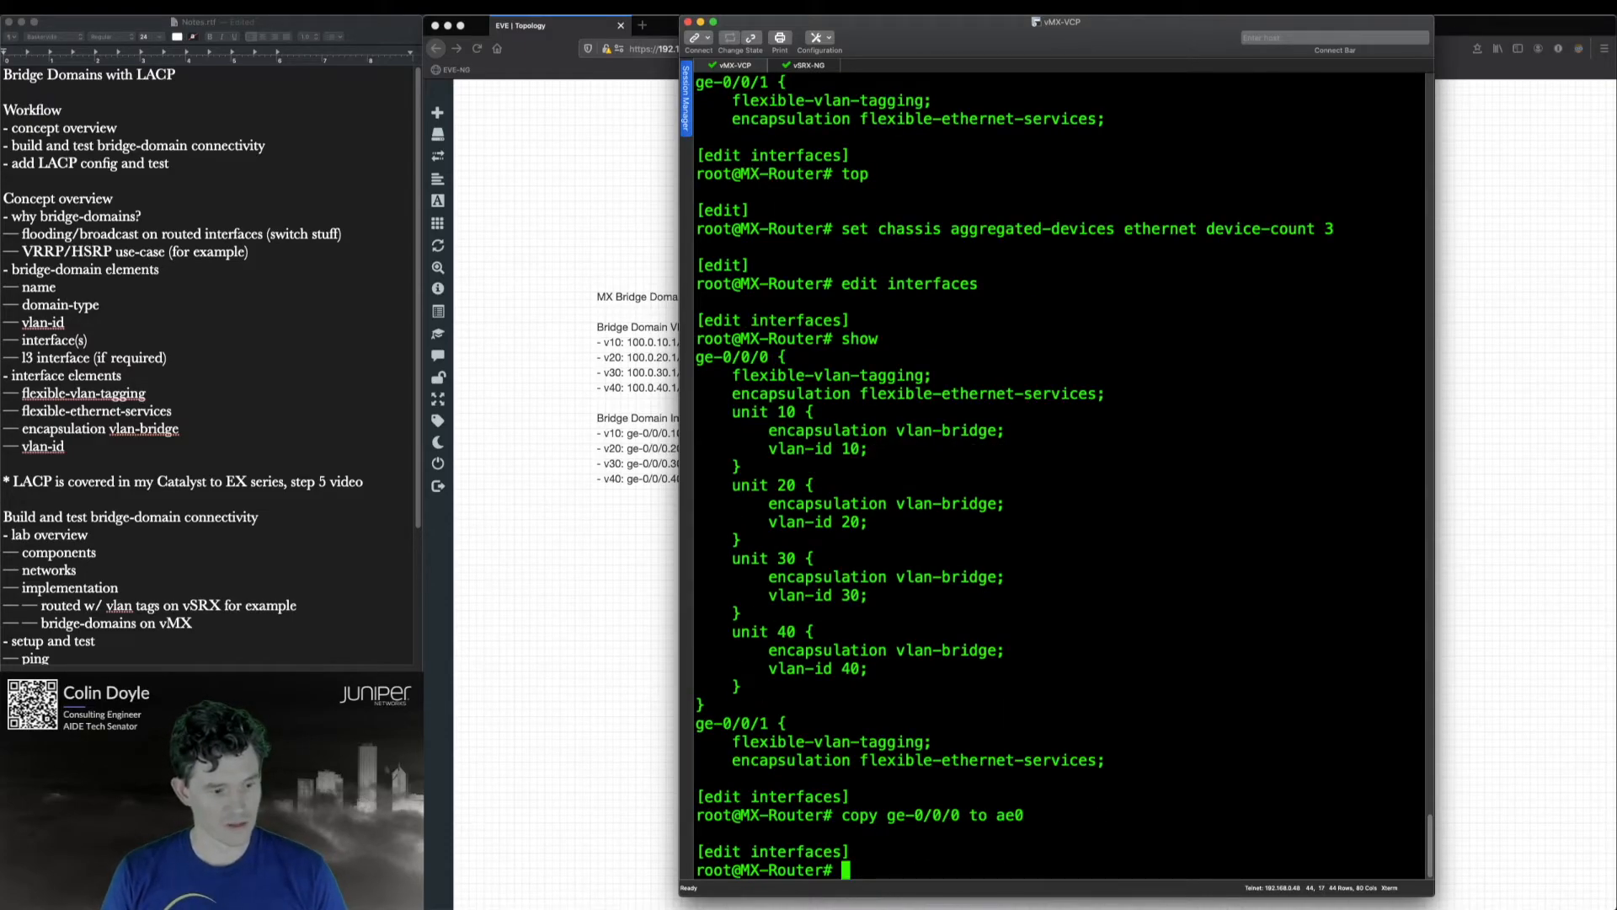
{"action": "type", "text": "delete ge-0/0/0"}
{"action": "type", "text": "set"}
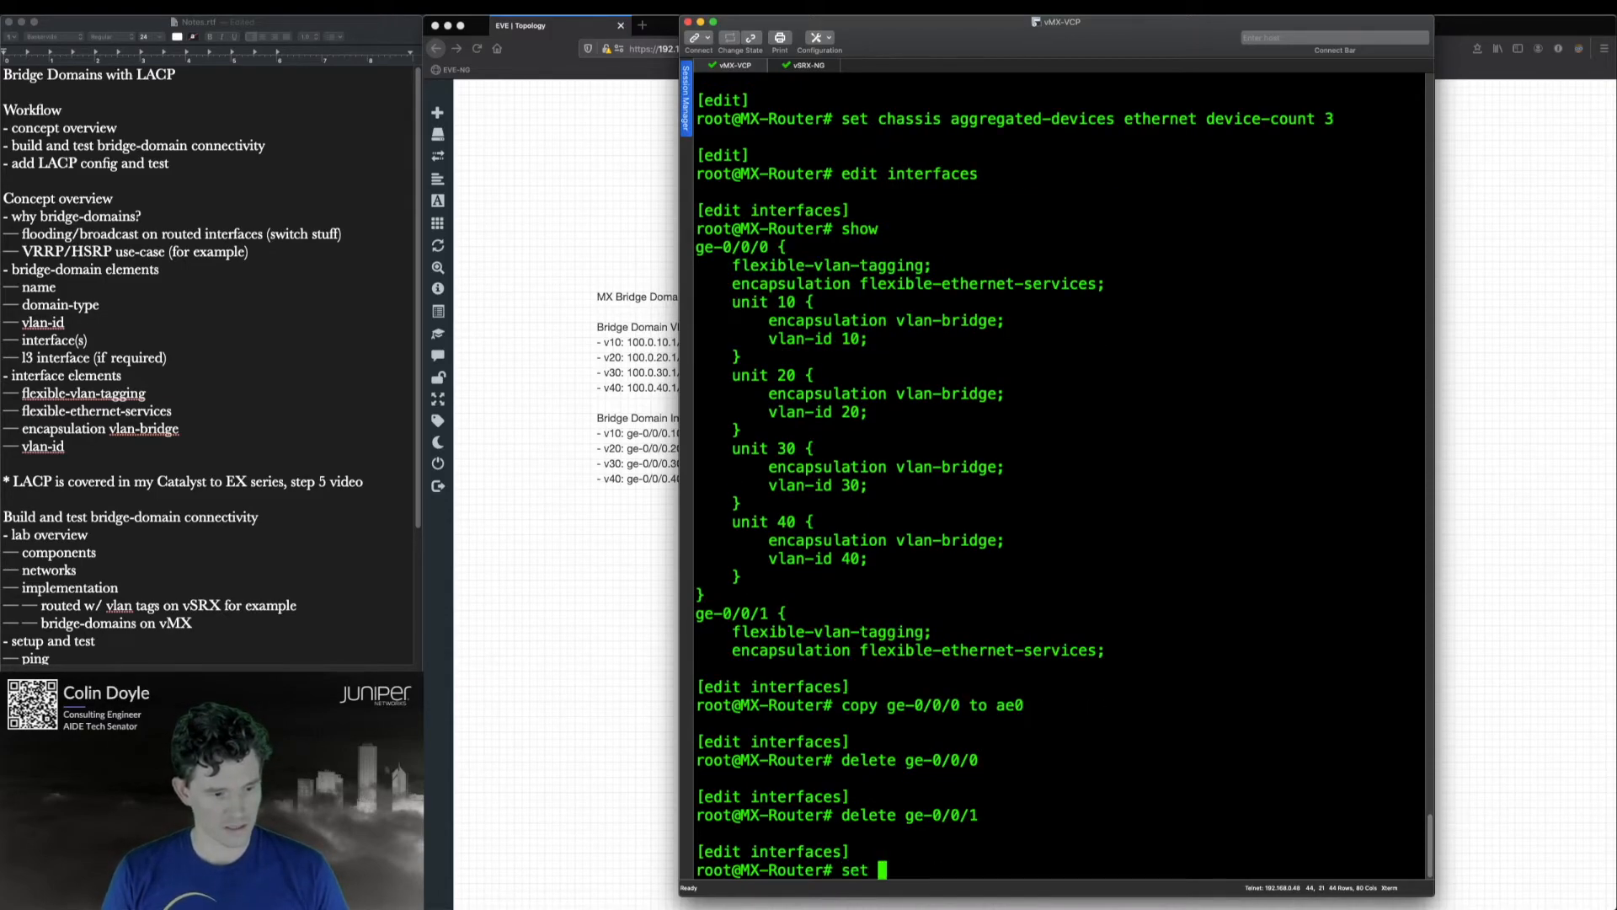
{"action": "type", "text": "ge-0/0/0 ether-options"}
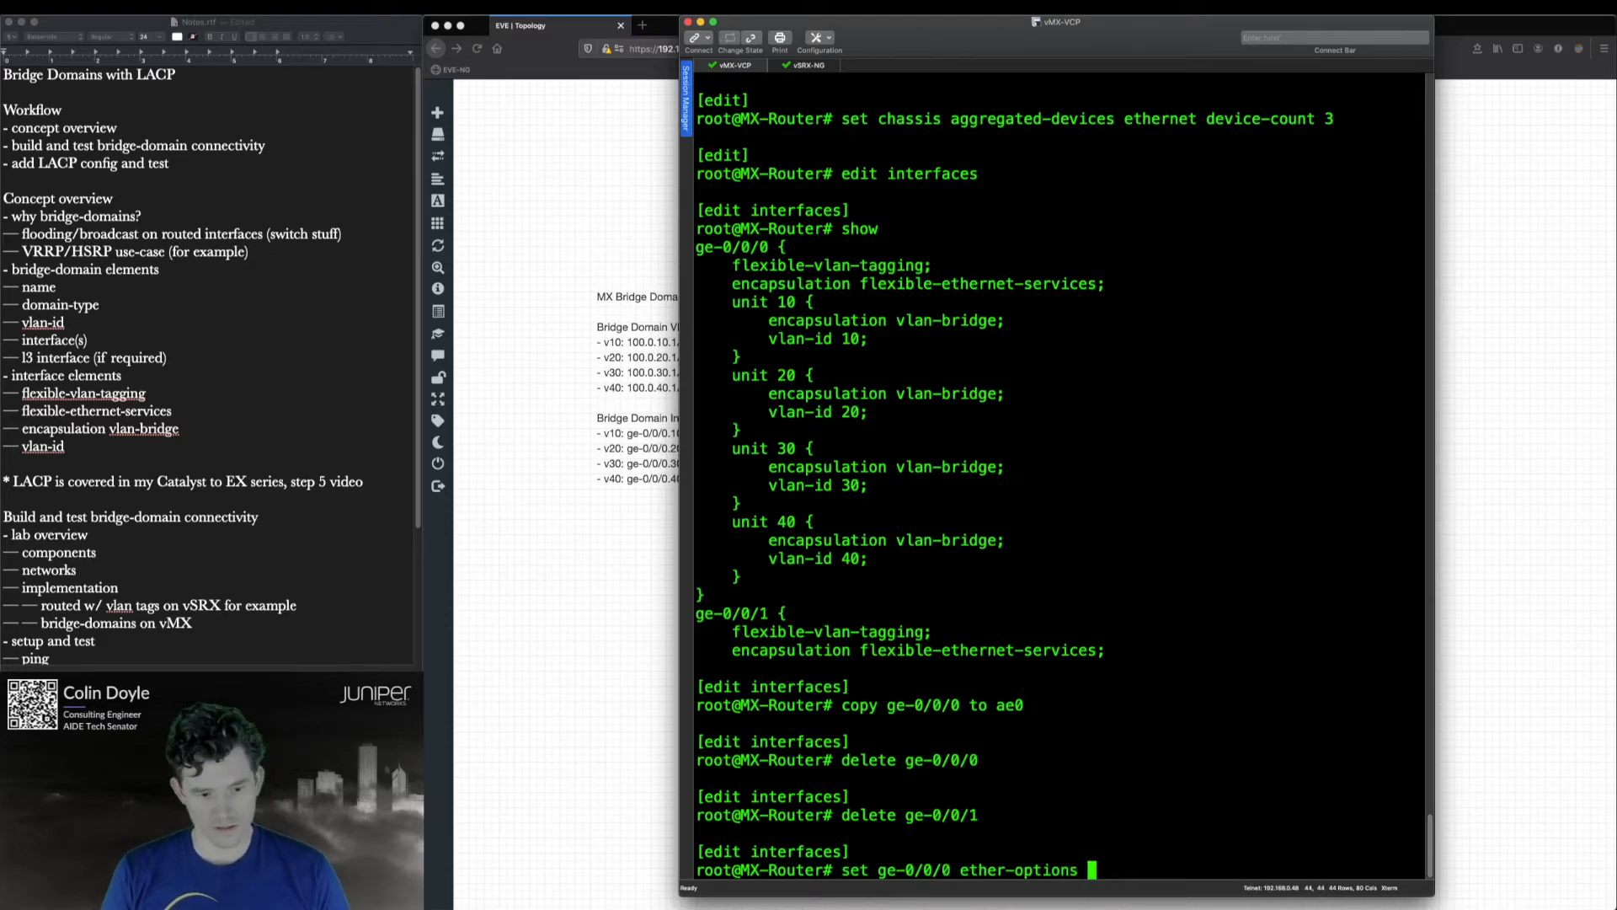
- Make ge-0/0/0 an 802.3ad member of ae0 and copy that membership to ge-0/0/1
{"action": "type", "text": "802.3ad ae"}
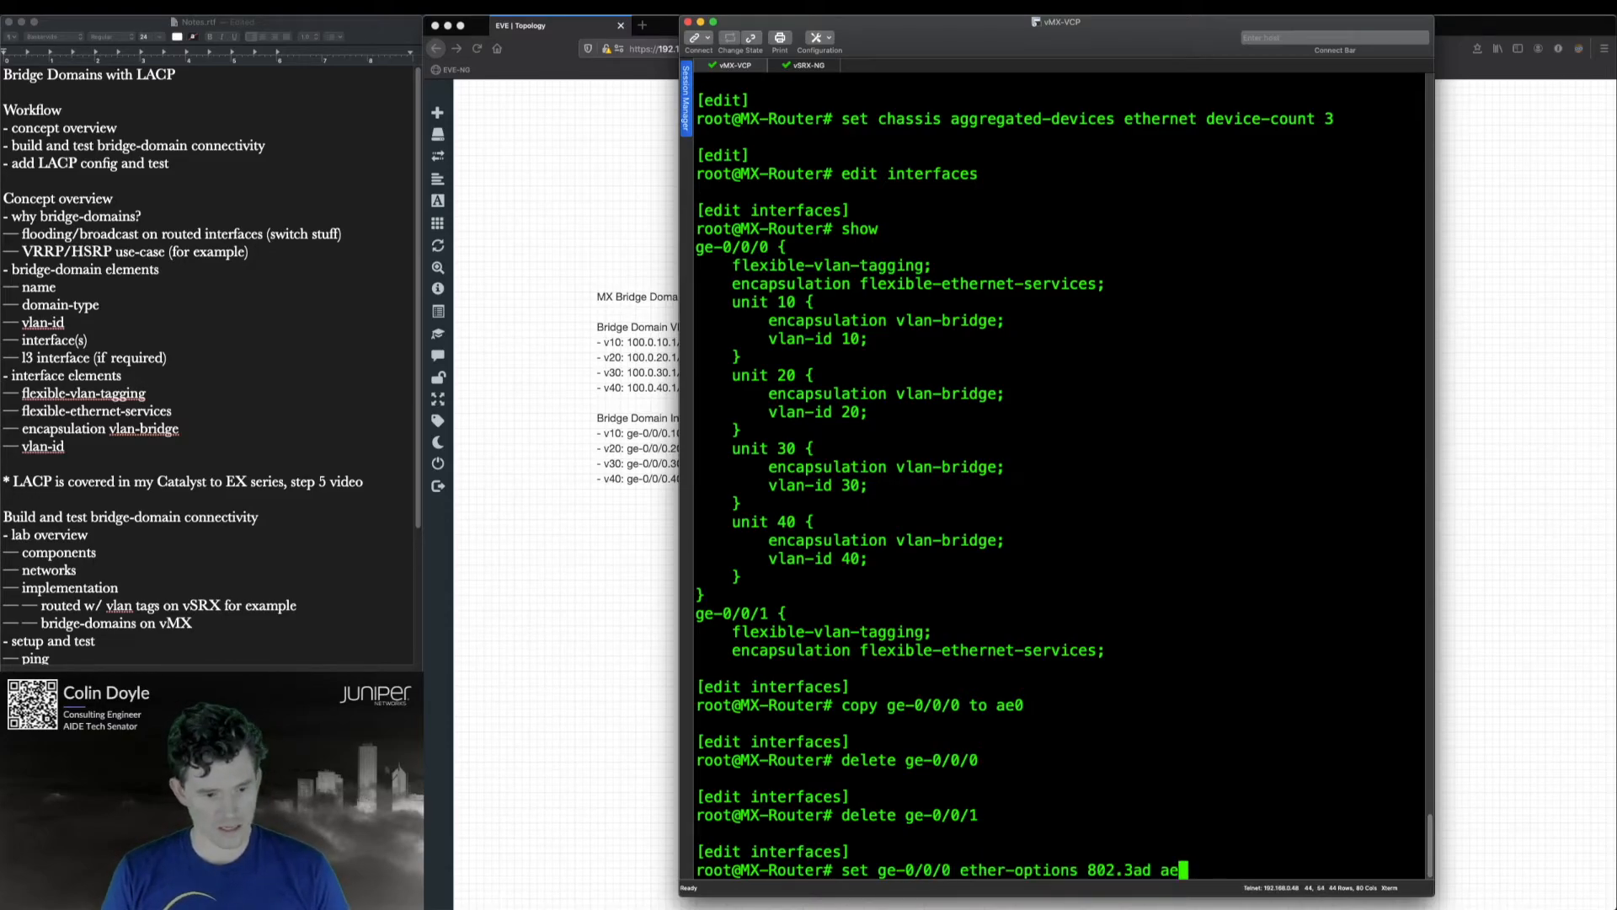
{"action": "key", "text": "Return"}
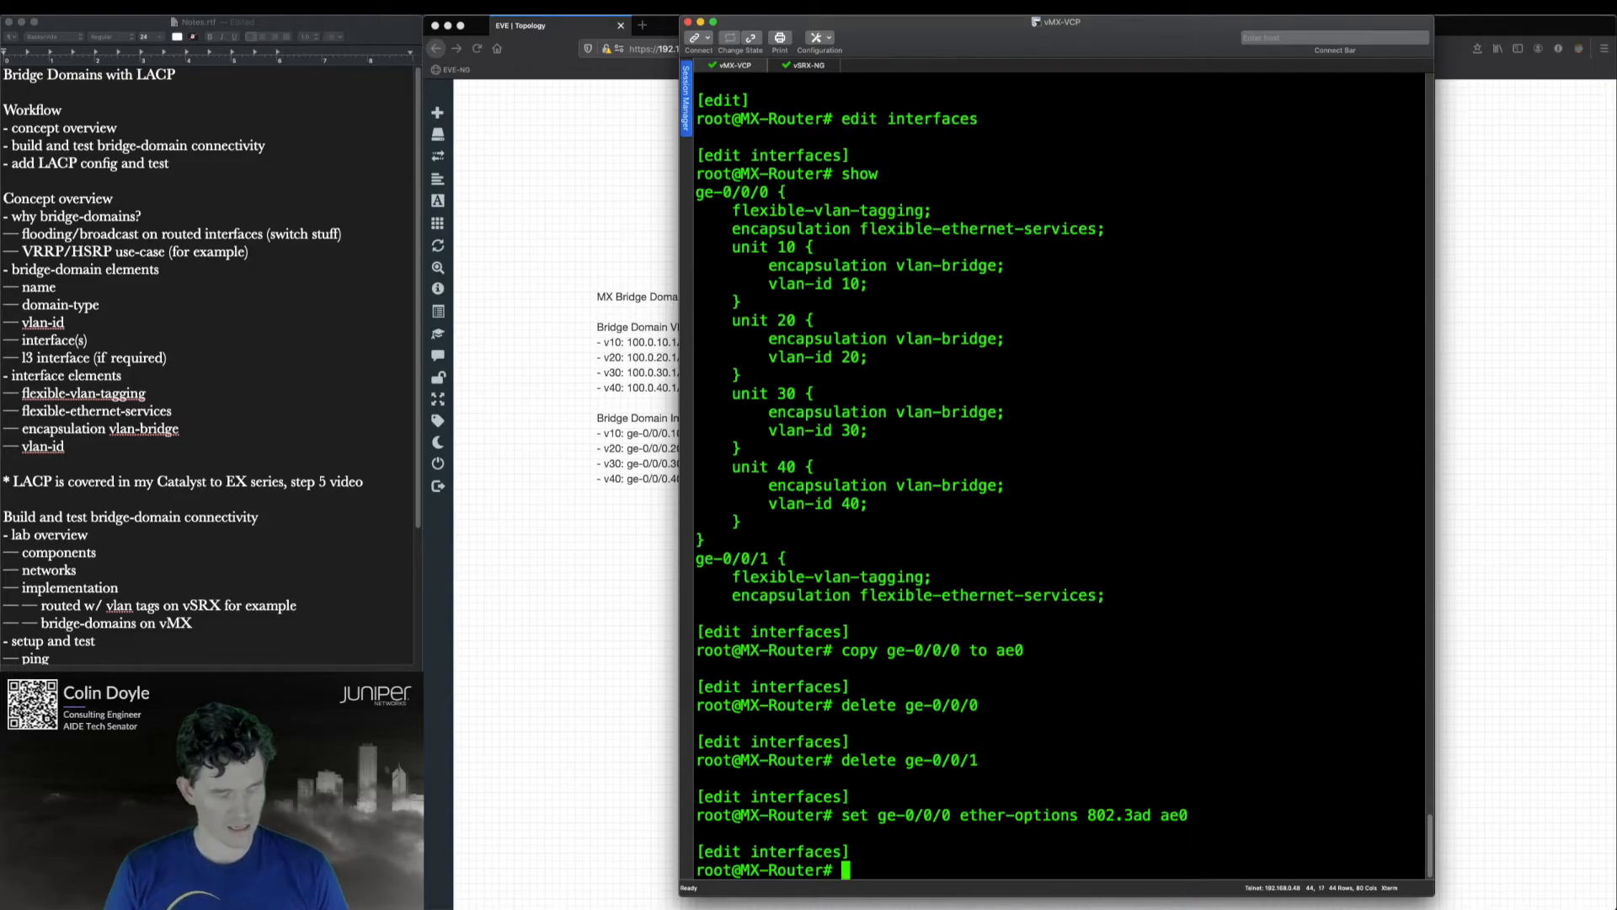
{"action": "type", "text": "copy ge-0/0/0 to"}
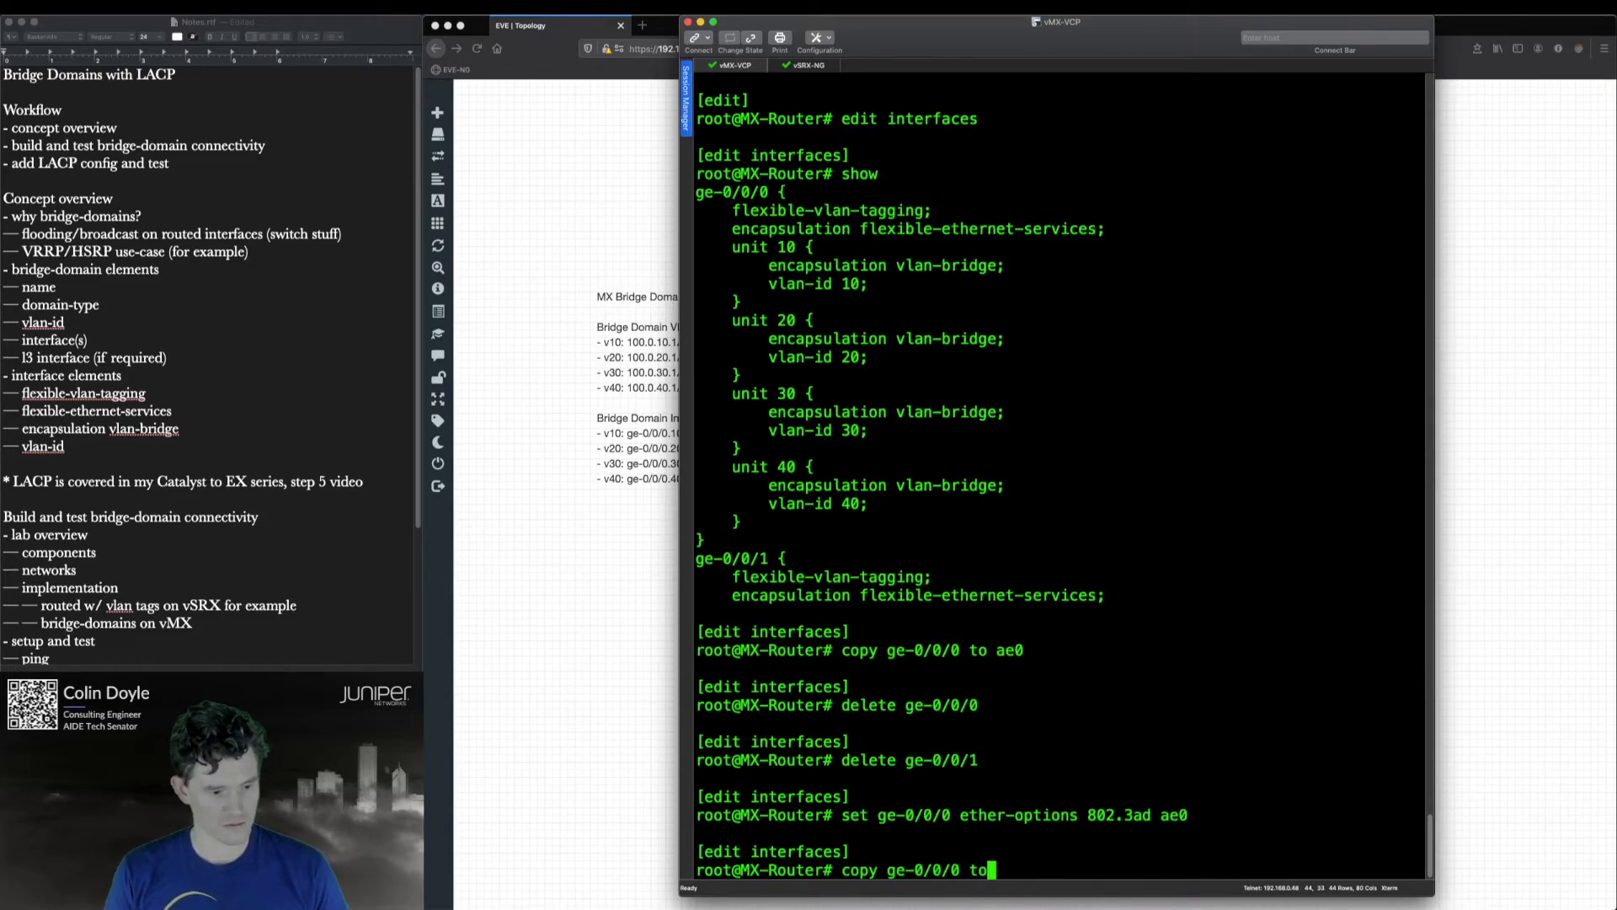
{"action": "key", "text": "Return"}
{"action": "type", "text": "edit"}
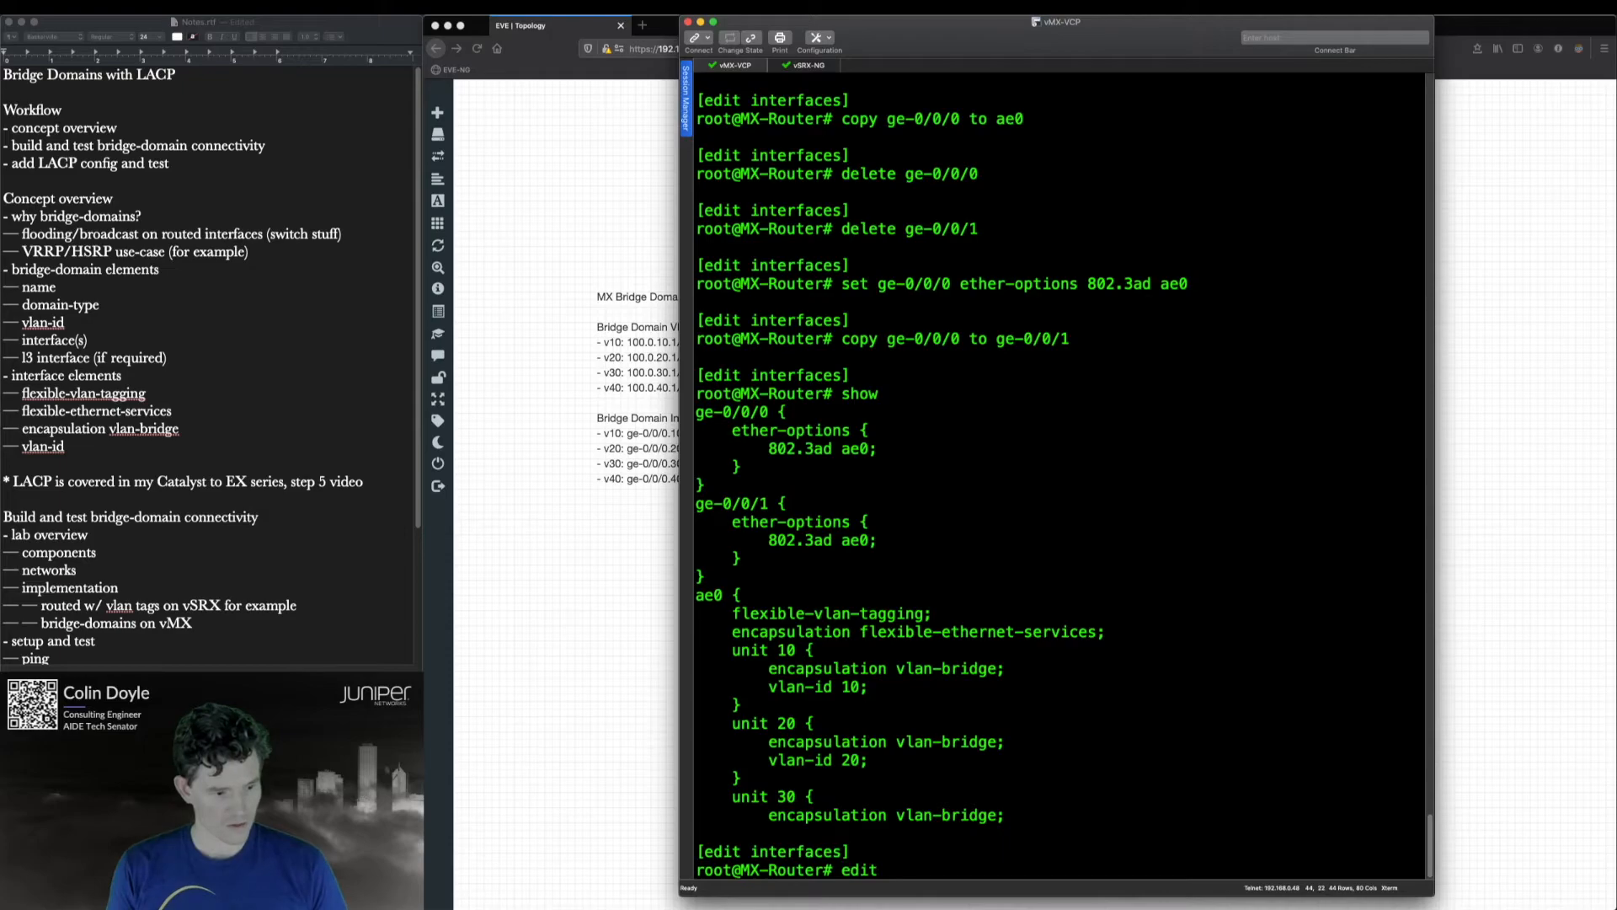
- Enable LACP active under ae0's aggregated-ether-options, then go up to review the IRB units
{"action": "type", "text": "ae"}
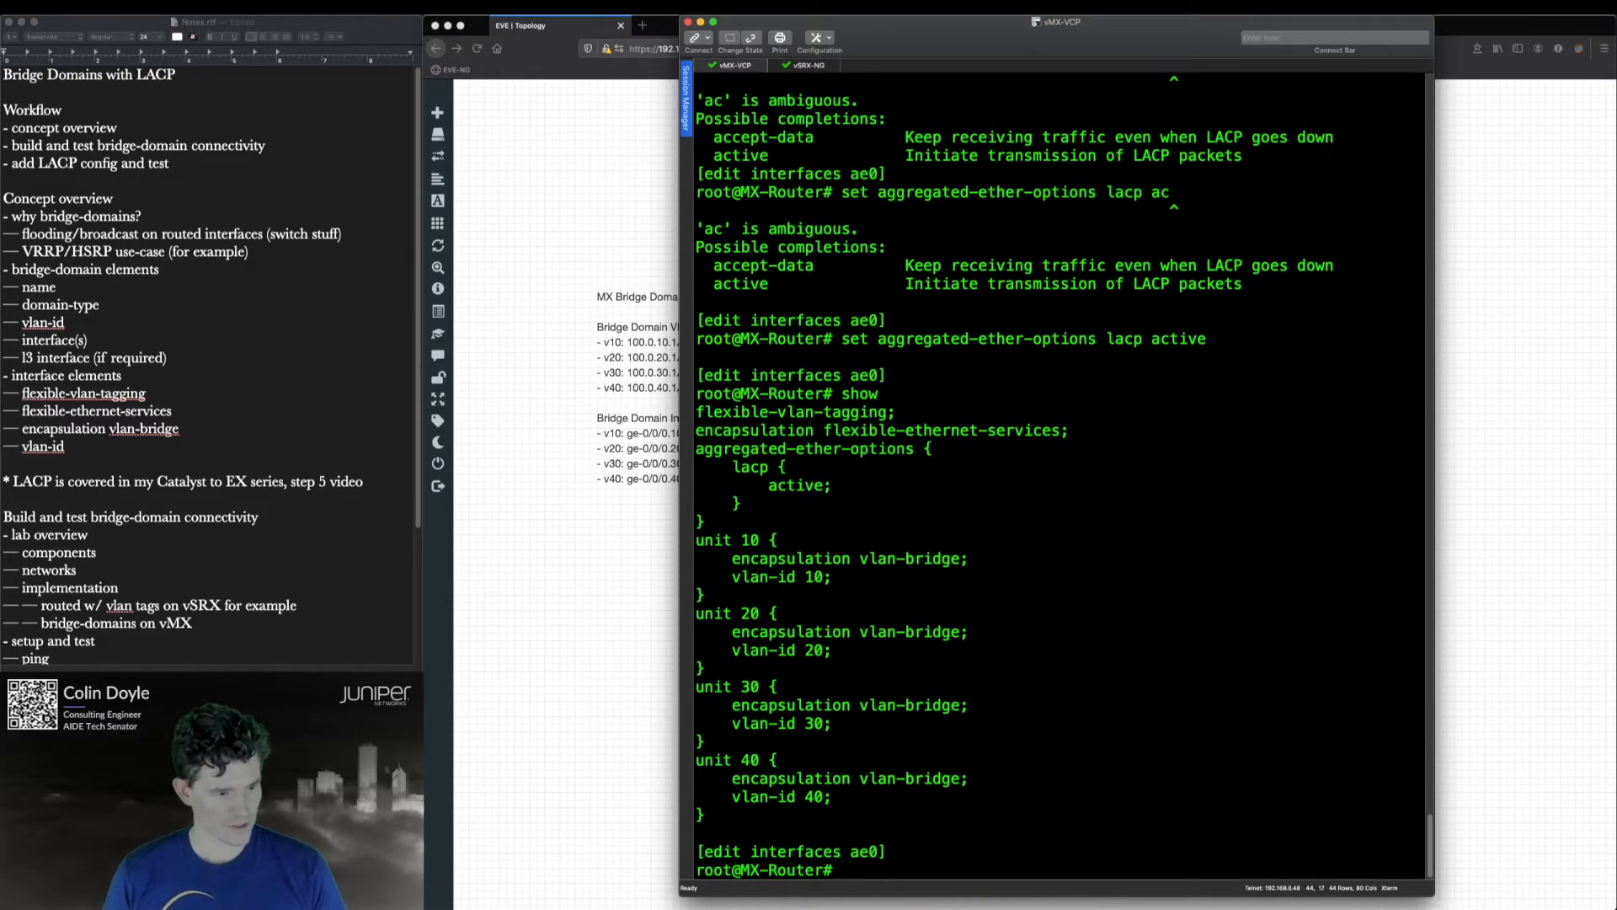
{"action": "type", "text": "up"}
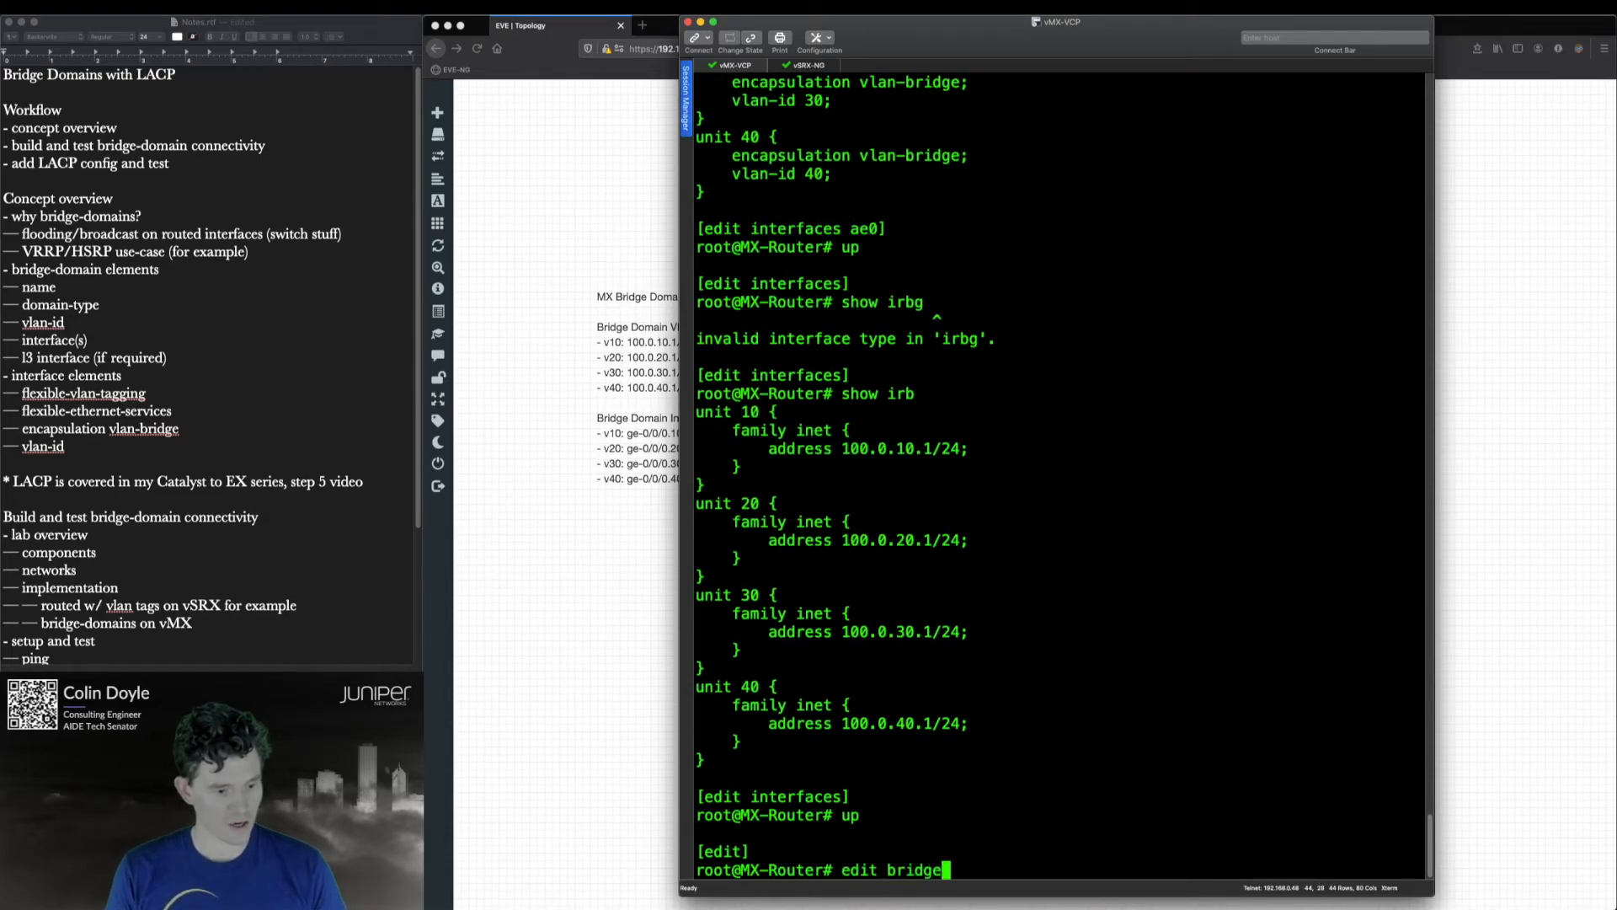
- Repoint bridge domains v10–v40 to ae0.10–ae0.40 and enter commit and-quit at the top level
{"action": "key", "text": "Return"}
{"action": "type", "text": "show"}
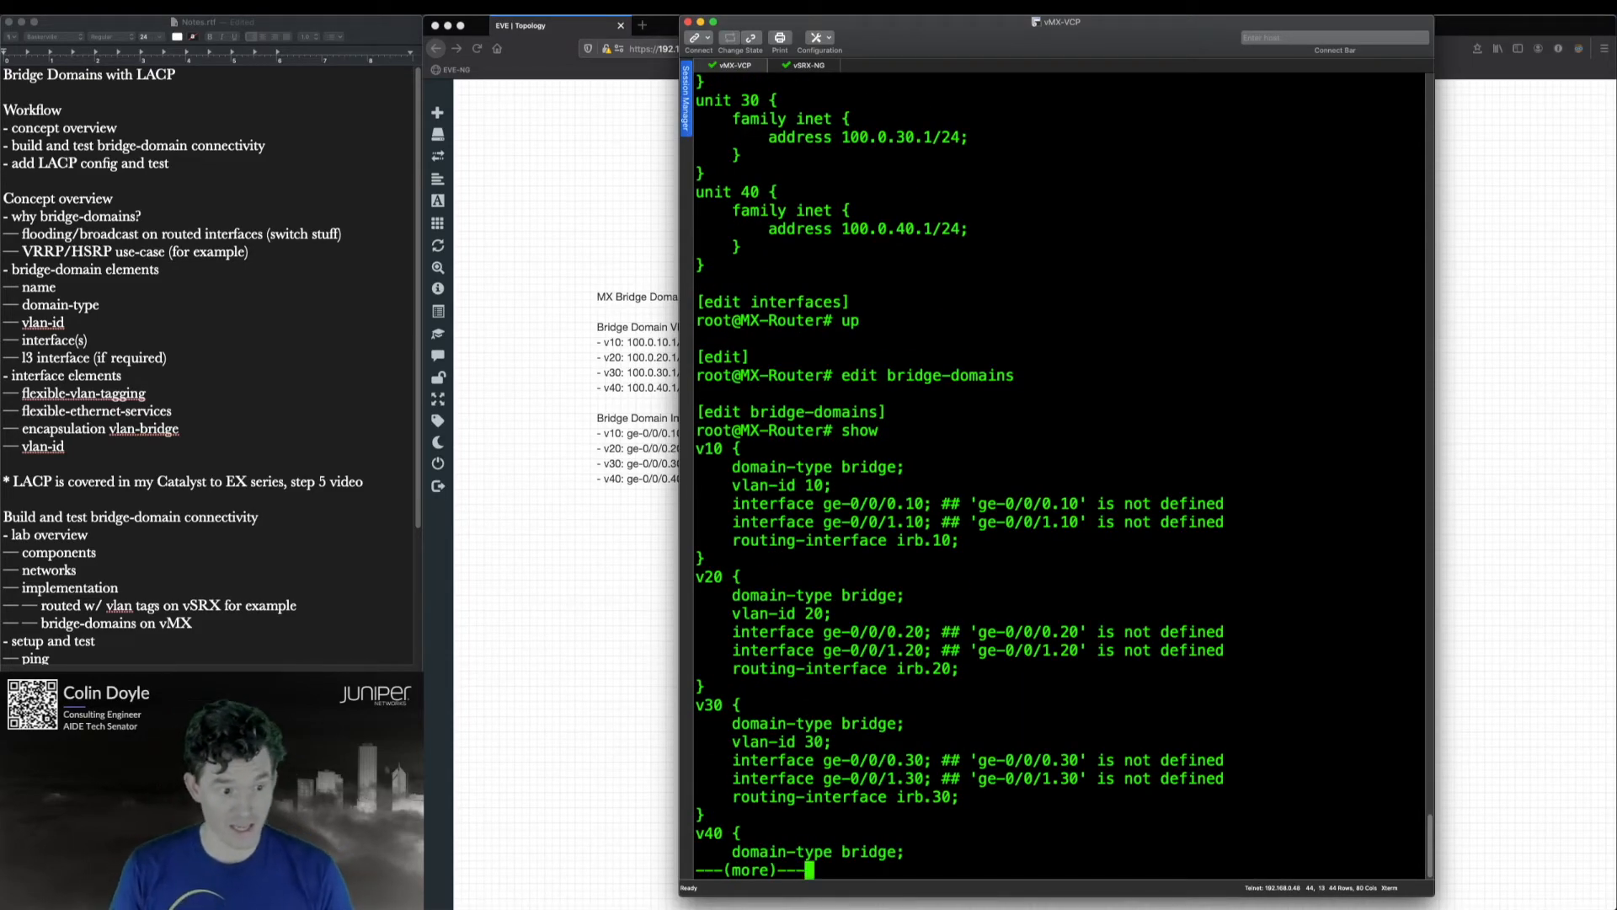
{"action": "key", "text": "space"}
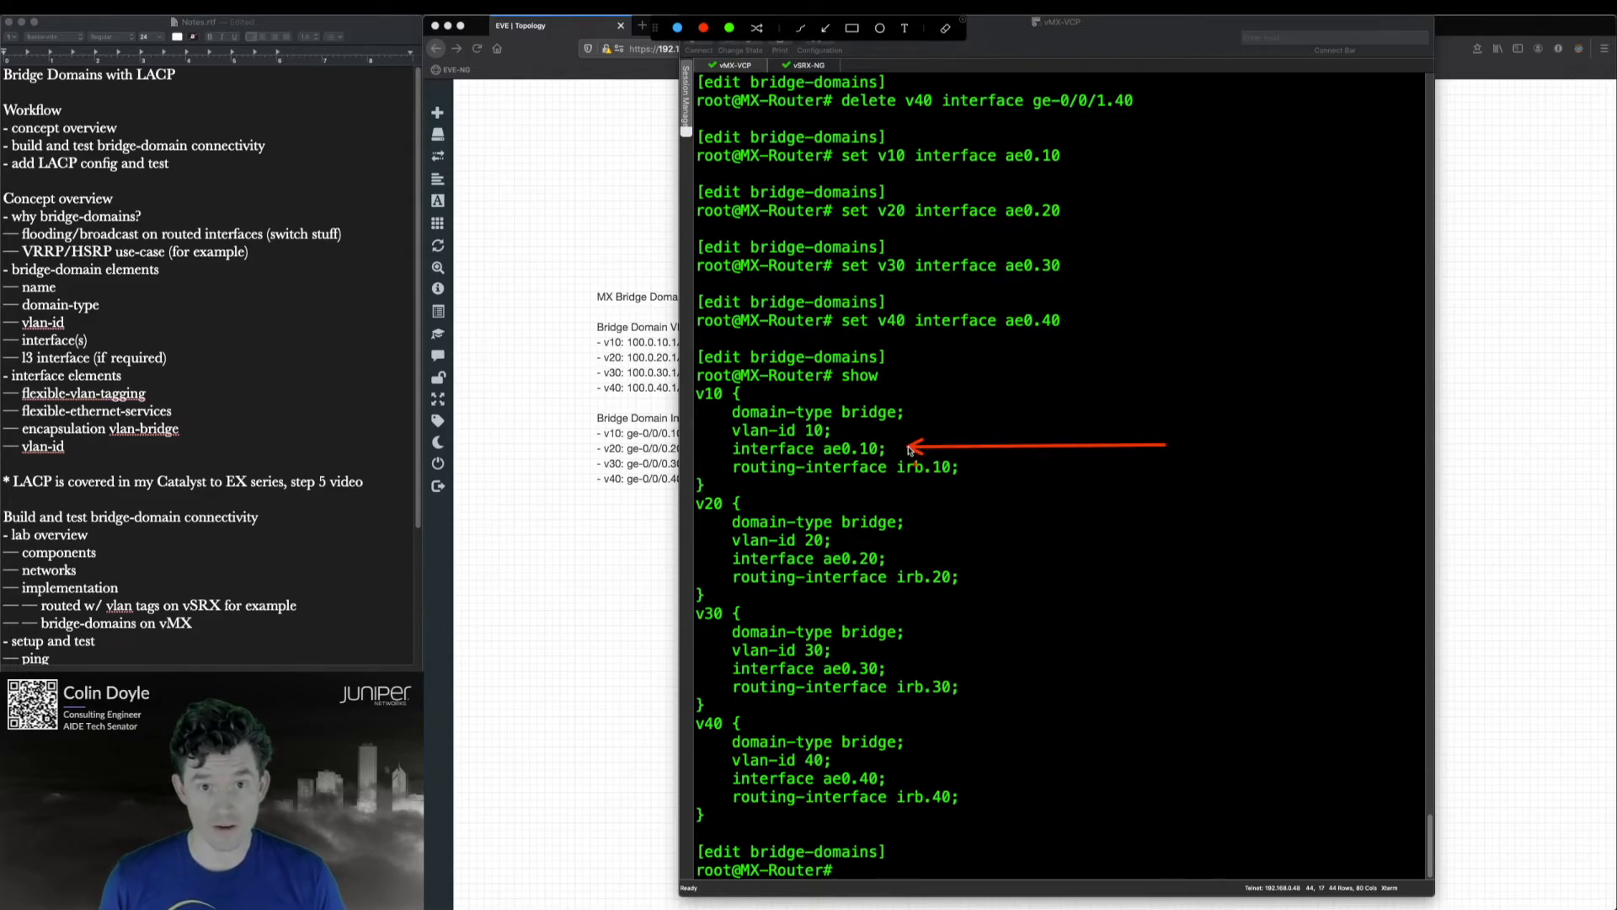
{"action": "mouse_move", "coordinate": [783, 453]}
{"action": "type", "text": "top"}
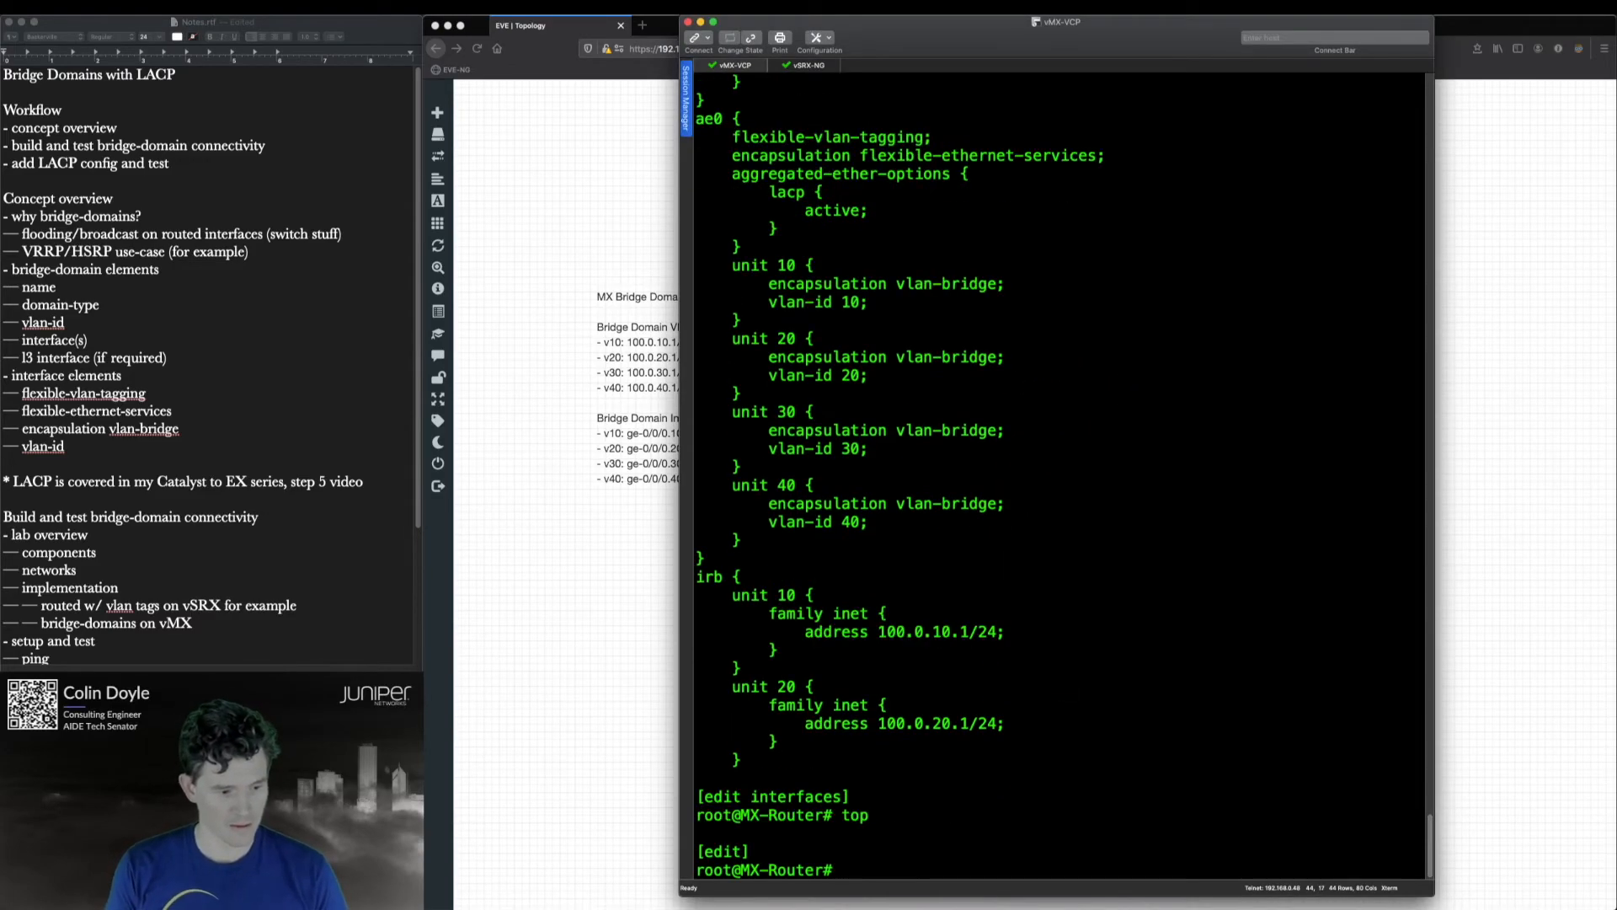
{"action": "type", "text": "commit and-quit"}
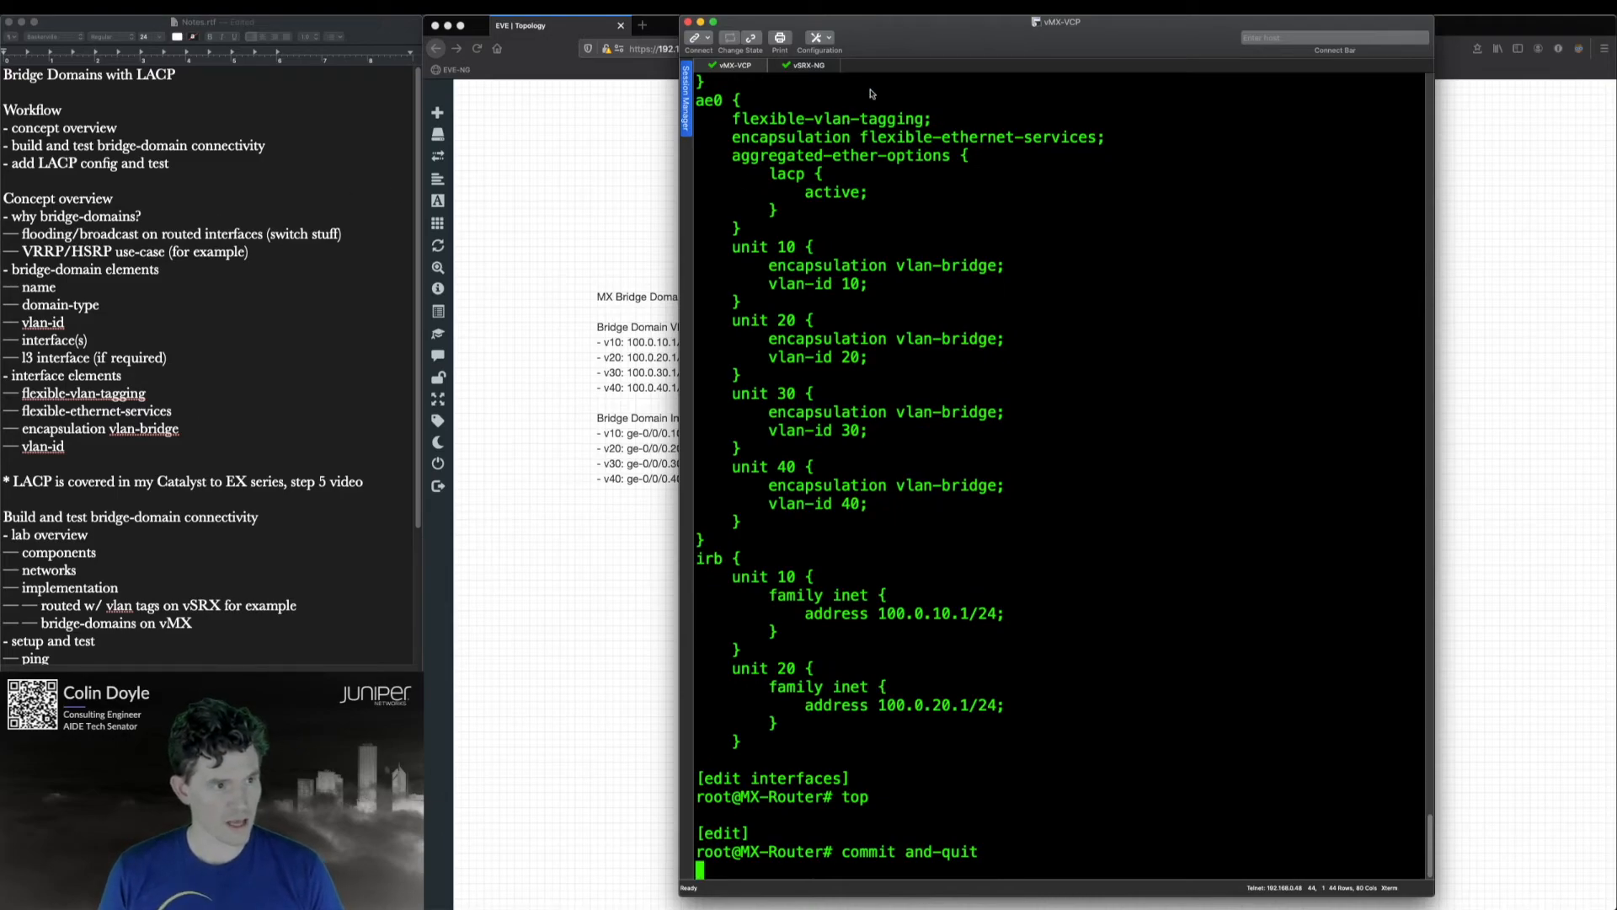
- Load override LACP.conf on the vSRX and check the vMX commit result
{"action": "left_click", "coordinate": [807, 66]}
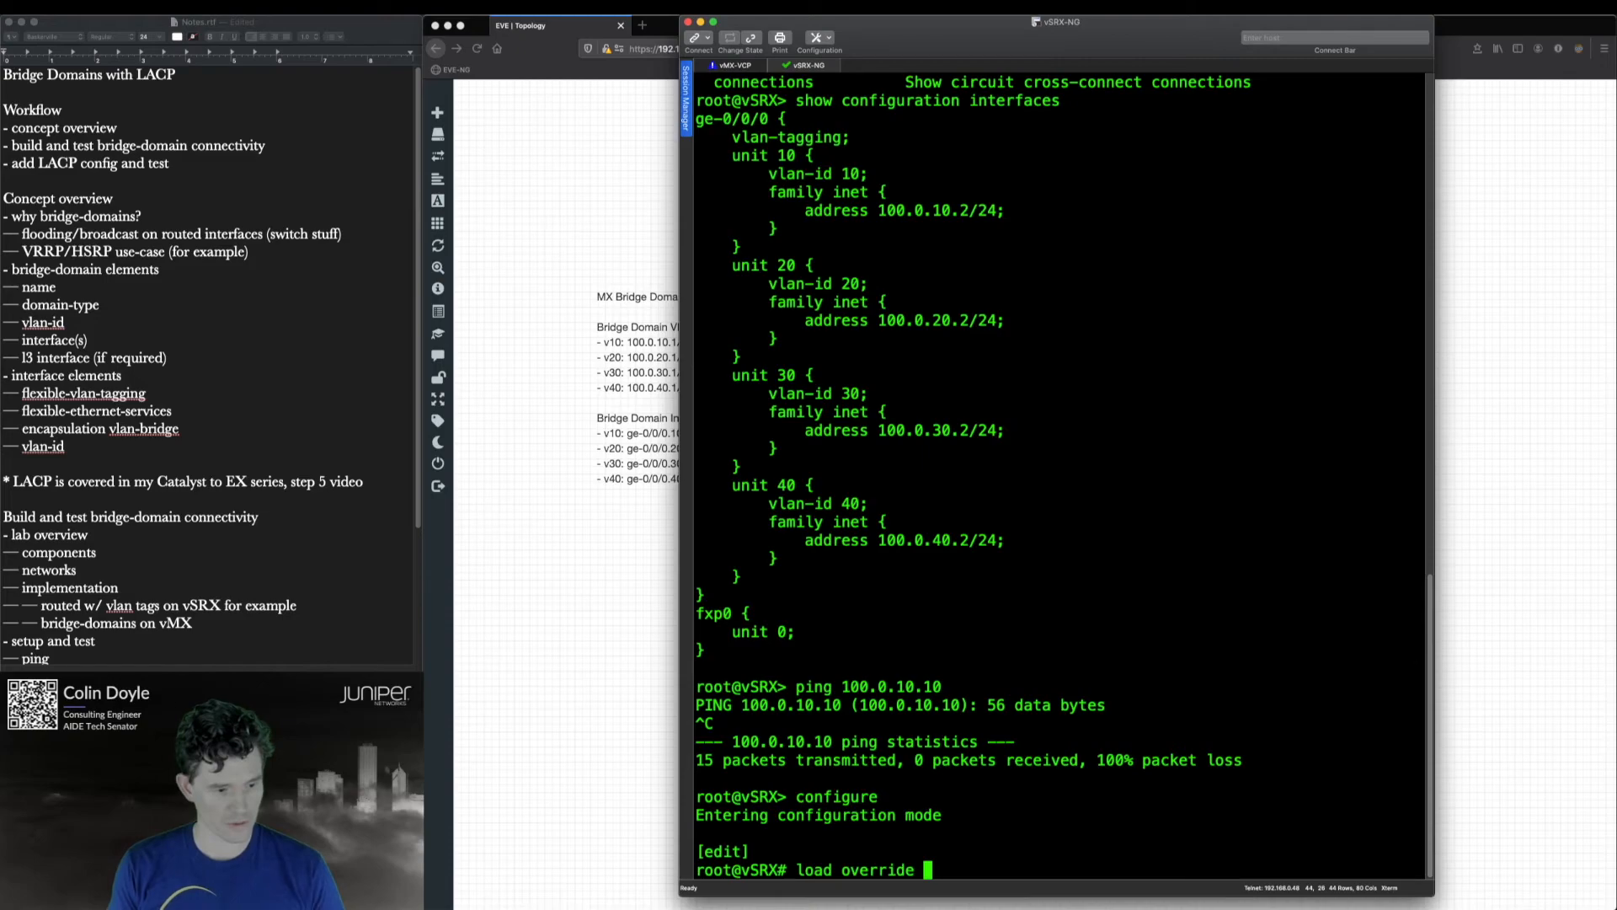
{"action": "type", "text": "LACP.conf"}
{"action": "type", "text": "commit and-quit"}
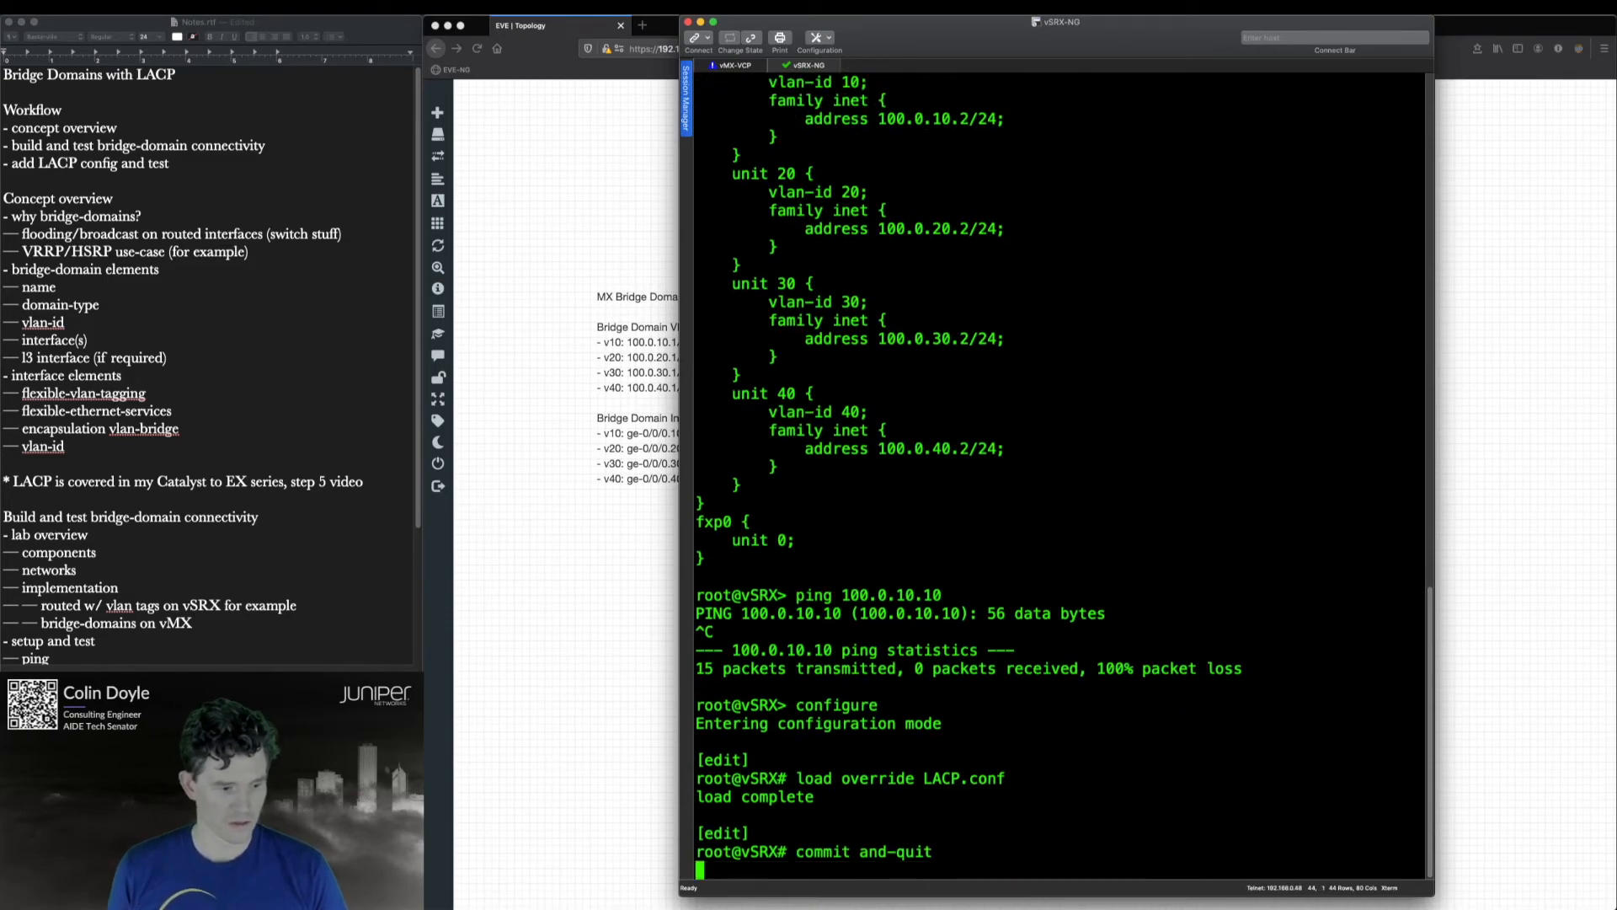
{"action": "left_click", "coordinate": [735, 65]}
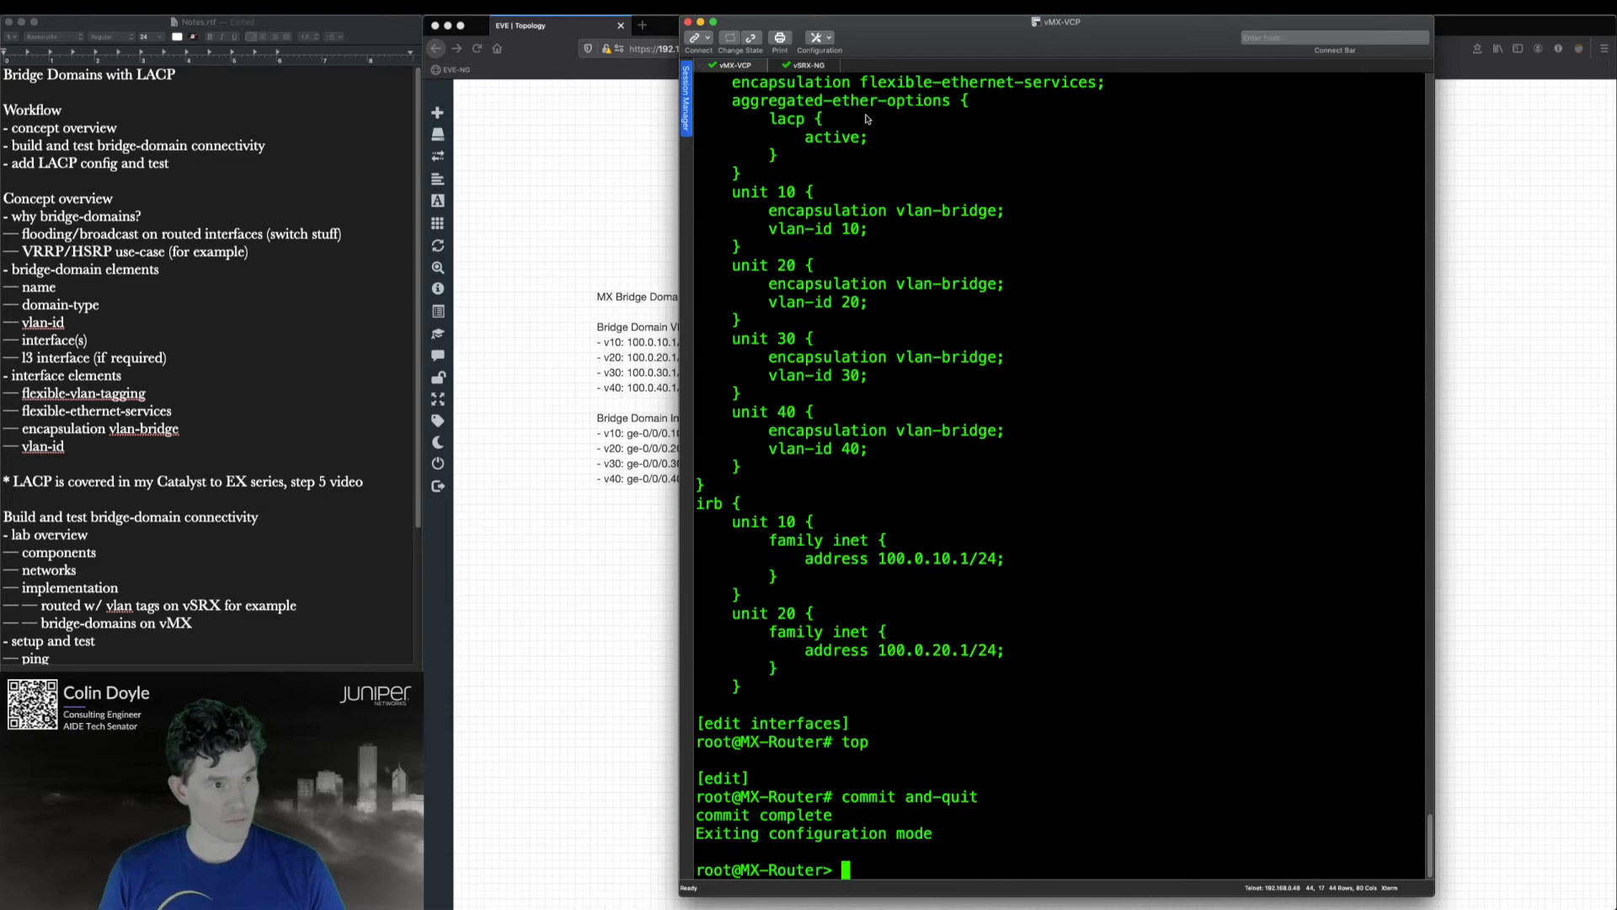
- Show LACP interfaces on the vSRX confirming ae0 members collecting and distributing
{"action": "left_click", "coordinate": [805, 66]}
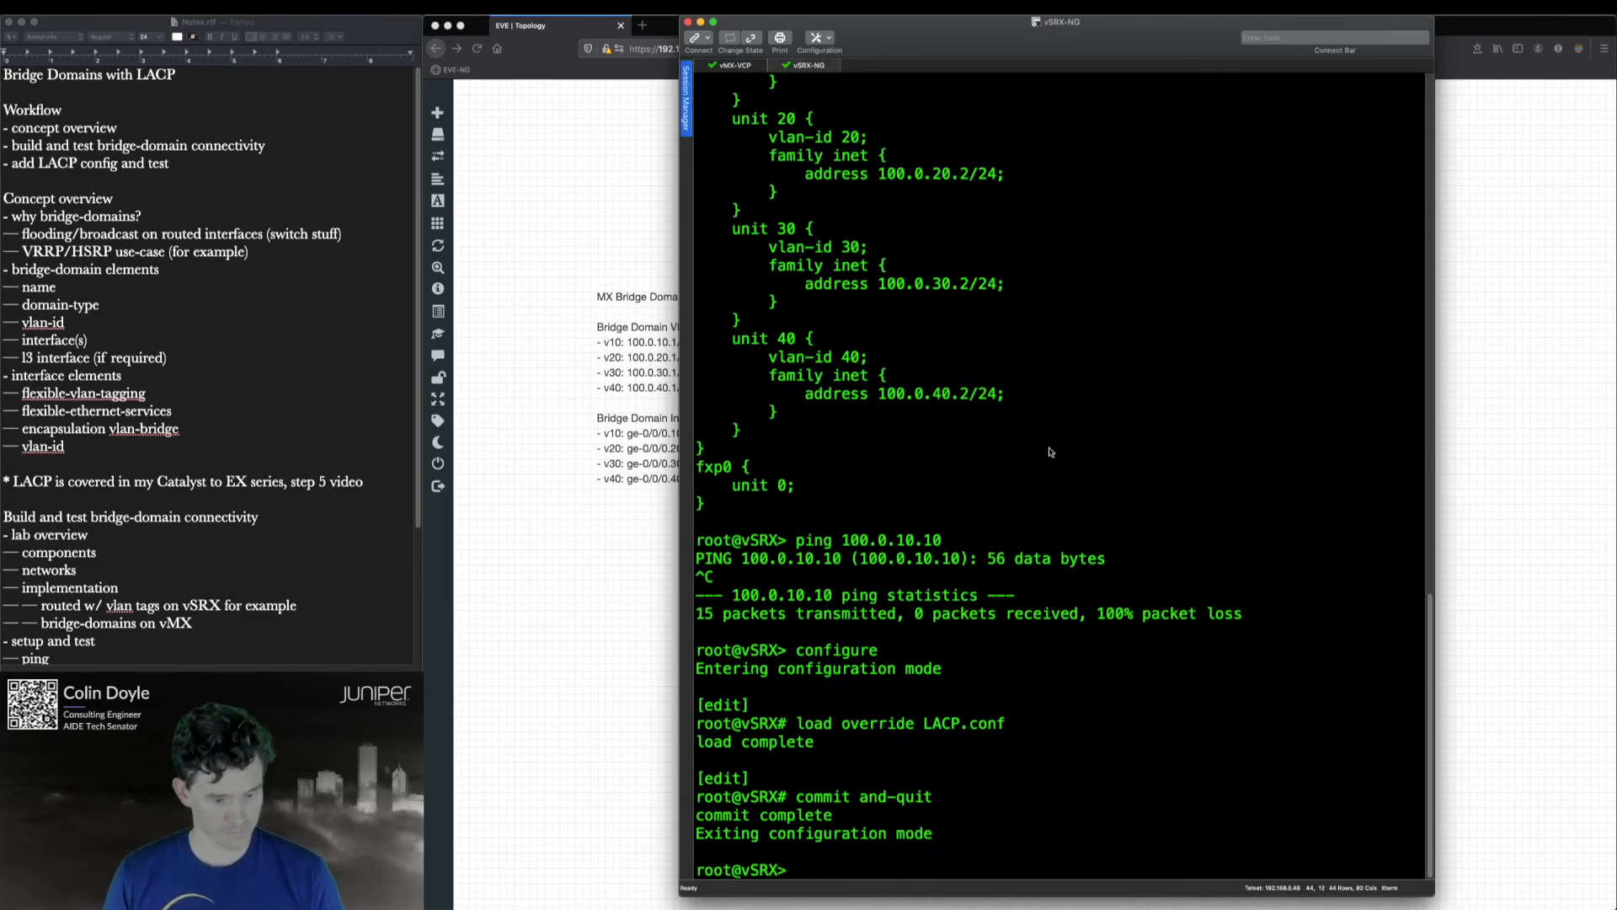
{"action": "type", "text": "show lacp interfaces"}
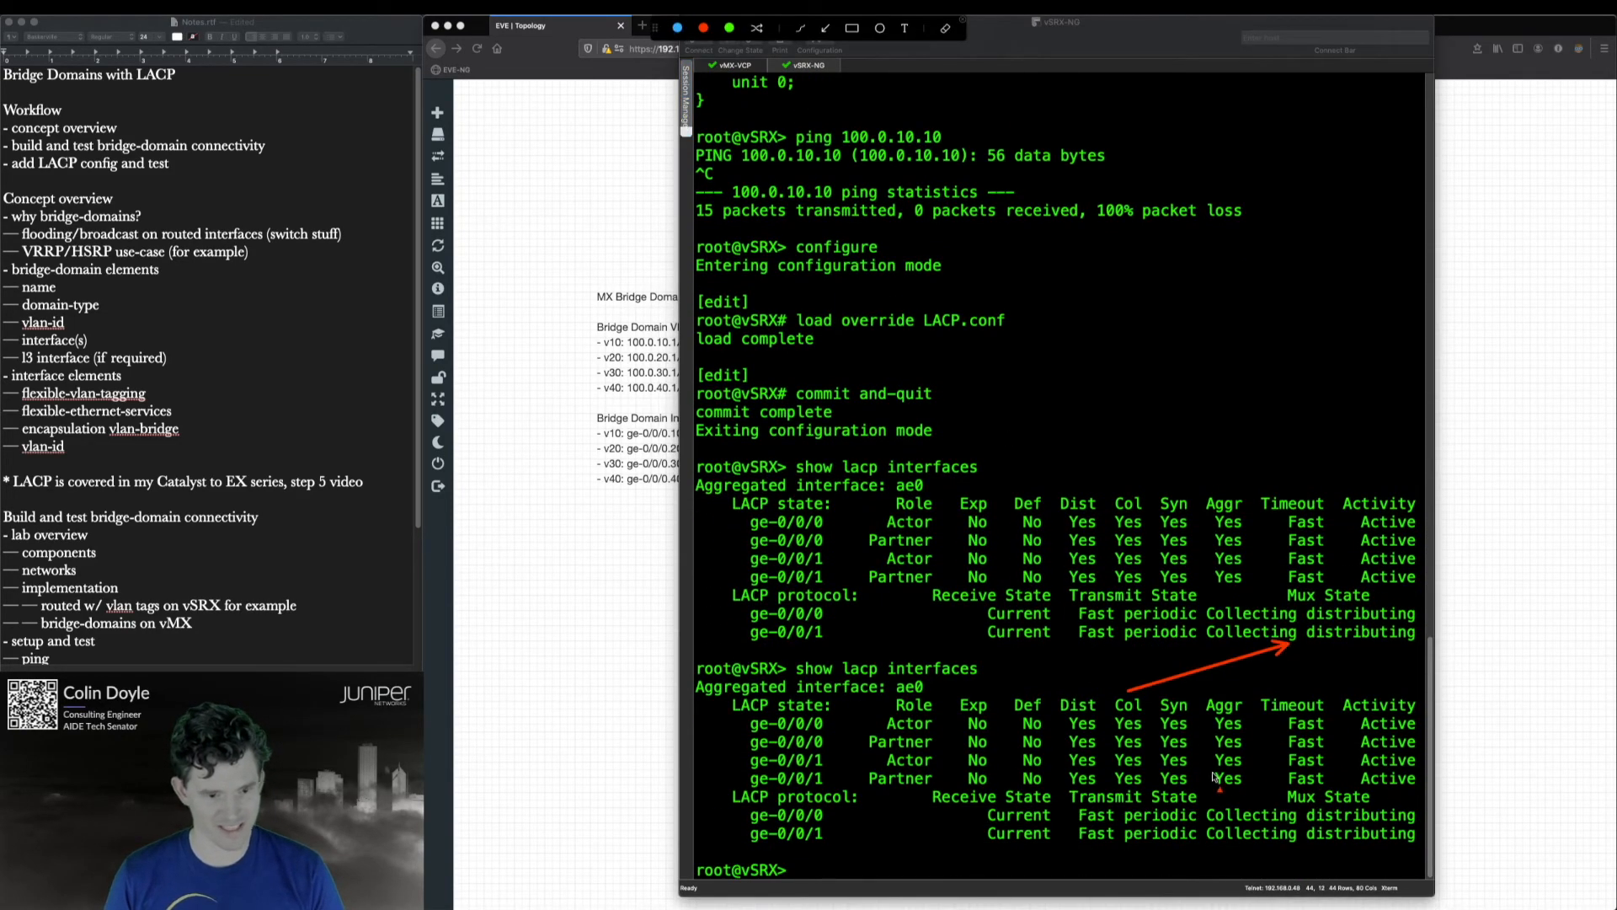
{"action": "left_click", "coordinate": [734, 66]}
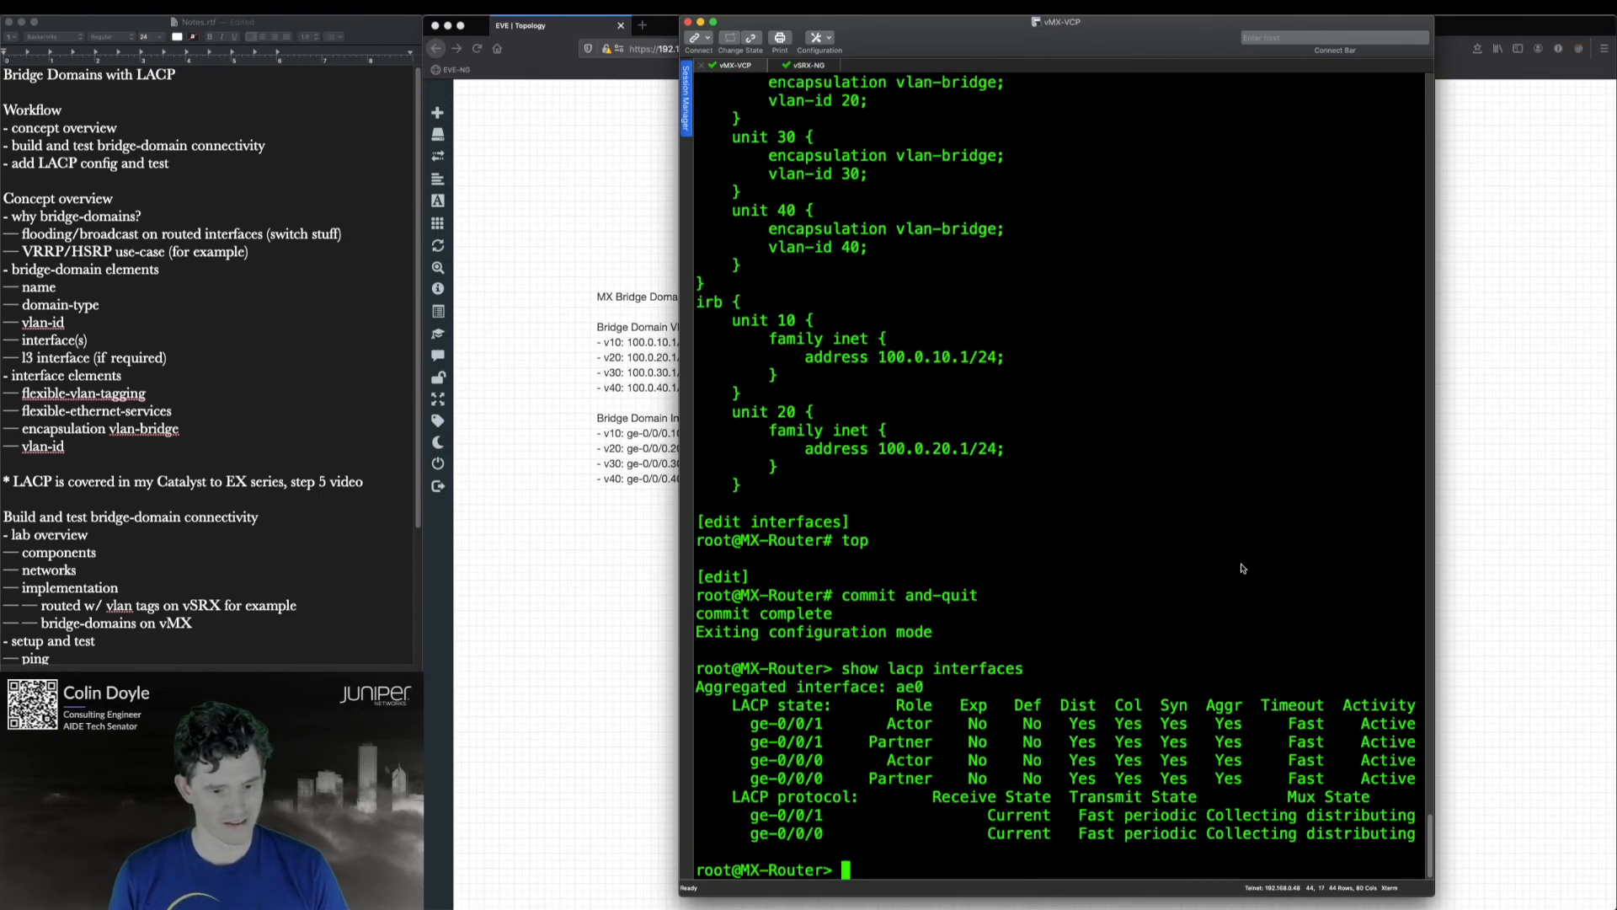
- Ping 100.0.10.2 from the vMX over ae0 and show the LACP interface status
{"action": "type", "text": "ping"}
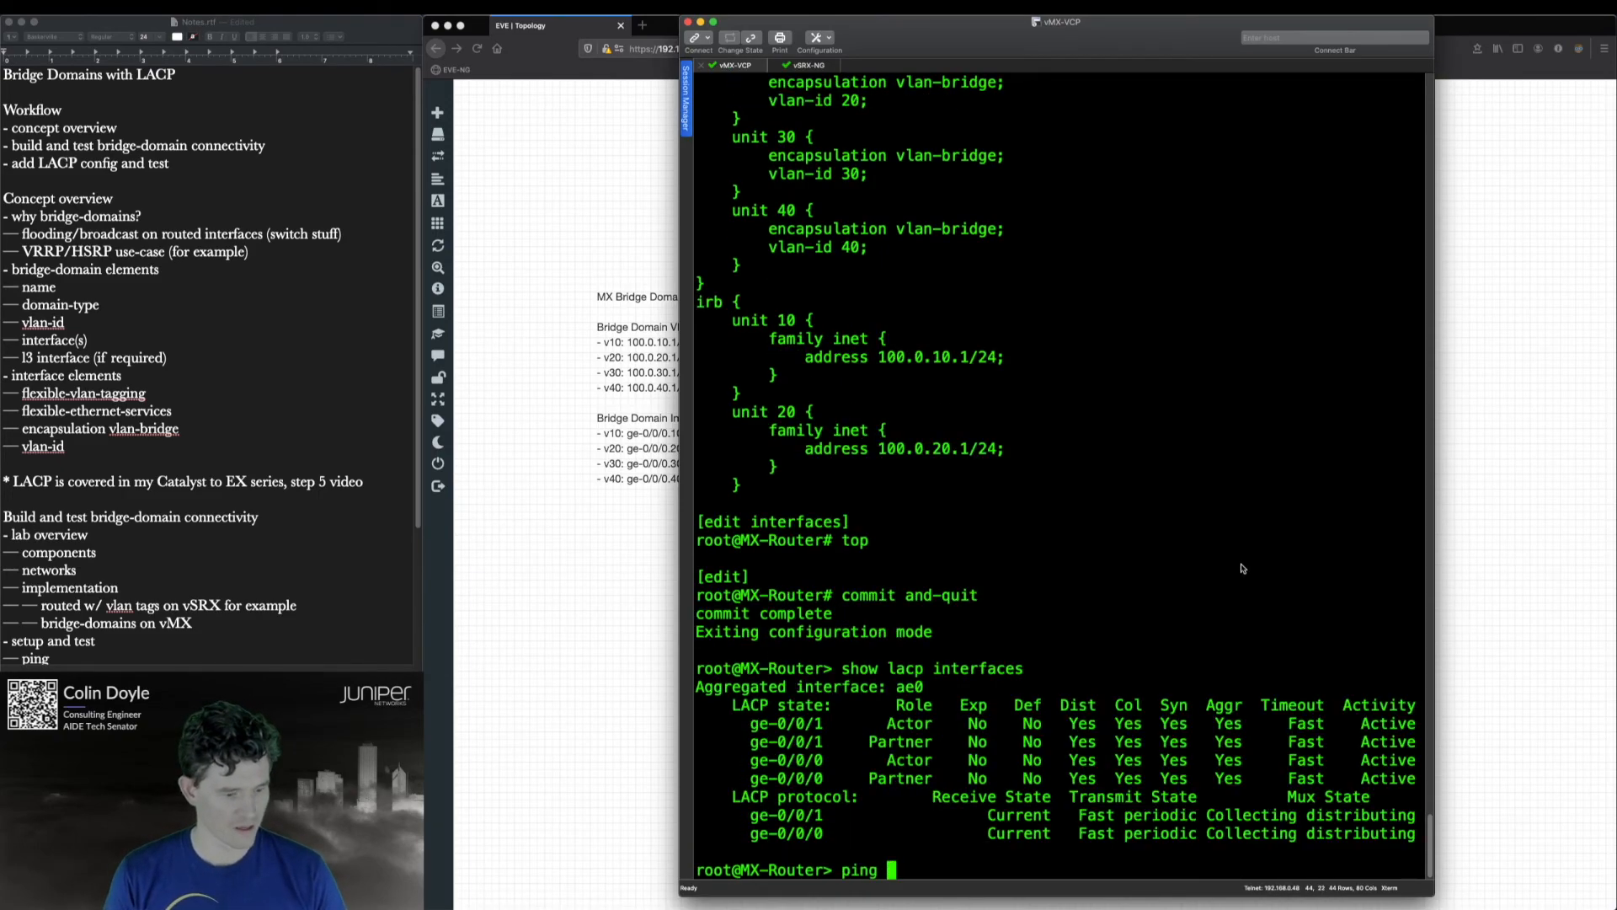
{"action": "type", "text": "100.0.10.2"}
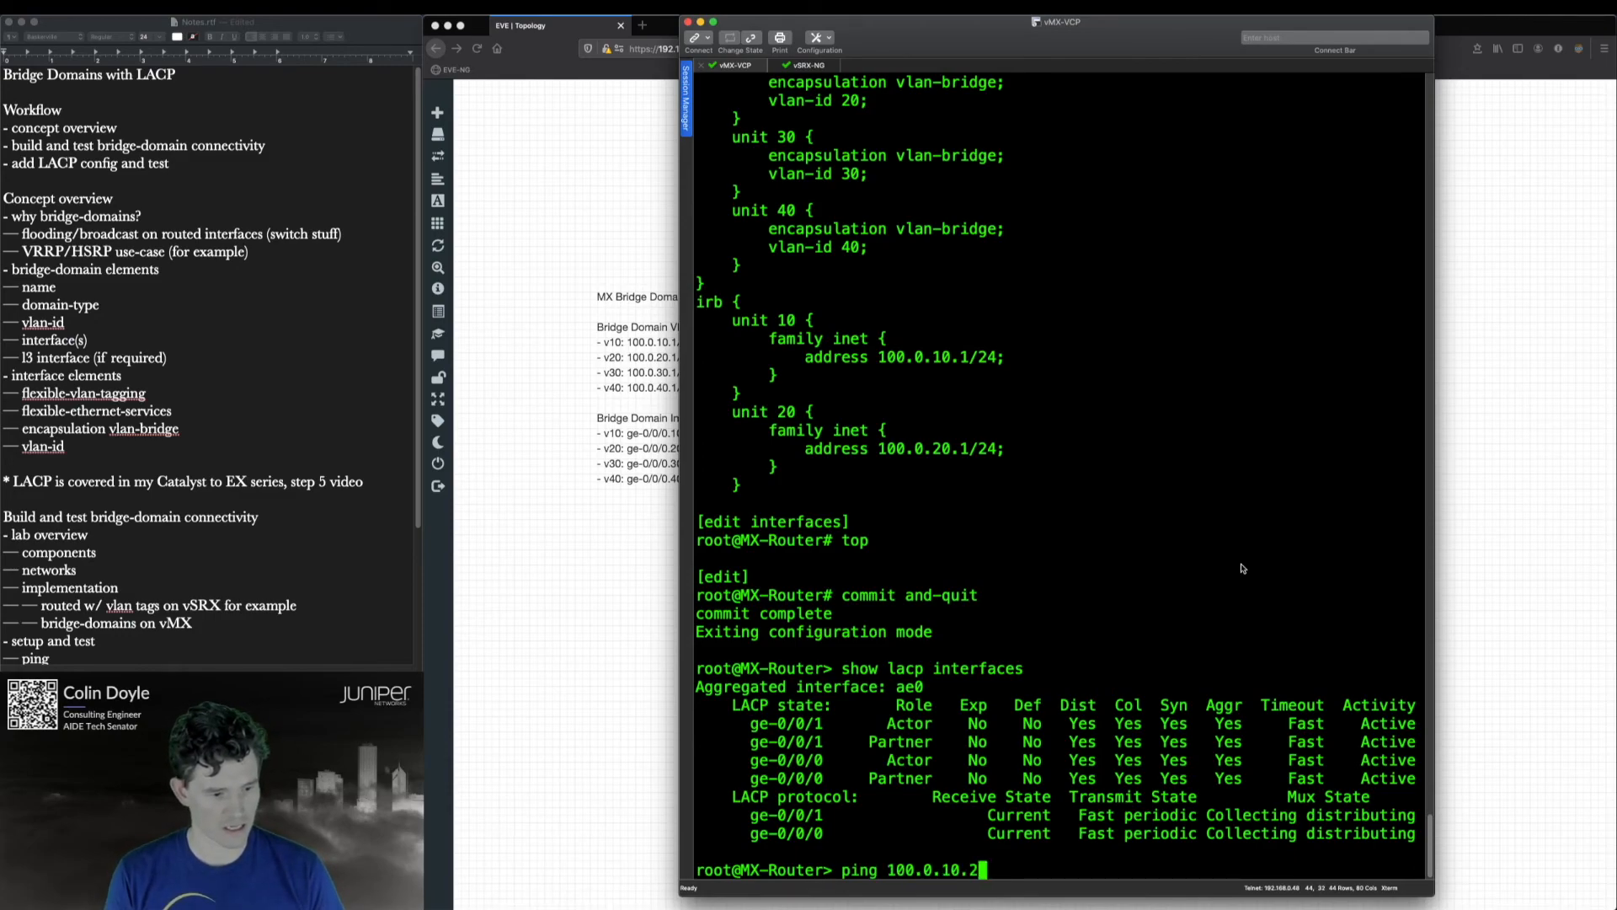
{"action": "key", "text": "Return"}
{"action": "type", "text": "ping 100.0.30.2"}
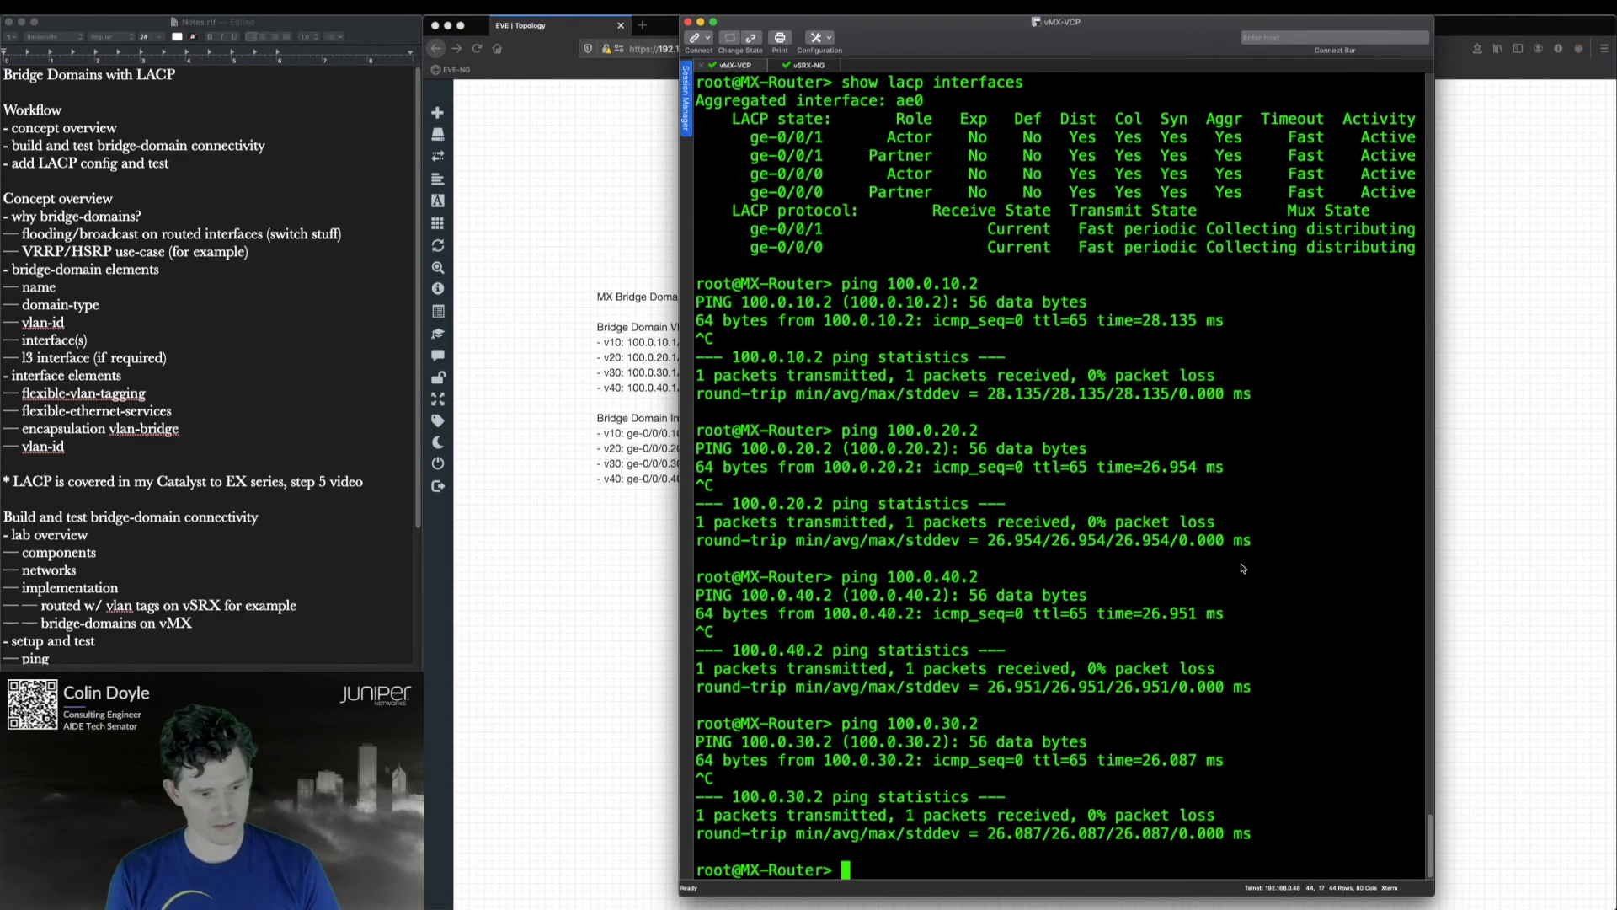
{"action": "type", "text": "show"}
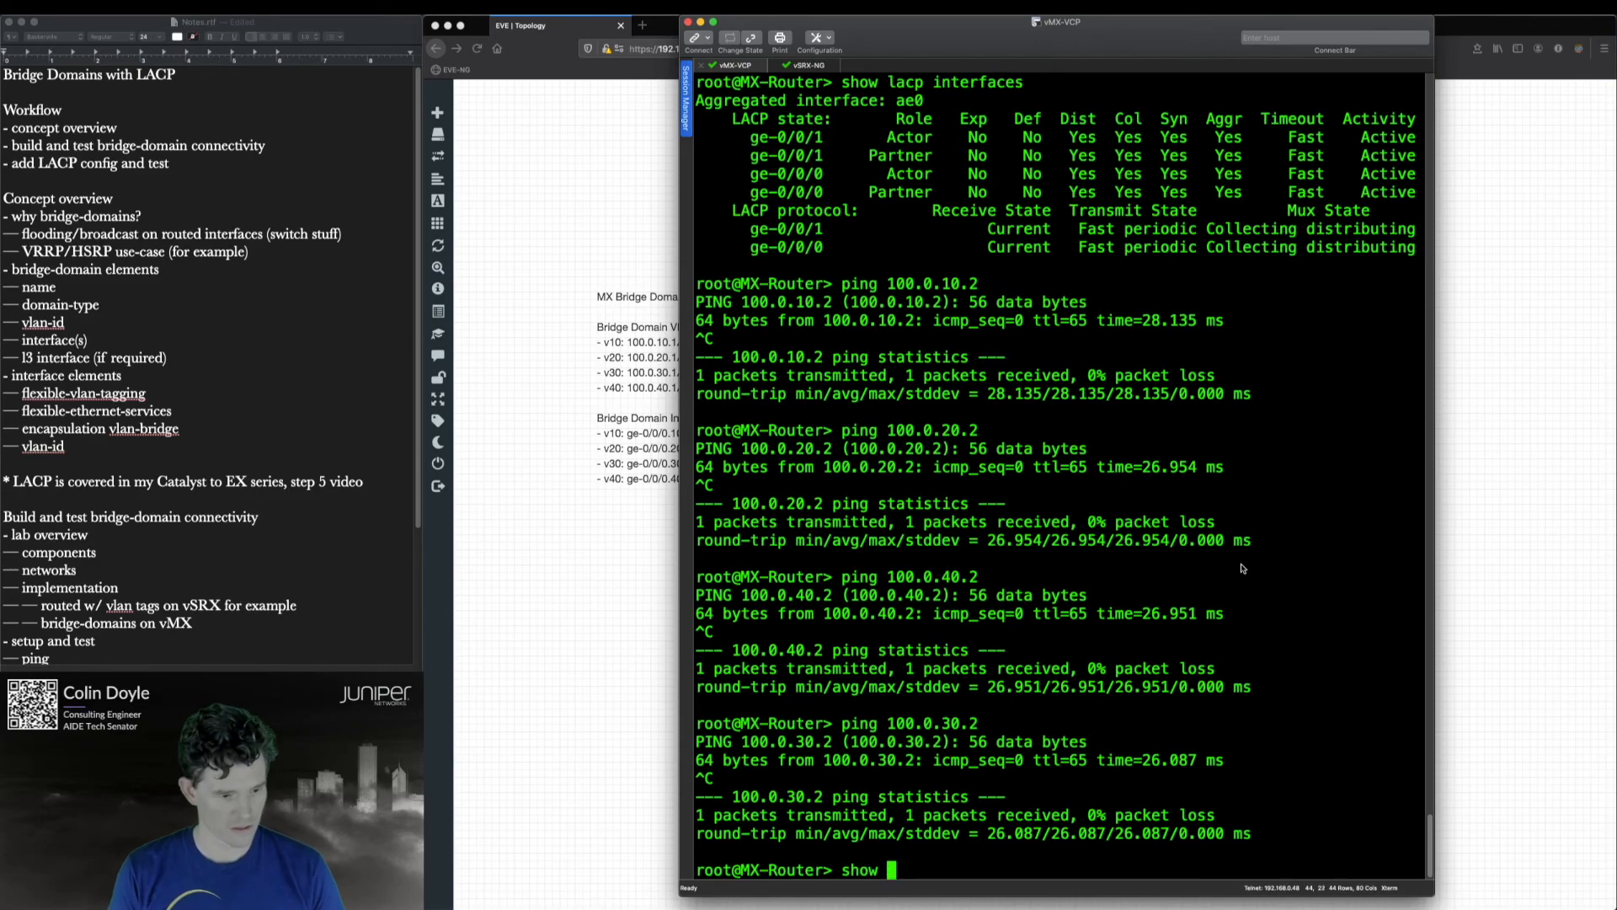